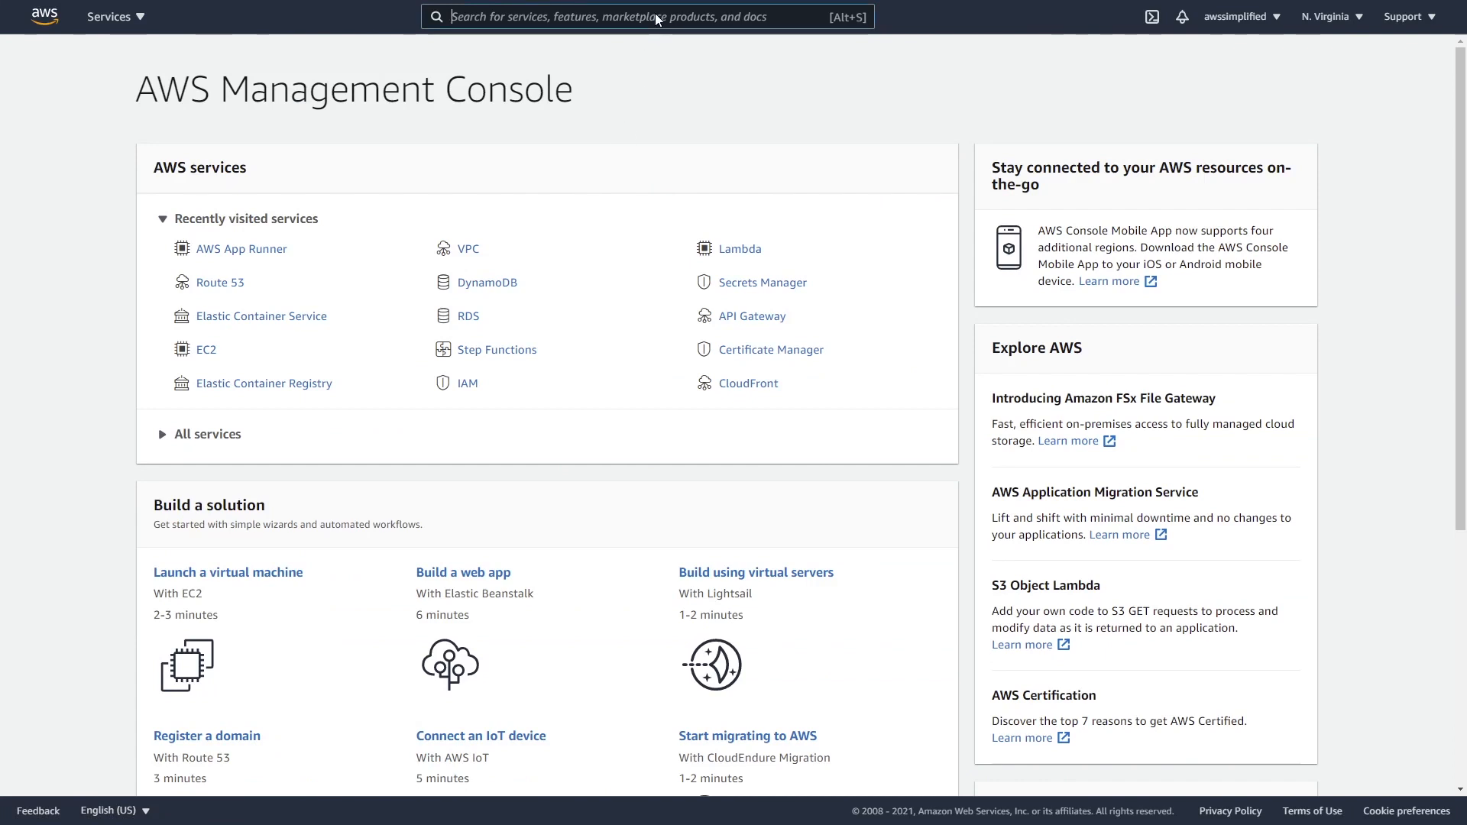
# Search the console for 'aws app' and go to the AWS App Runner service page
pyautogui.write('aws app')
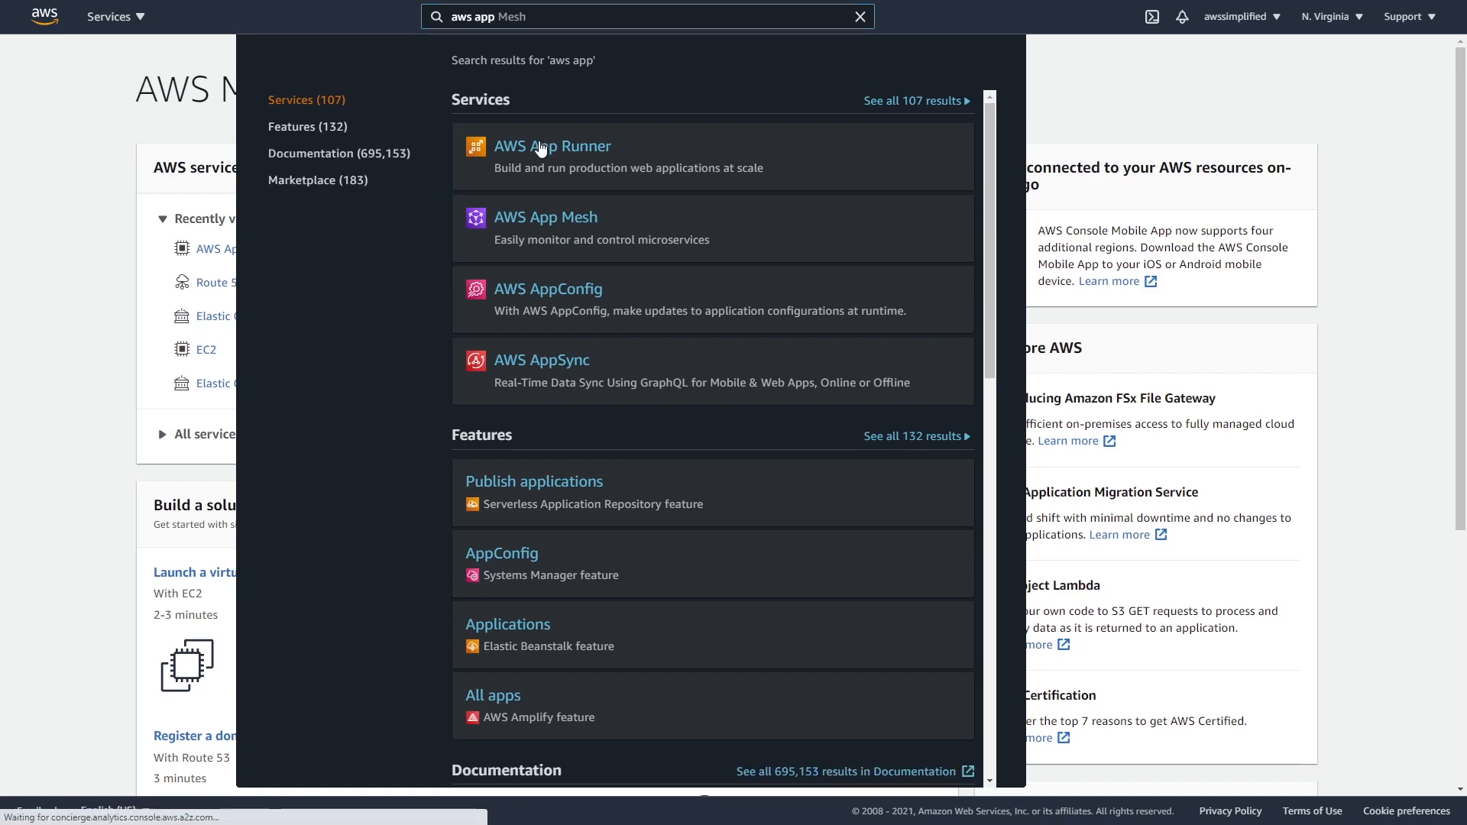
pyautogui.click(551, 147)
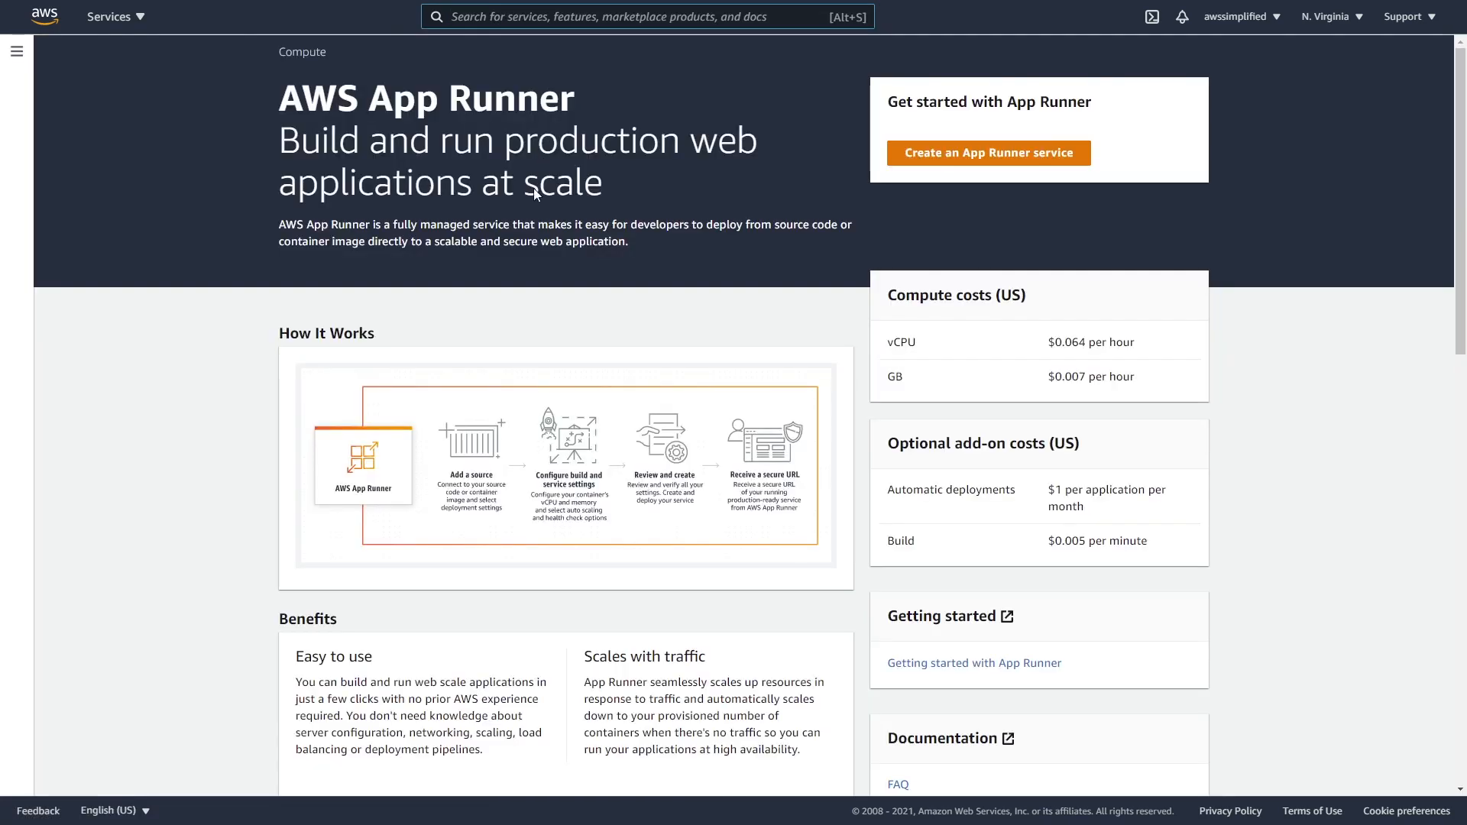
pyautogui.moveTo(581, 372)
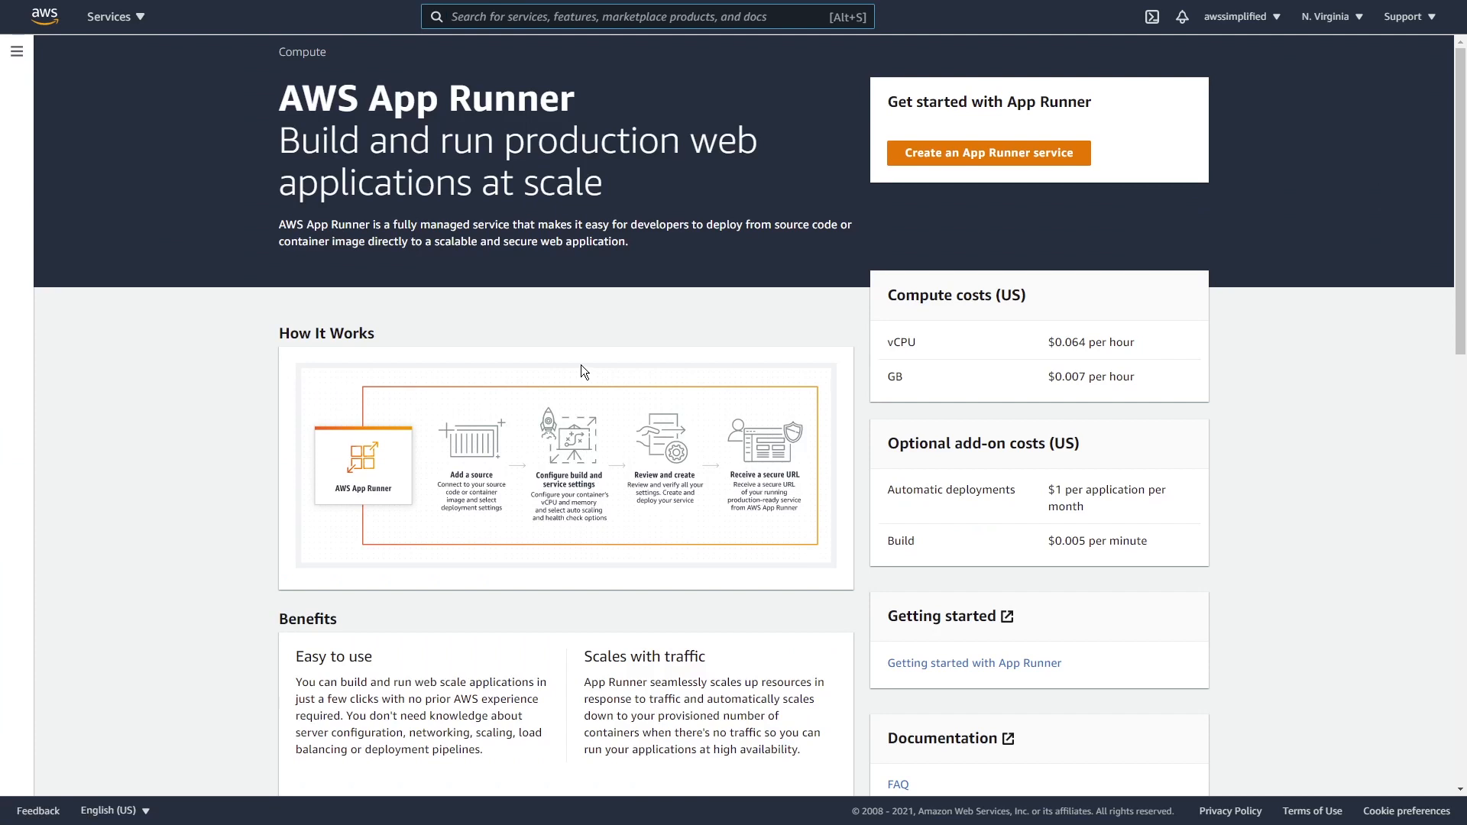
pyautogui.moveTo(299, 562)
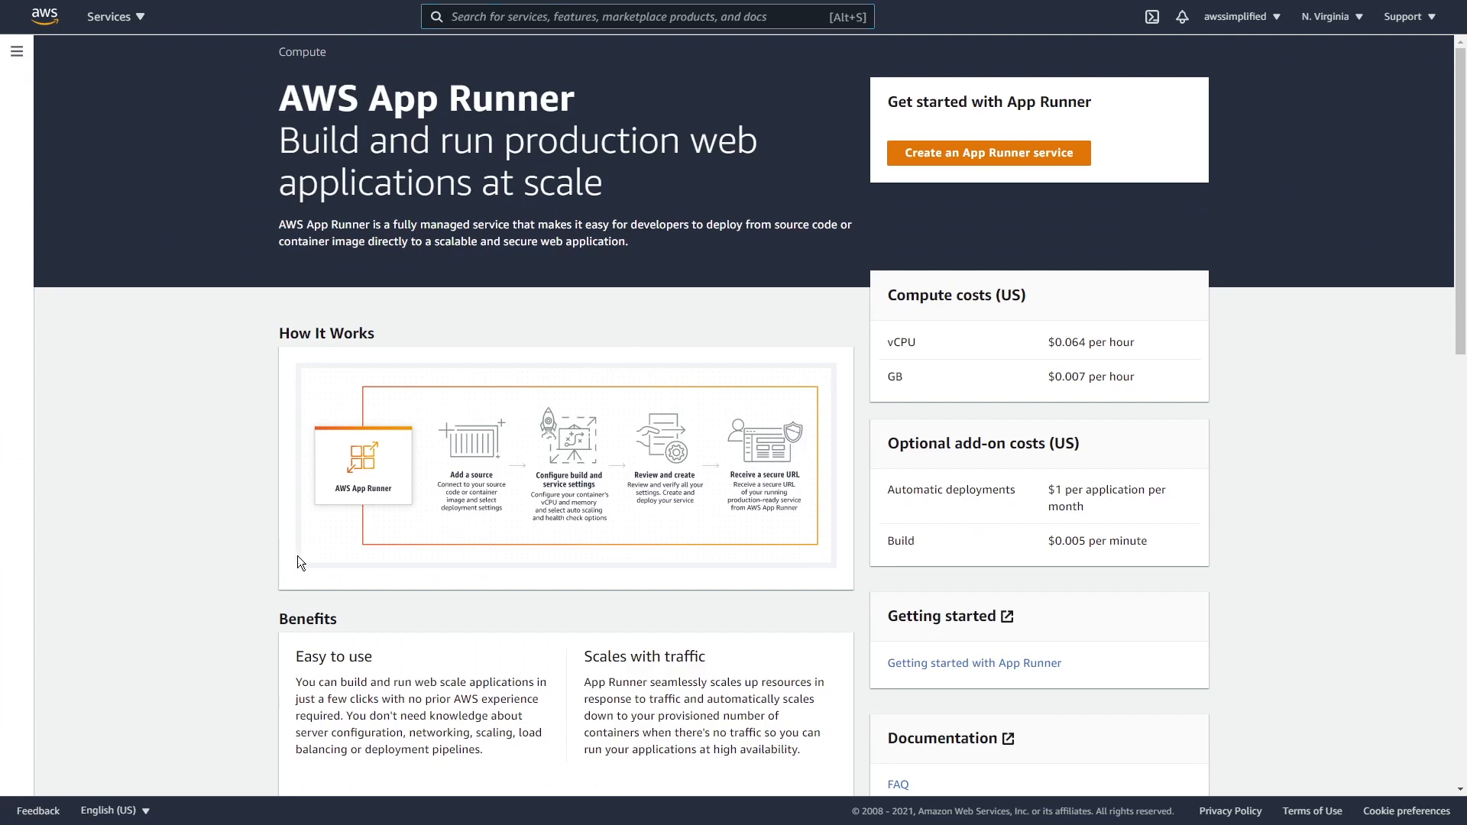
pyautogui.moveTo(389, 551)
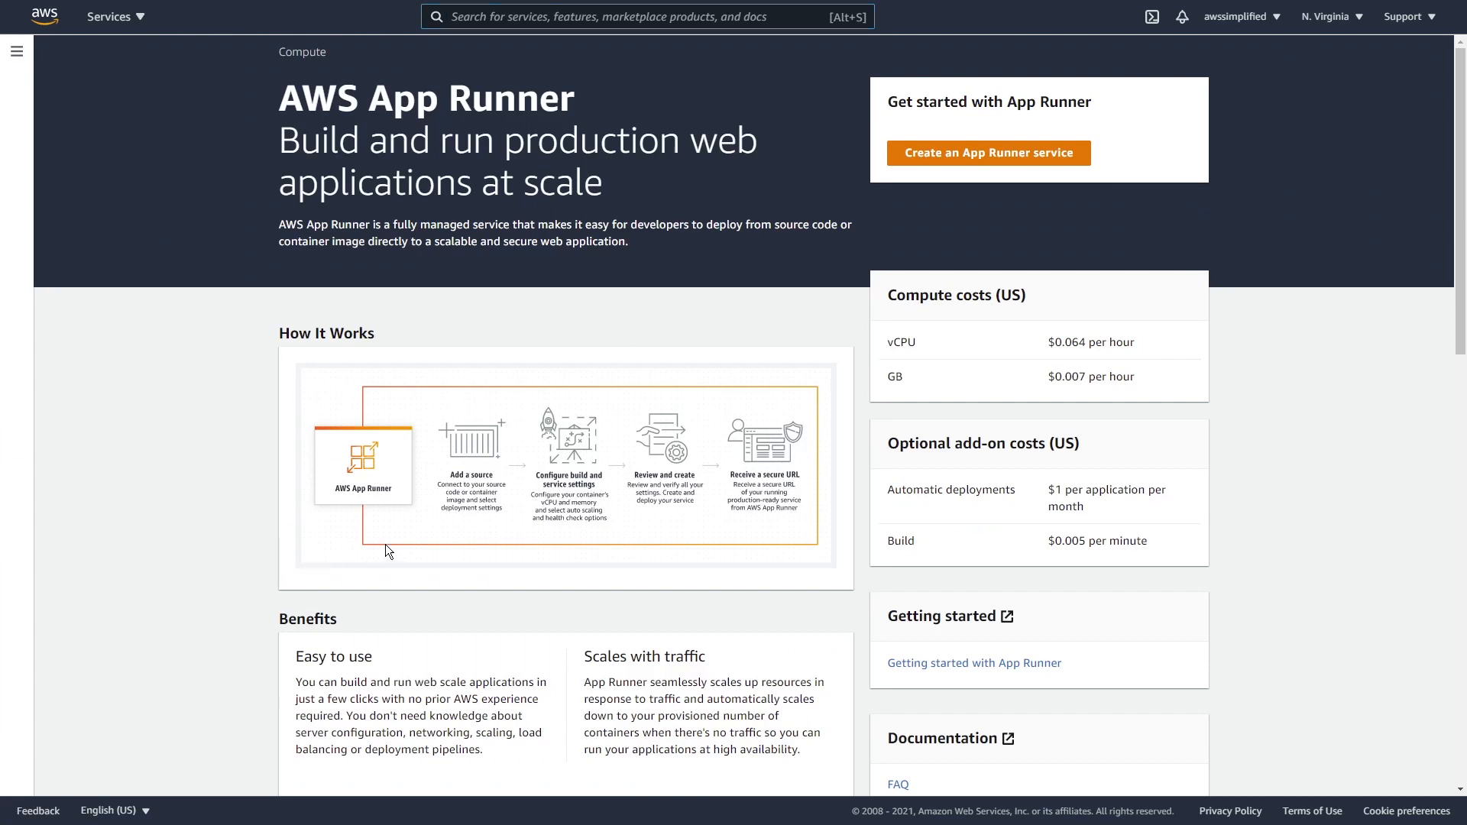
pyautogui.moveTo(952, 177)
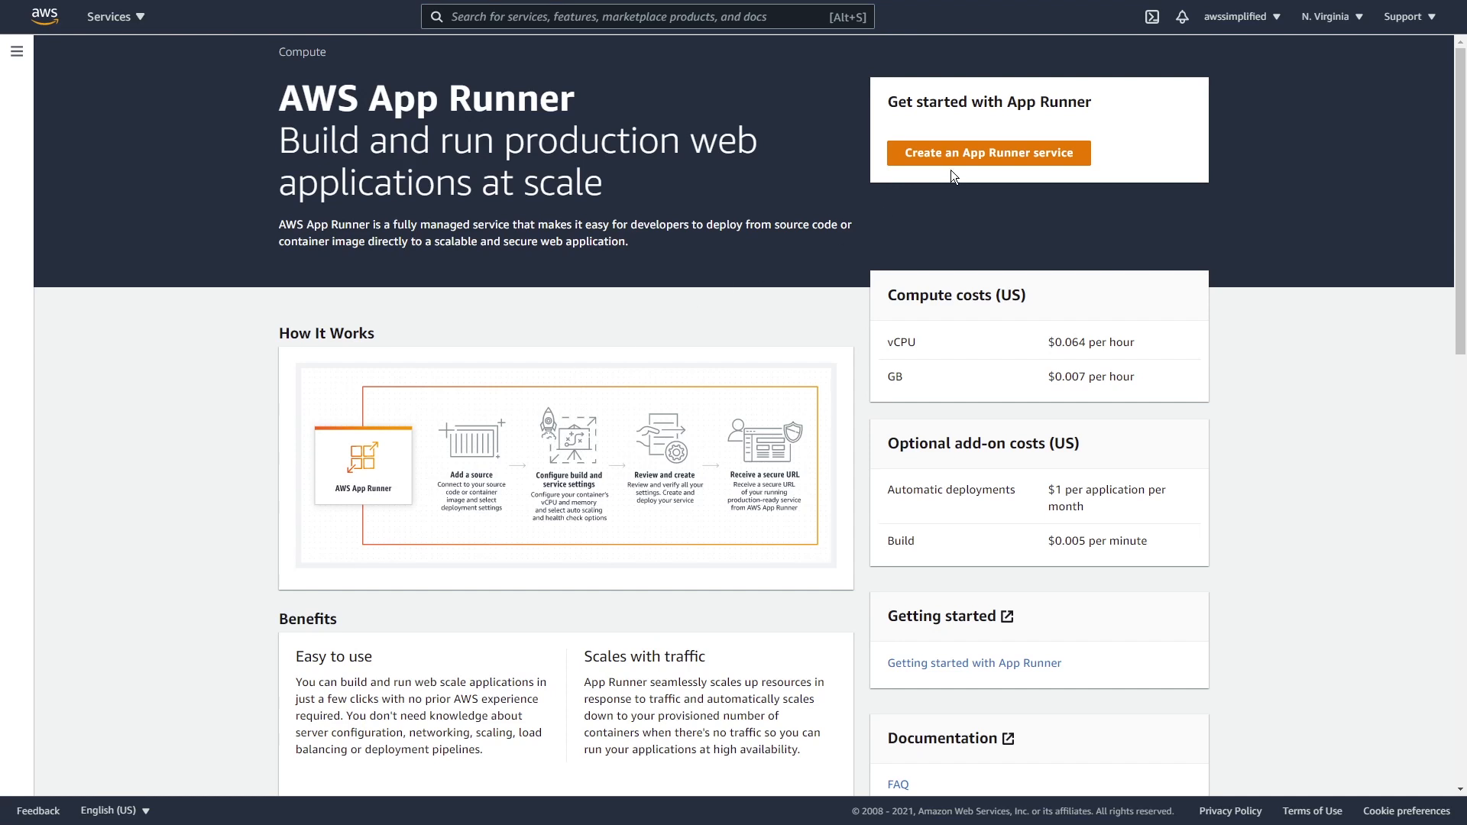
pyautogui.moveTo(963, 161)
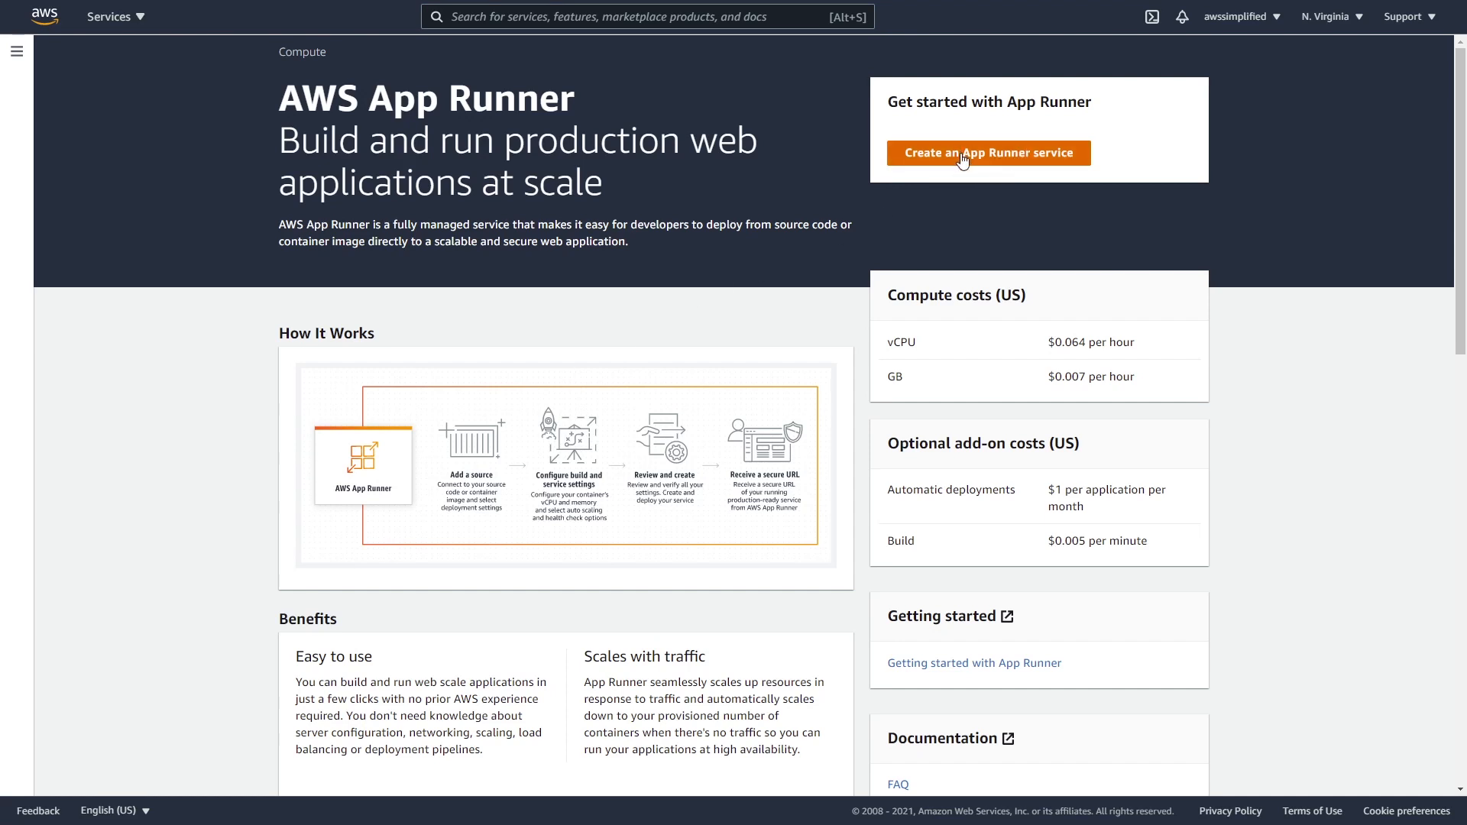
pyautogui.moveTo(976, 165)
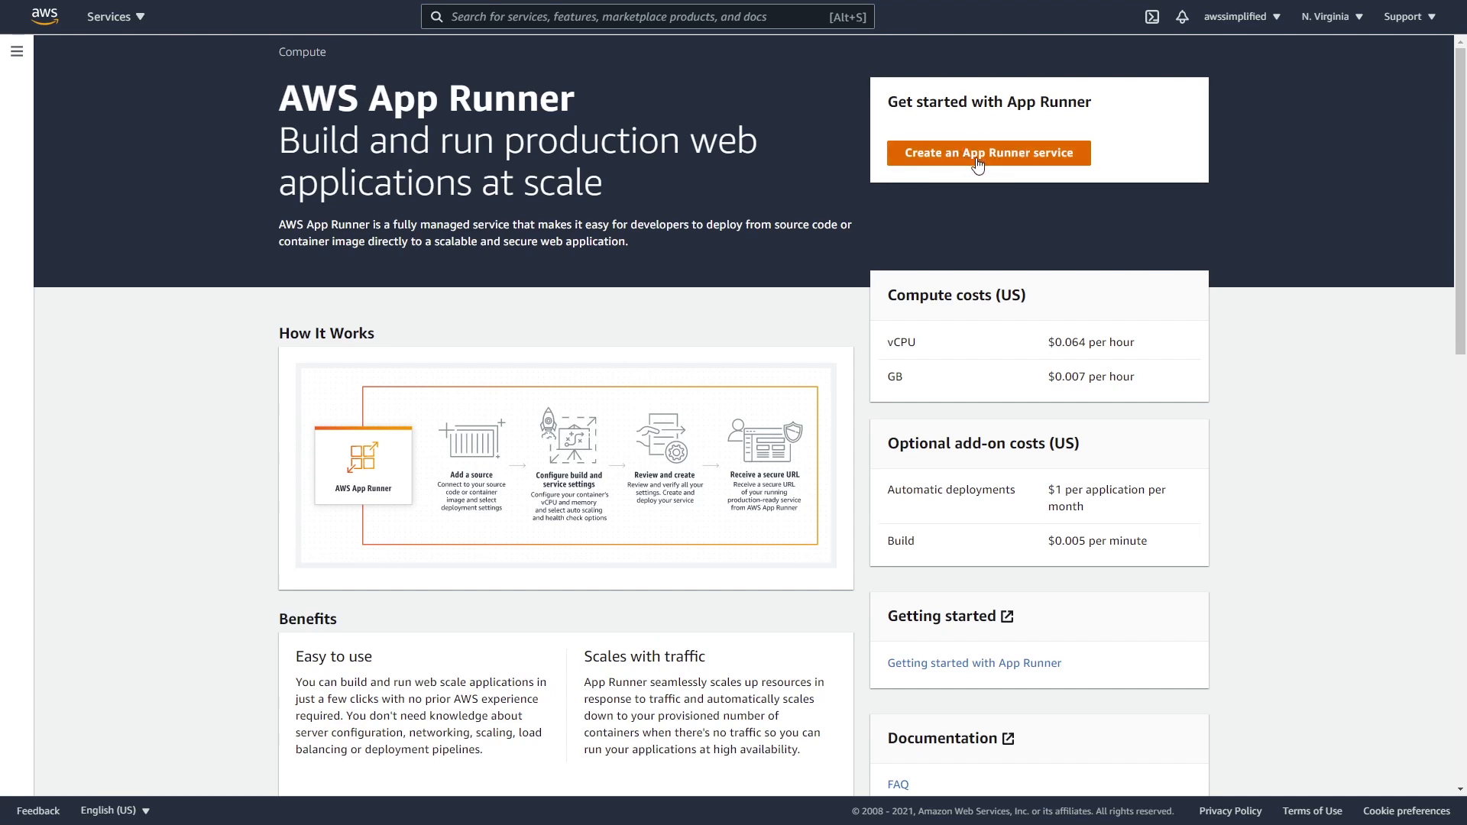
# Start the Create an App Runner service wizard at its source and deployment step
pyautogui.click(988, 152)
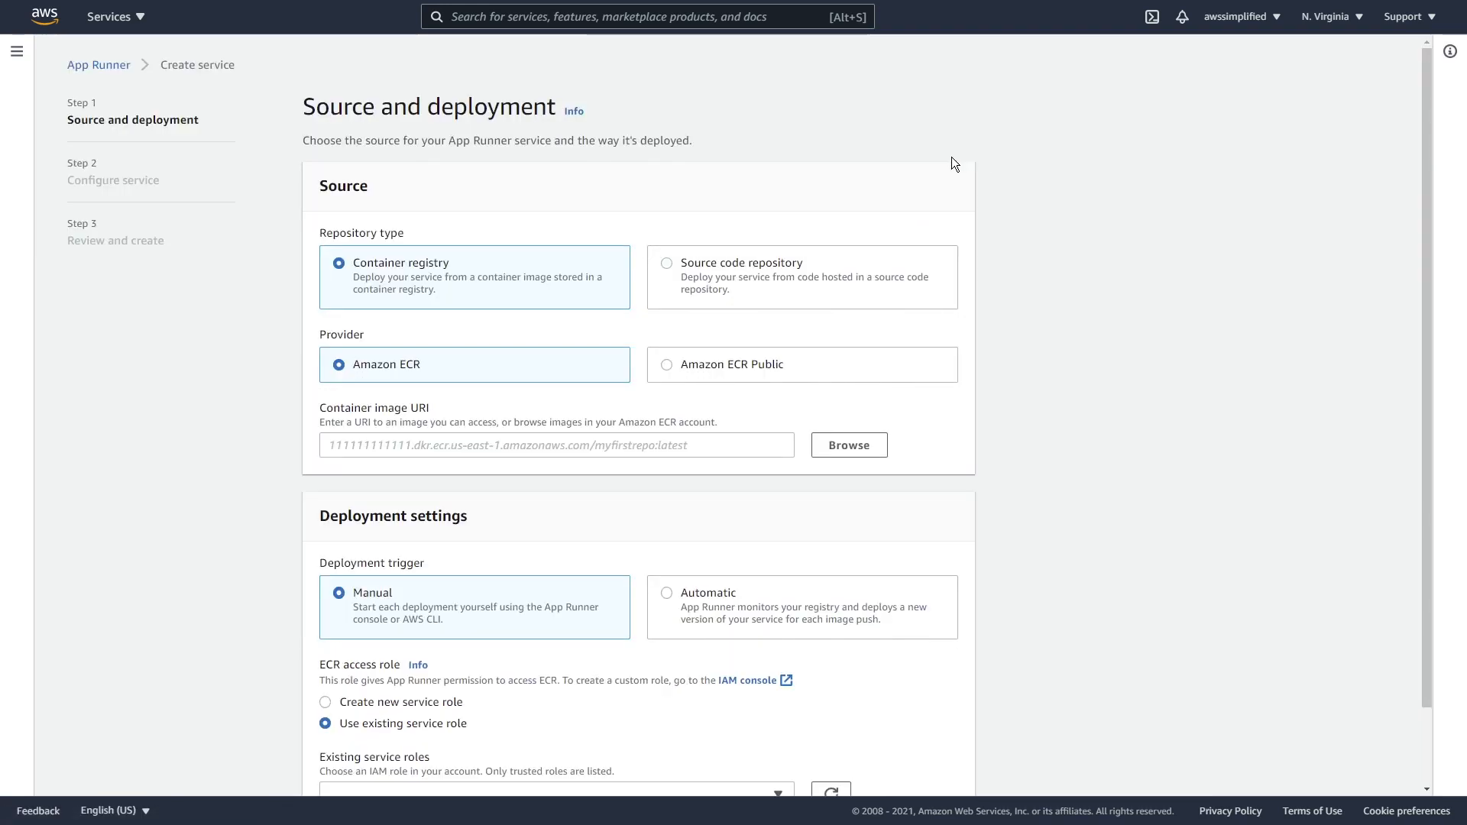
pyautogui.moveTo(388, 301)
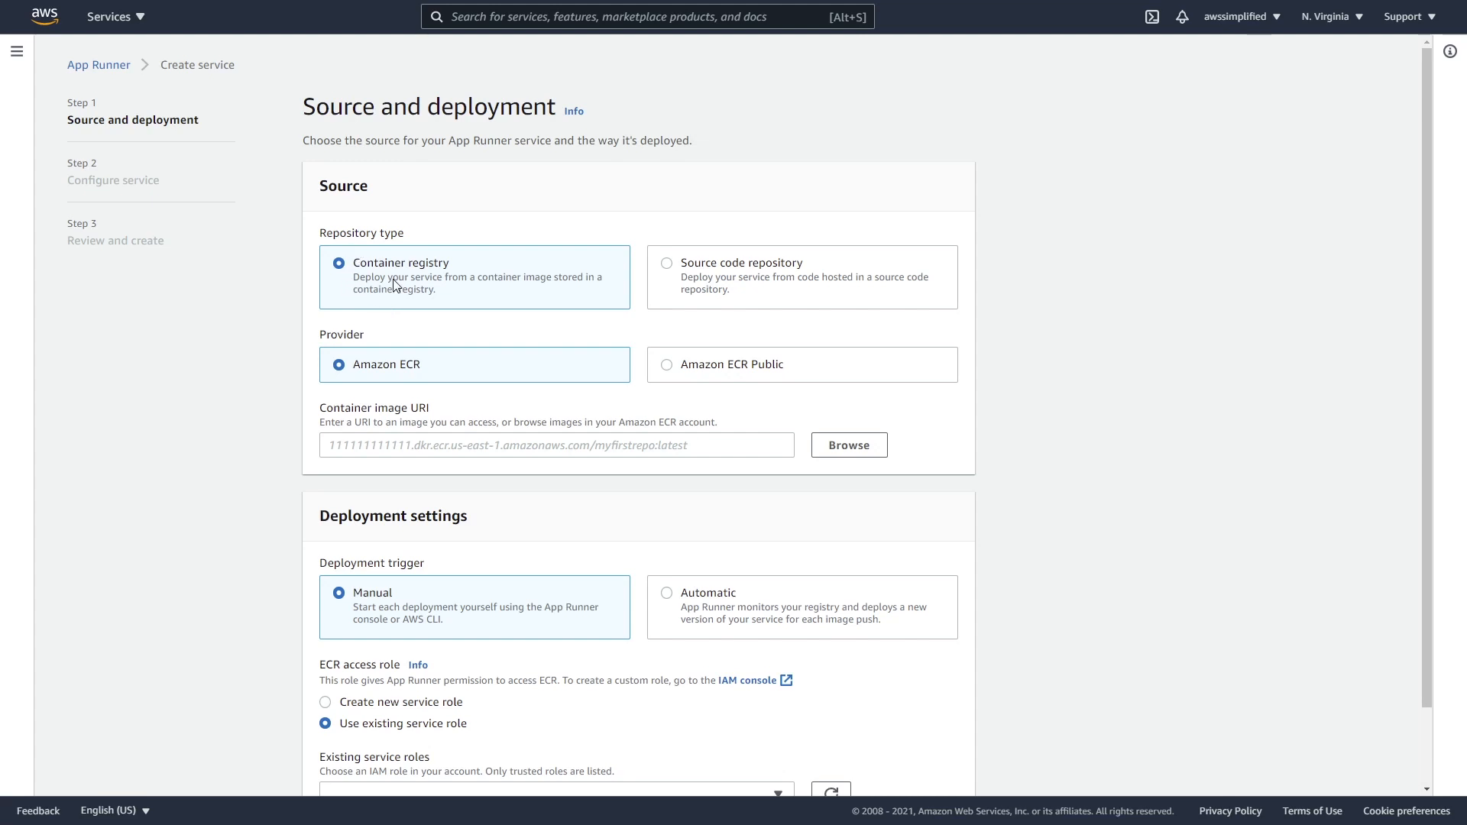
pyautogui.moveTo(677, 367)
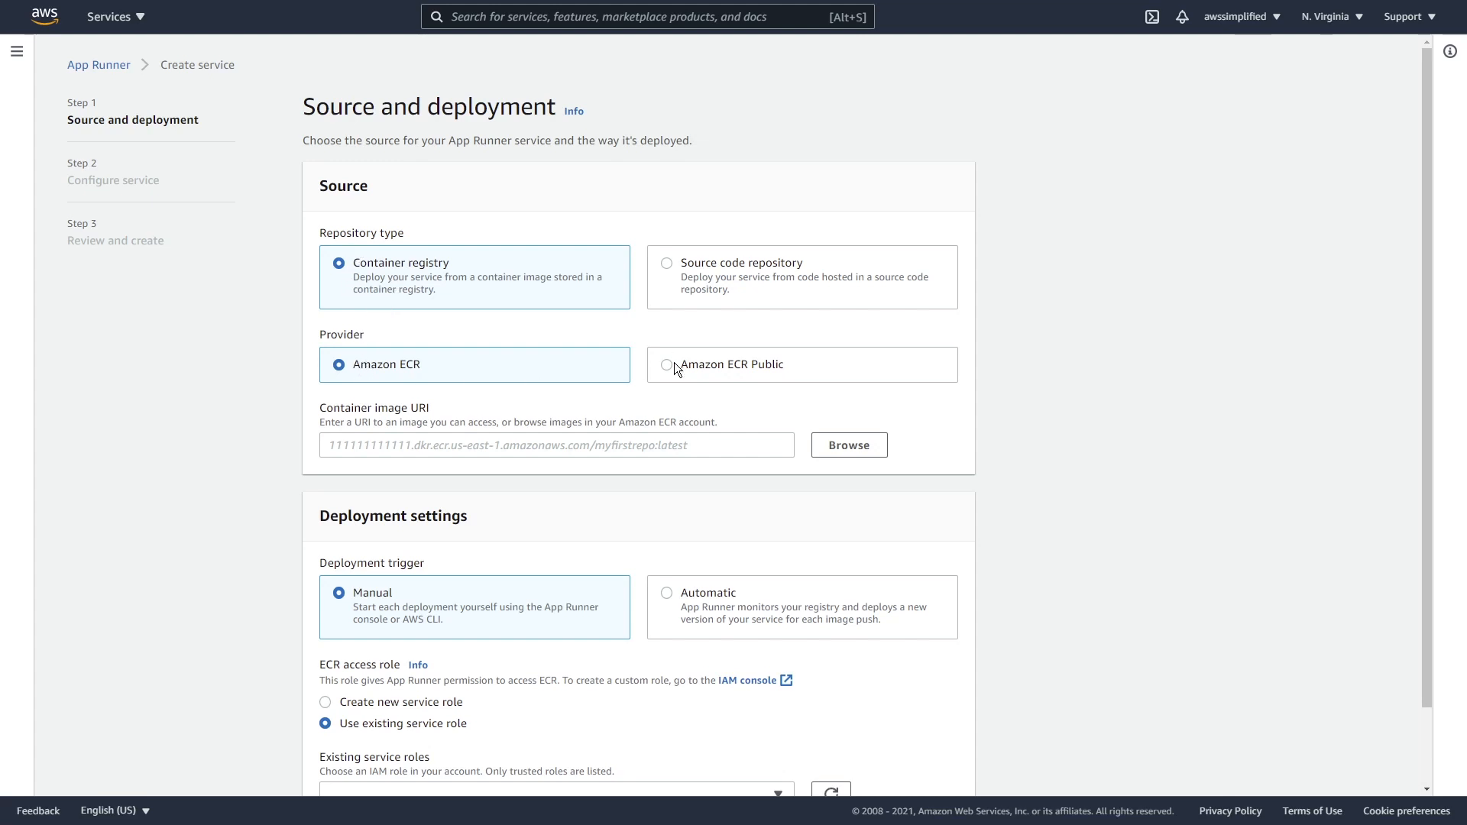
pyautogui.moveTo(541, 340)
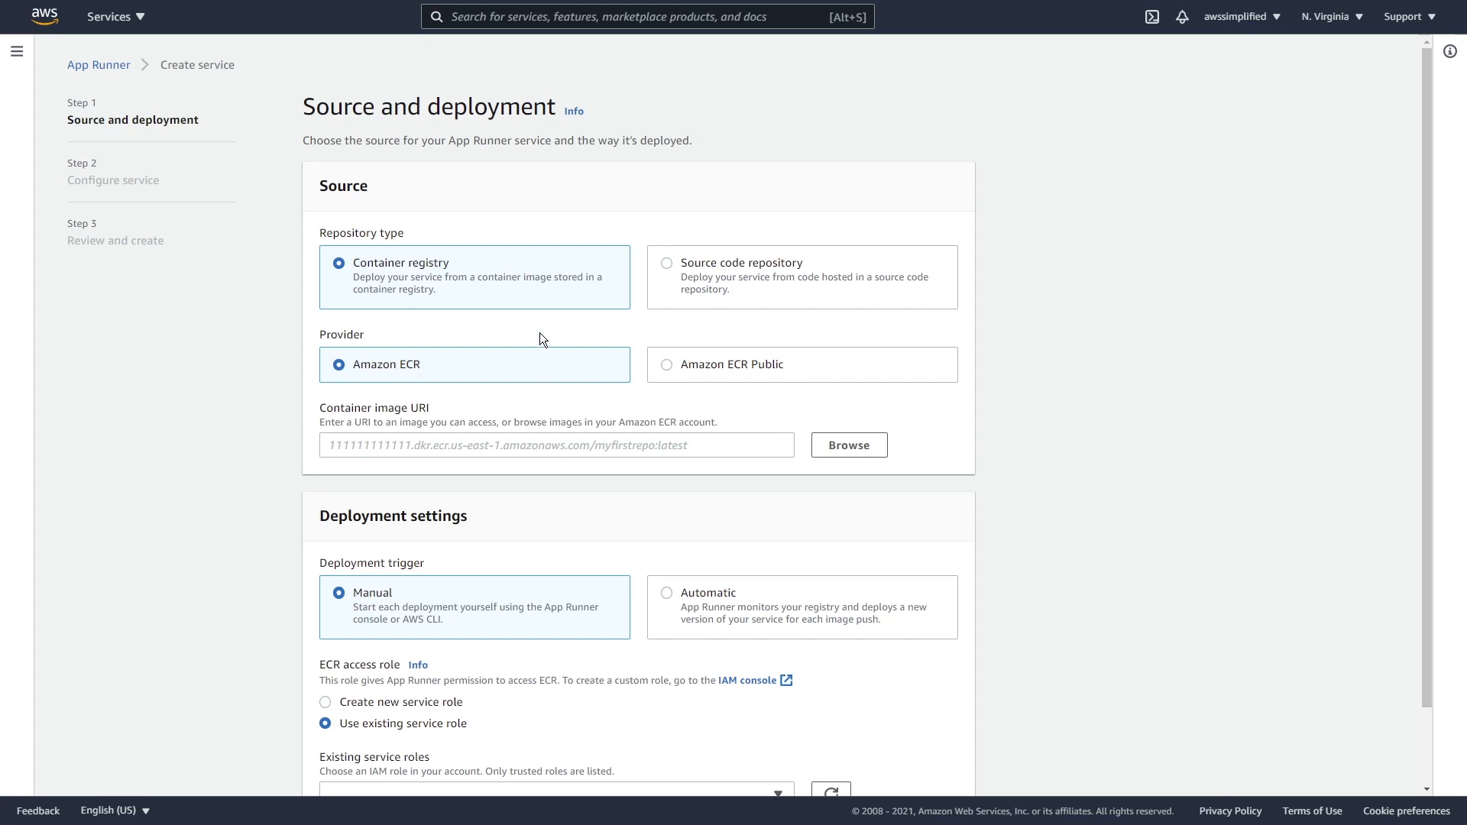
pyautogui.moveTo(715, 275)
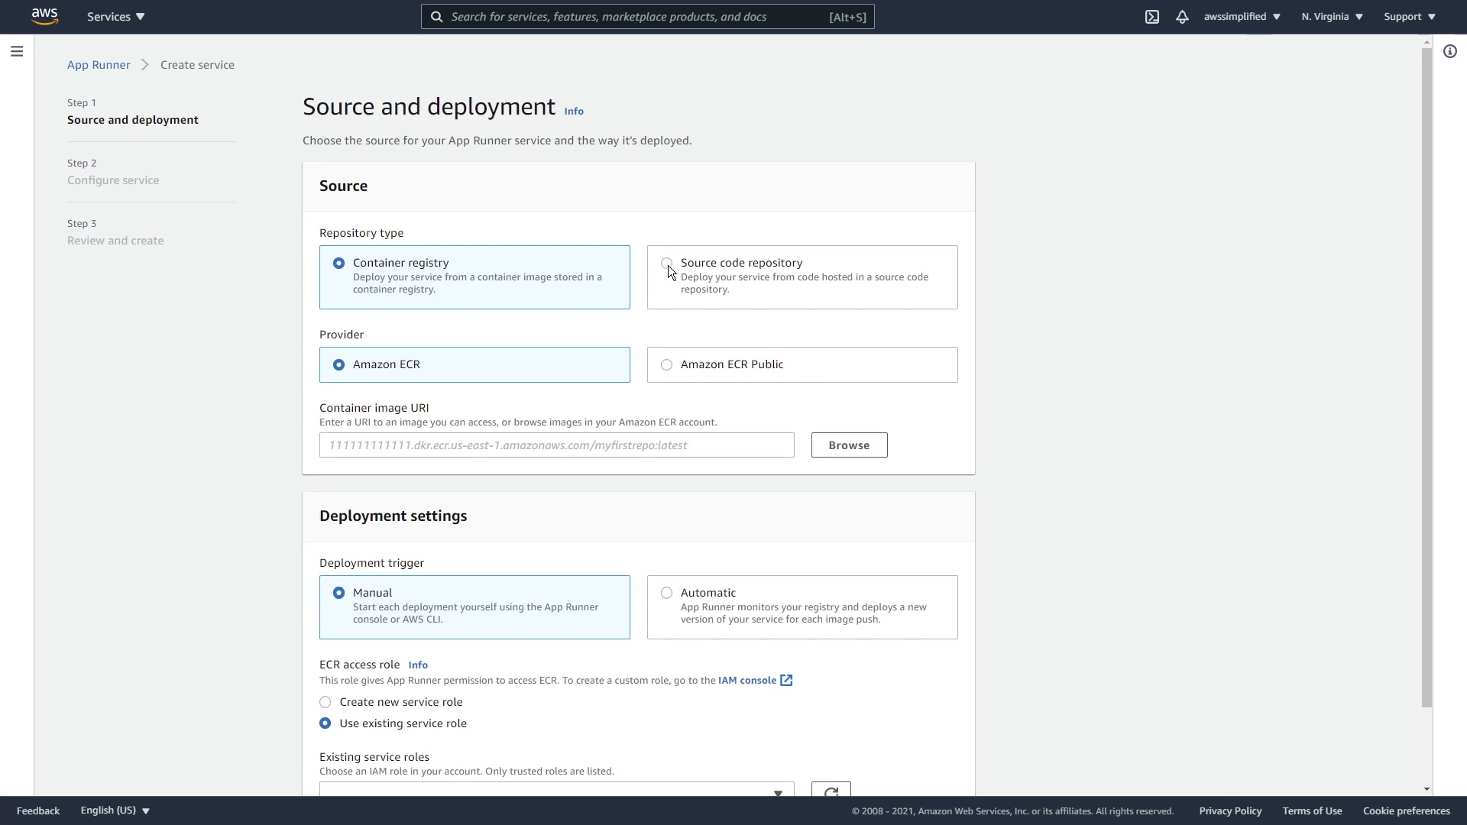
# Choose Source code repository as the repository type, revealing GitHub connection options
pyautogui.click(665, 262)
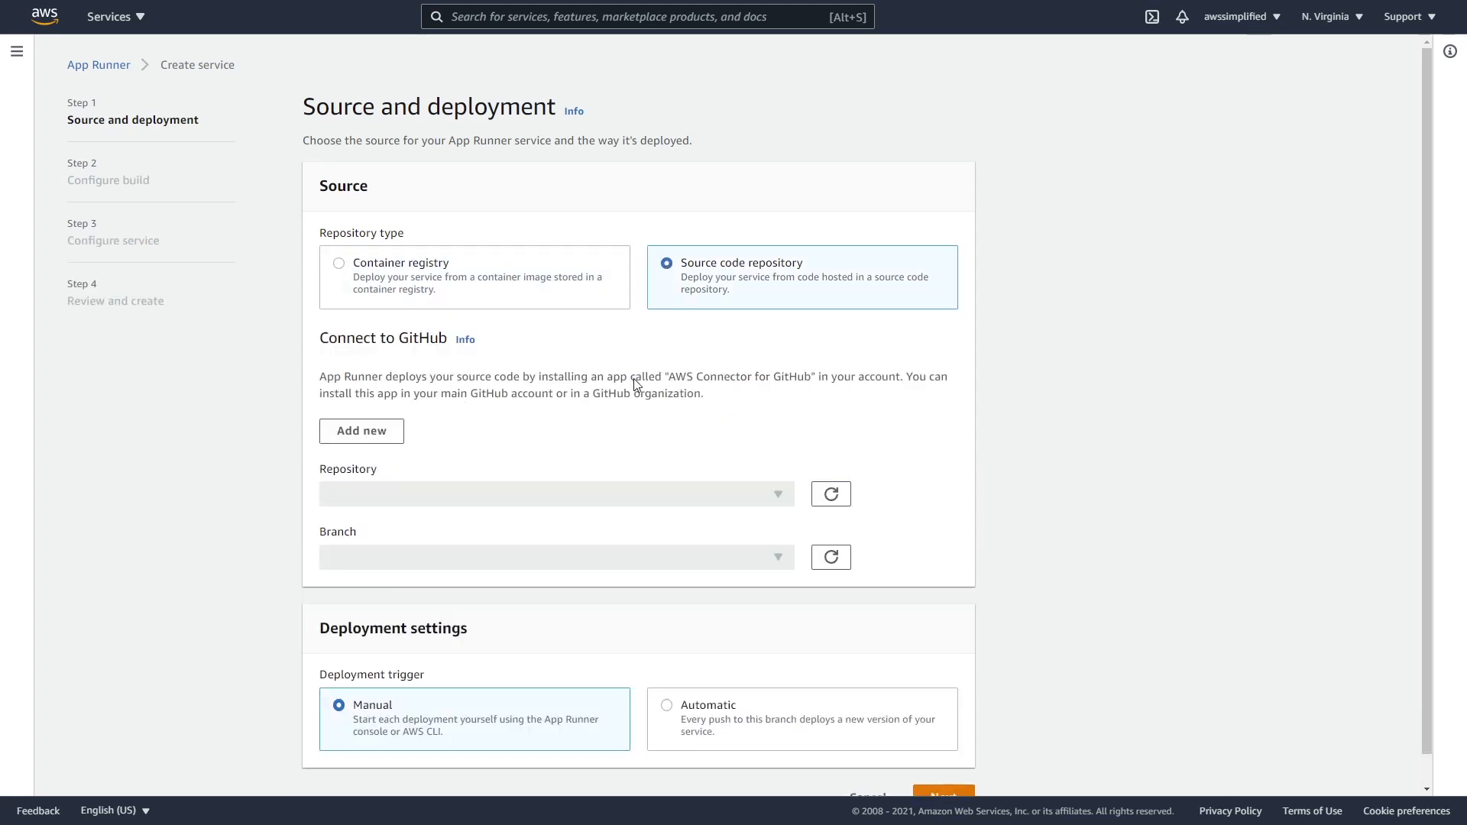
pyautogui.moveTo(379, 391)
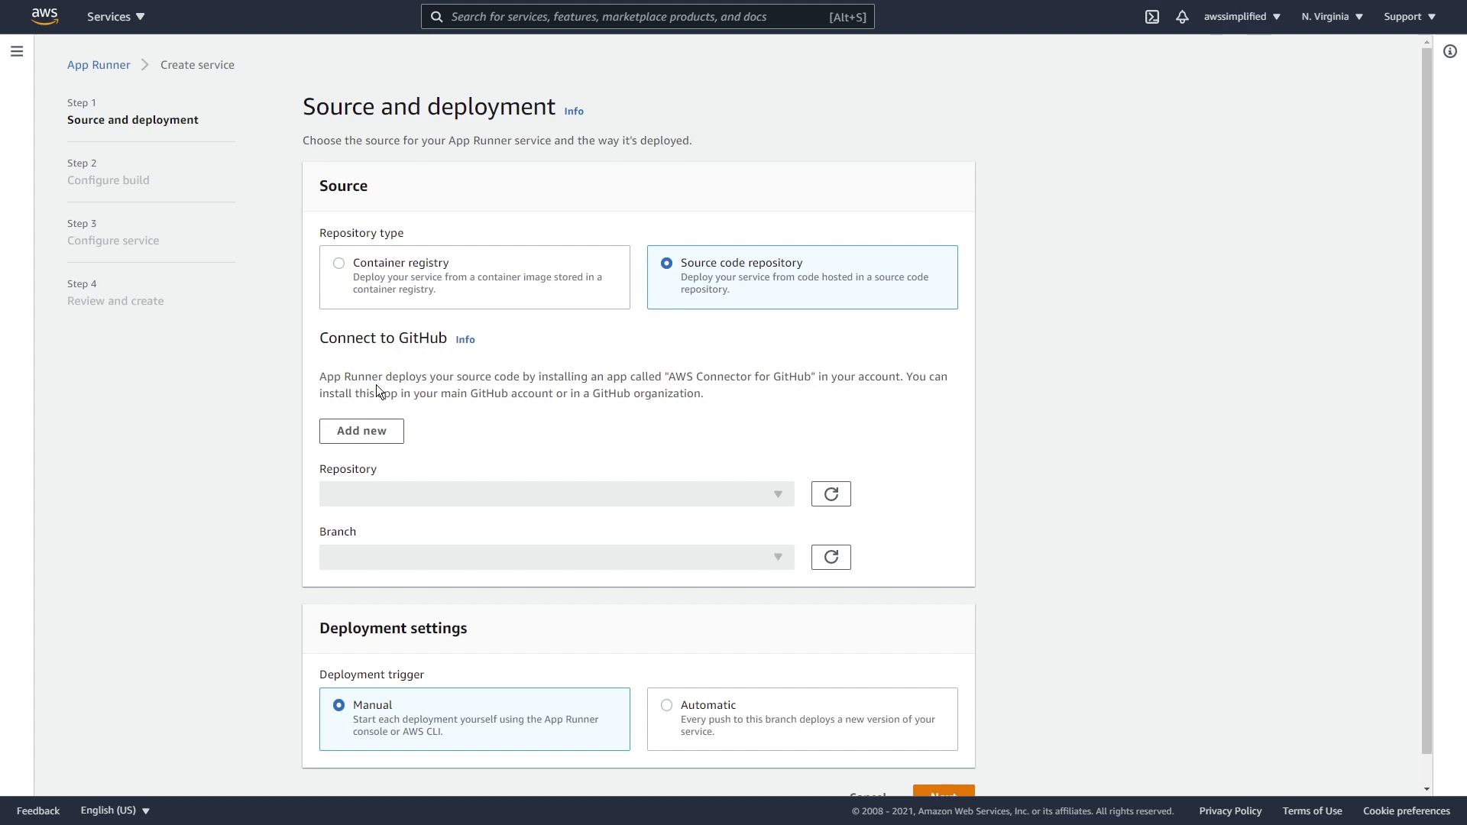
pyautogui.moveTo(656, 383)
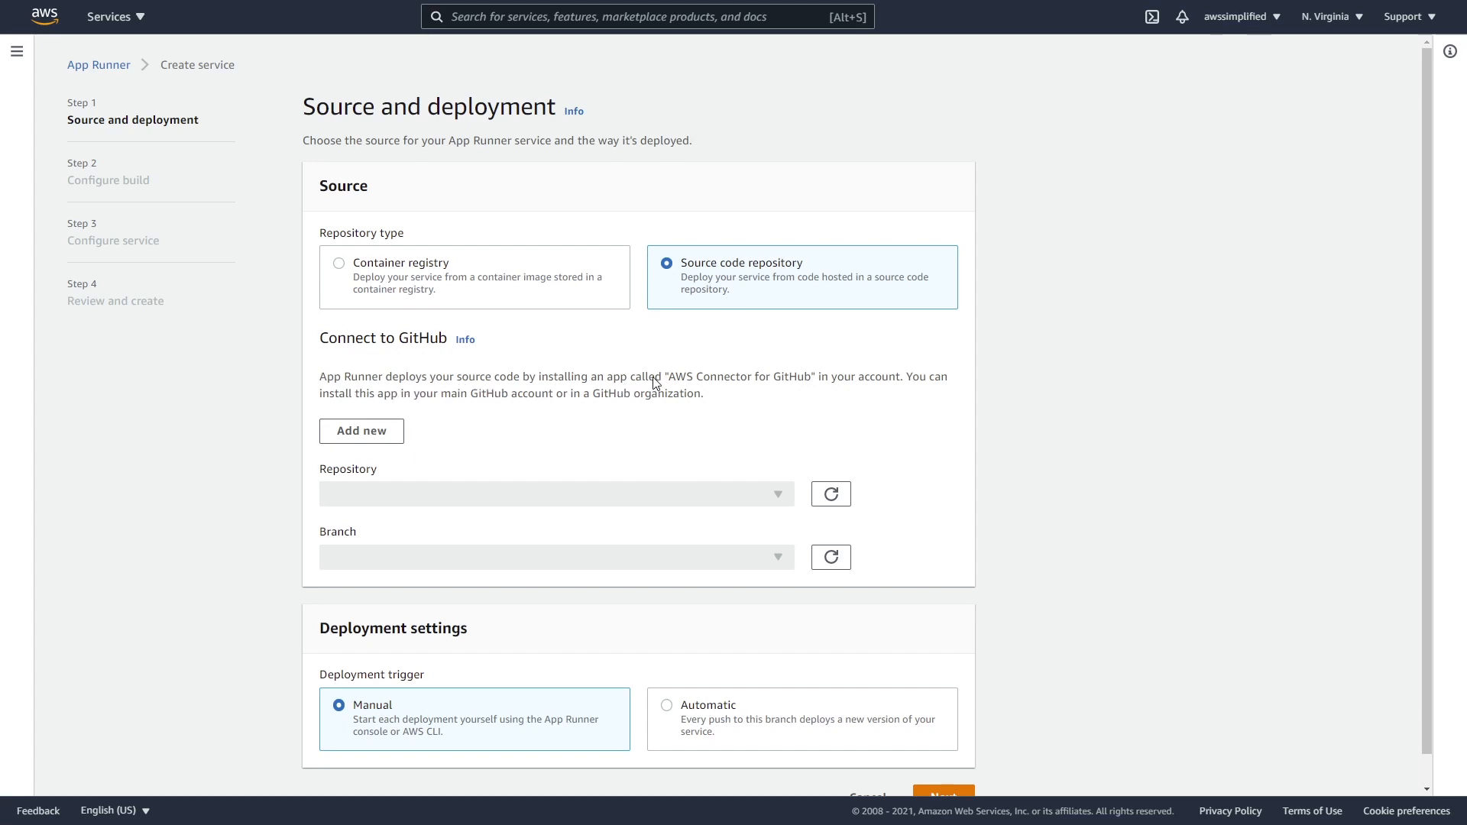
pyautogui.moveTo(816, 387)
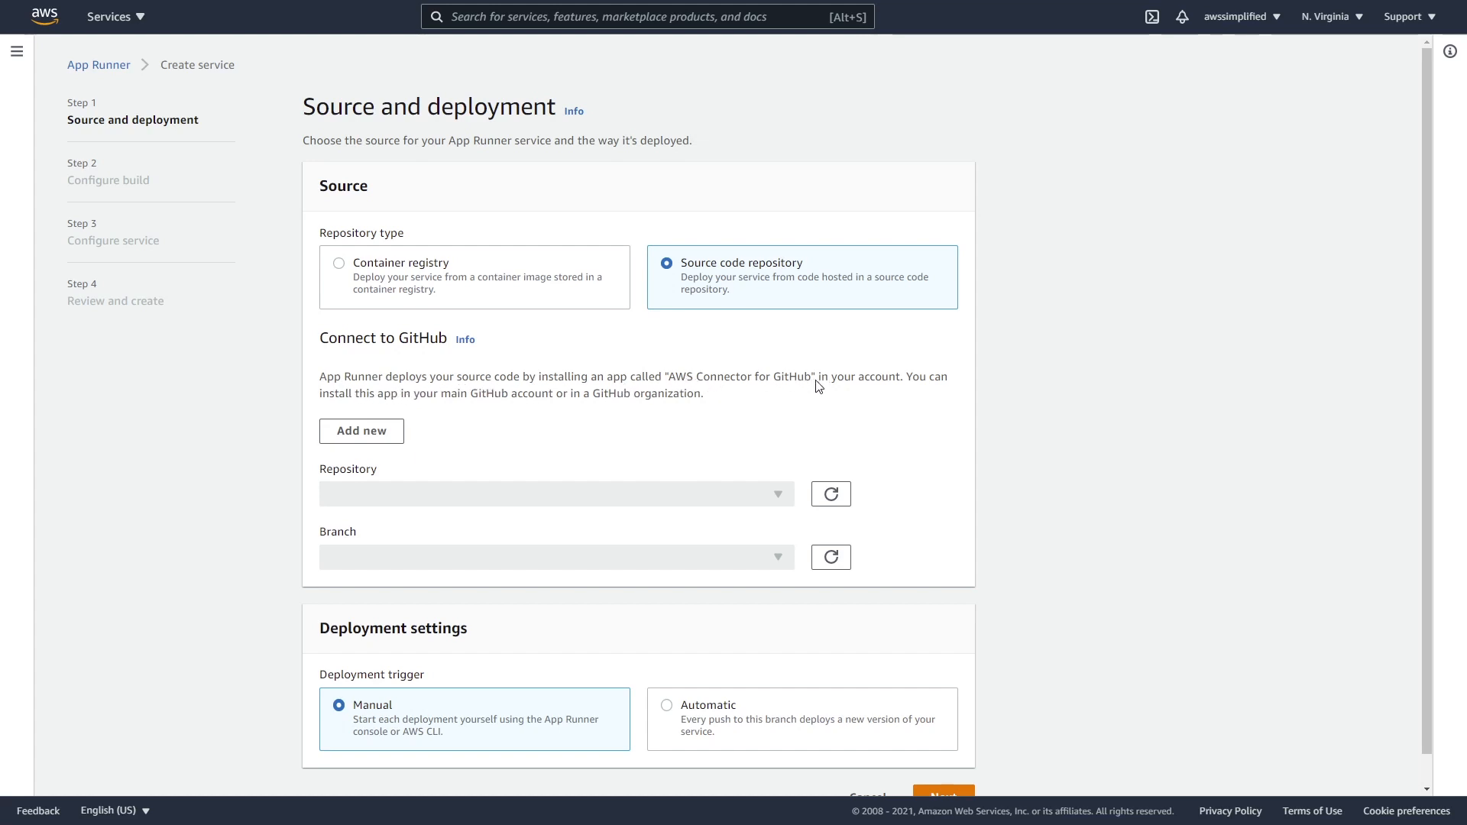
pyautogui.moveTo(926, 385)
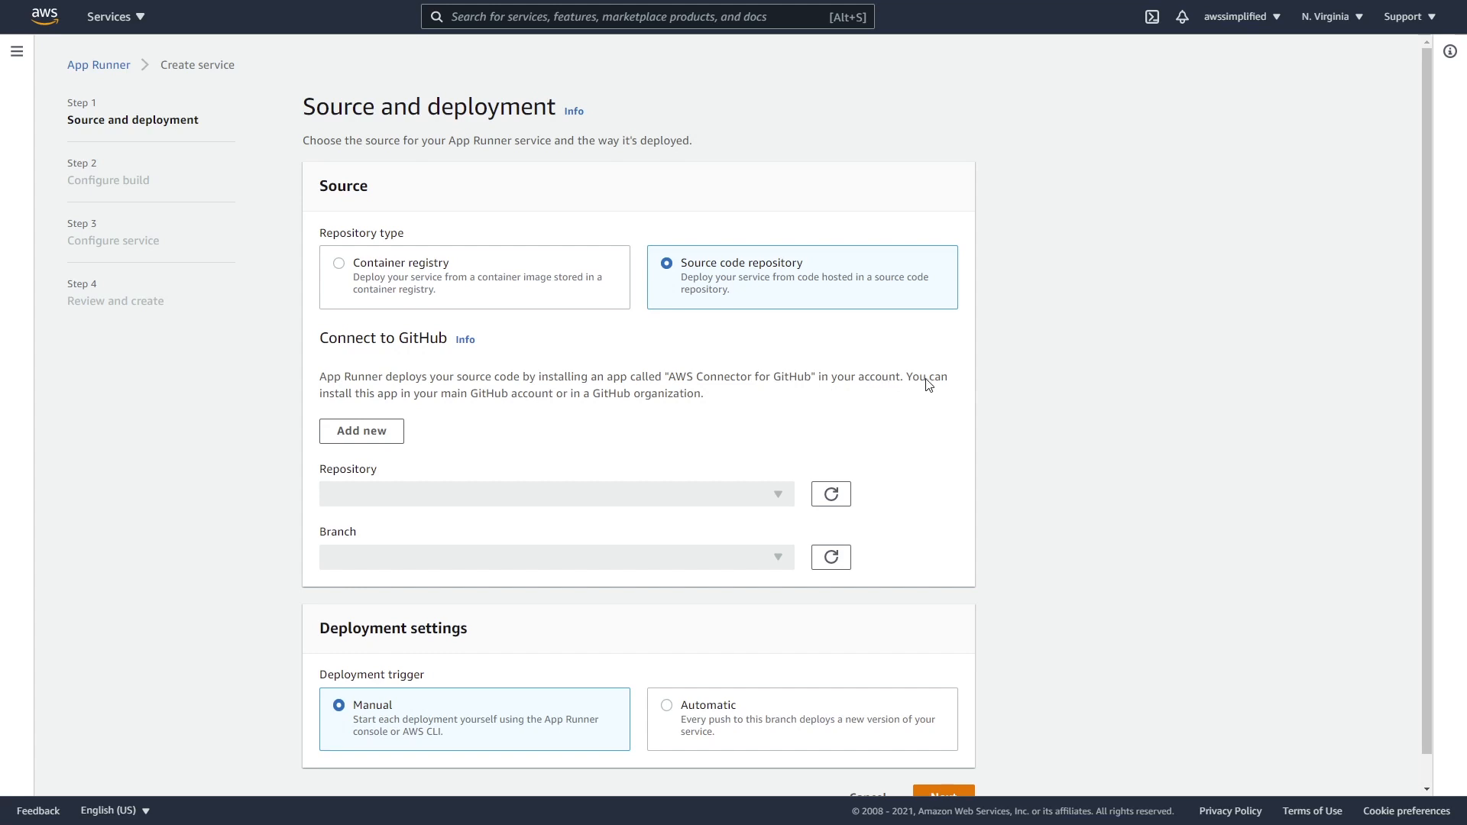
pyautogui.moveTo(577, 402)
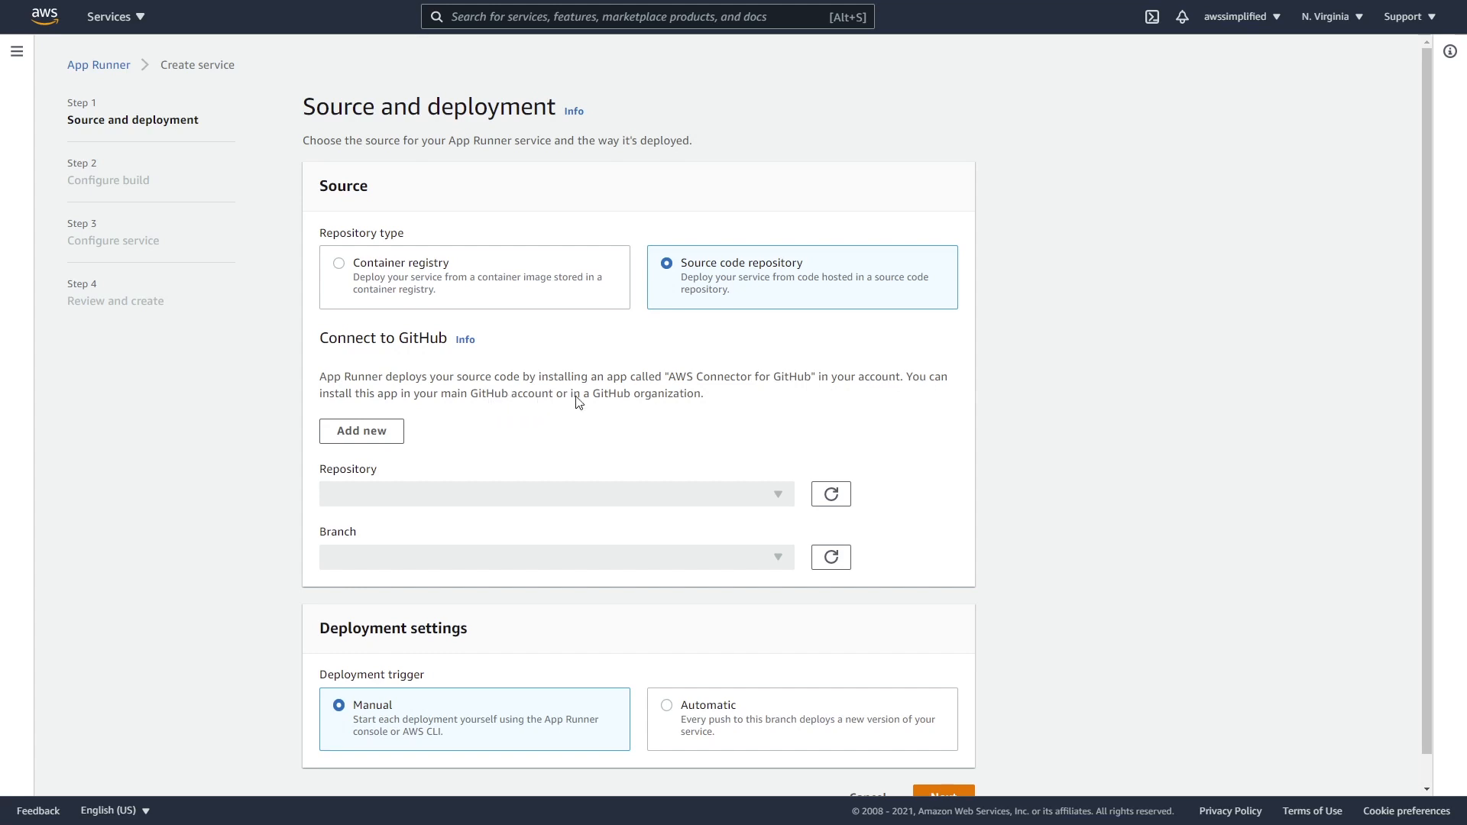
pyautogui.moveTo(623, 399)
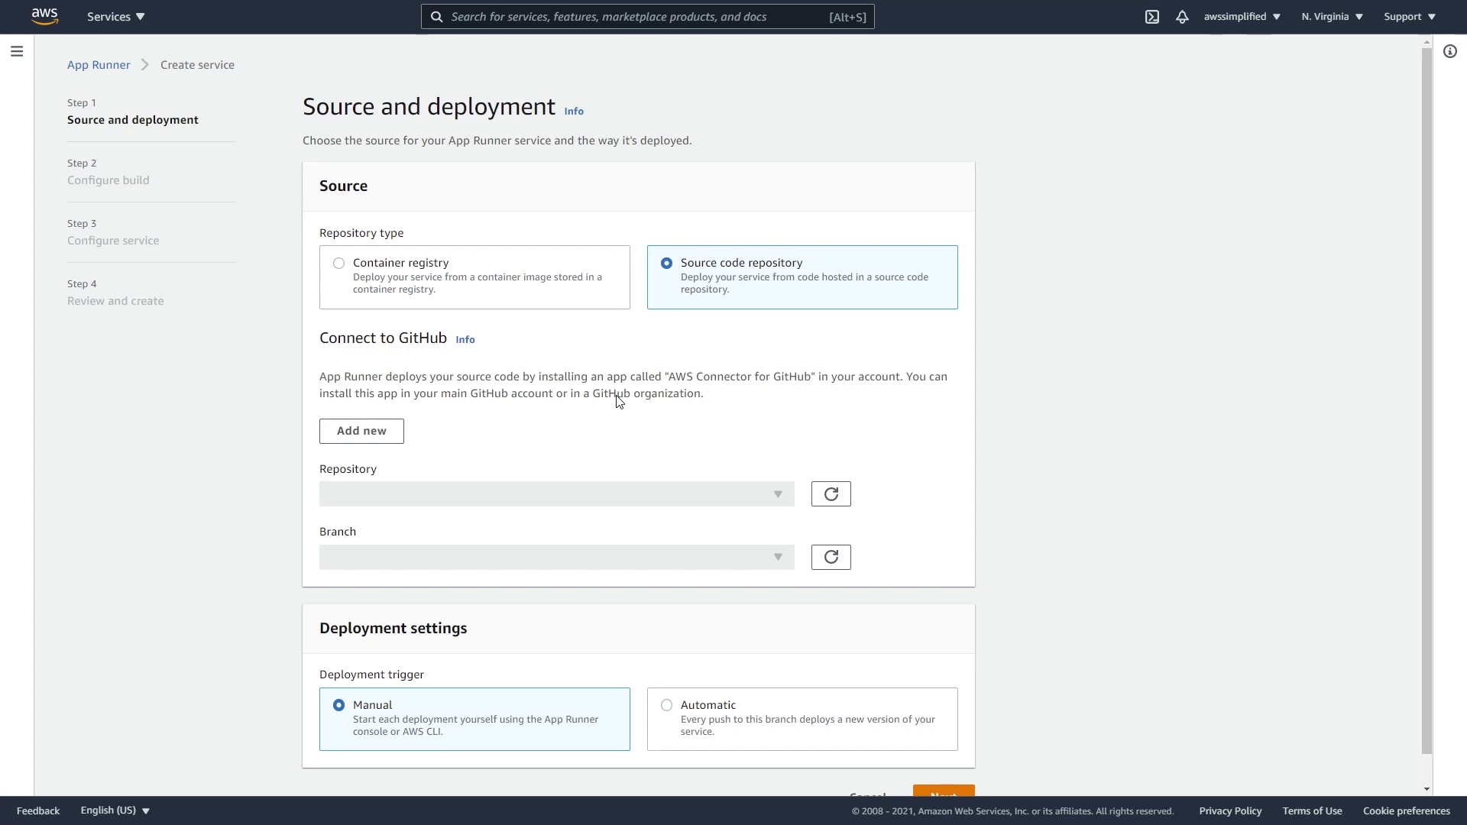
pyautogui.moveTo(590, 618)
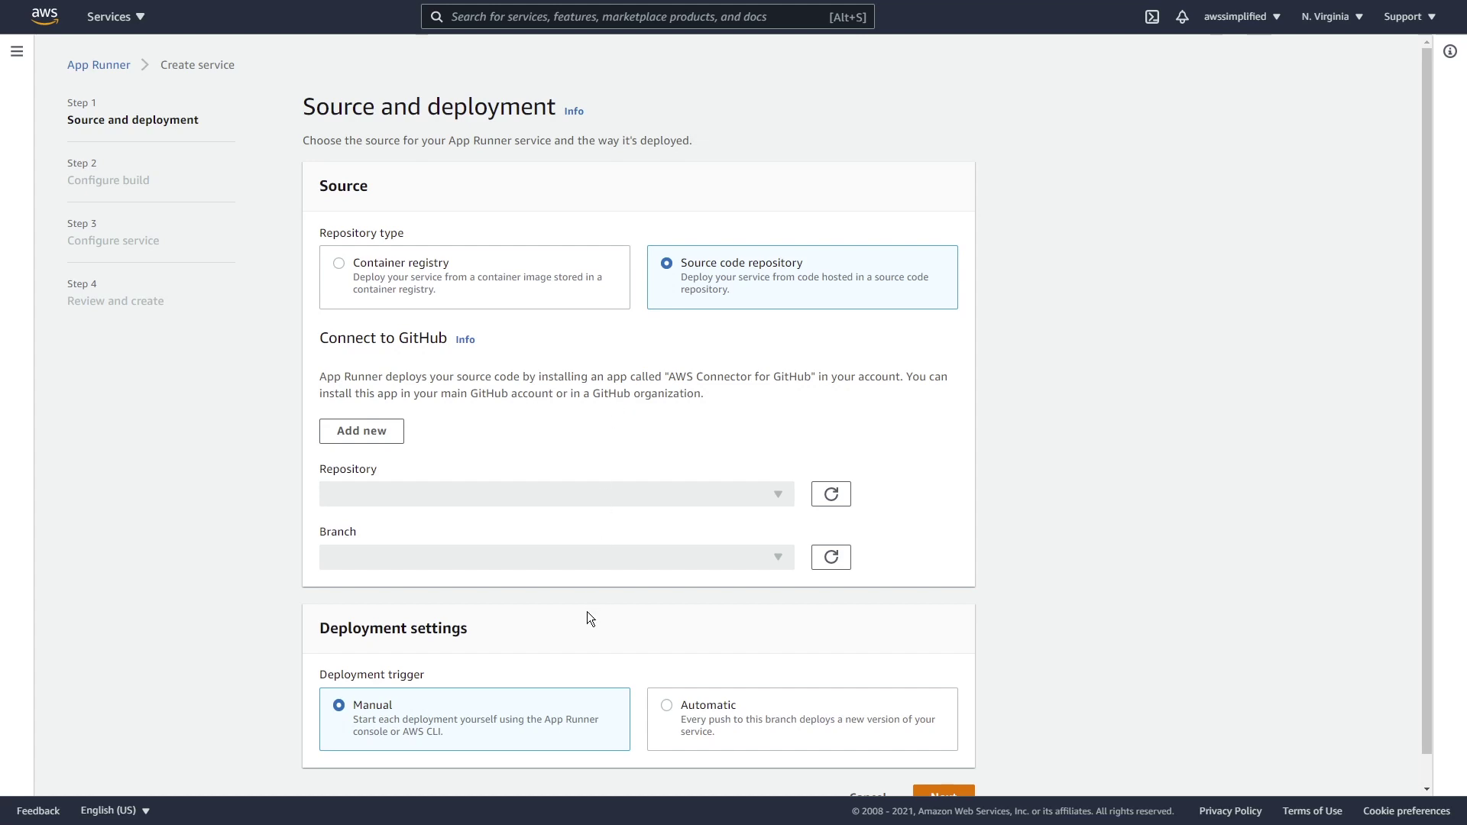
pyautogui.moveTo(634, 411)
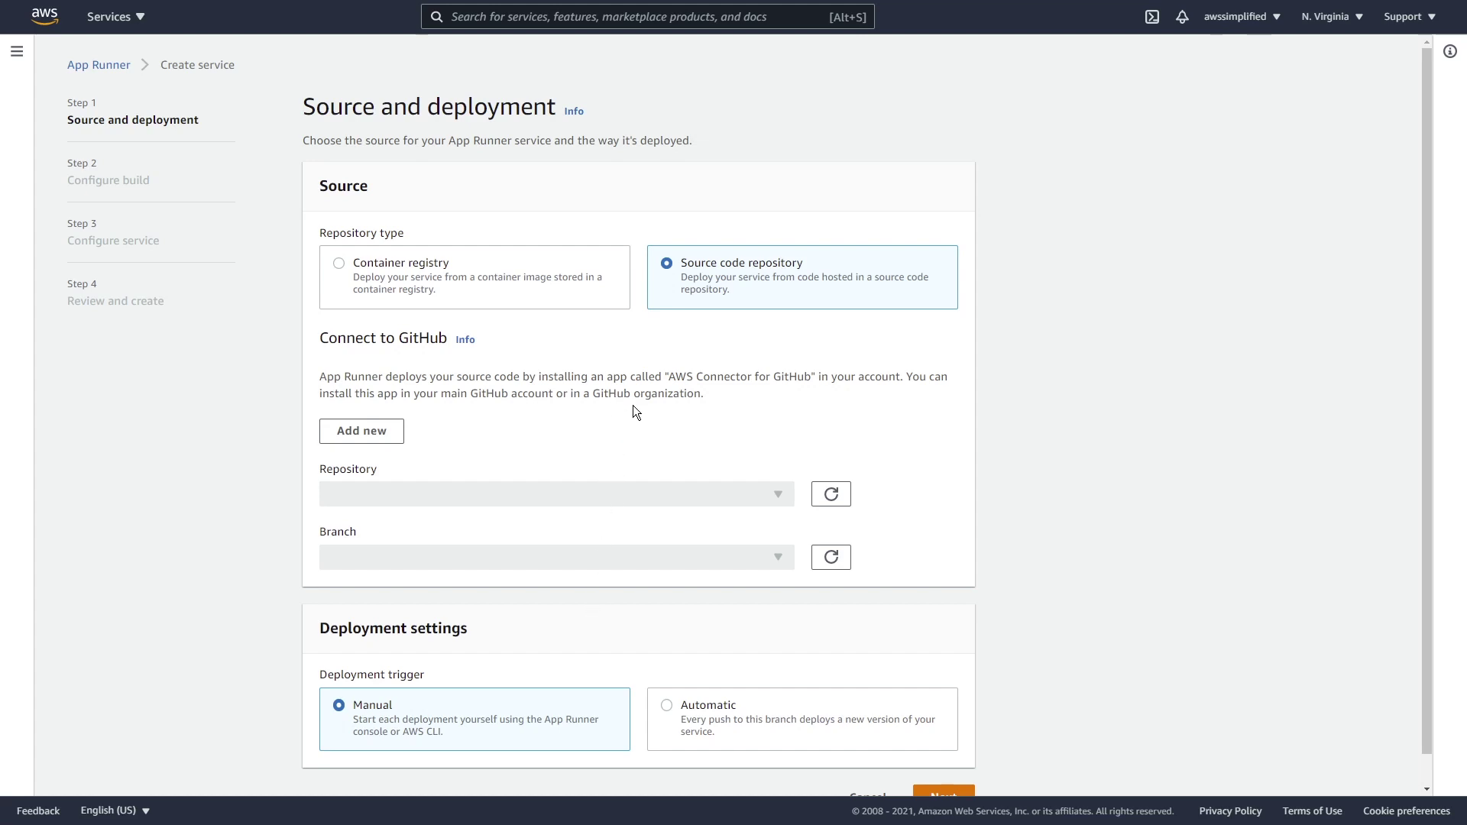
pyautogui.moveTo(573, 370)
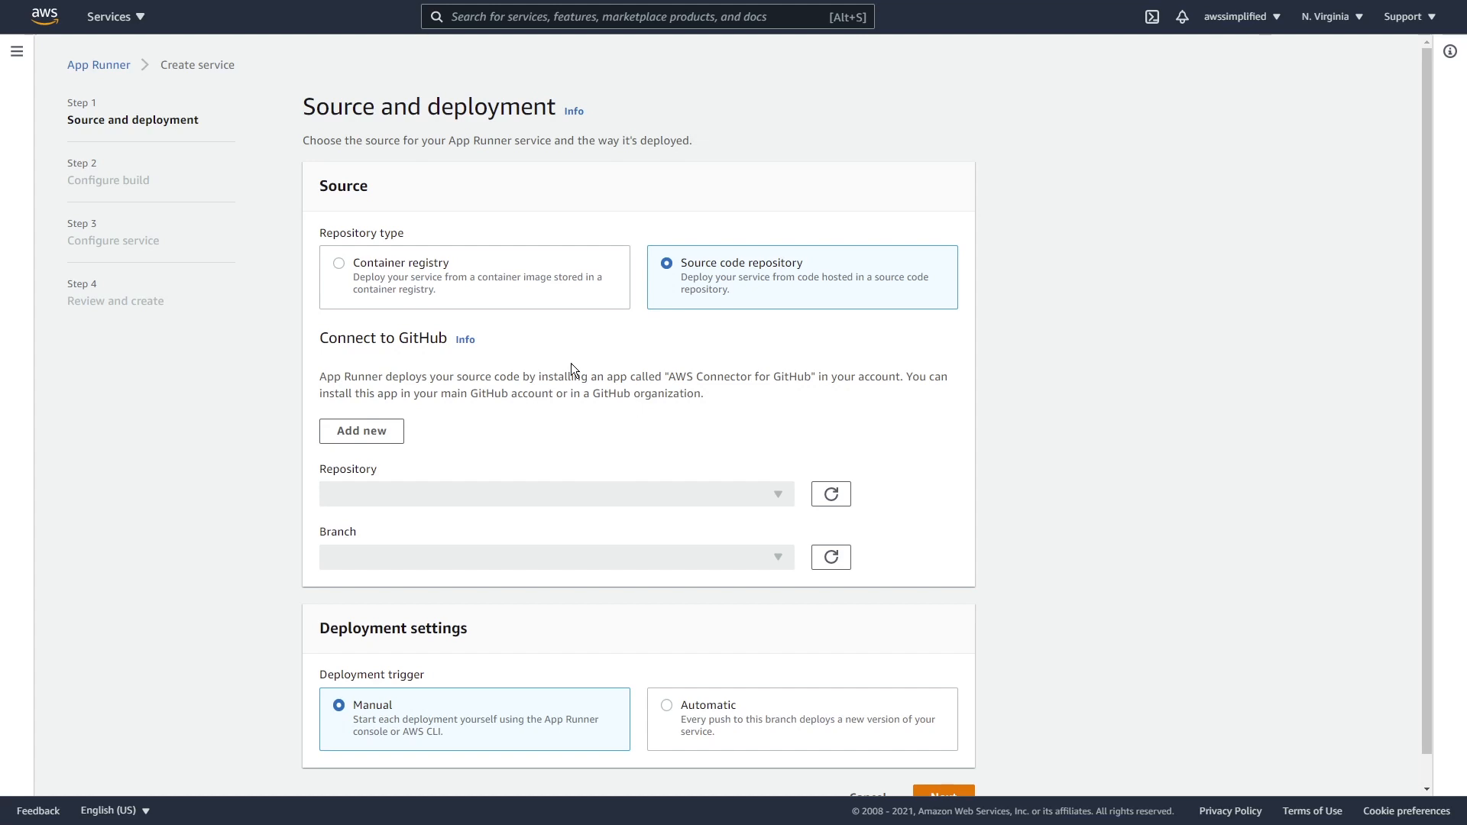
pyautogui.moveTo(532, 340)
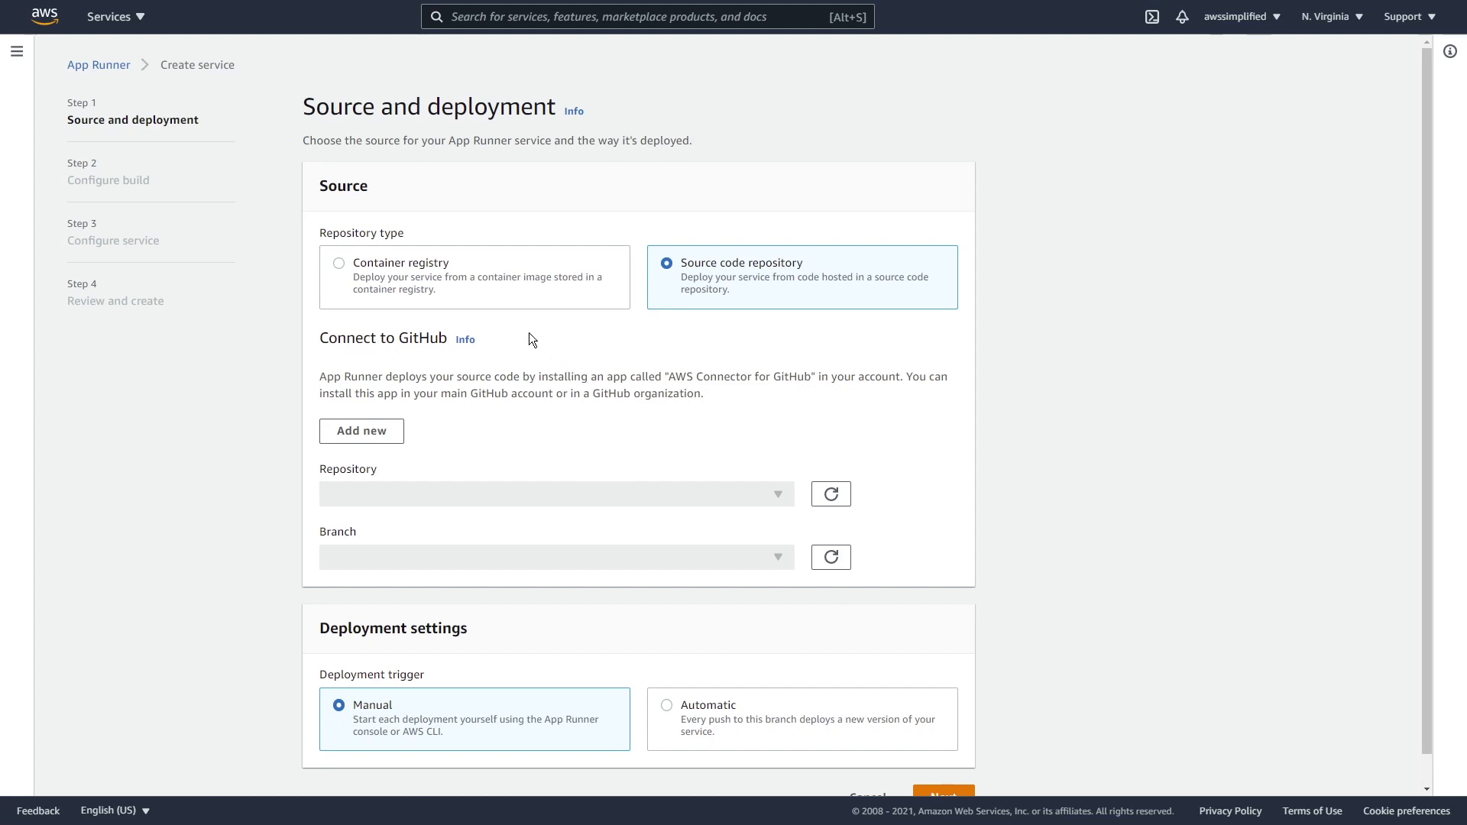
pyautogui.moveTo(344, 269)
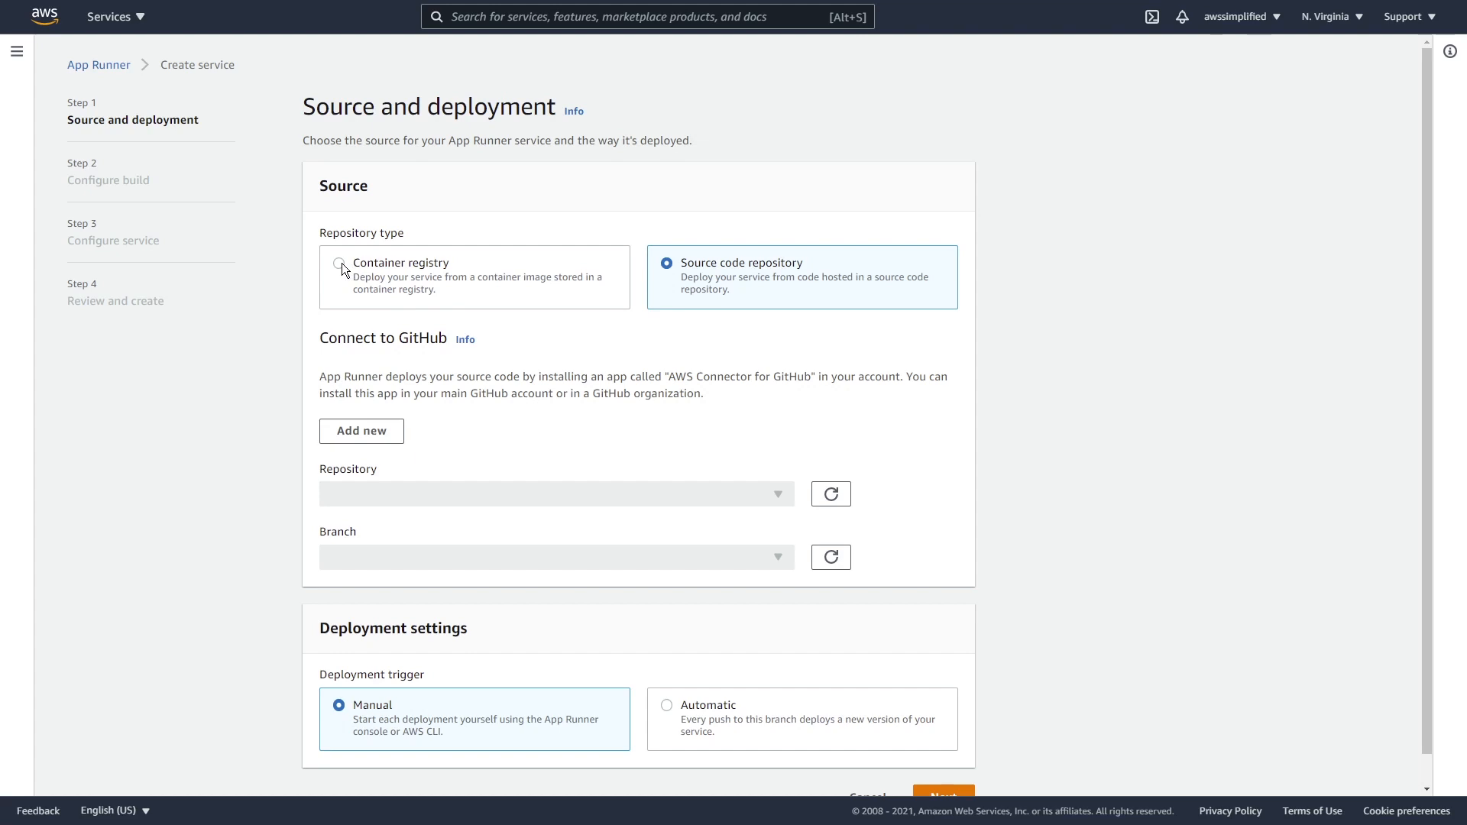
# Use a Container registry source with the flask-app:latest image browsed from Amazon ECR
pyautogui.click(339, 264)
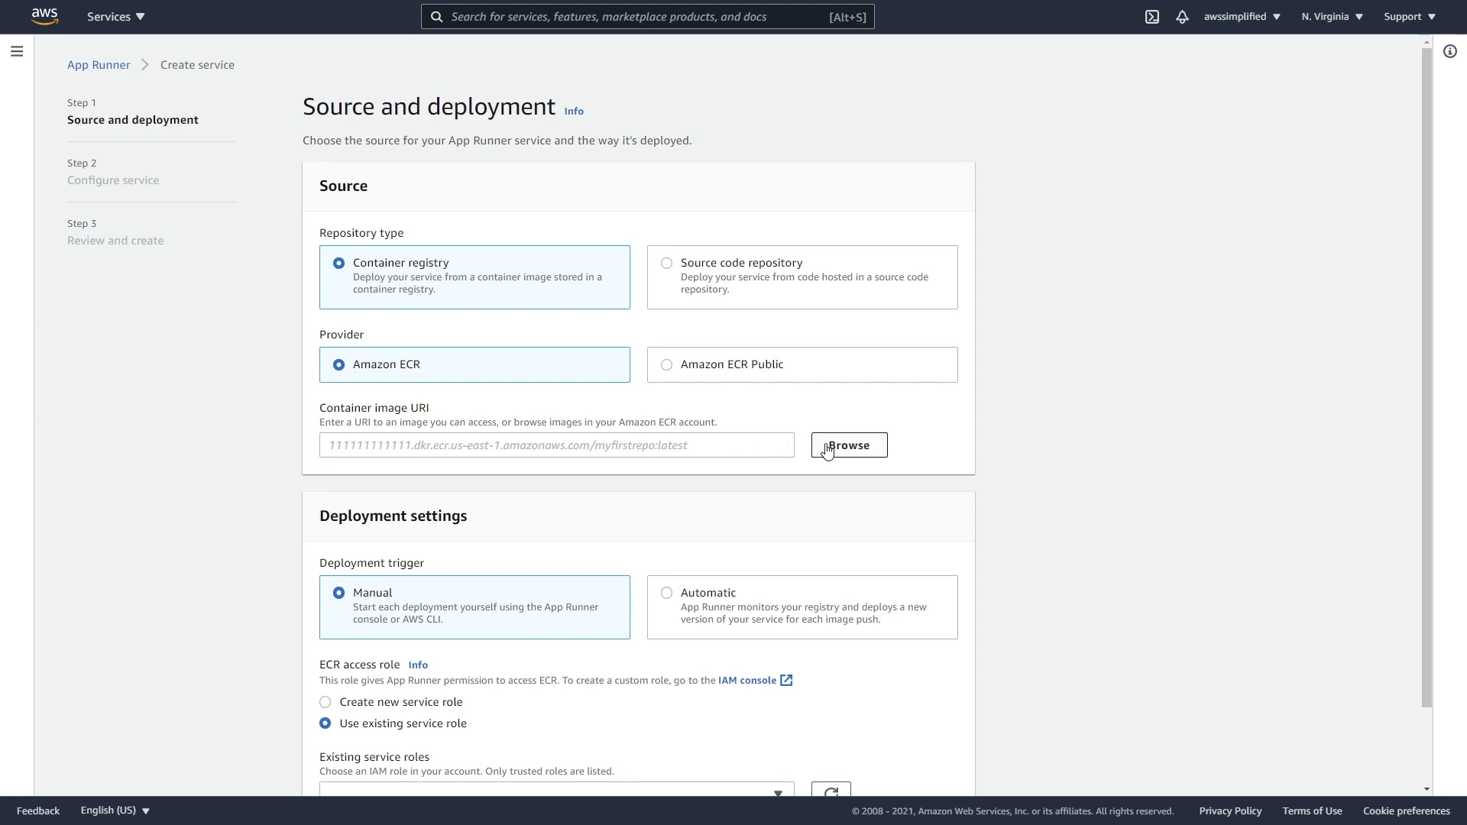
pyautogui.click(847, 445)
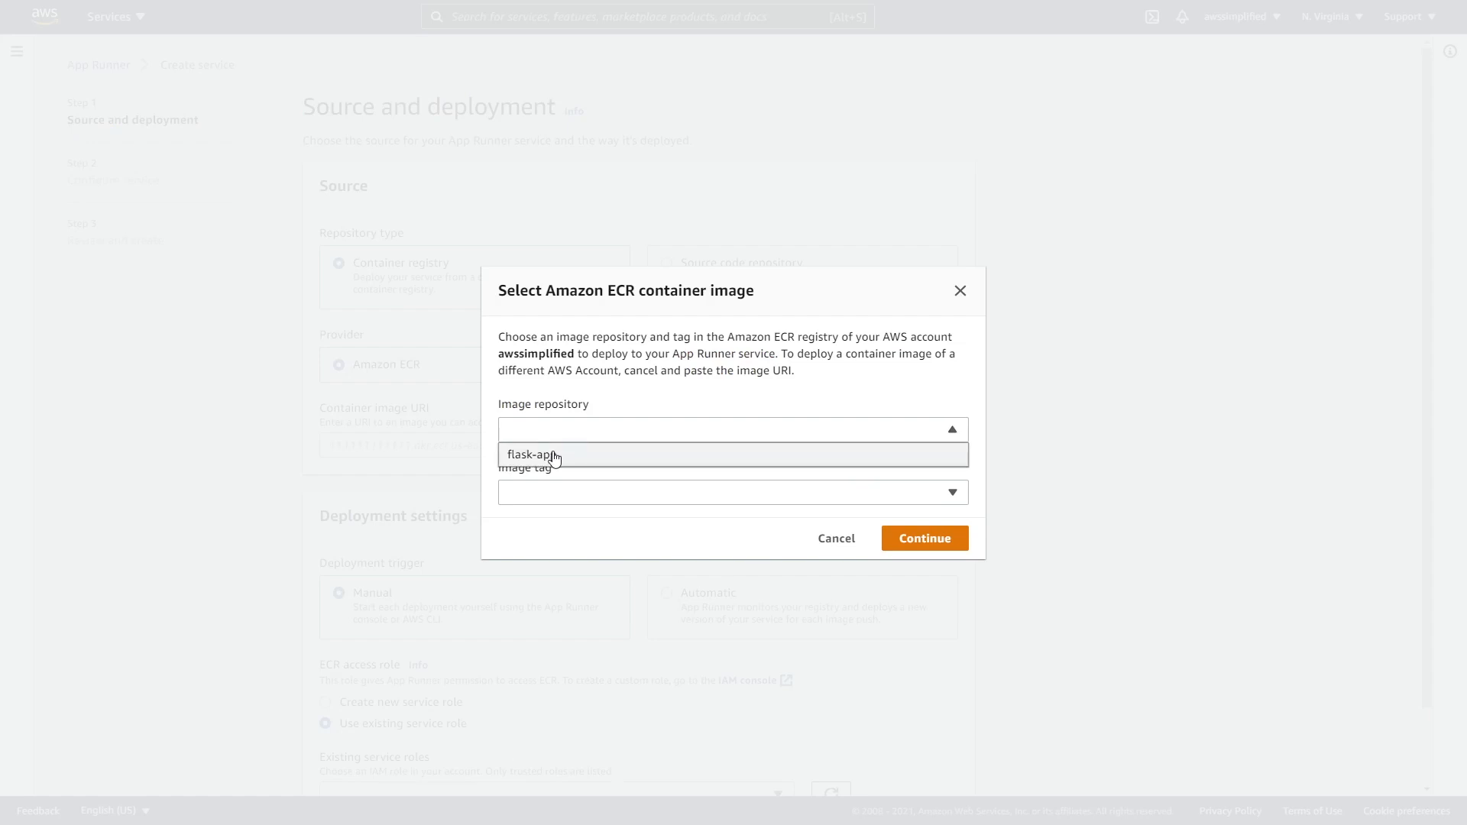
pyautogui.moveTo(538, 460)
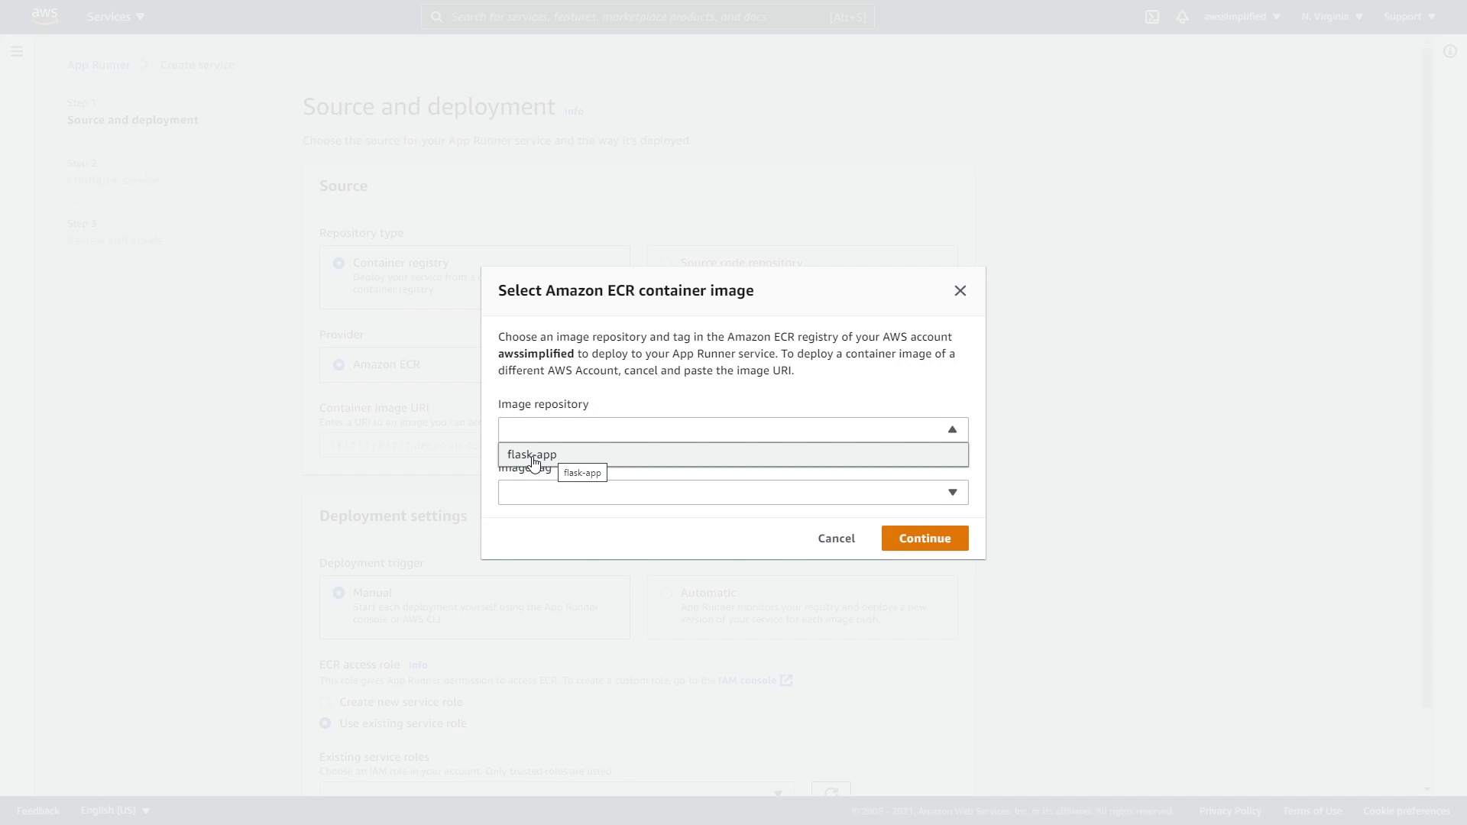
pyautogui.click(532, 455)
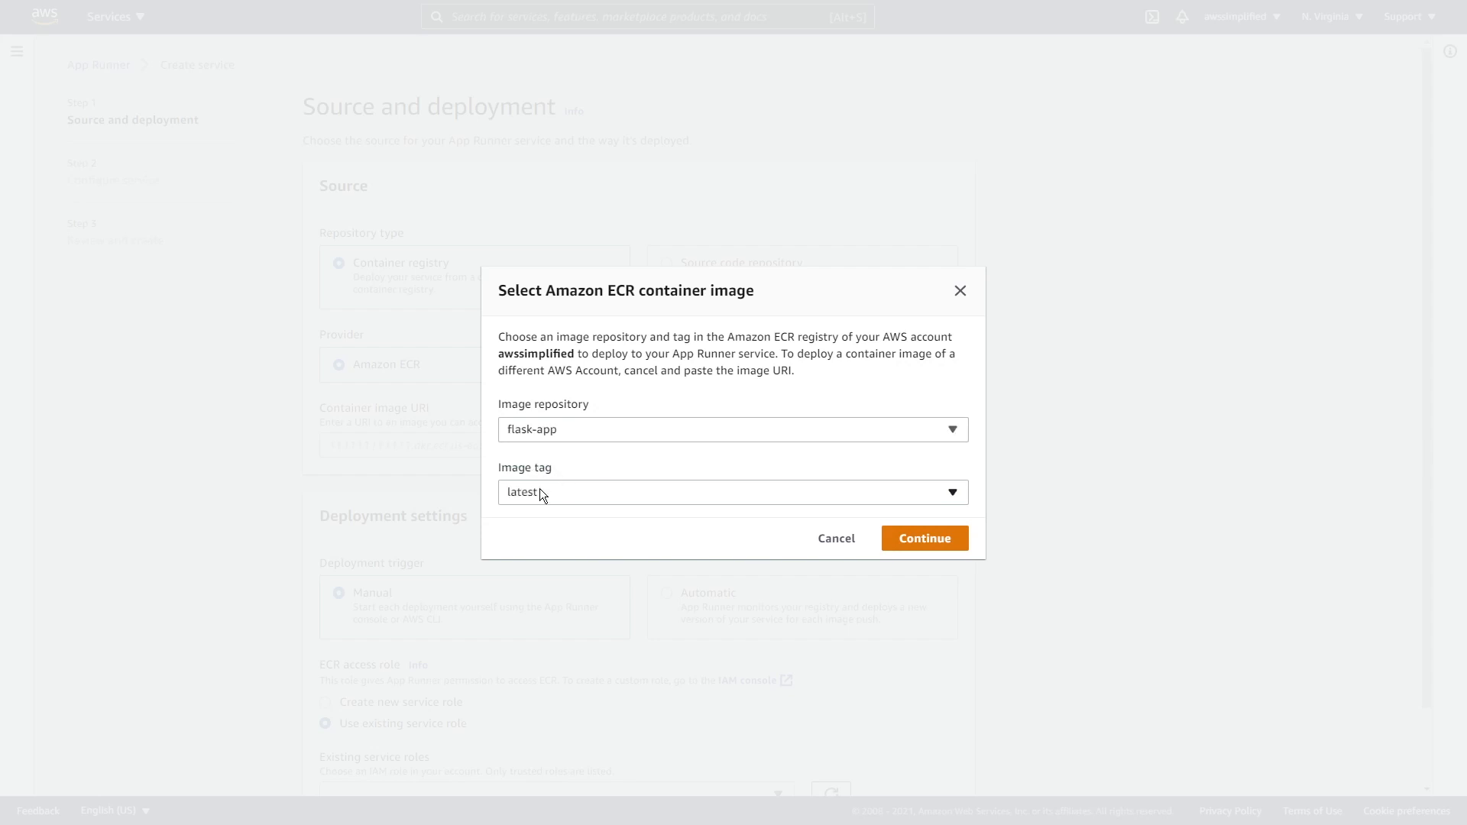
pyautogui.moveTo(917, 547)
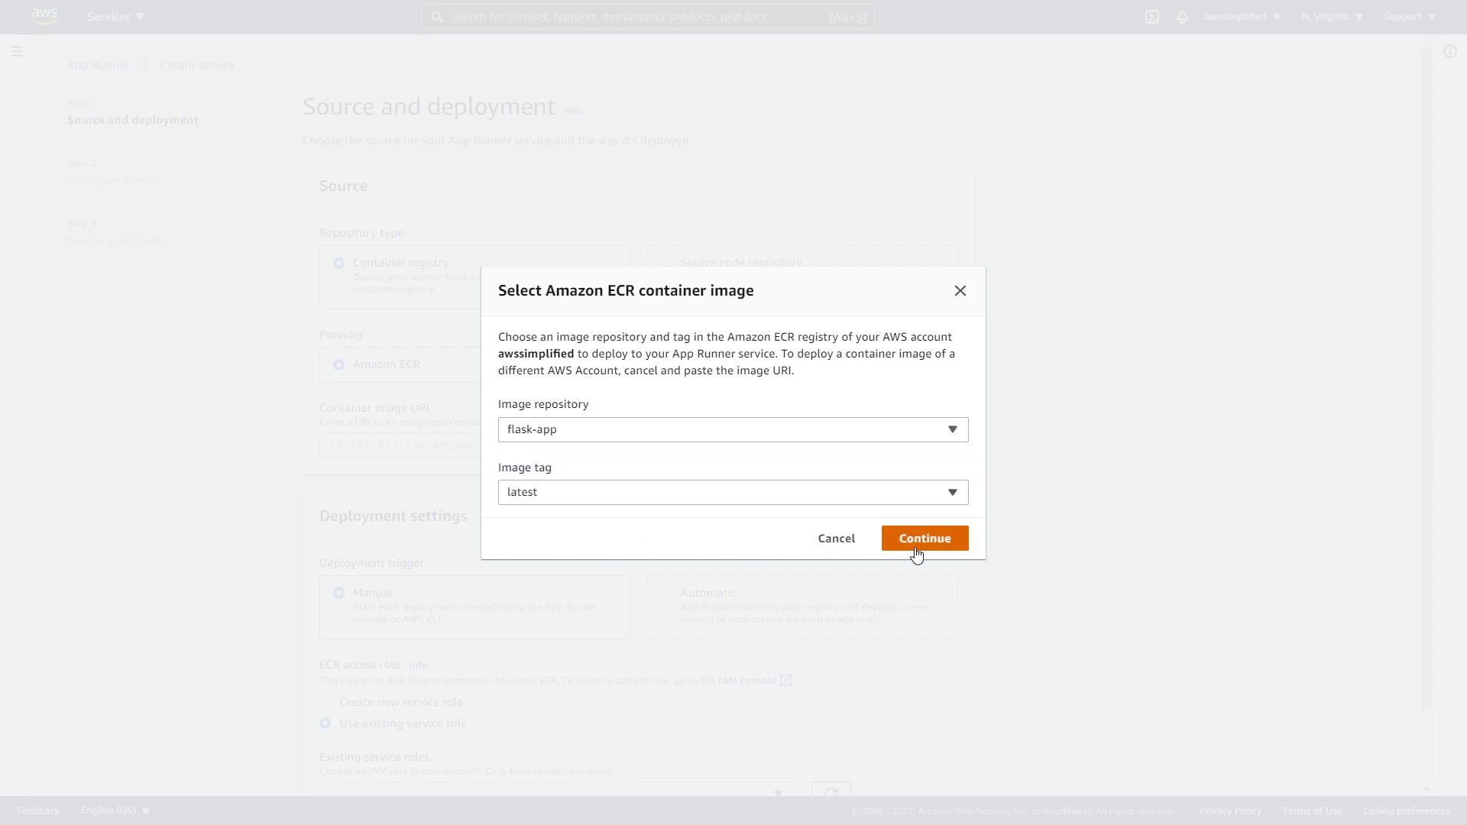
pyautogui.click(923, 538)
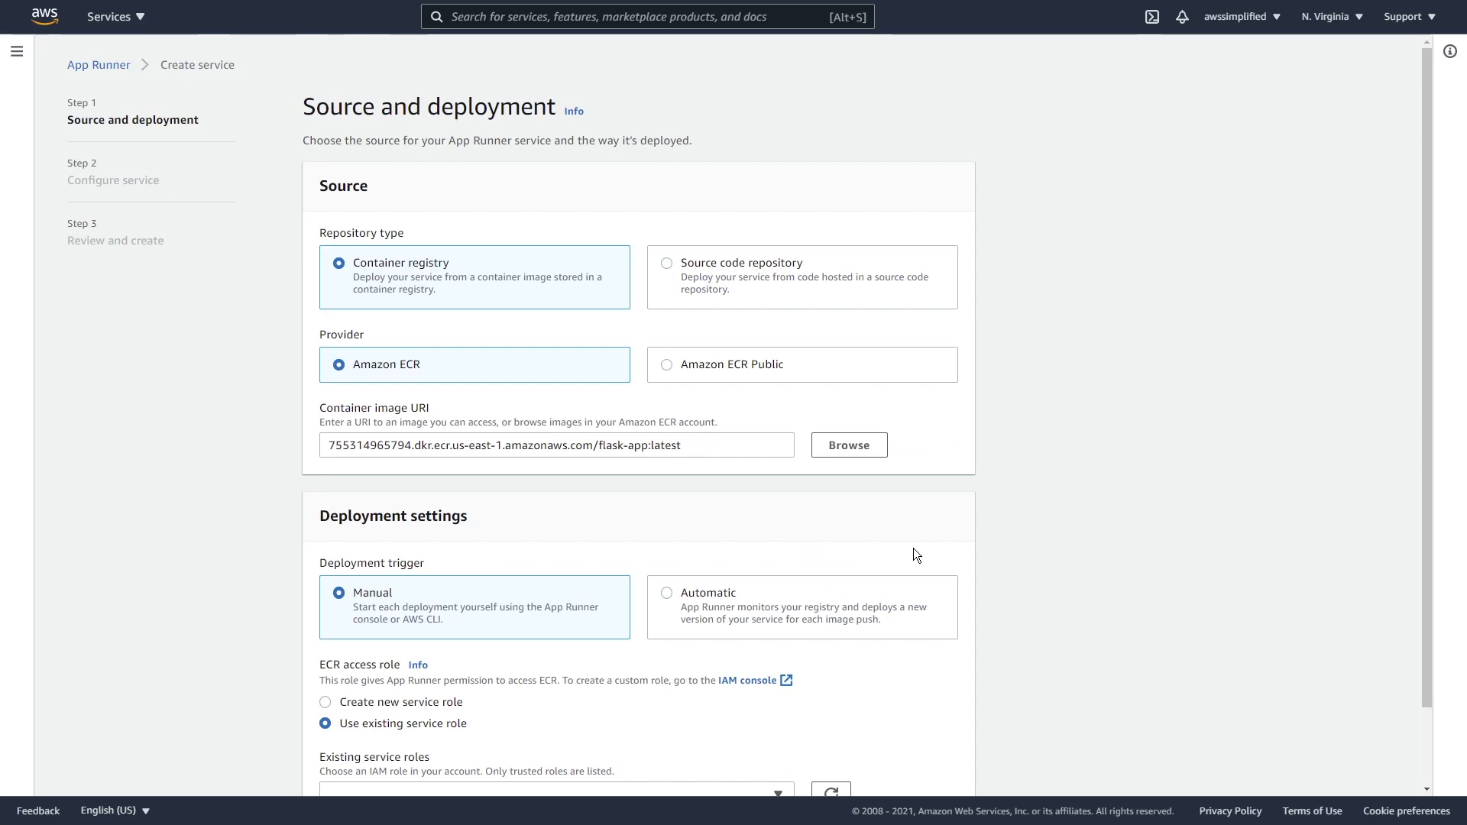
pyautogui.moveTo(1073, 535)
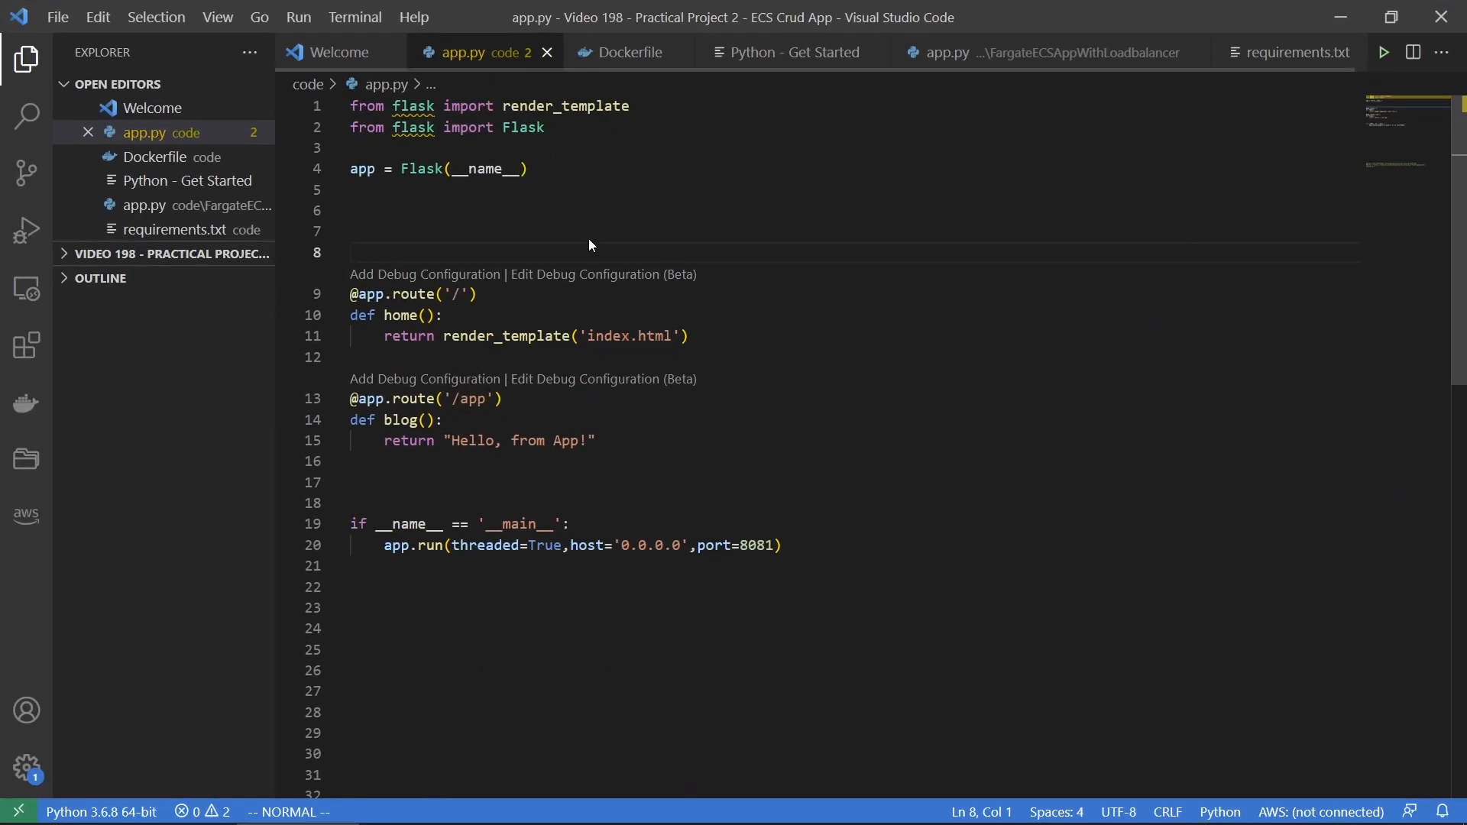
pyautogui.moveTo(173, 139)
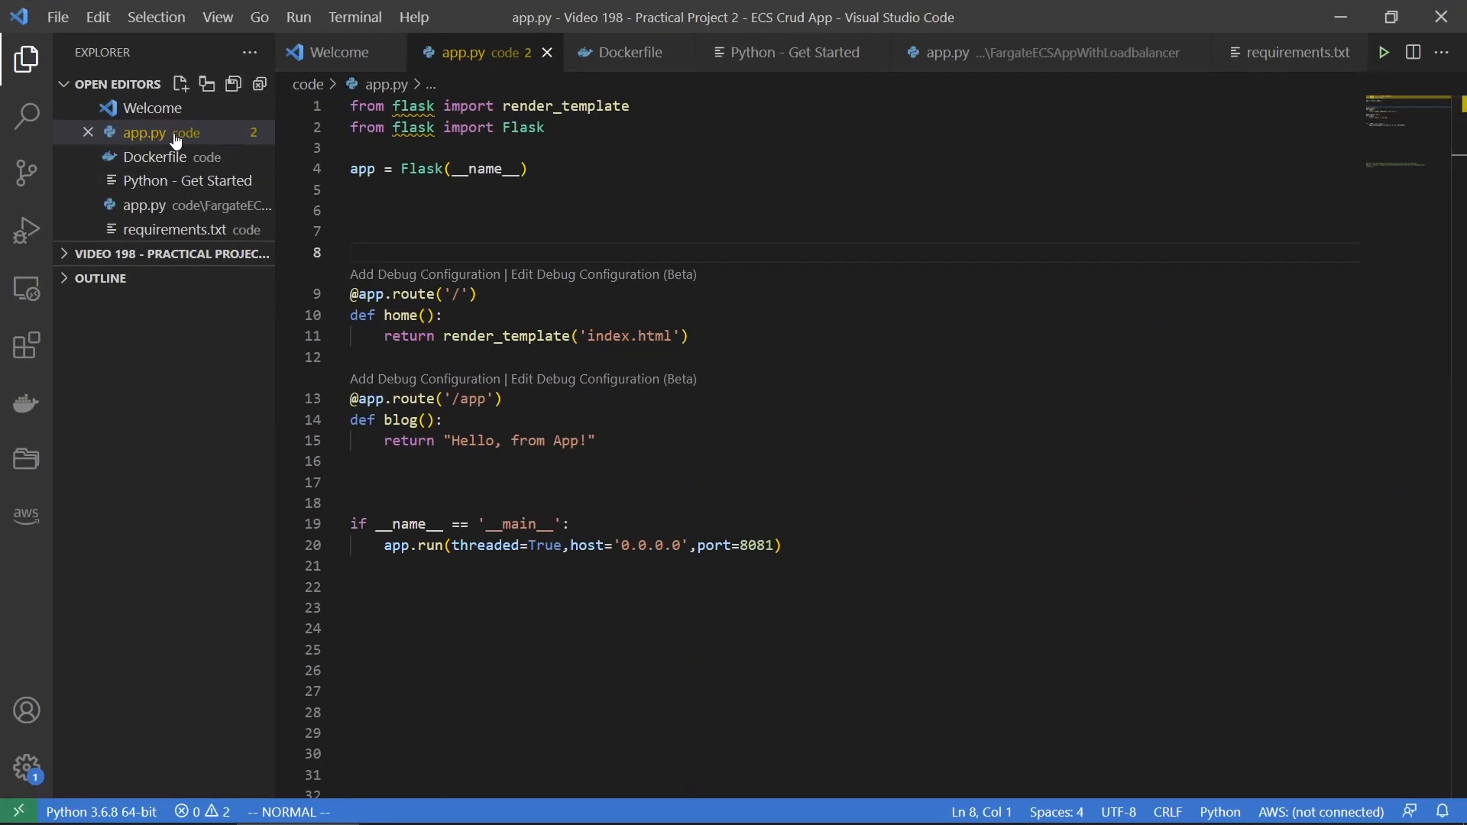
pyautogui.moveTo(484, 318)
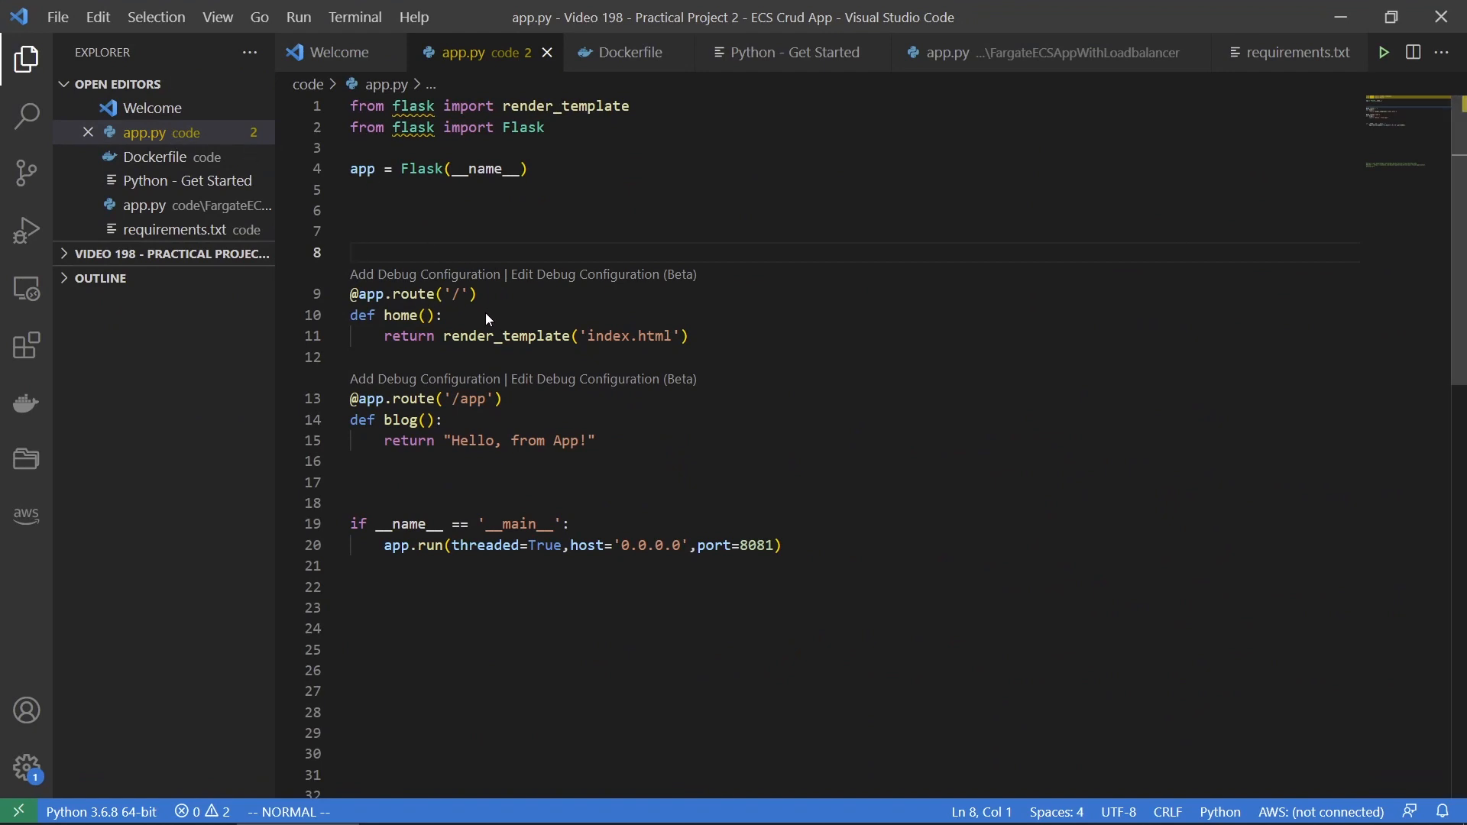
pyautogui.moveTo(578, 340)
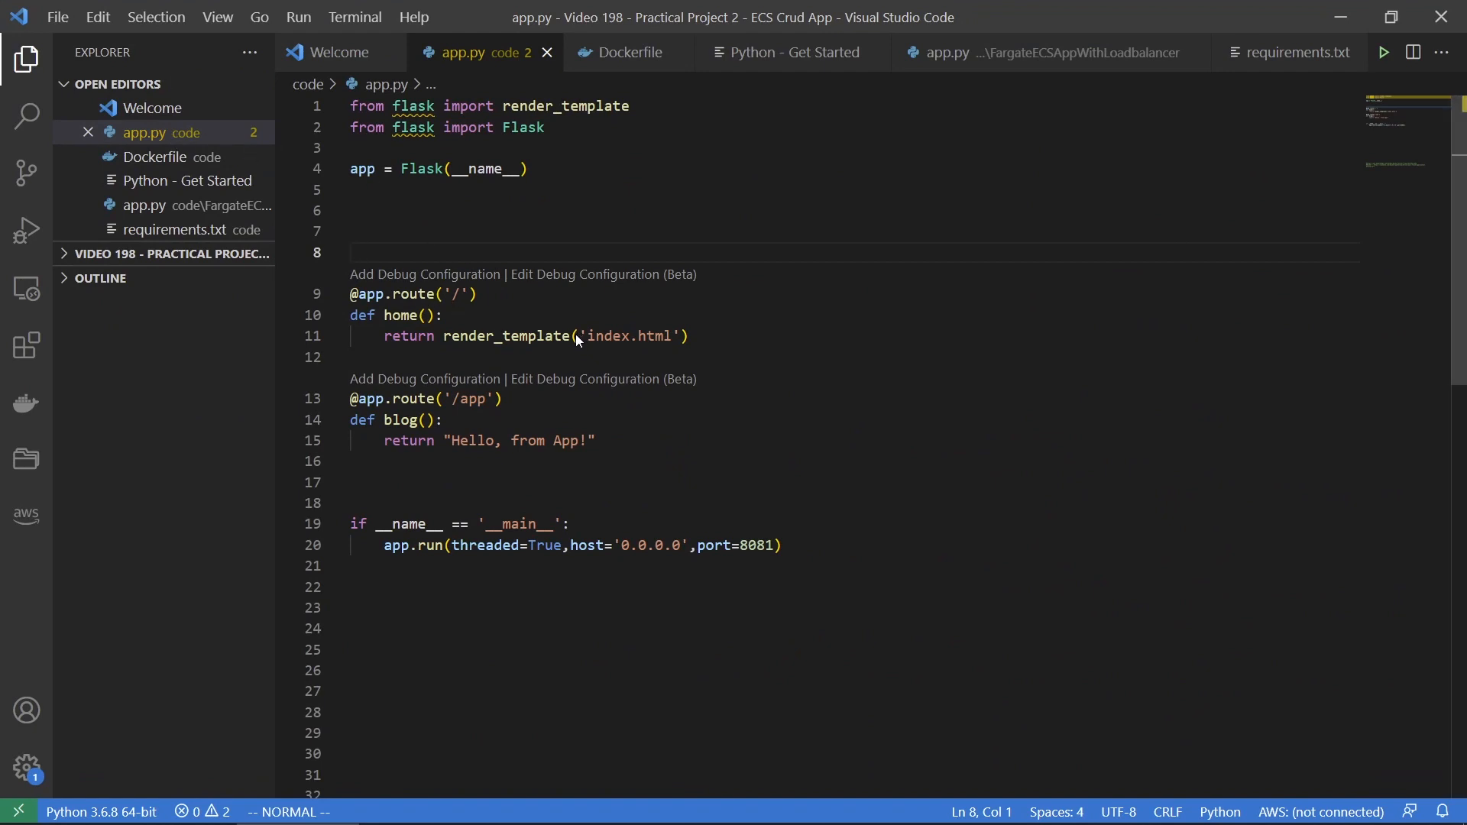
pyautogui.doubleClick(622, 337)
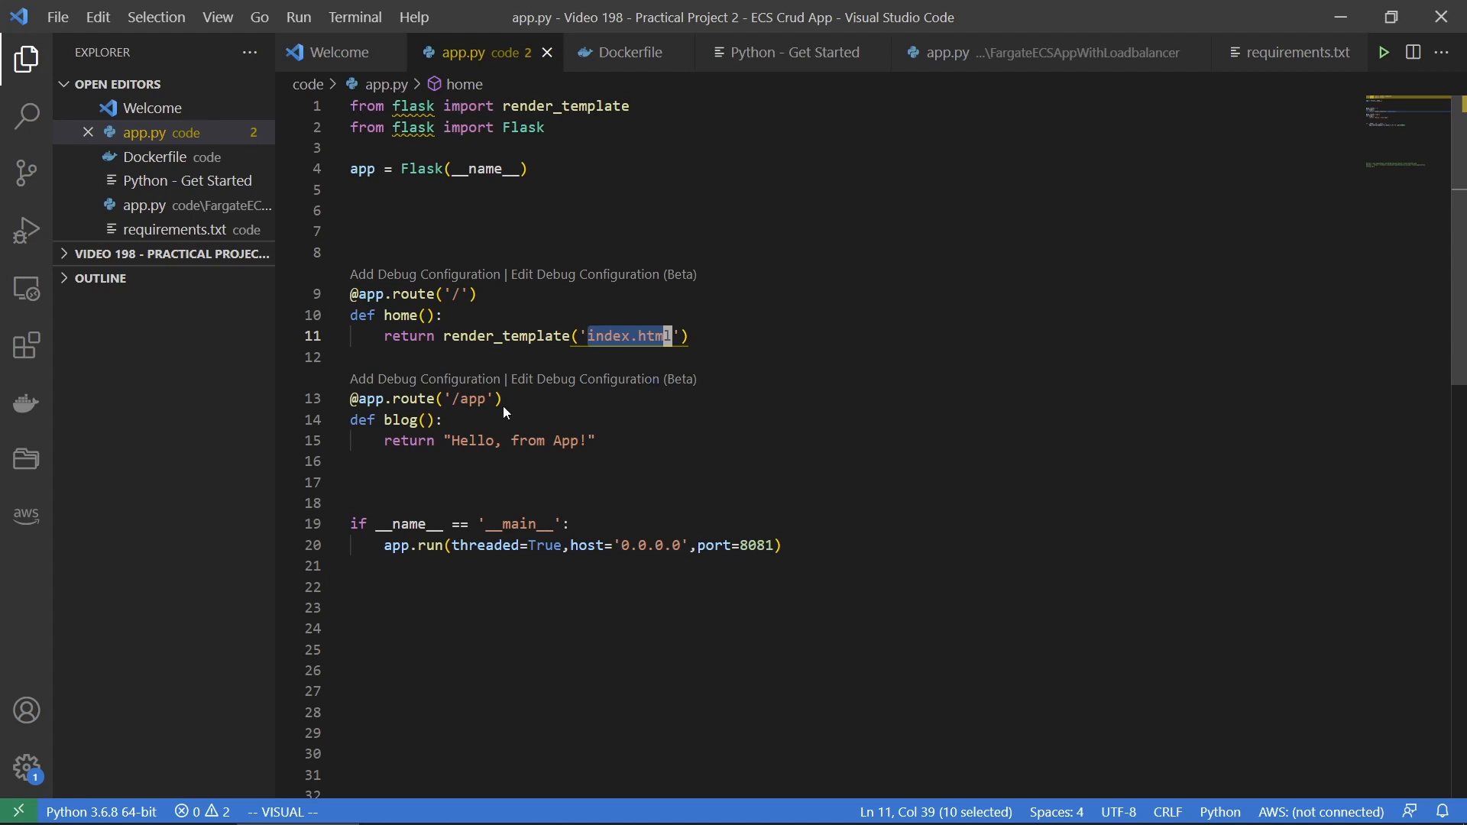
pyautogui.click(477, 397)
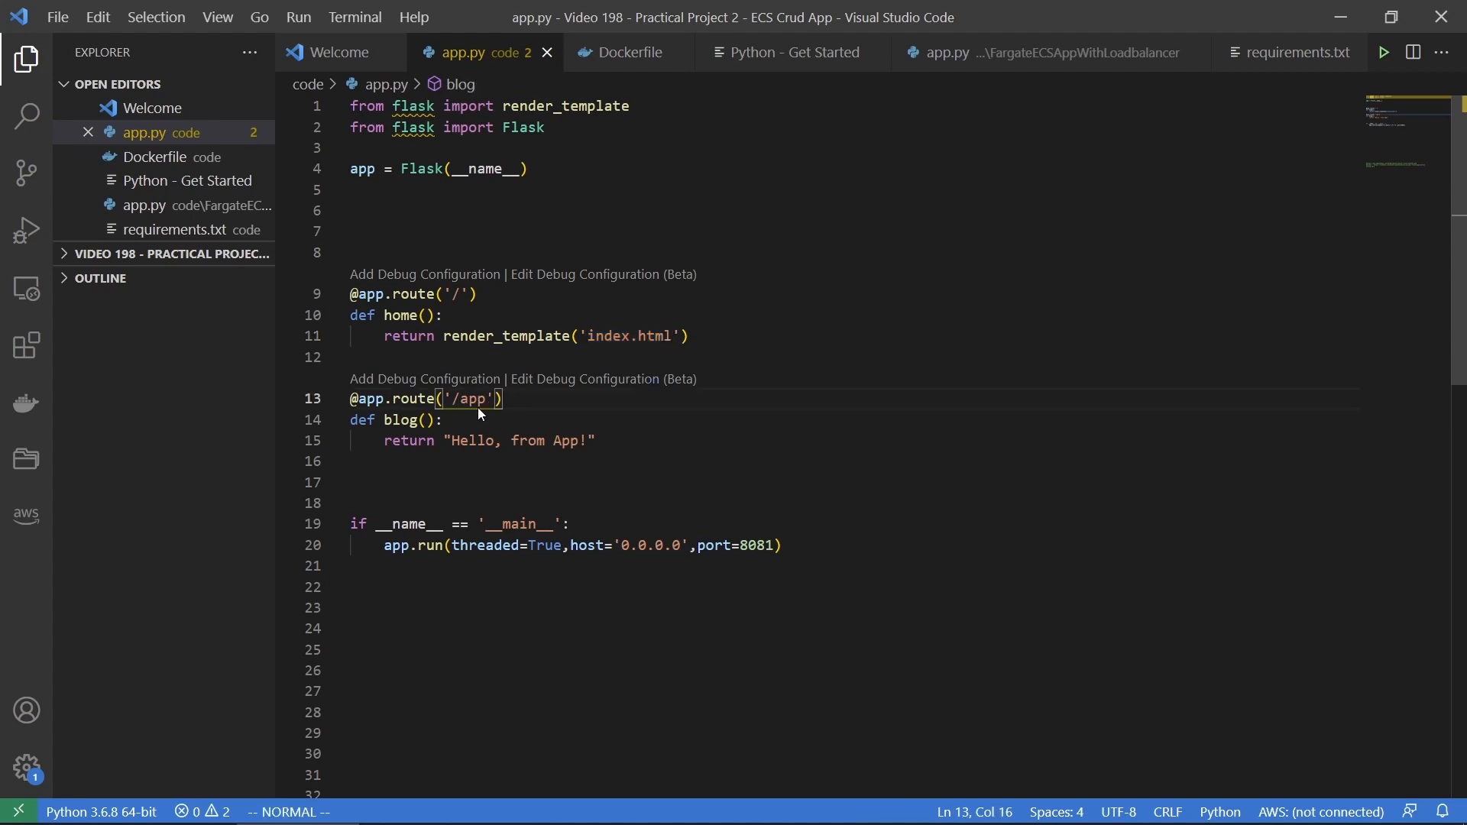
pyautogui.moveTo(578, 448)
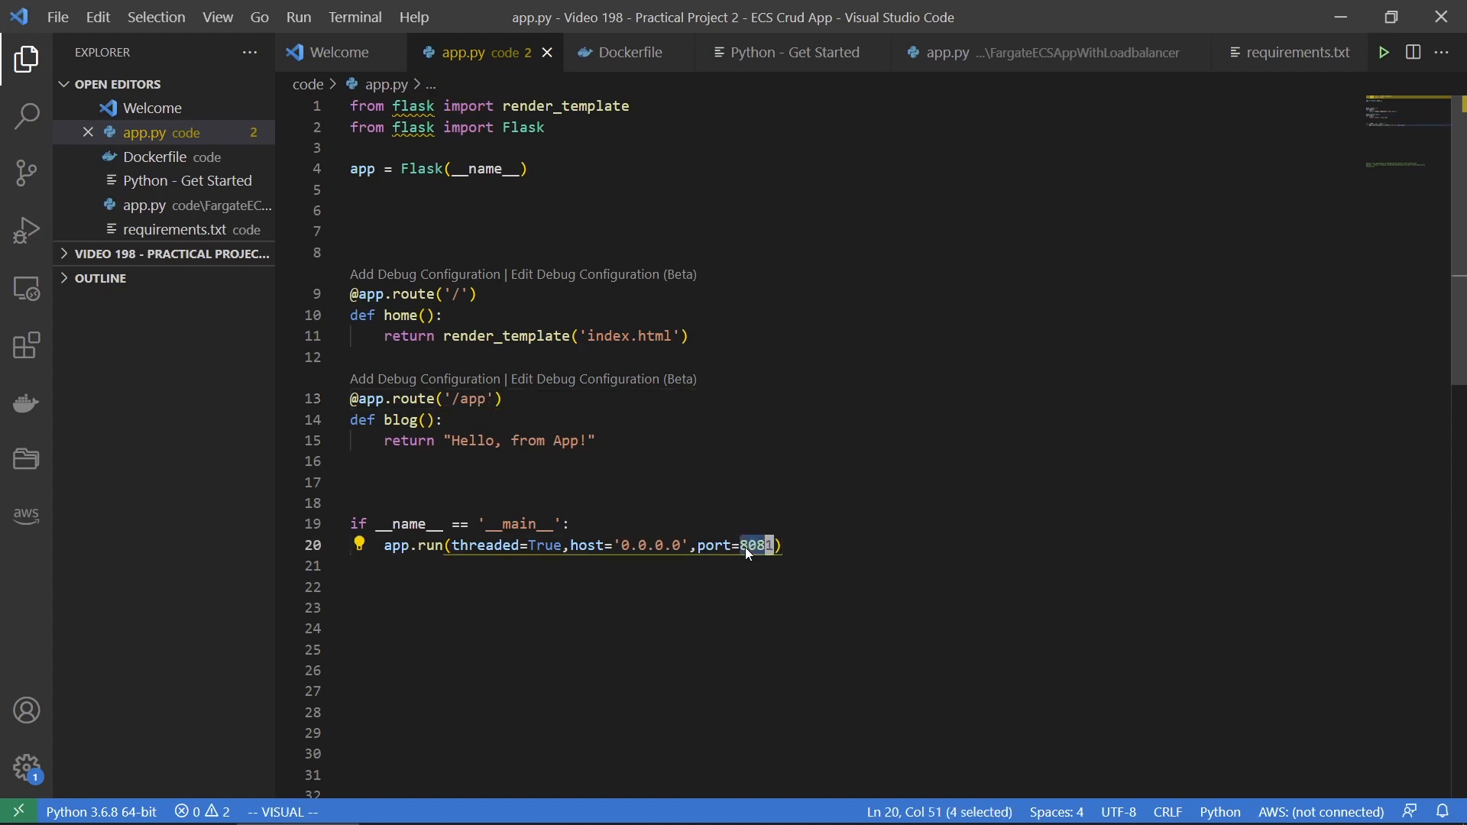
pyautogui.moveTo(736, 564)
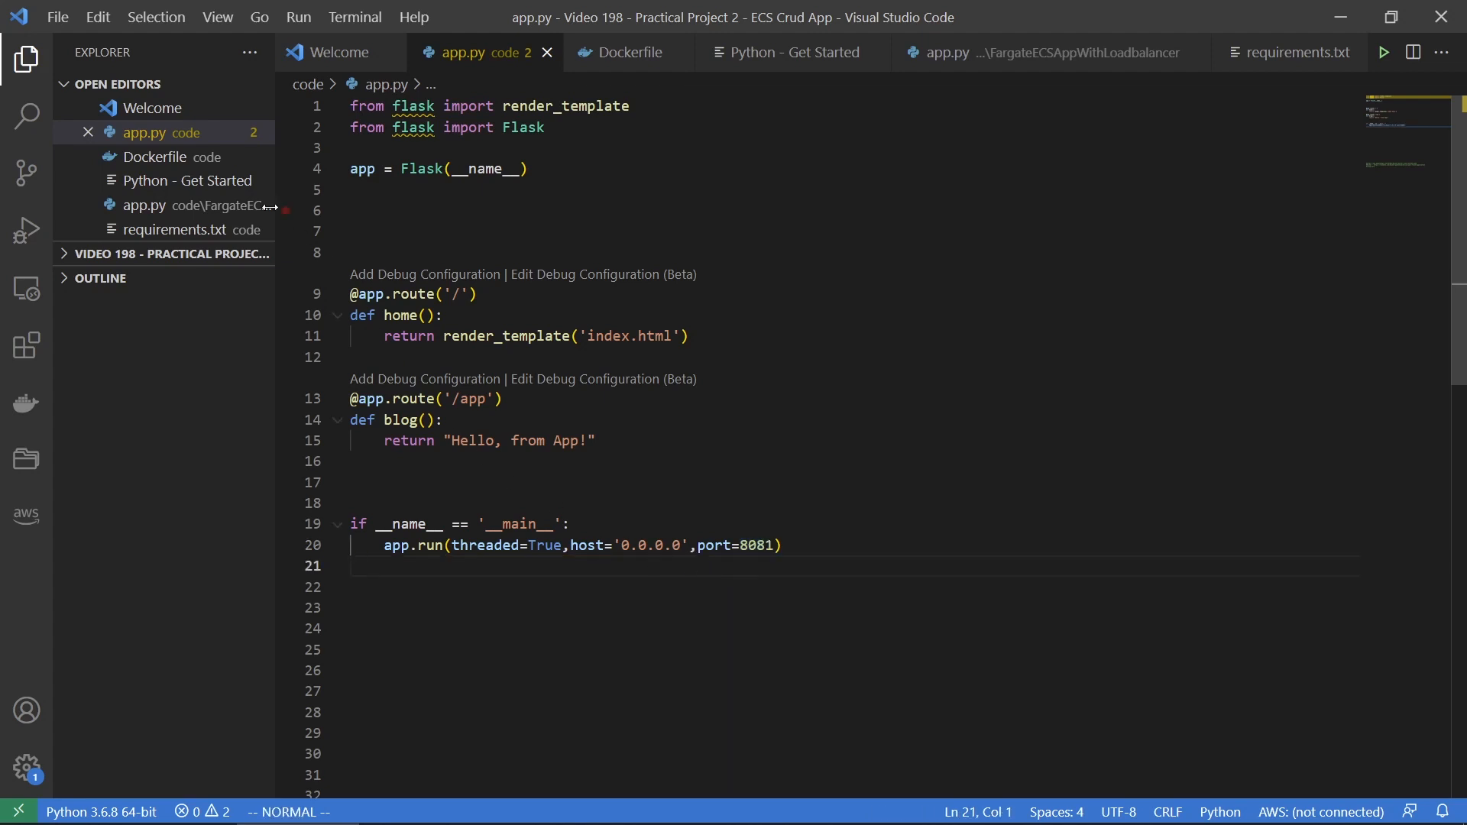
# Check that the Dockerfile exposes port 8081, then return to the App Runner deployment settings
pyautogui.click(628, 52)
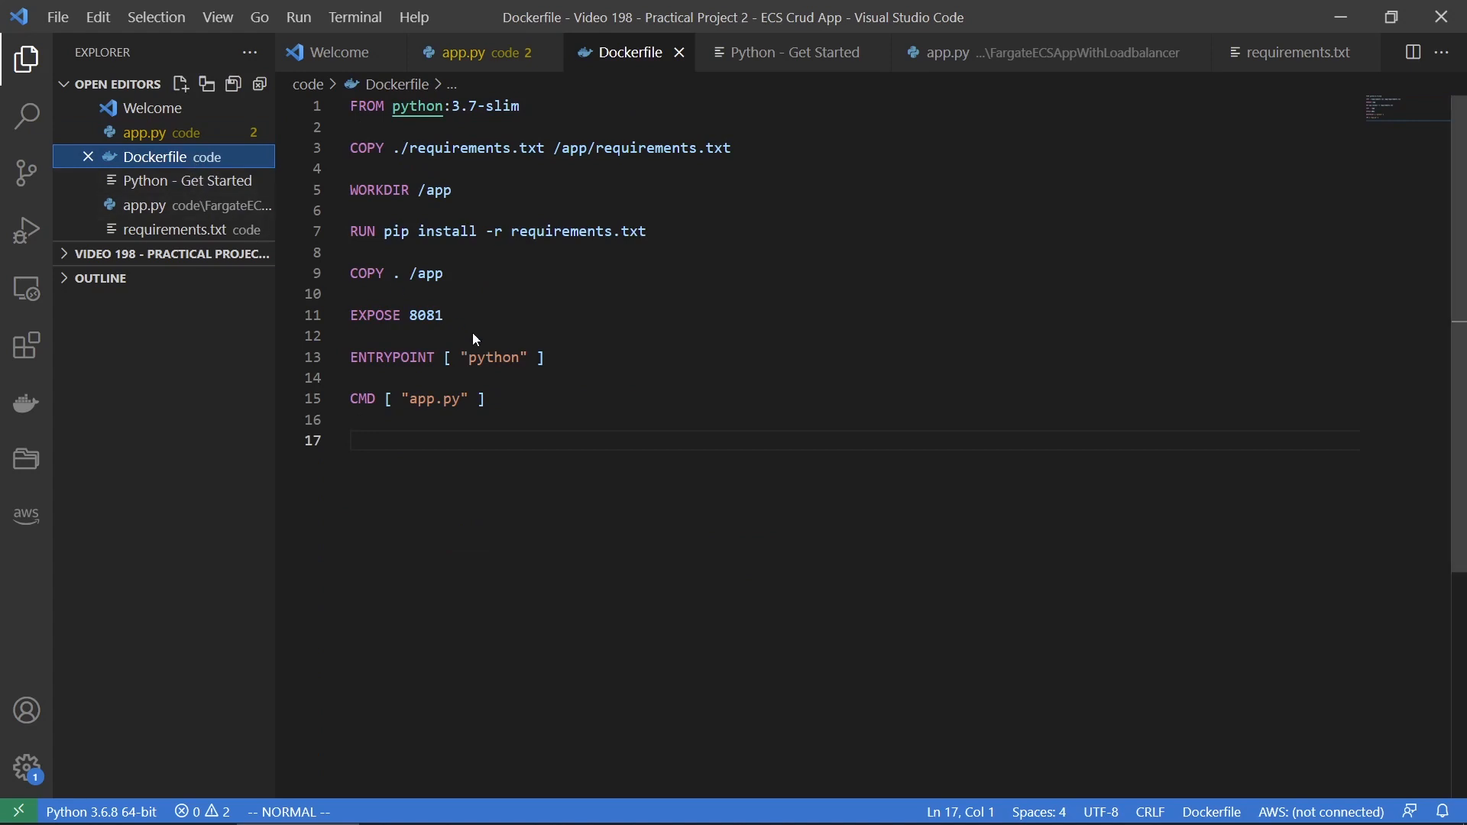
pyautogui.moveTo(540, 163)
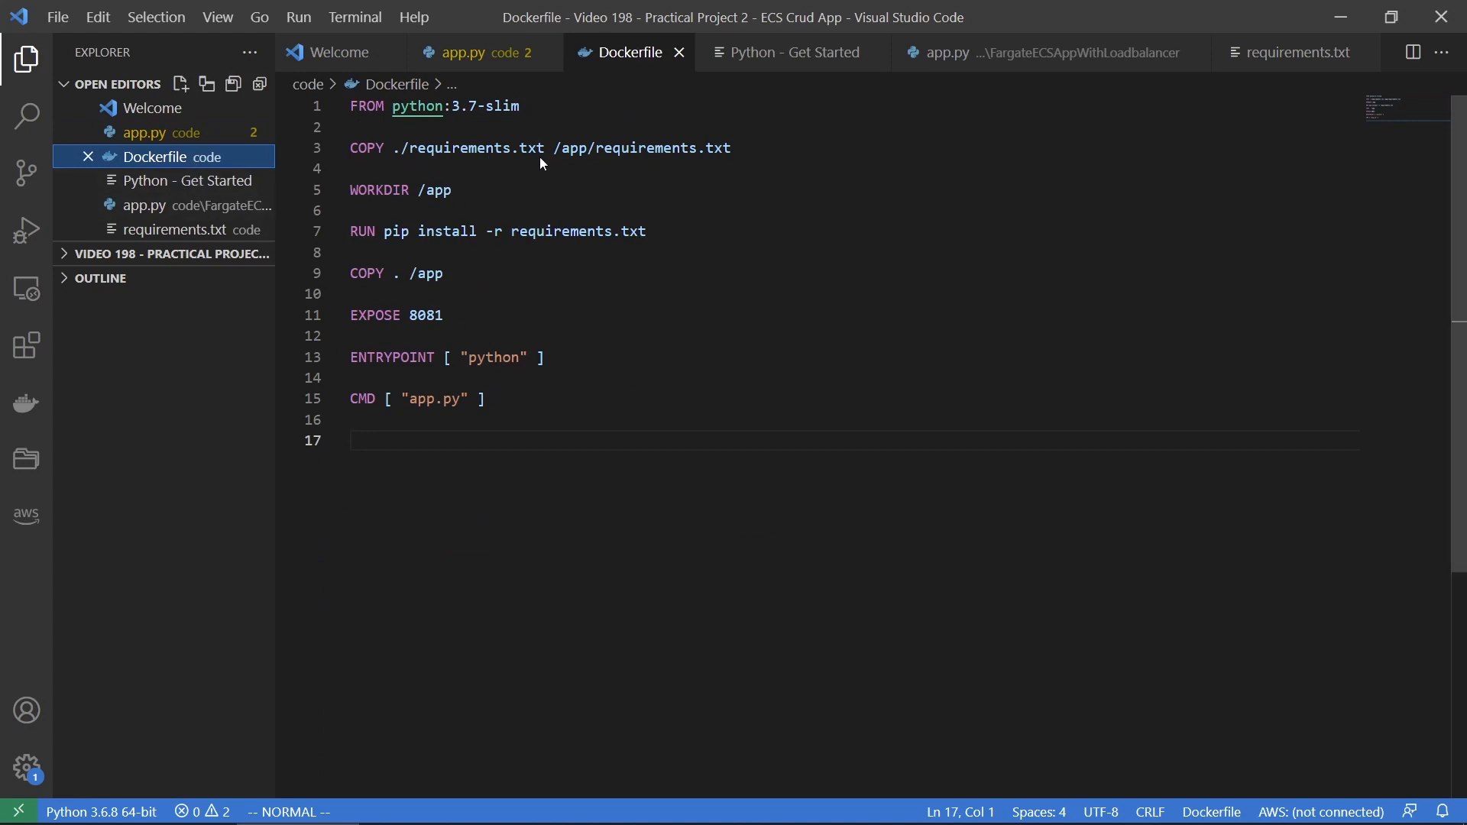
pyautogui.moveTo(424, 214)
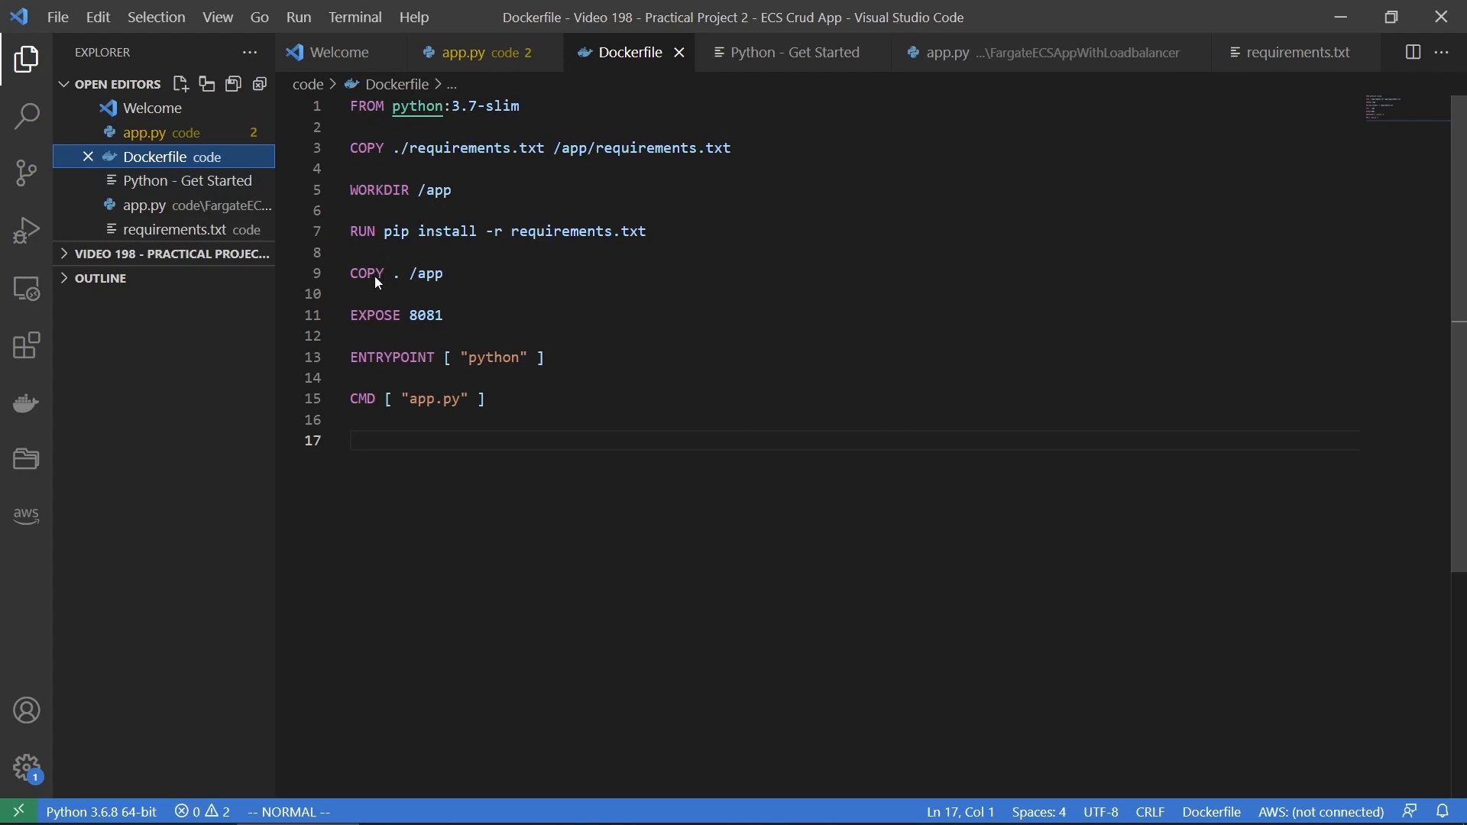
pyautogui.doubleClick(425, 315)
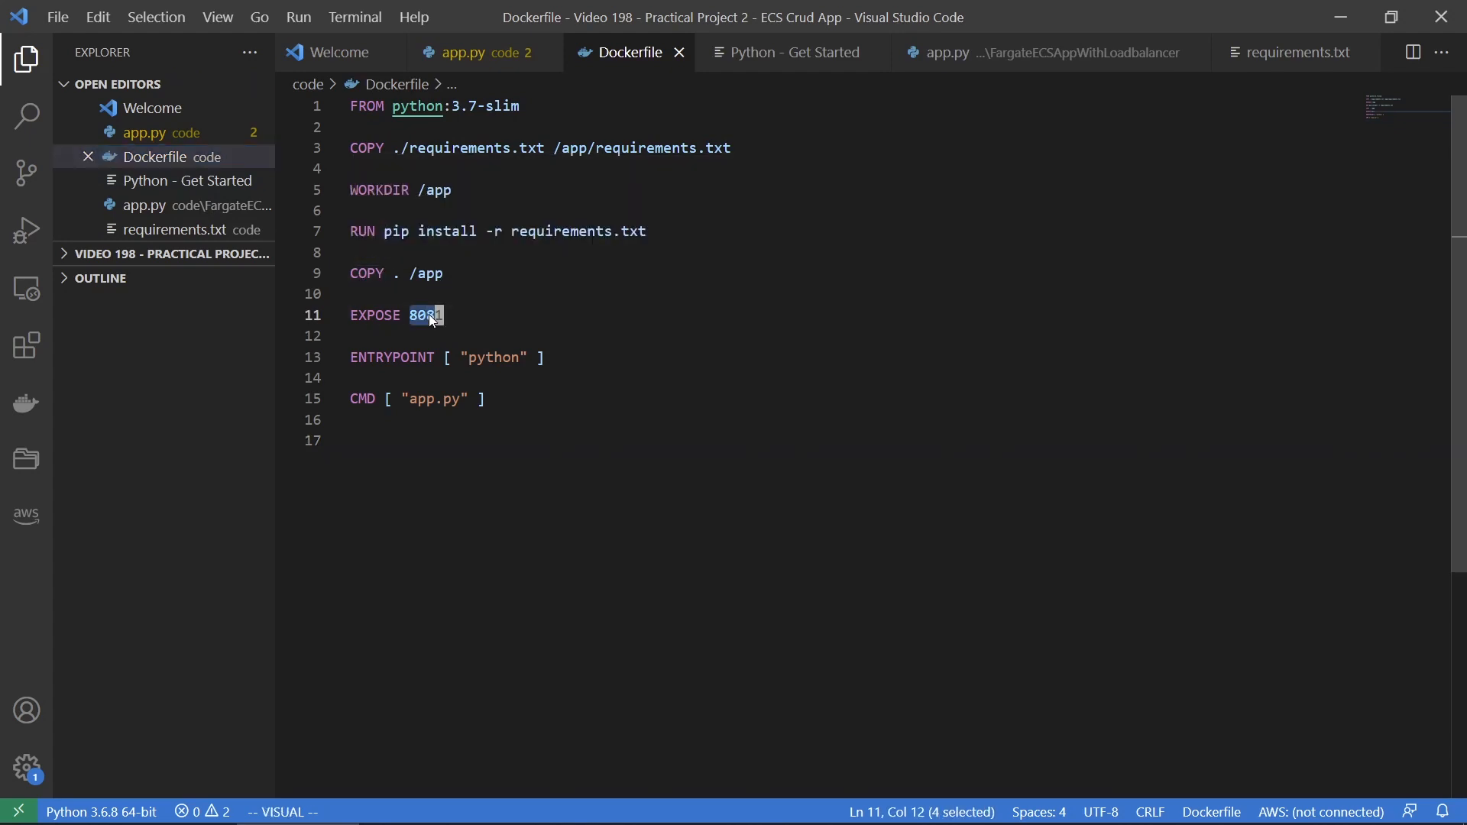
pyautogui.moveTo(501, 480)
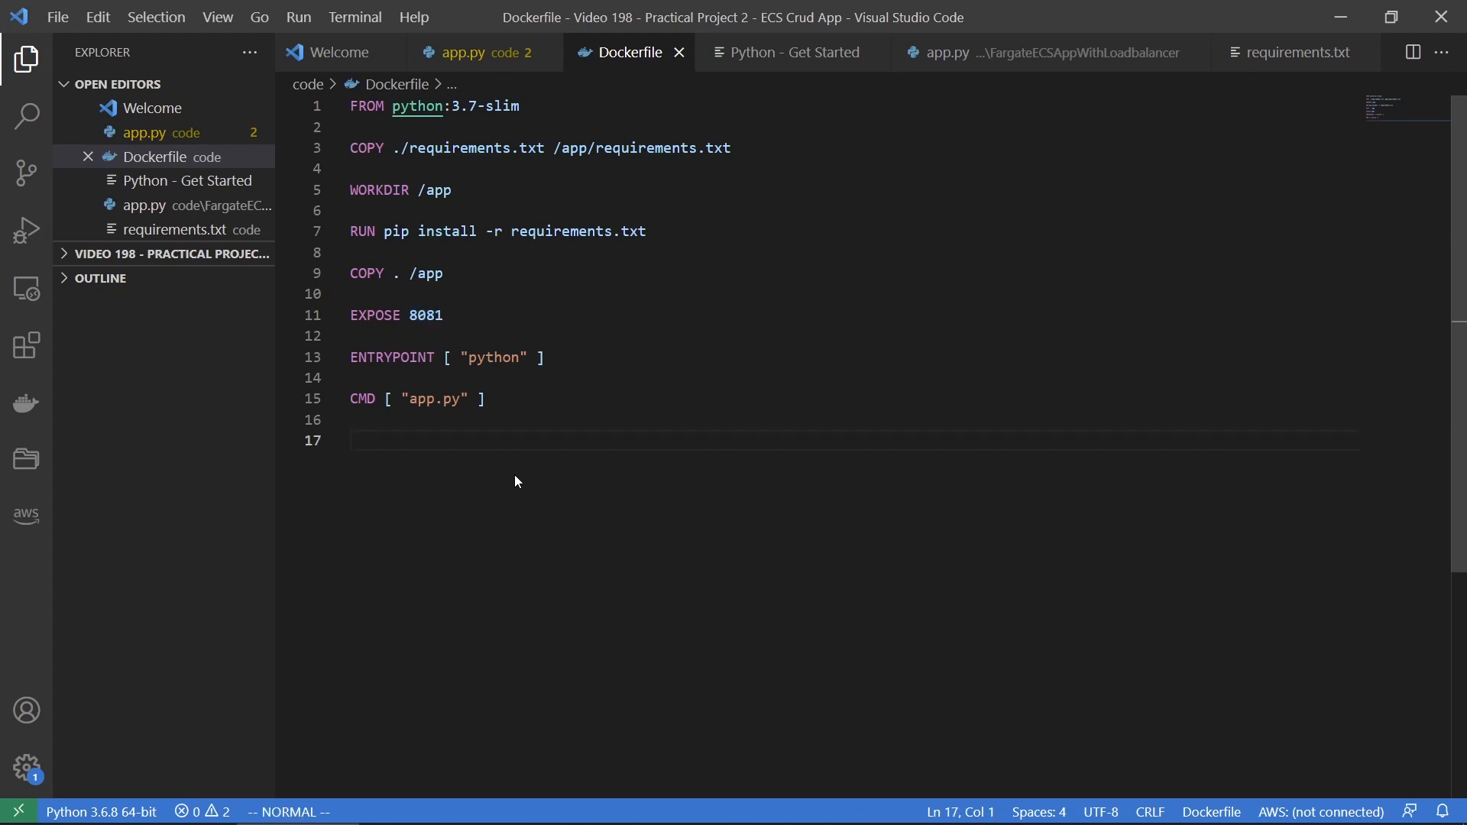
pyautogui.moveTo(1340, 17)
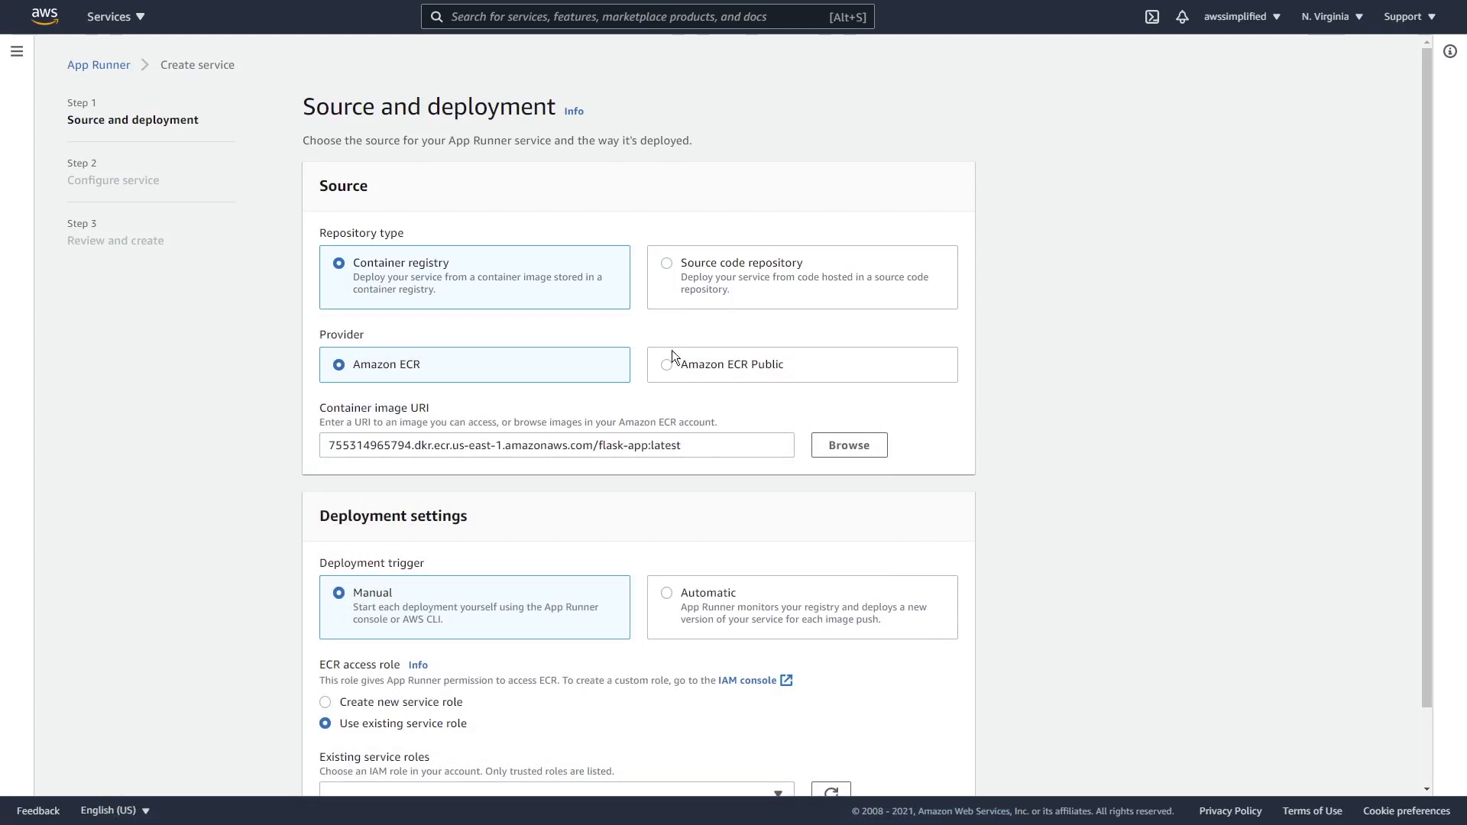
pyautogui.doubleClick(620, 445)
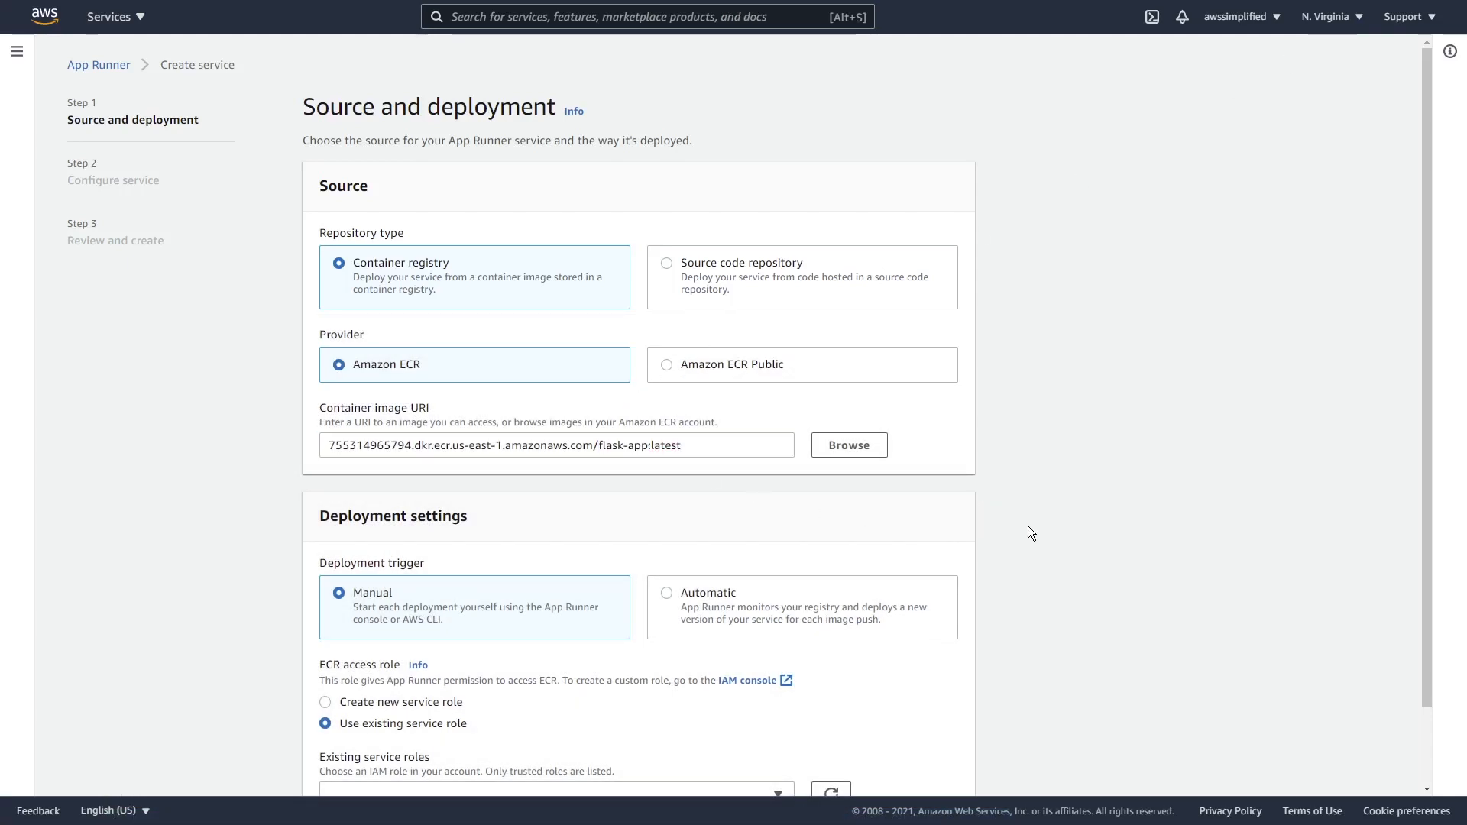
pyautogui.scroll(-3)
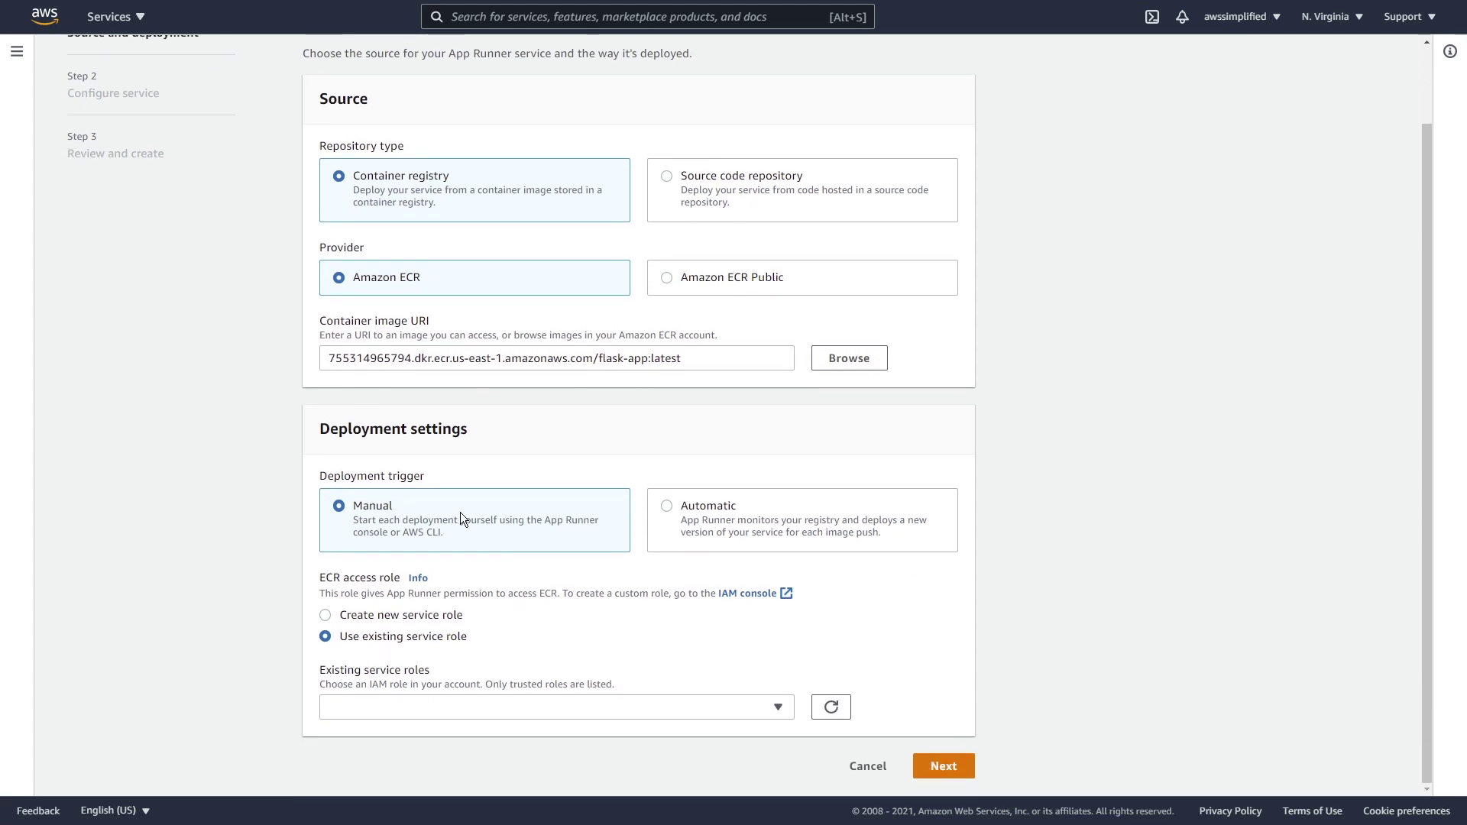
pyautogui.moveTo(458, 523)
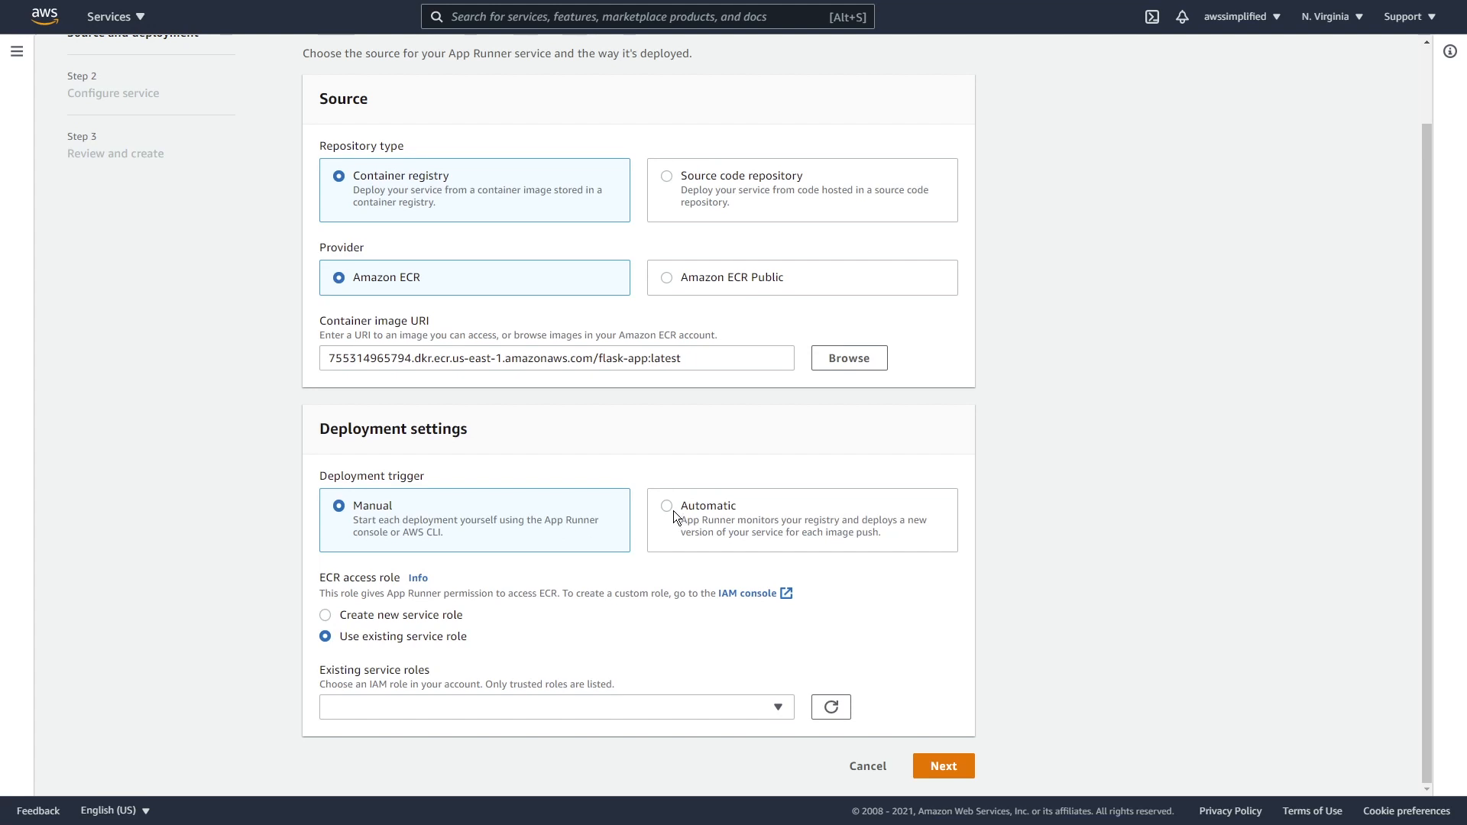
pyautogui.moveTo(356, 689)
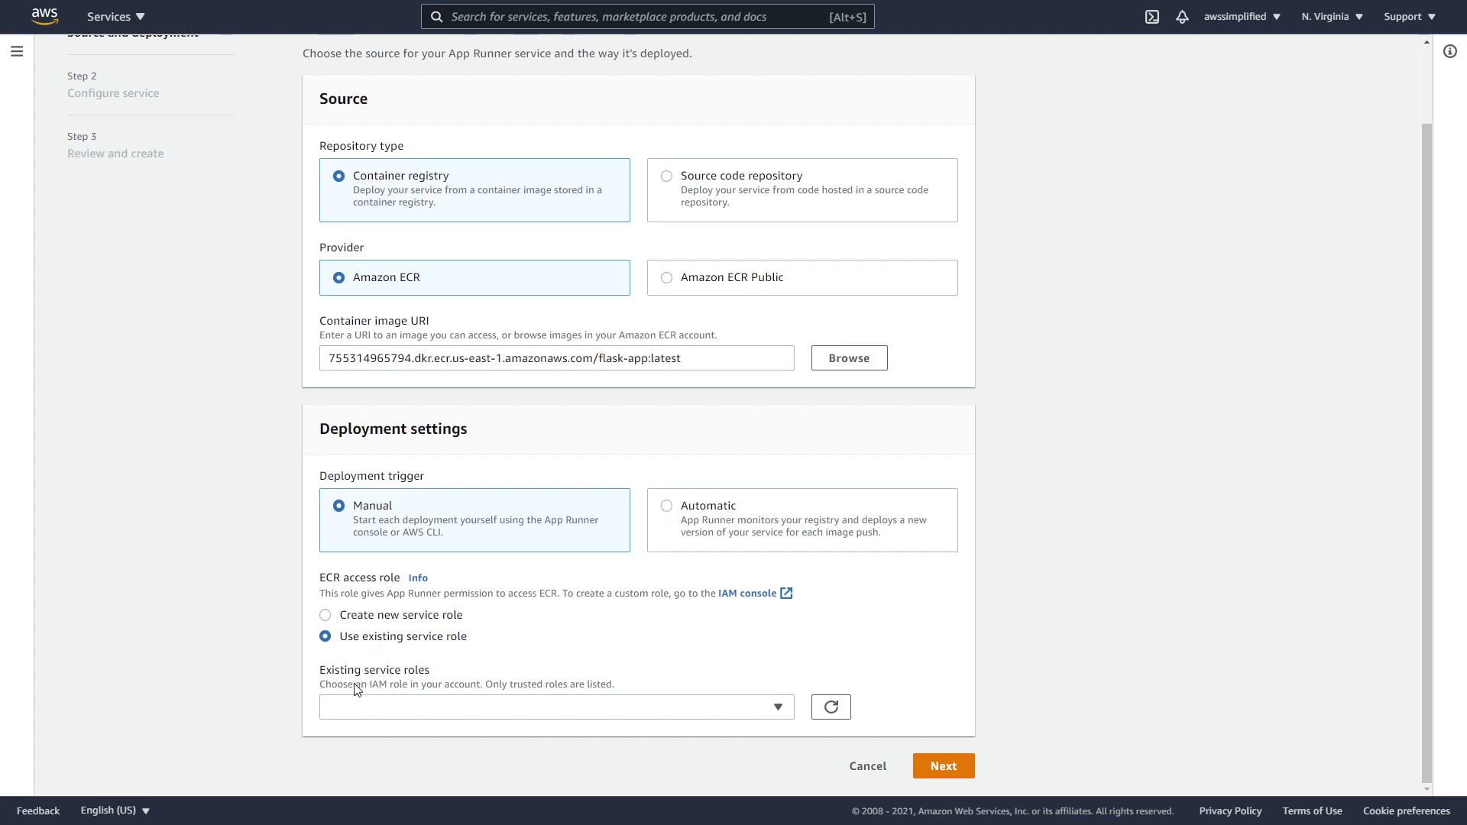
pyautogui.moveTo(507, 677)
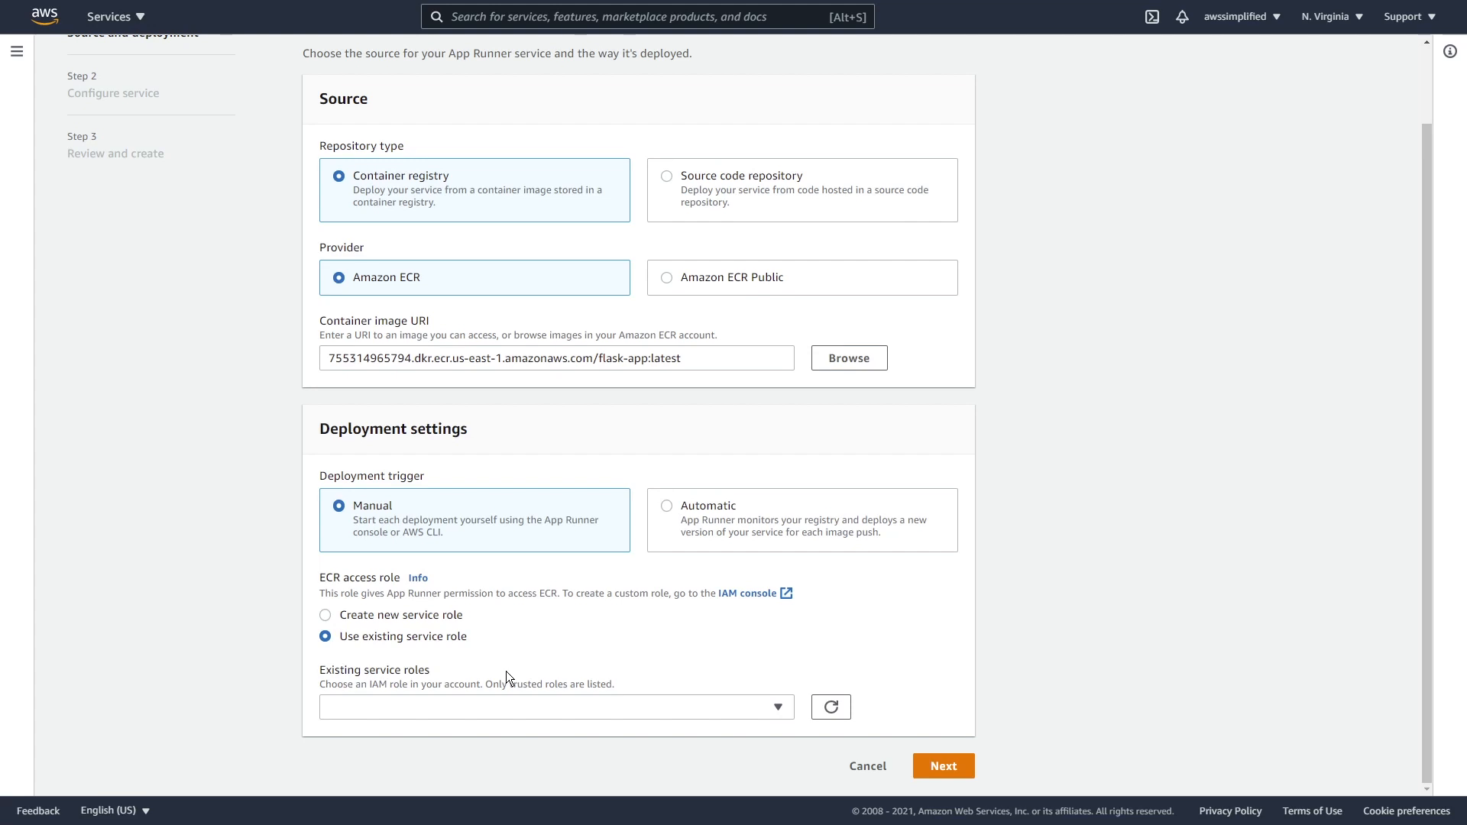
pyautogui.moveTo(655, 556)
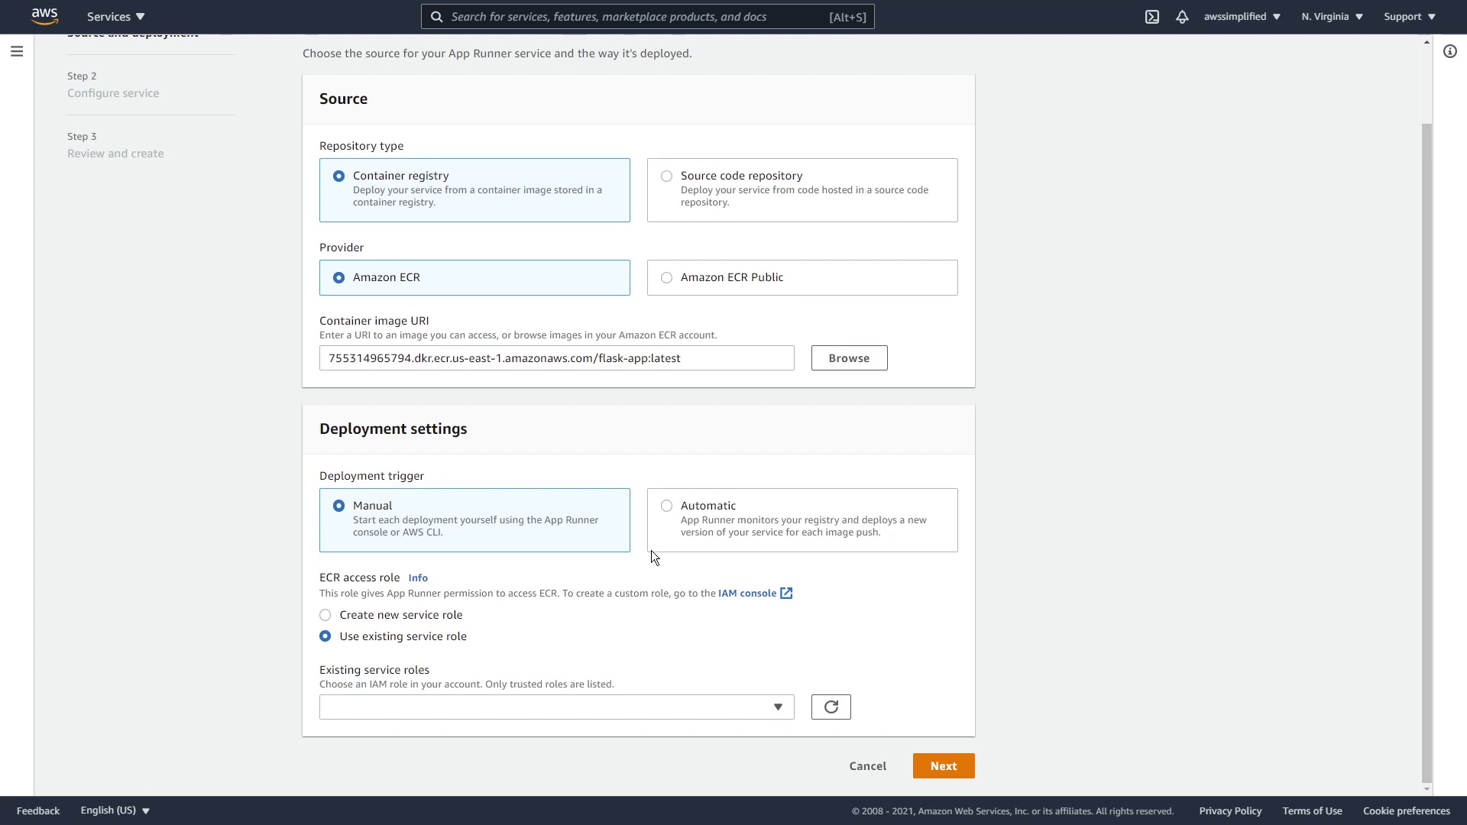
# Set the deployment trigger to Automatic so new image pushes redeploy the service
pyautogui.click(665, 506)
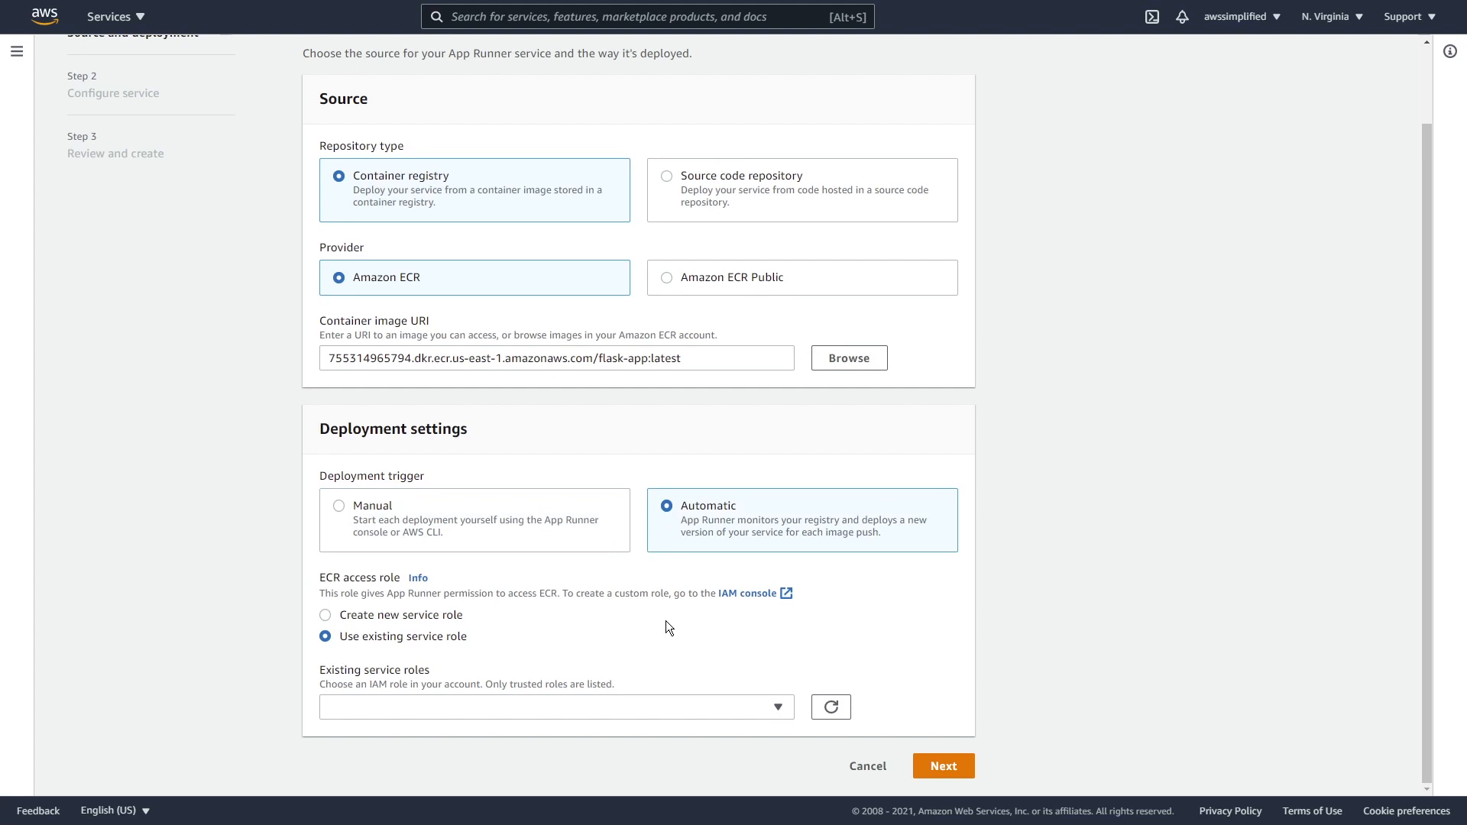
pyautogui.moveTo(674, 610)
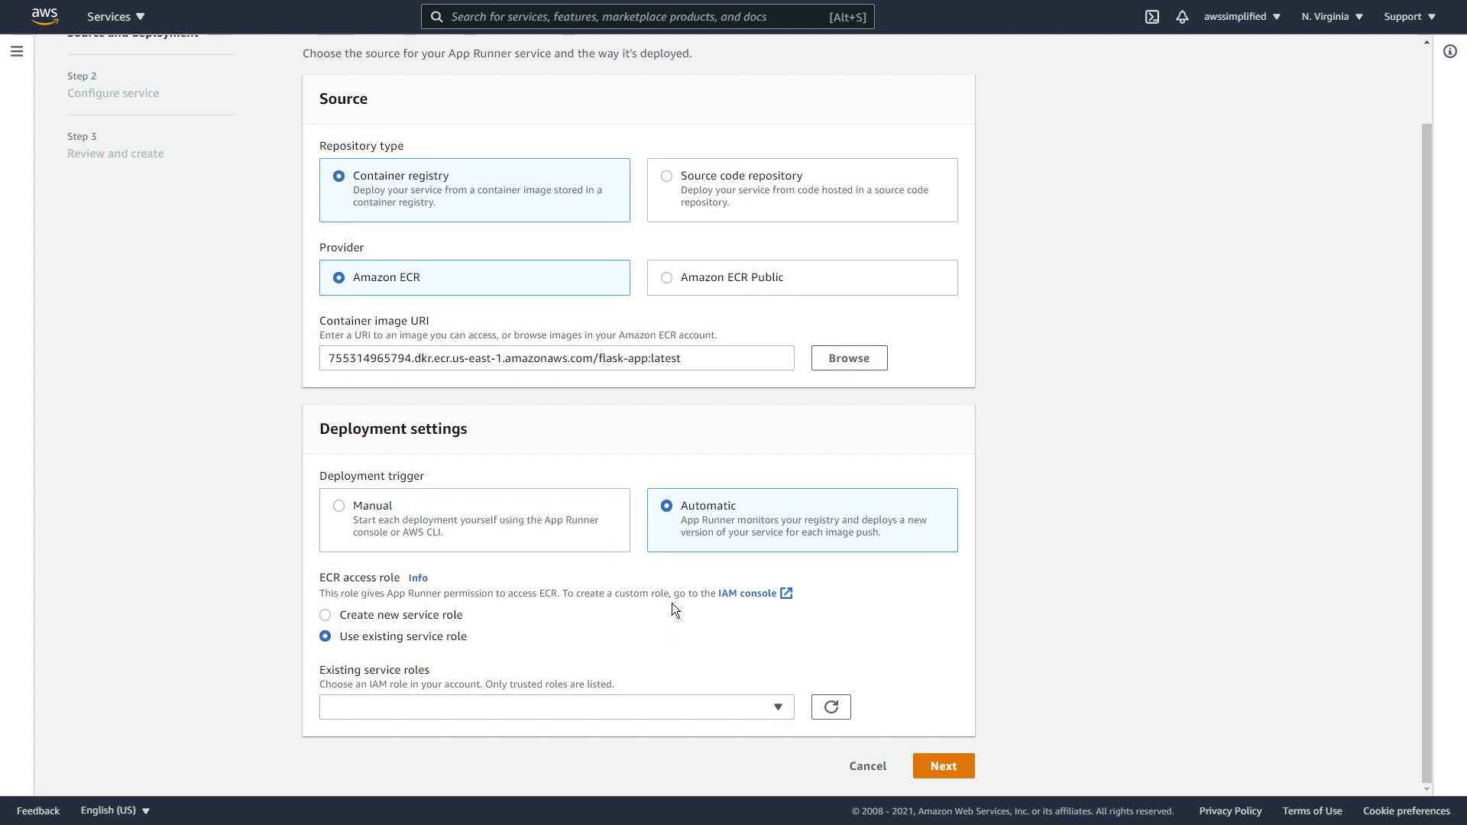
pyautogui.moveTo(616, 615)
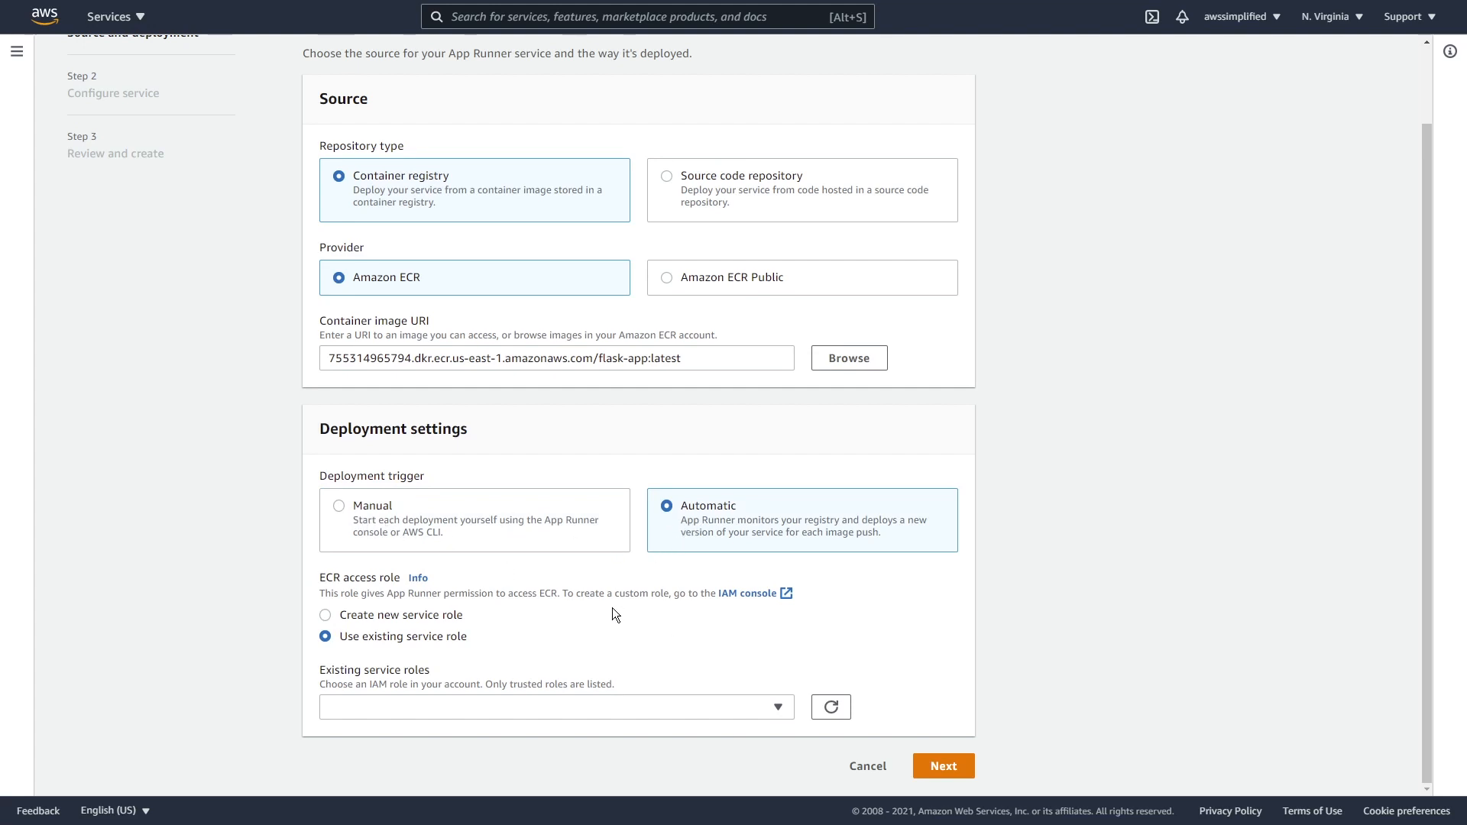
pyautogui.moveTo(336, 599)
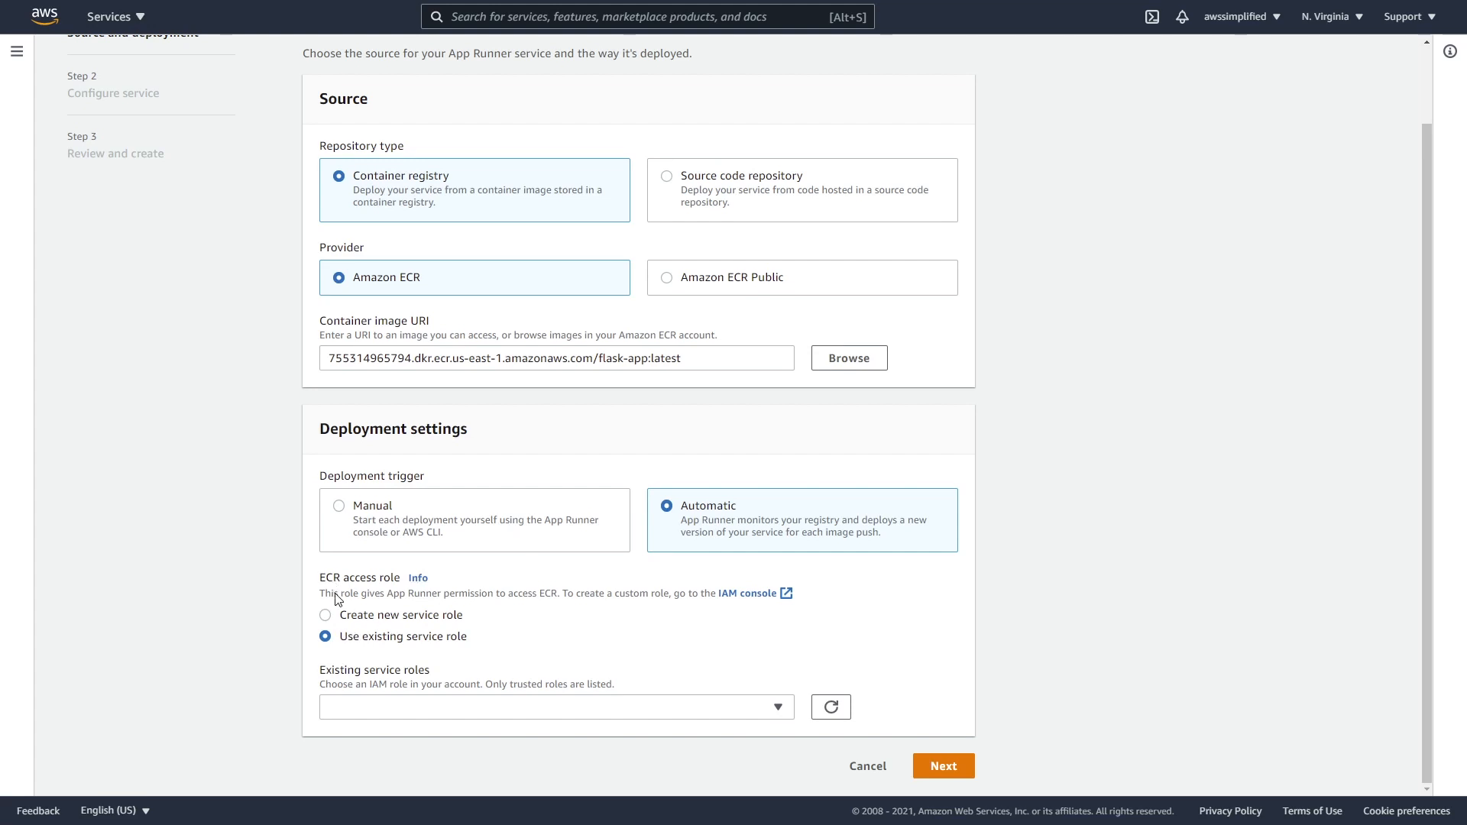
# Create a new ECR access role named AppRunnerECRAccessRole123 and continue to Configure service
pyautogui.click(324, 614)
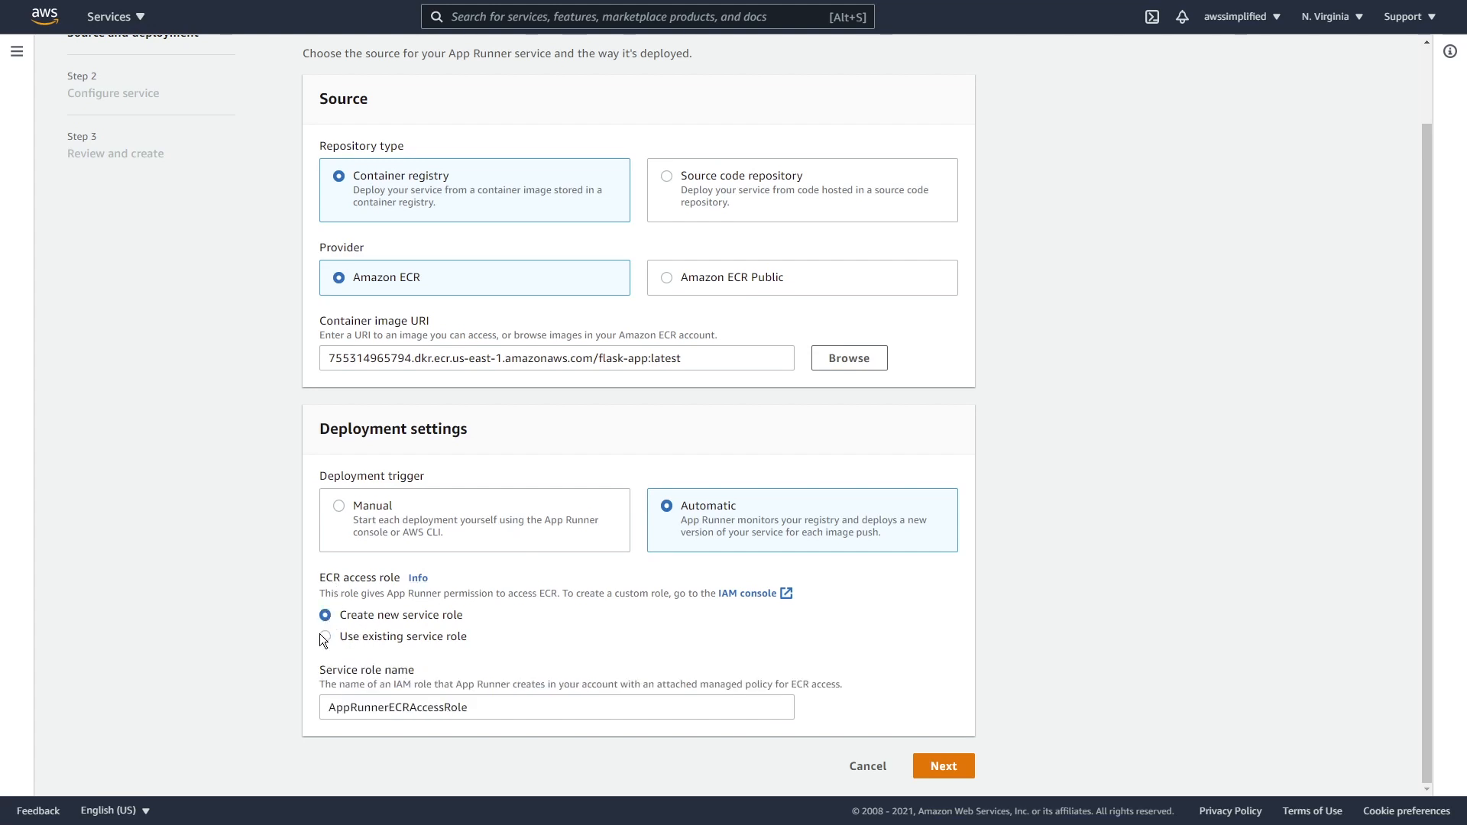
pyautogui.write('123')
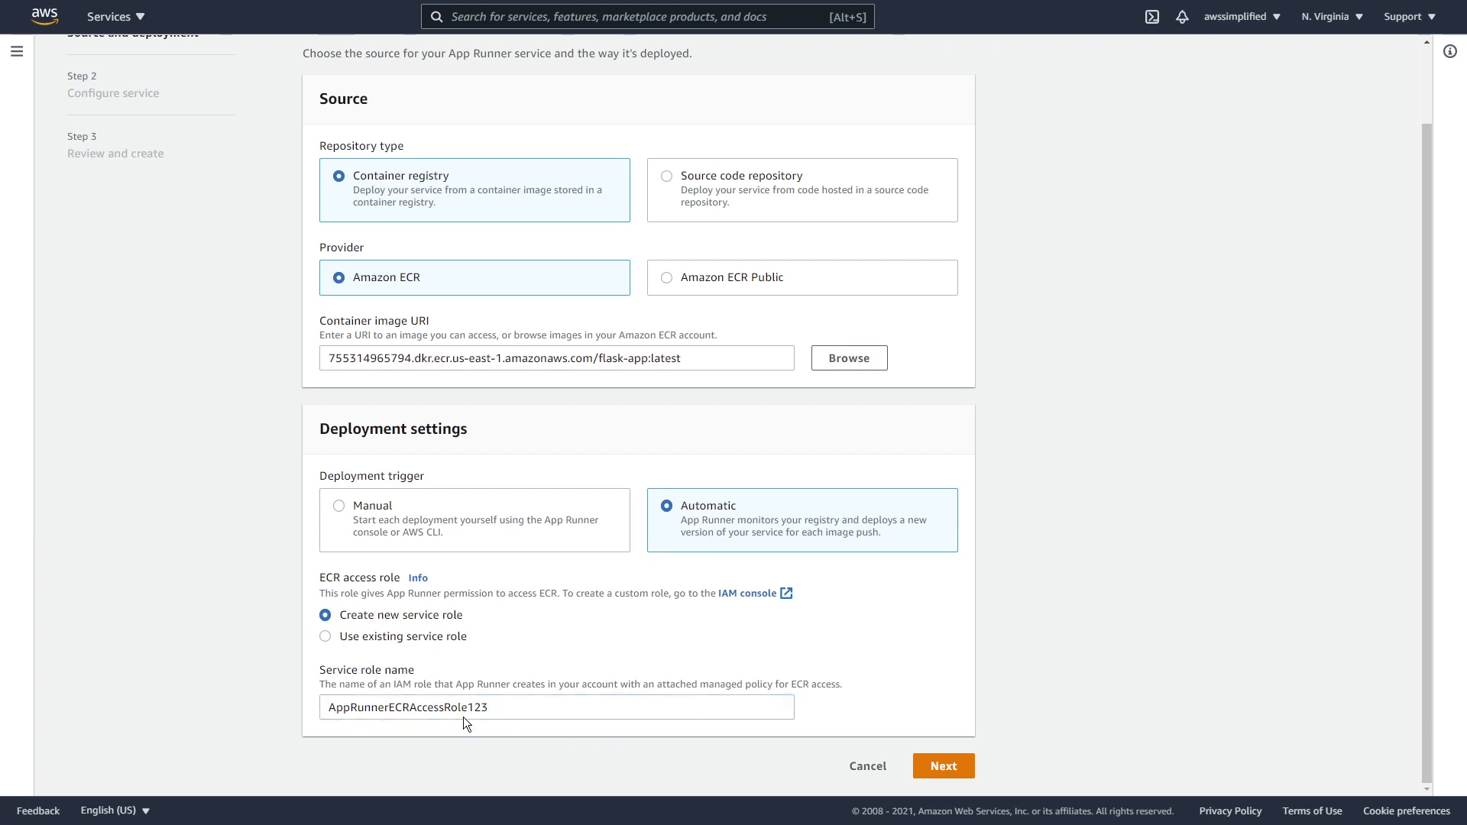
pyautogui.moveTo(423, 728)
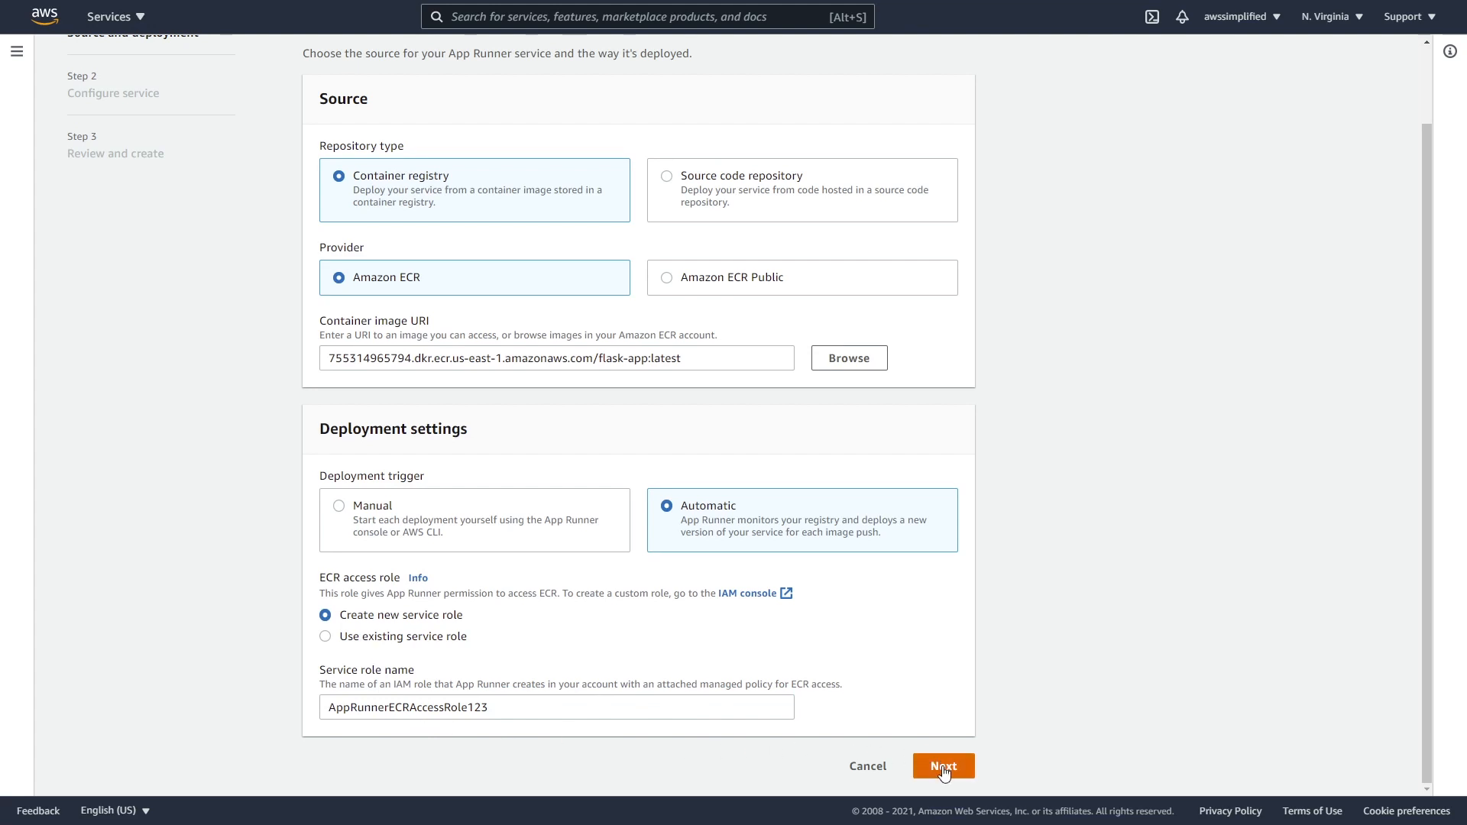
pyautogui.click(943, 766)
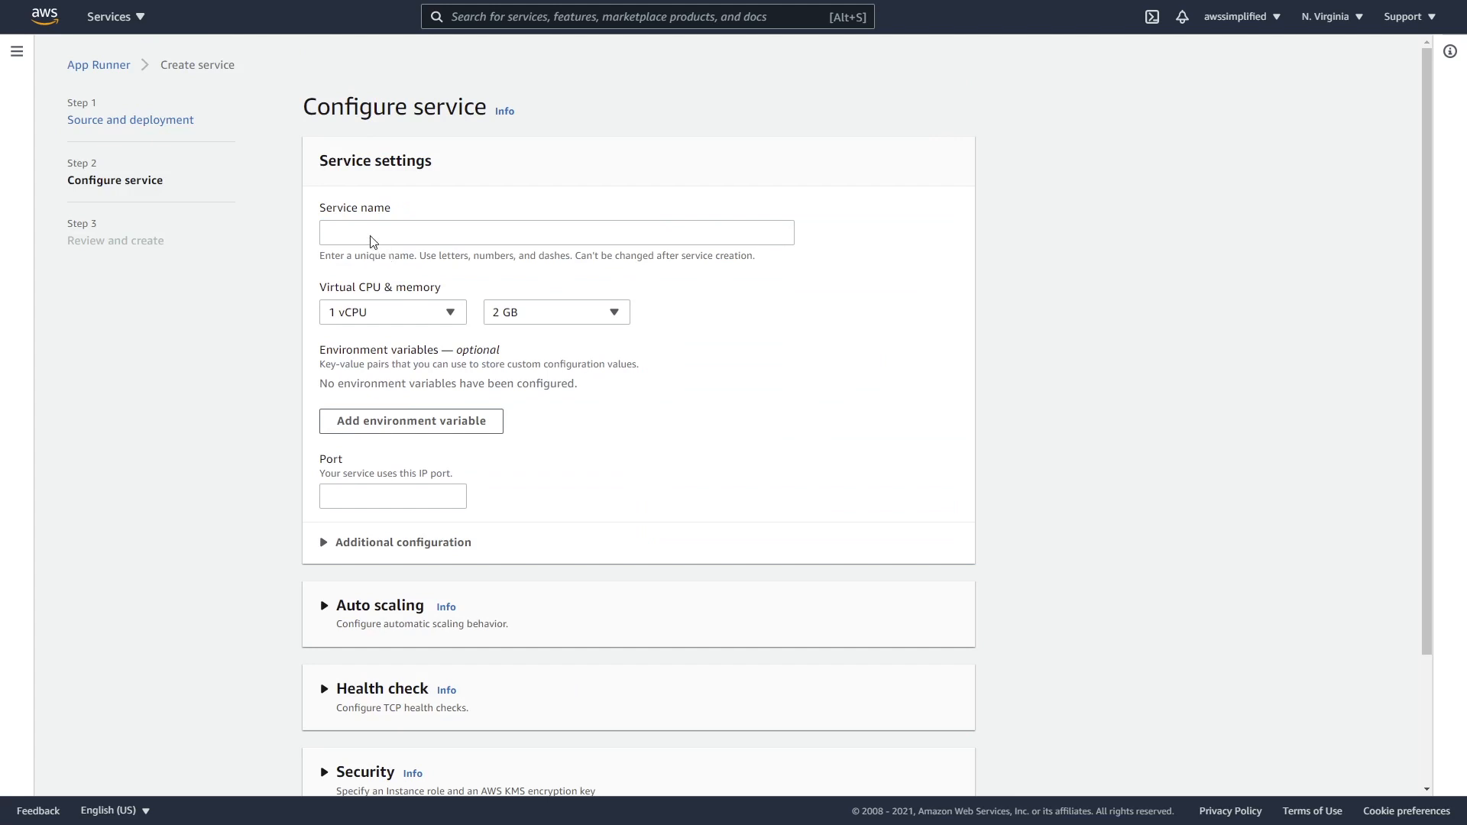
# Name the service FooBarService and keep its memory at 2 GB
pyautogui.write('F')
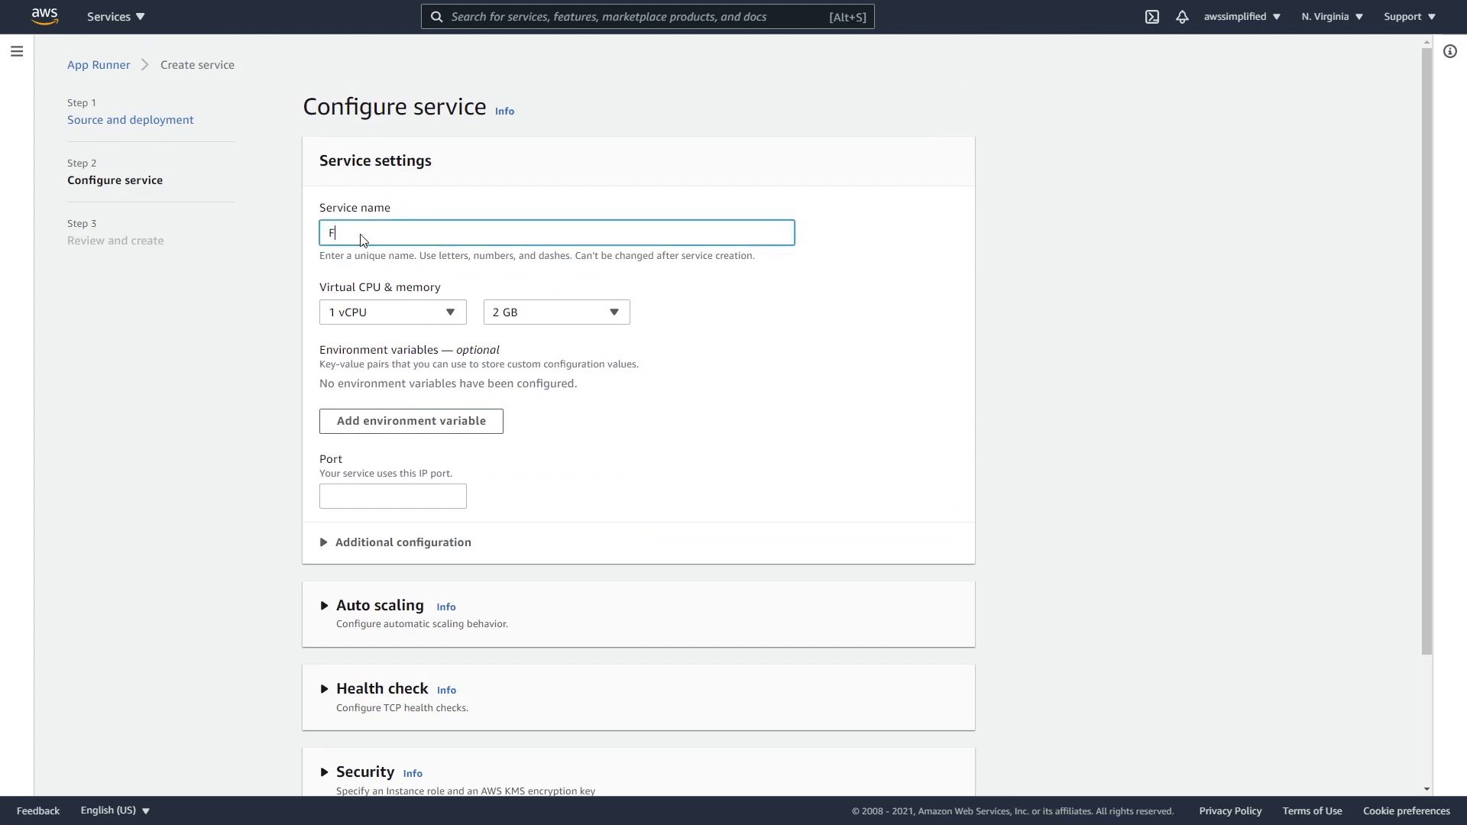
pyautogui.write('ooBarService')
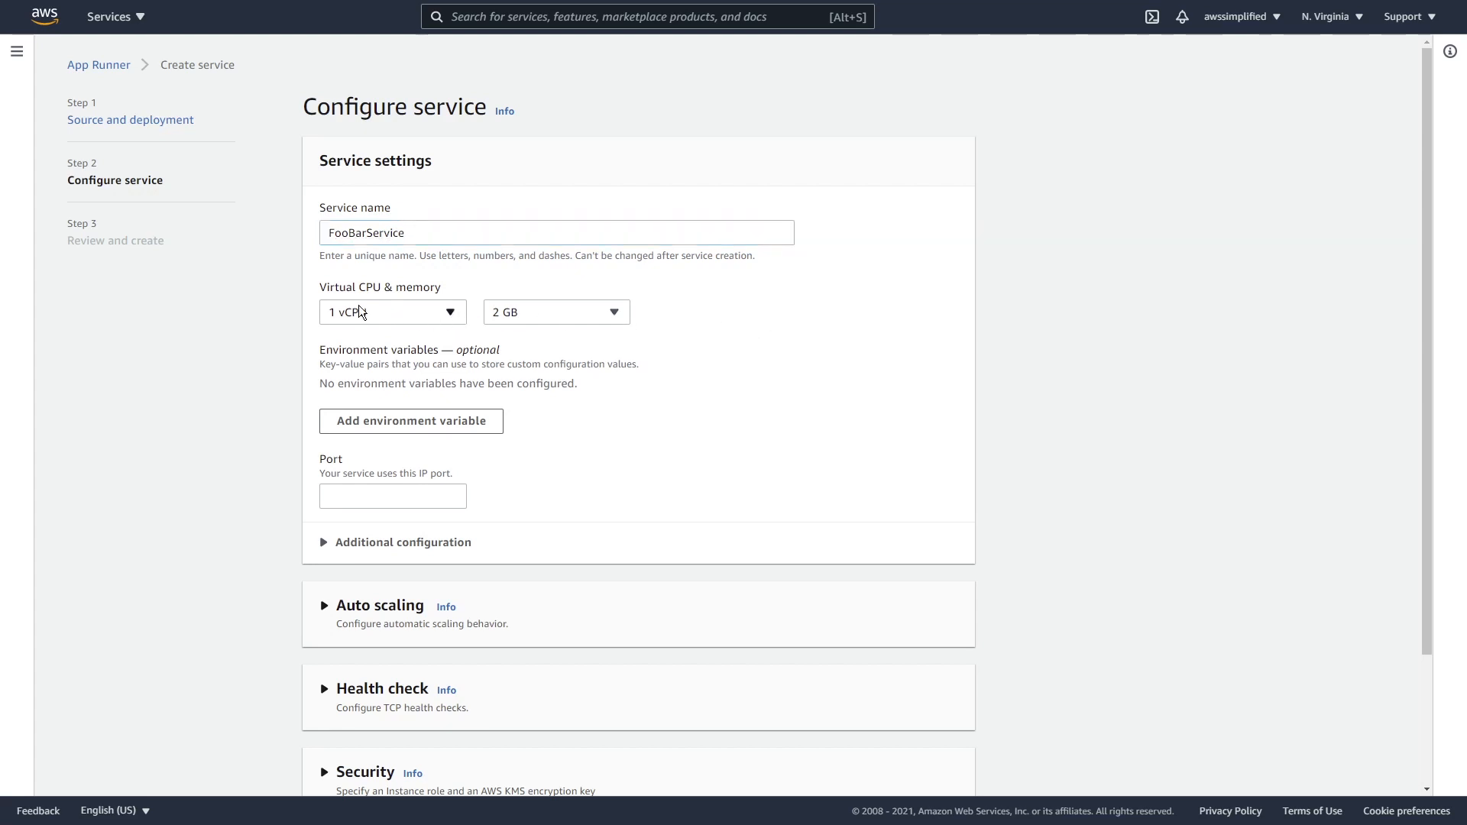
pyautogui.click(391, 312)
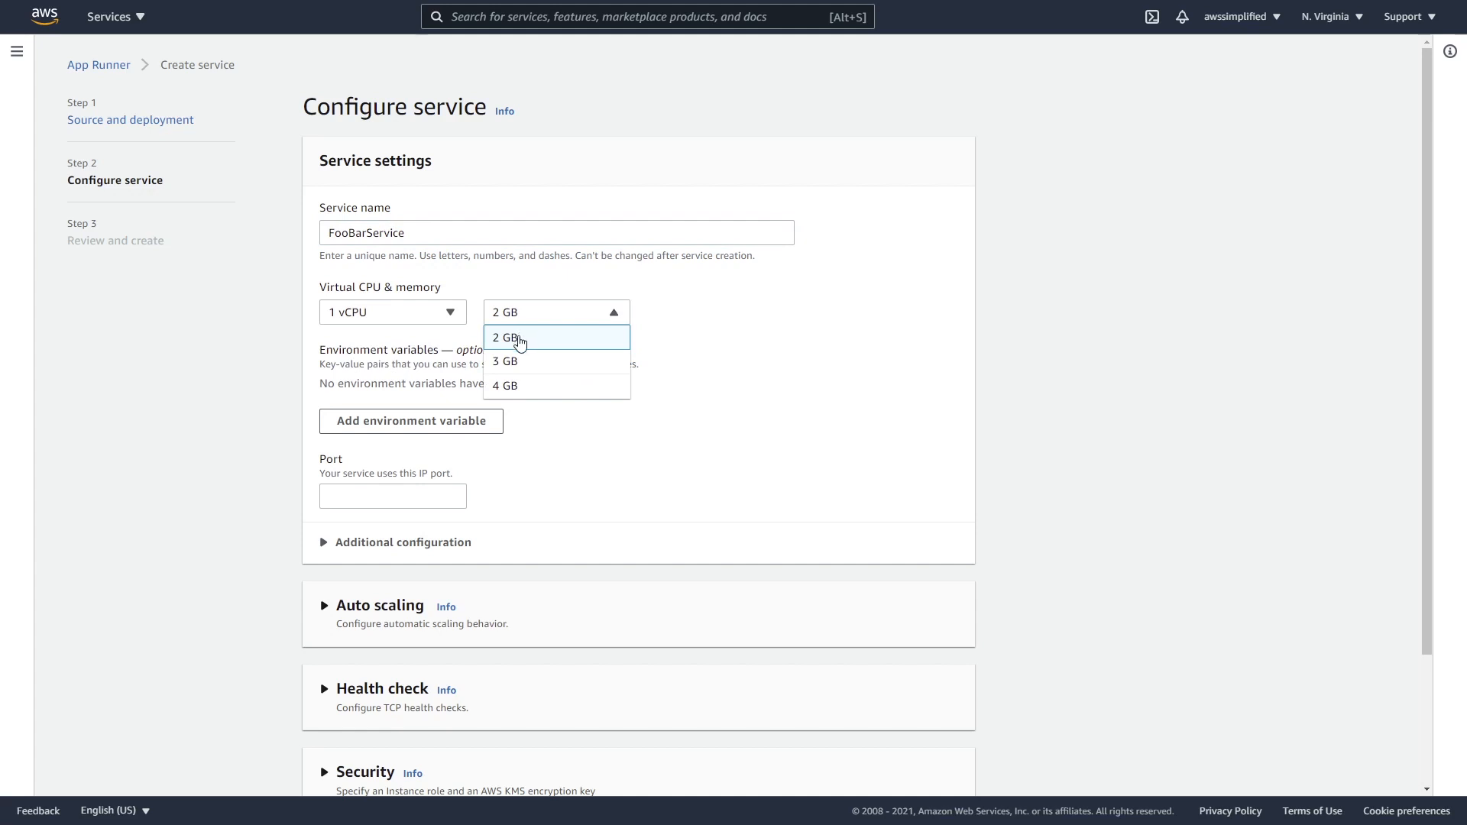
pyautogui.click(506, 338)
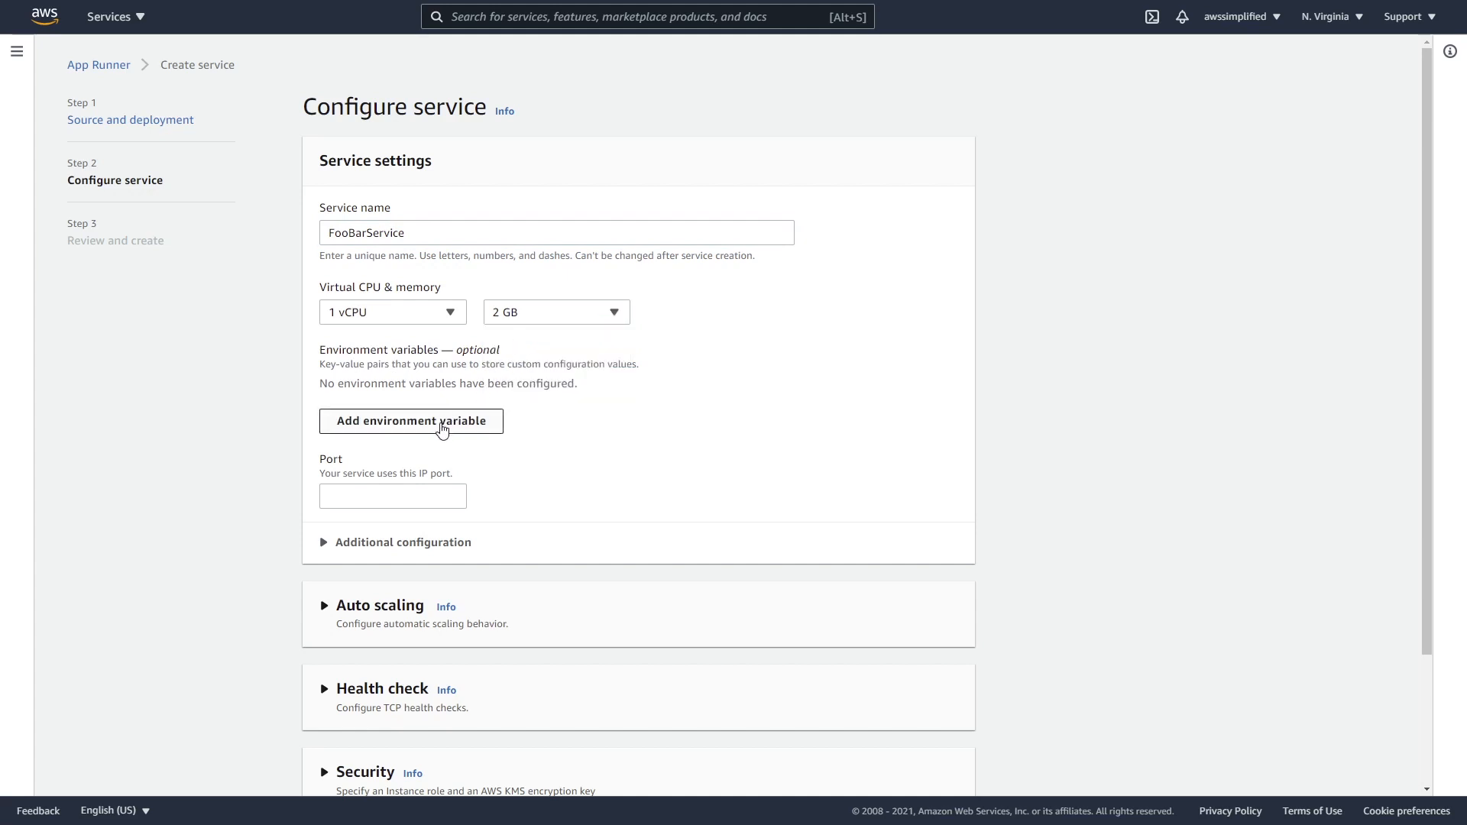
# Leave environment variables empty and set the service port to 8081
pyautogui.click(411, 420)
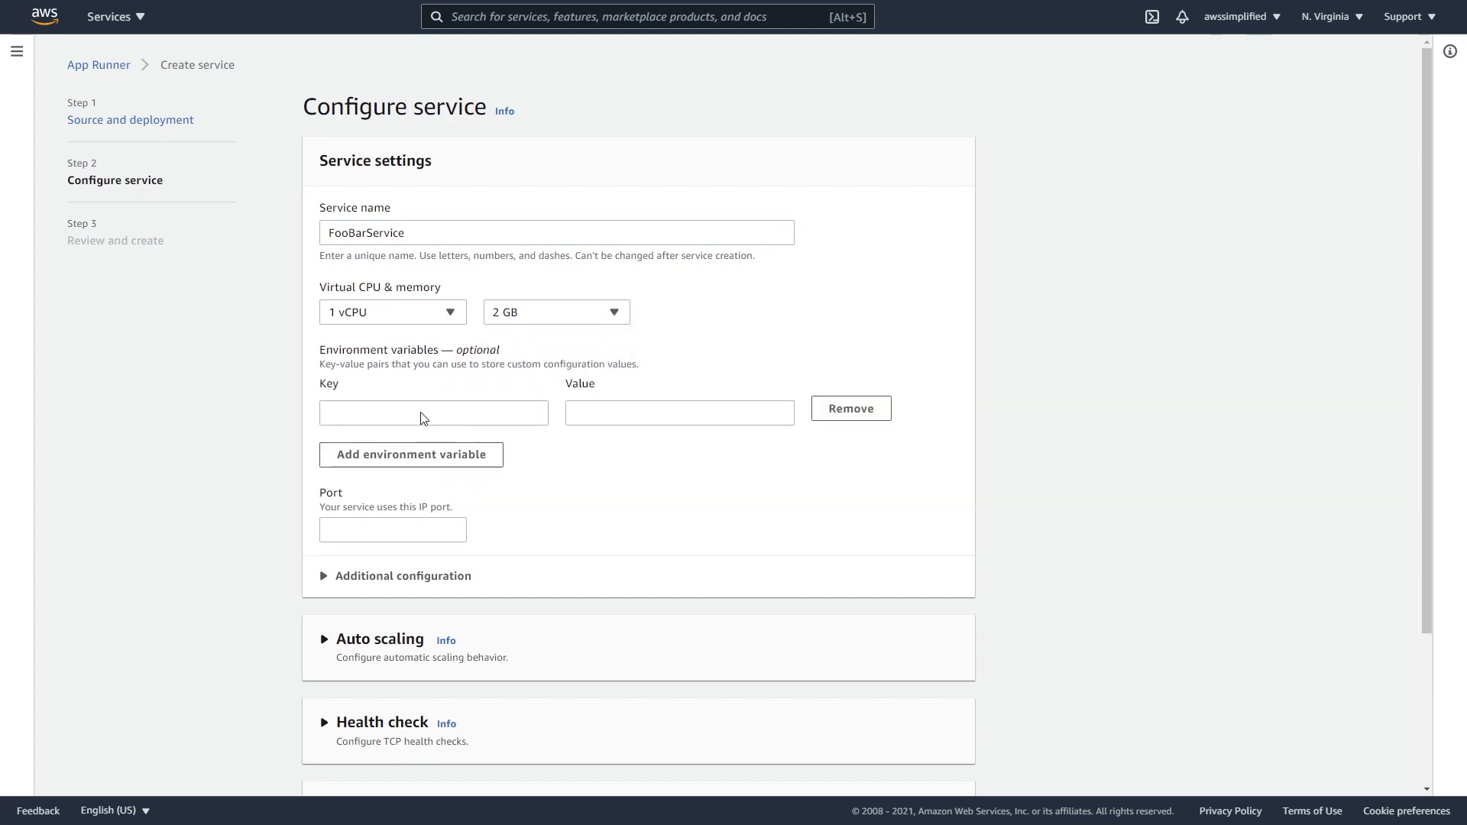
pyautogui.click(848, 408)
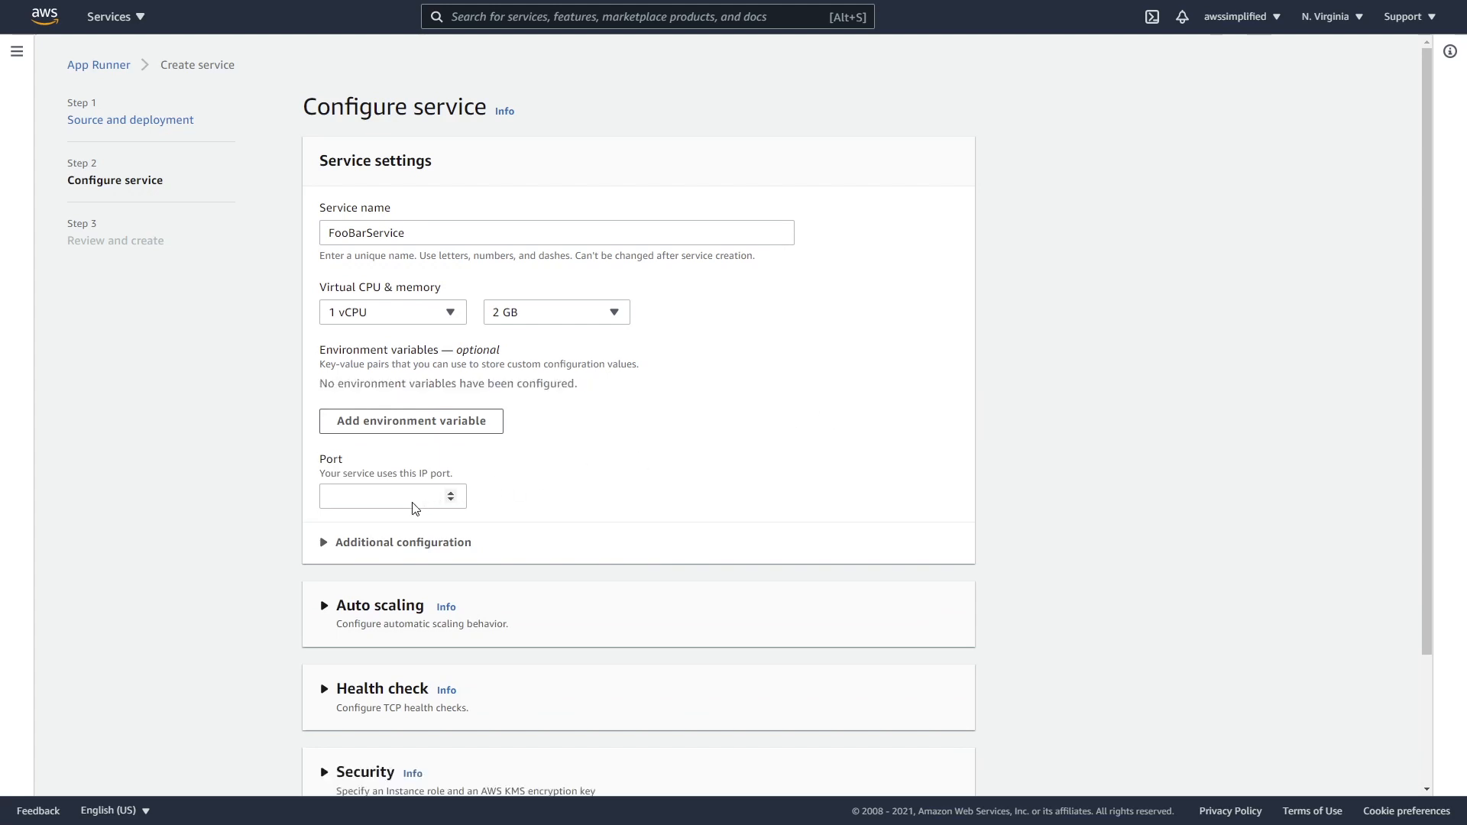
pyautogui.moveTo(370, 502)
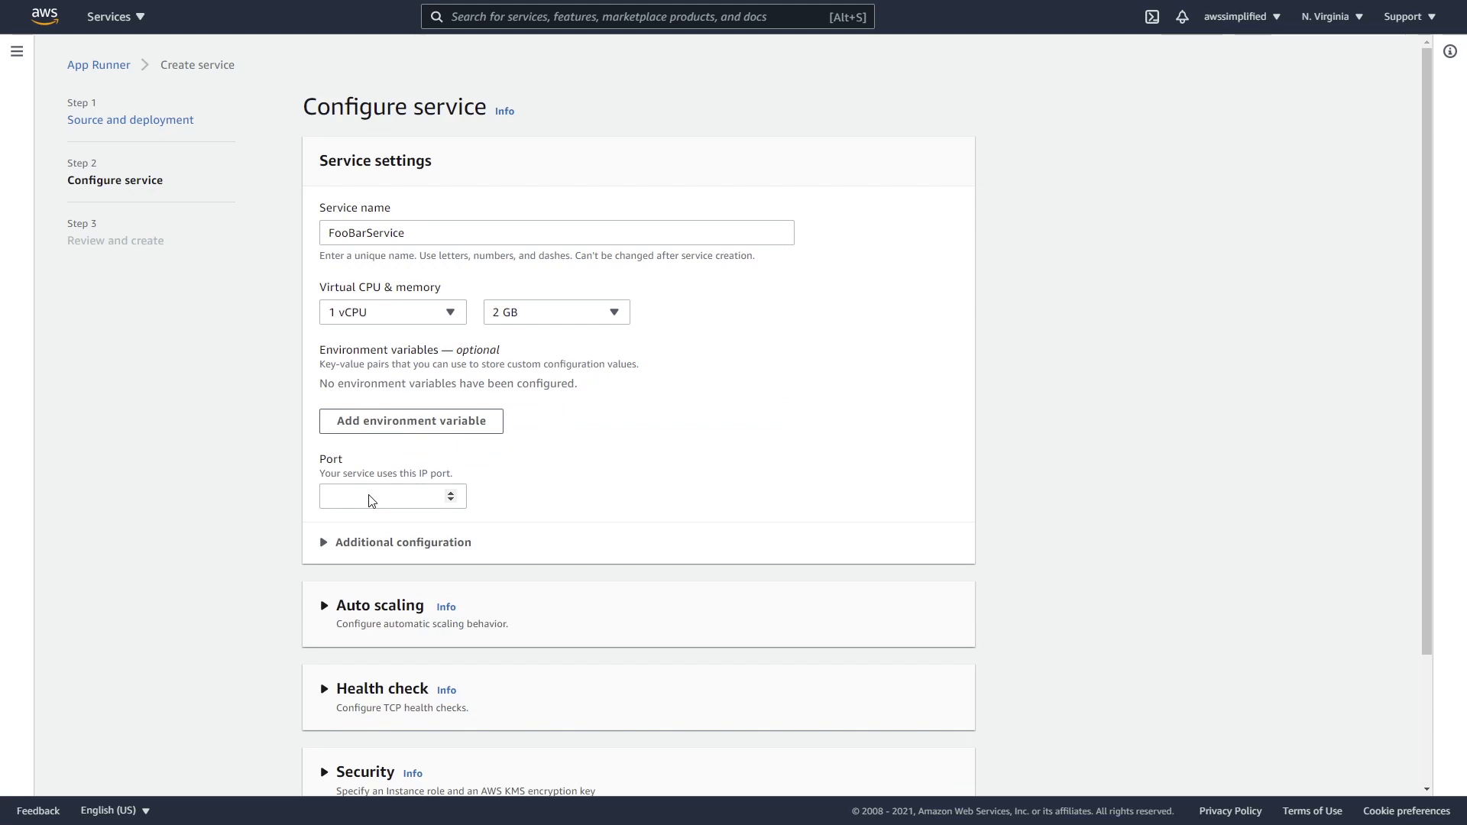
pyautogui.click(391, 495)
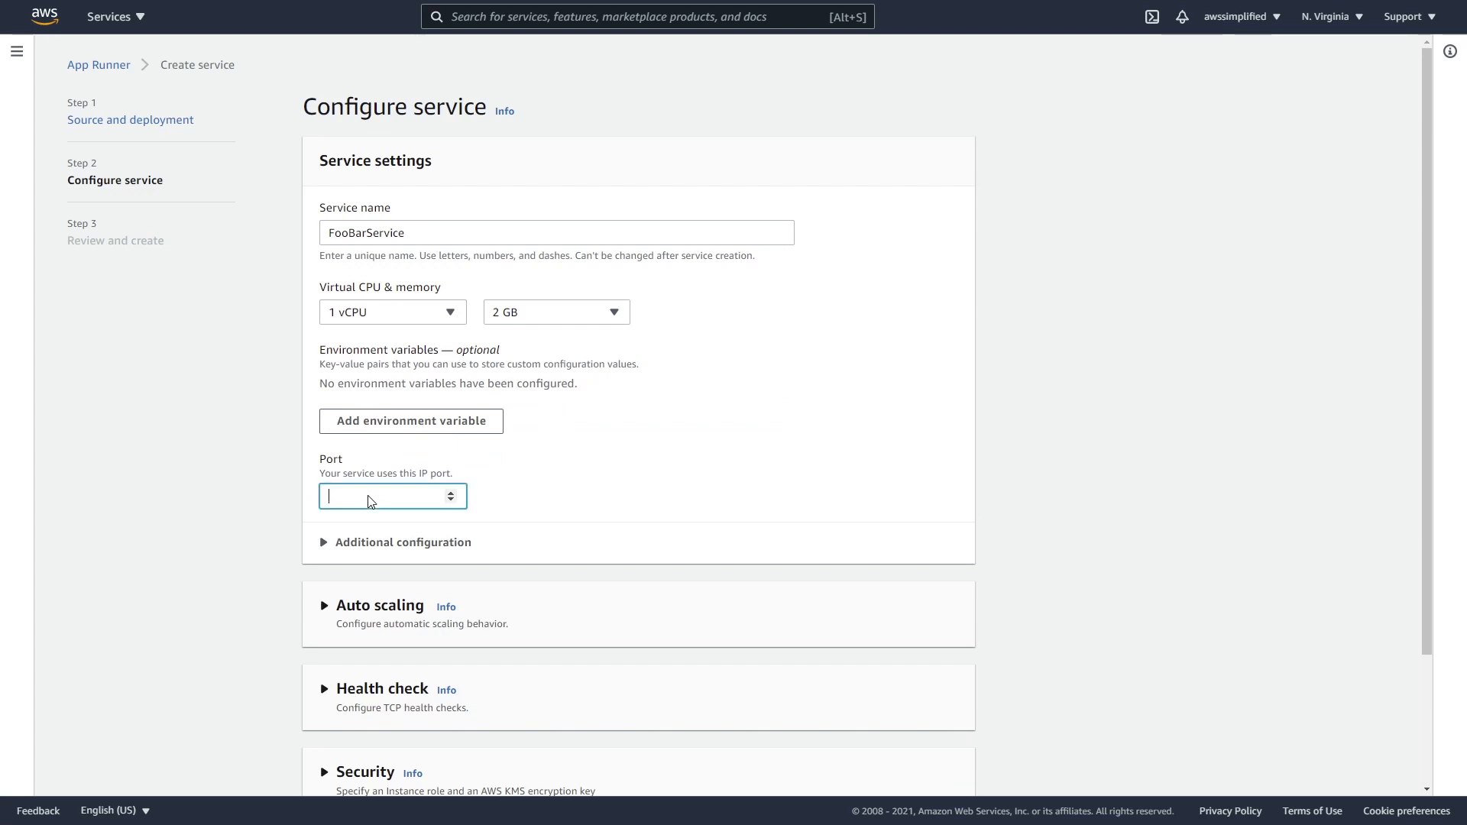
pyautogui.write('8081')
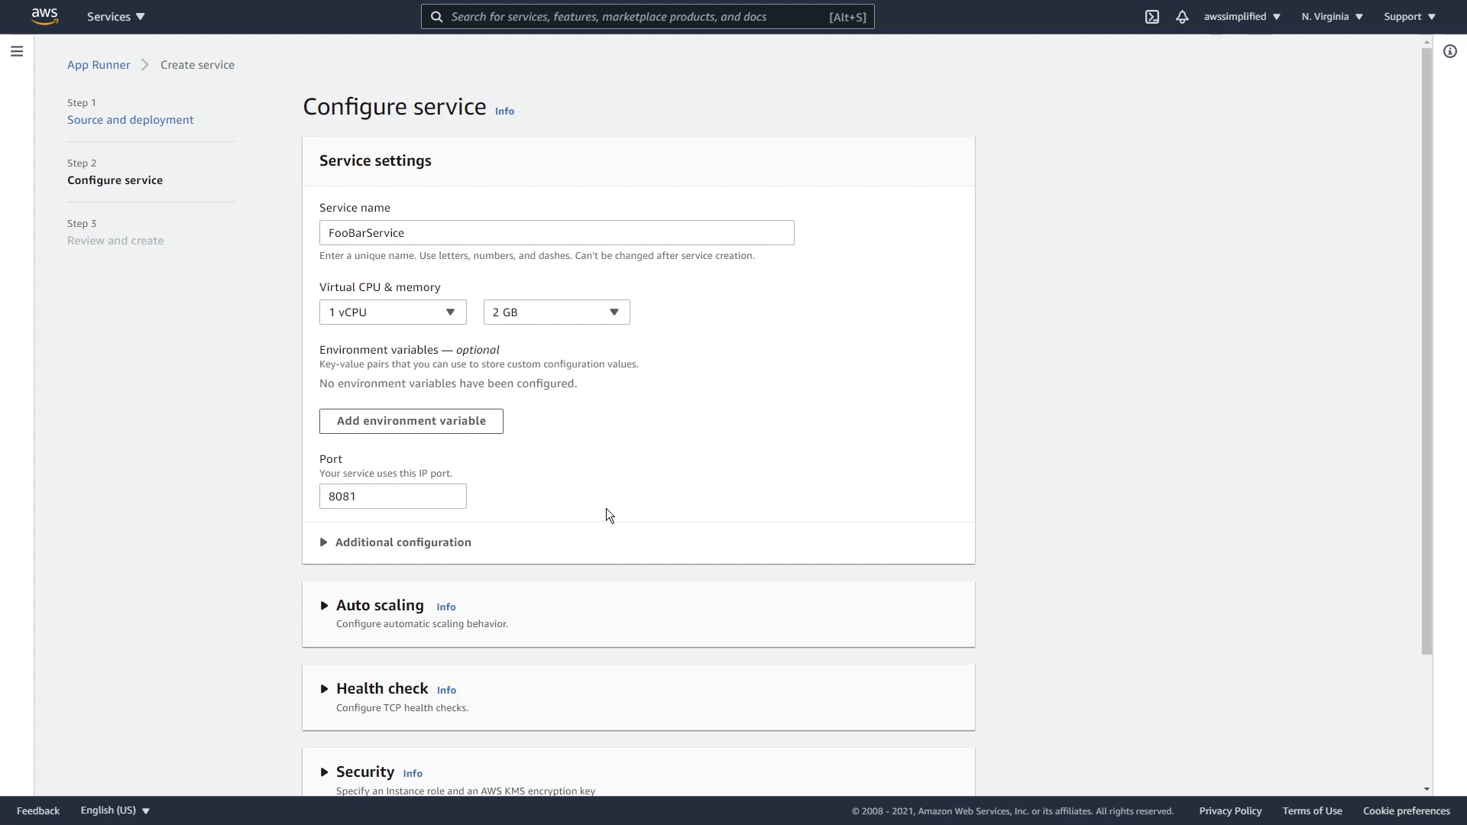
pyautogui.click(403, 541)
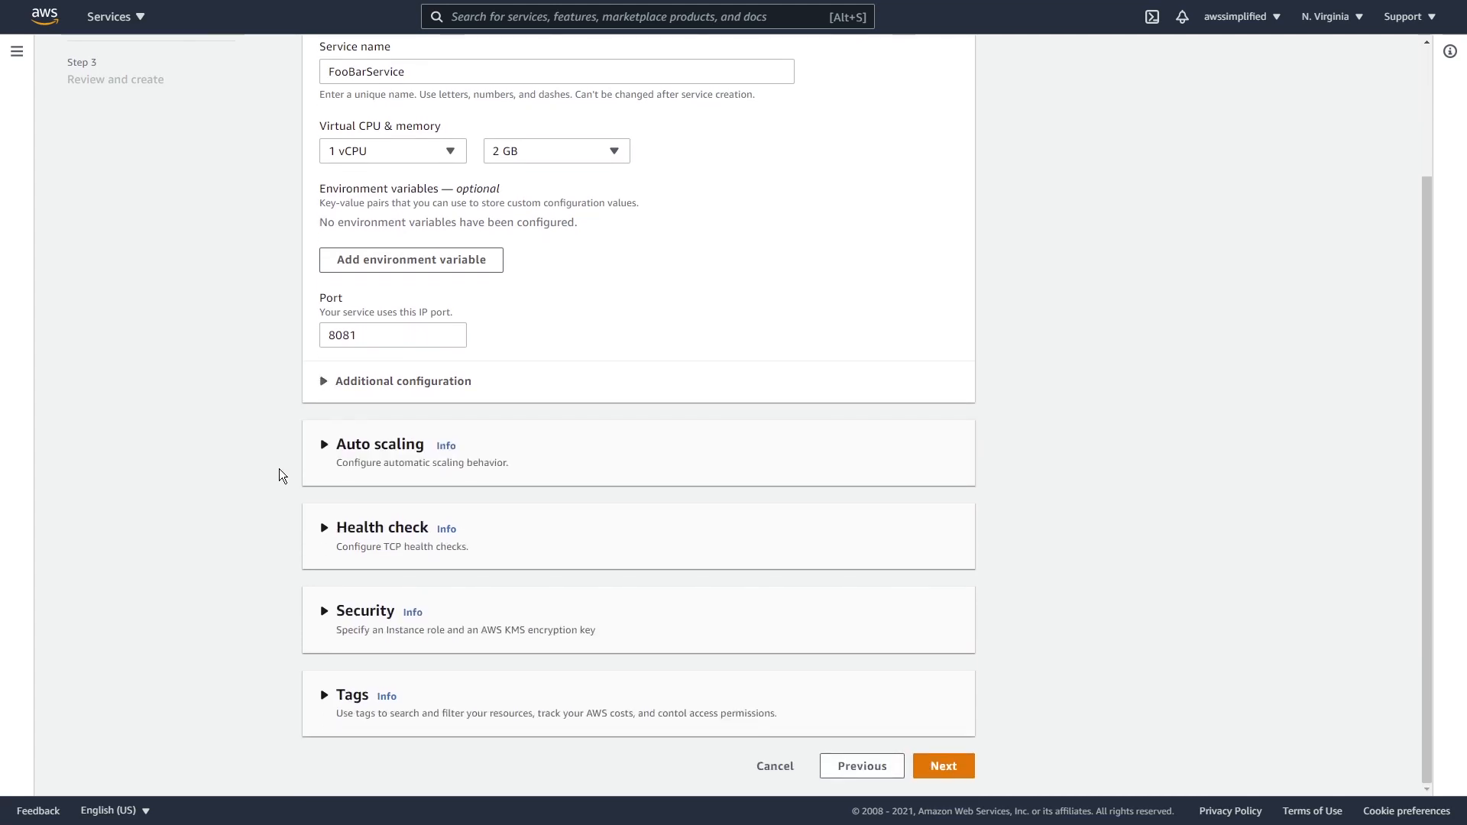
pyautogui.moveTo(389, 455)
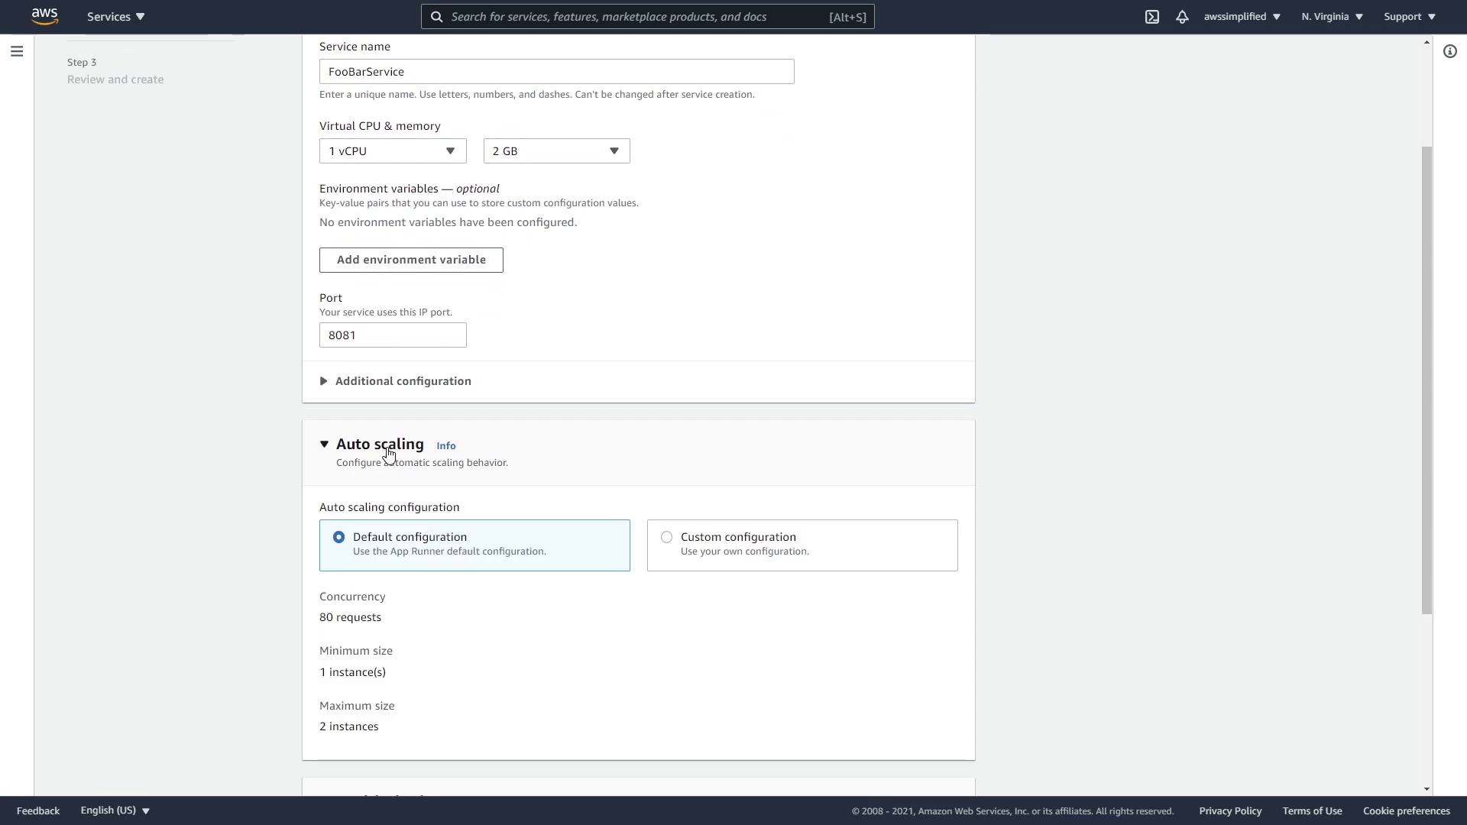
pyautogui.moveTo(407, 455)
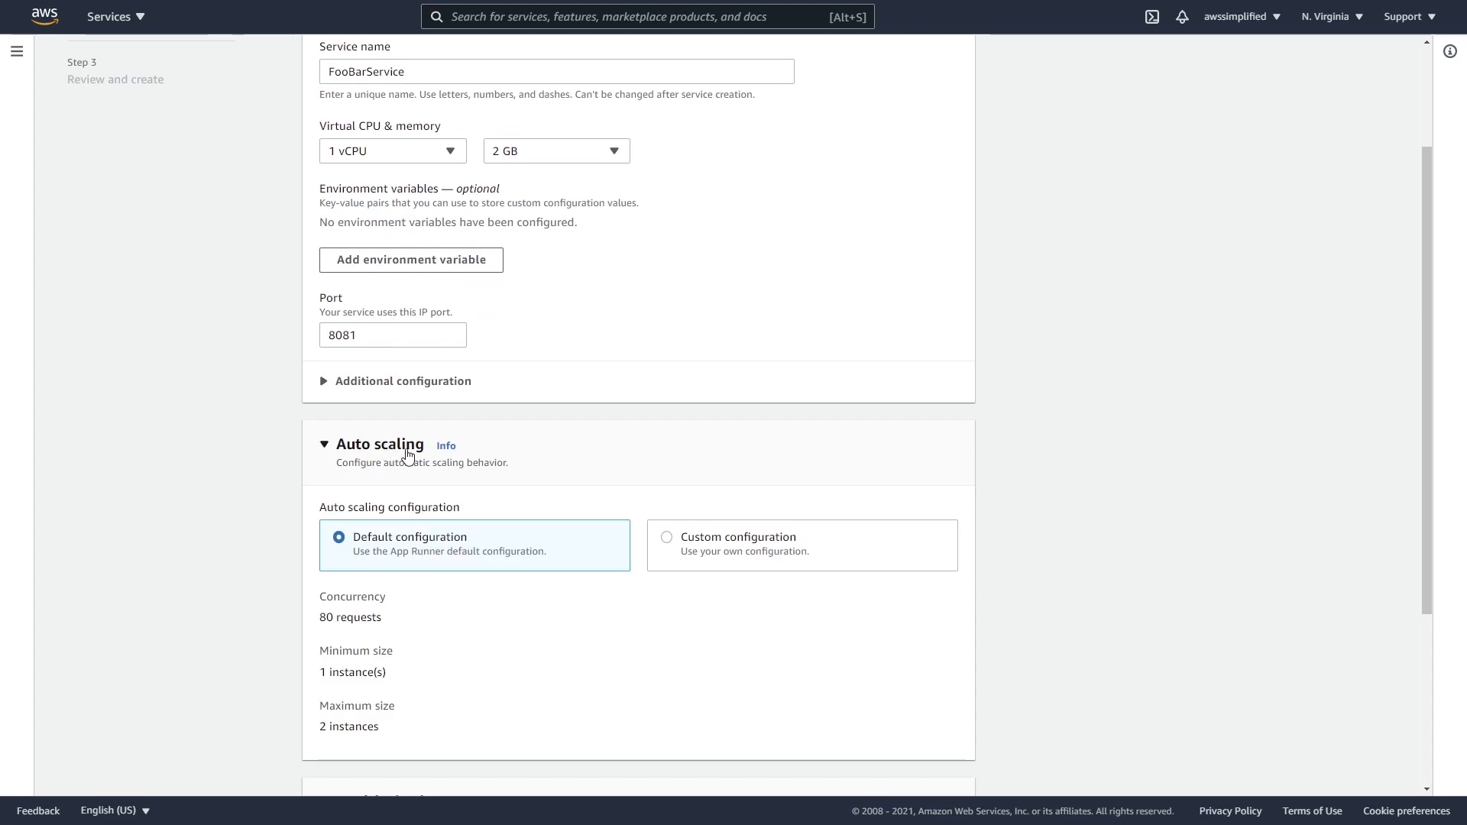
# Choose Custom configuration for auto scaling, with DefaultConfiguration at 80 concurrency, 1–2 instances
pyautogui.scroll(-3)
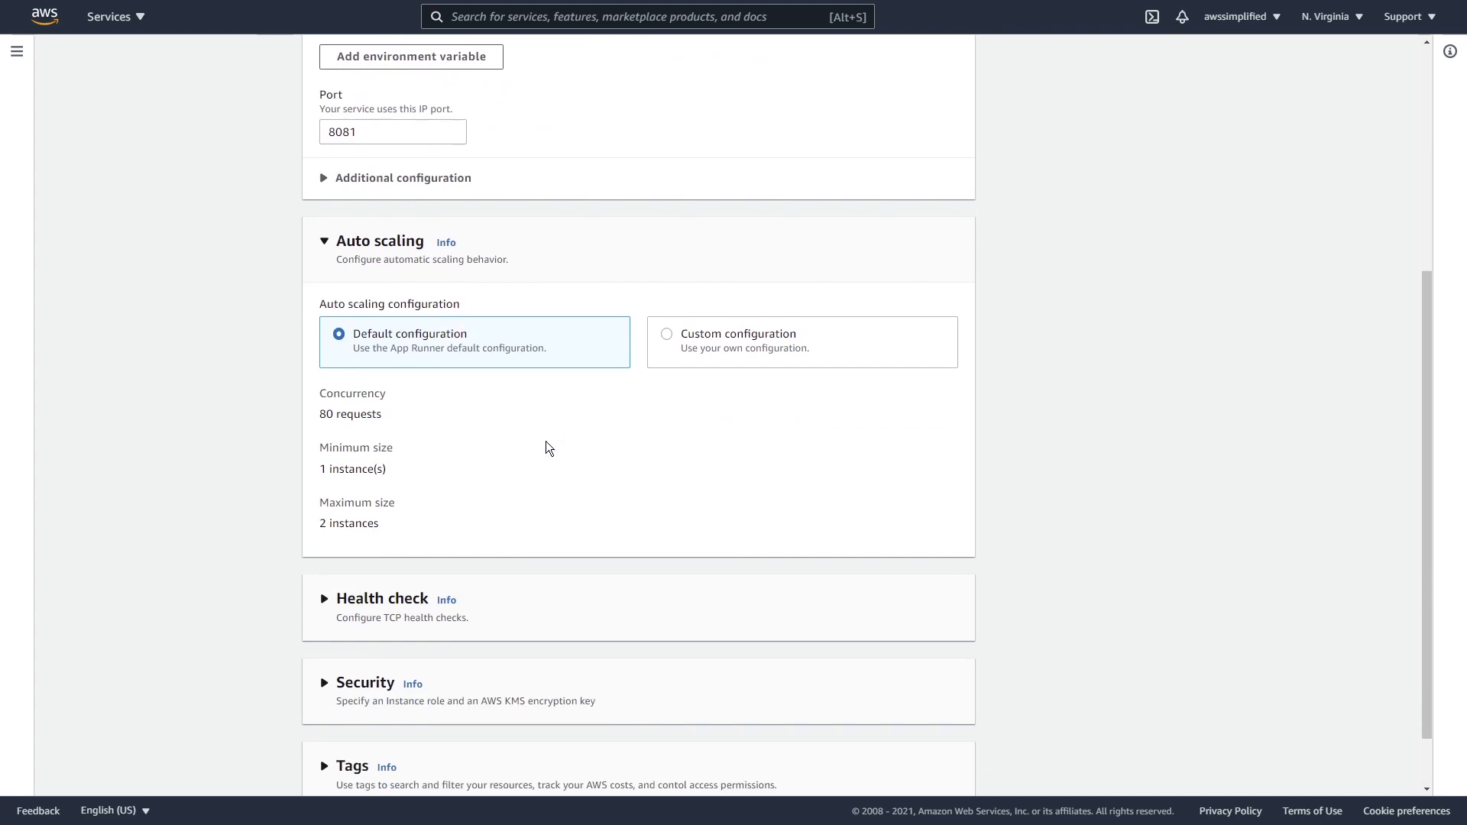
pyautogui.click(666, 336)
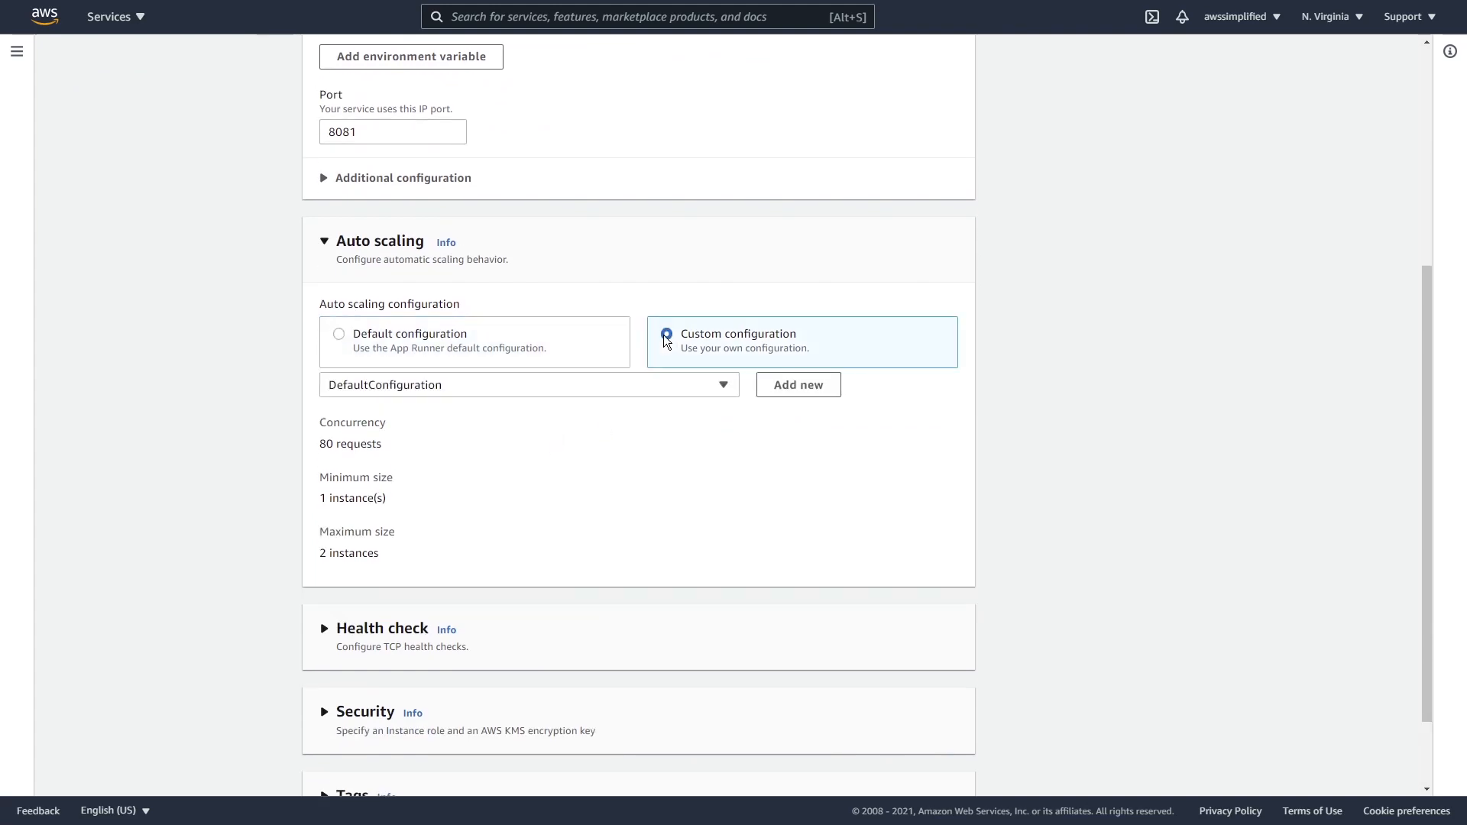
pyautogui.click(665, 336)
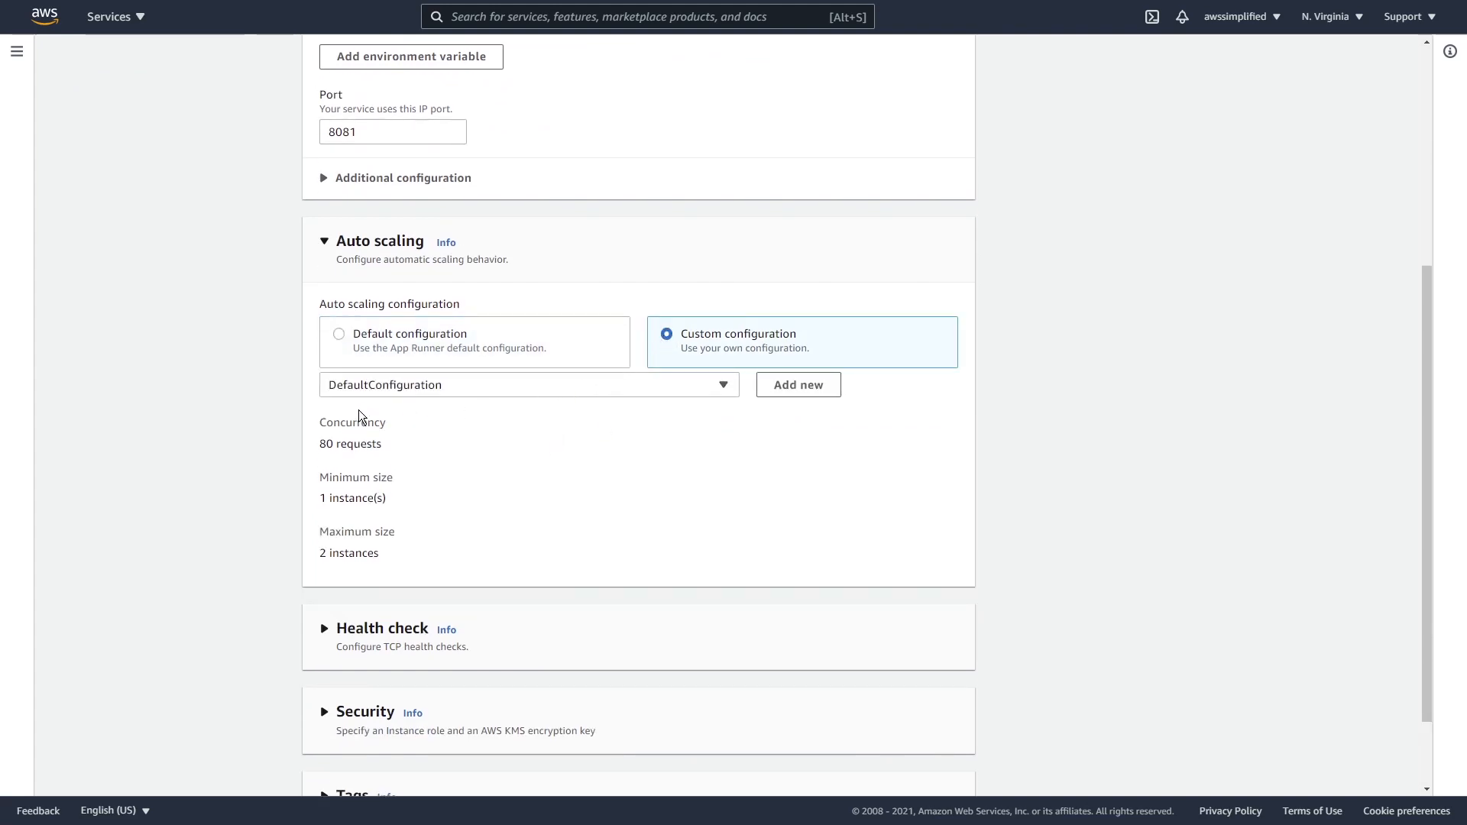
pyautogui.moveTo(624, 414)
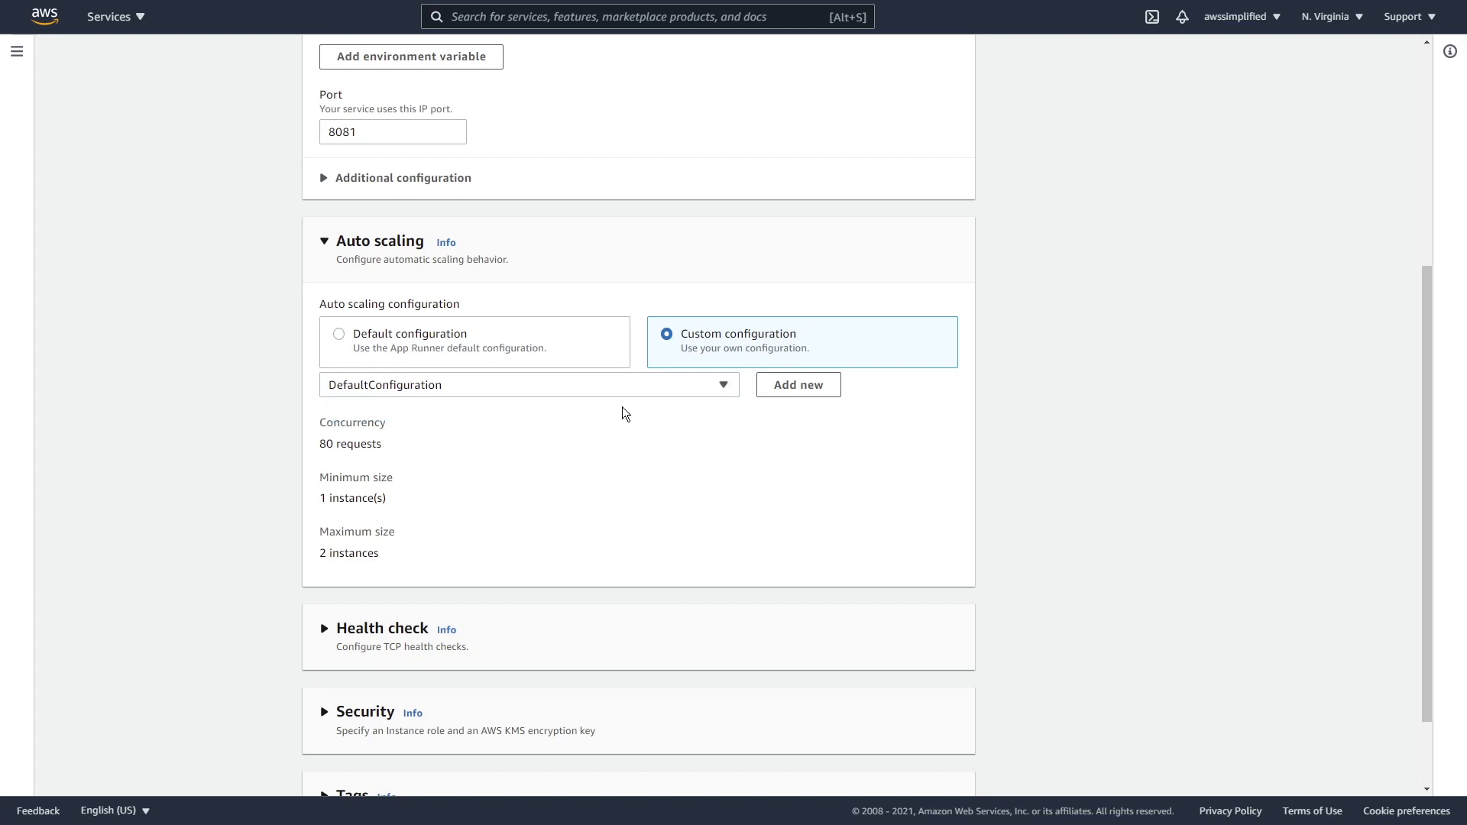
pyautogui.moveTo(379, 460)
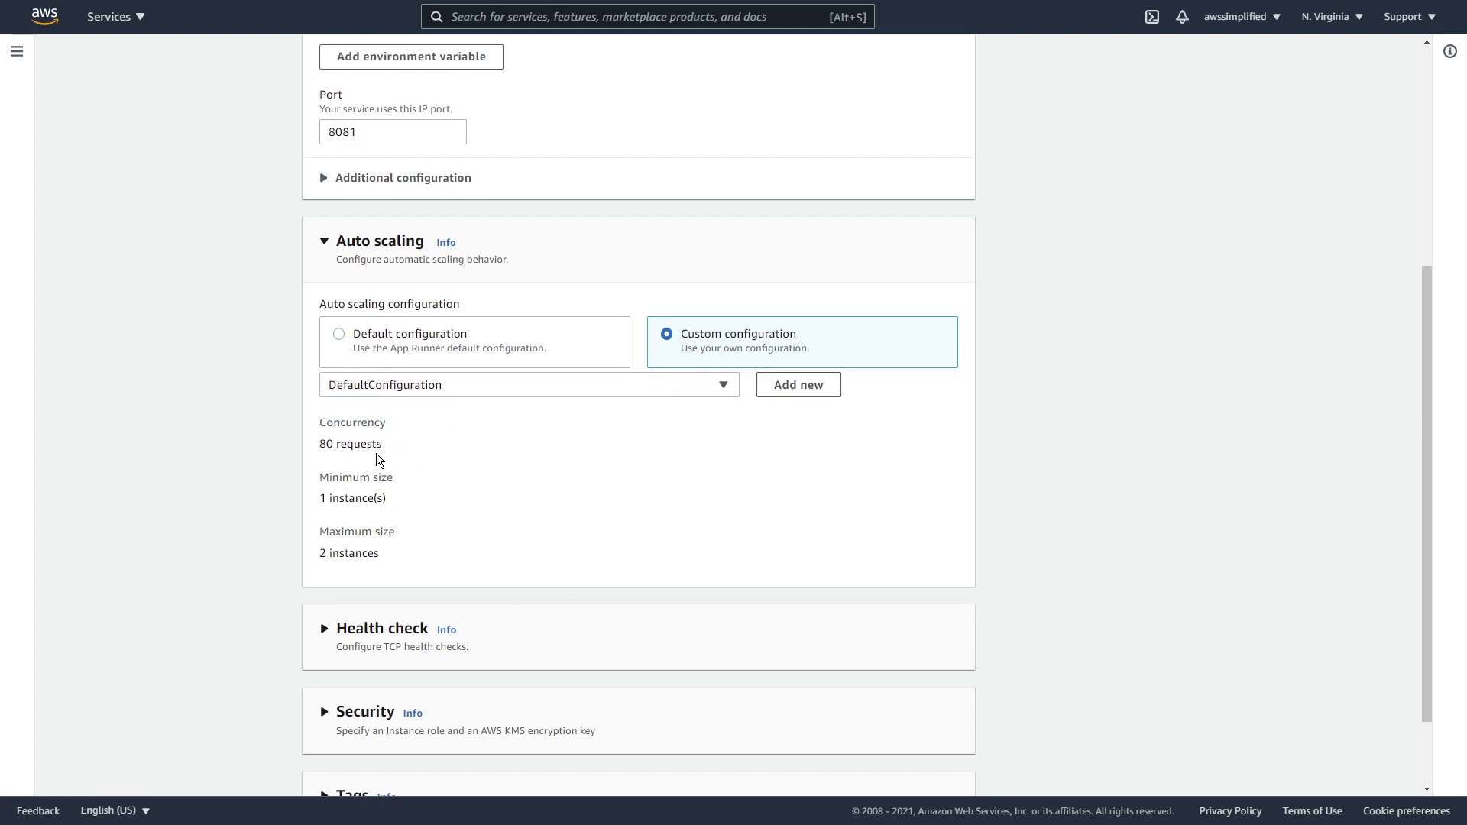
pyautogui.moveTo(347, 455)
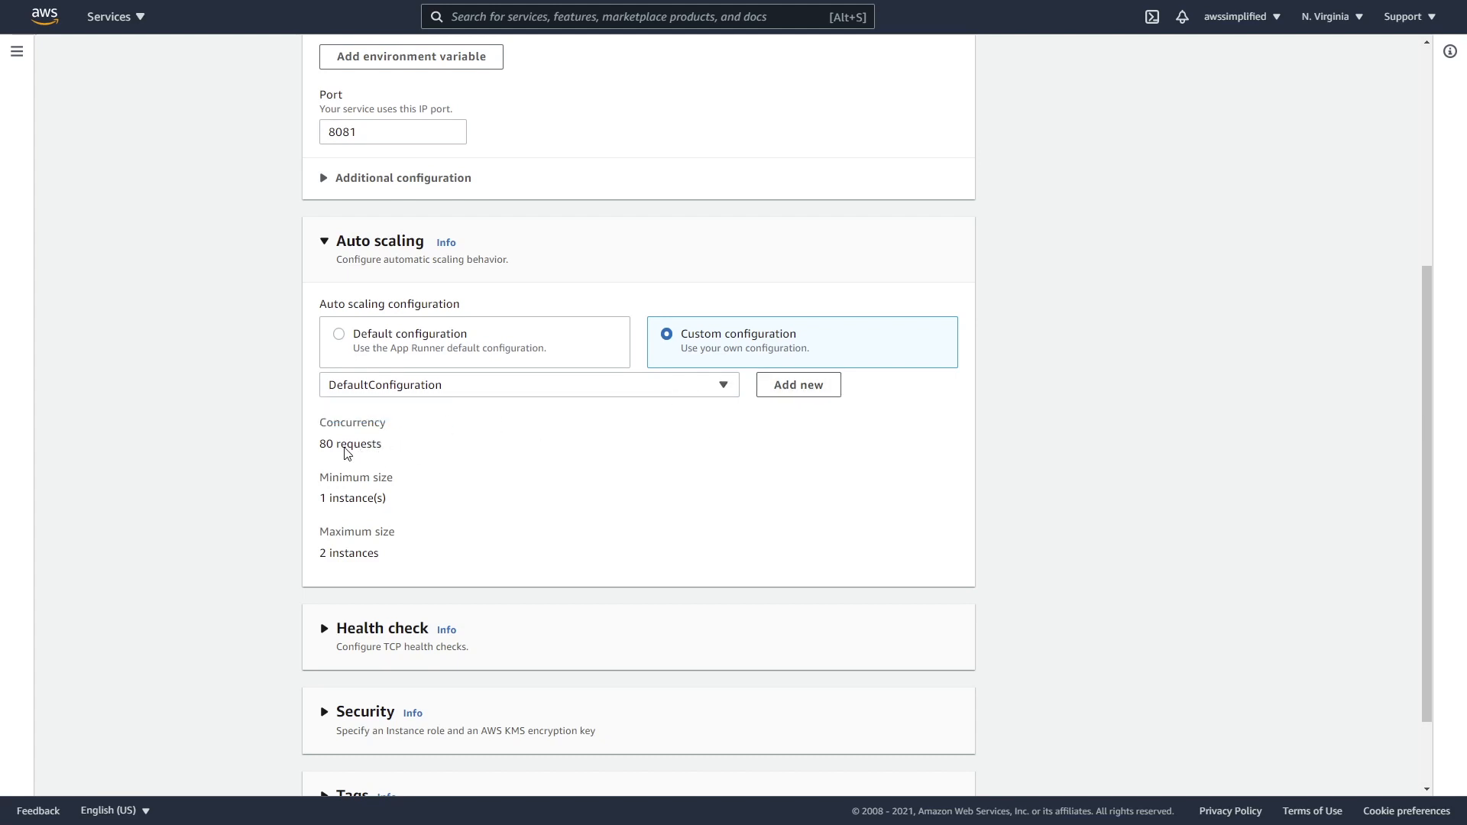
pyautogui.moveTo(324, 452)
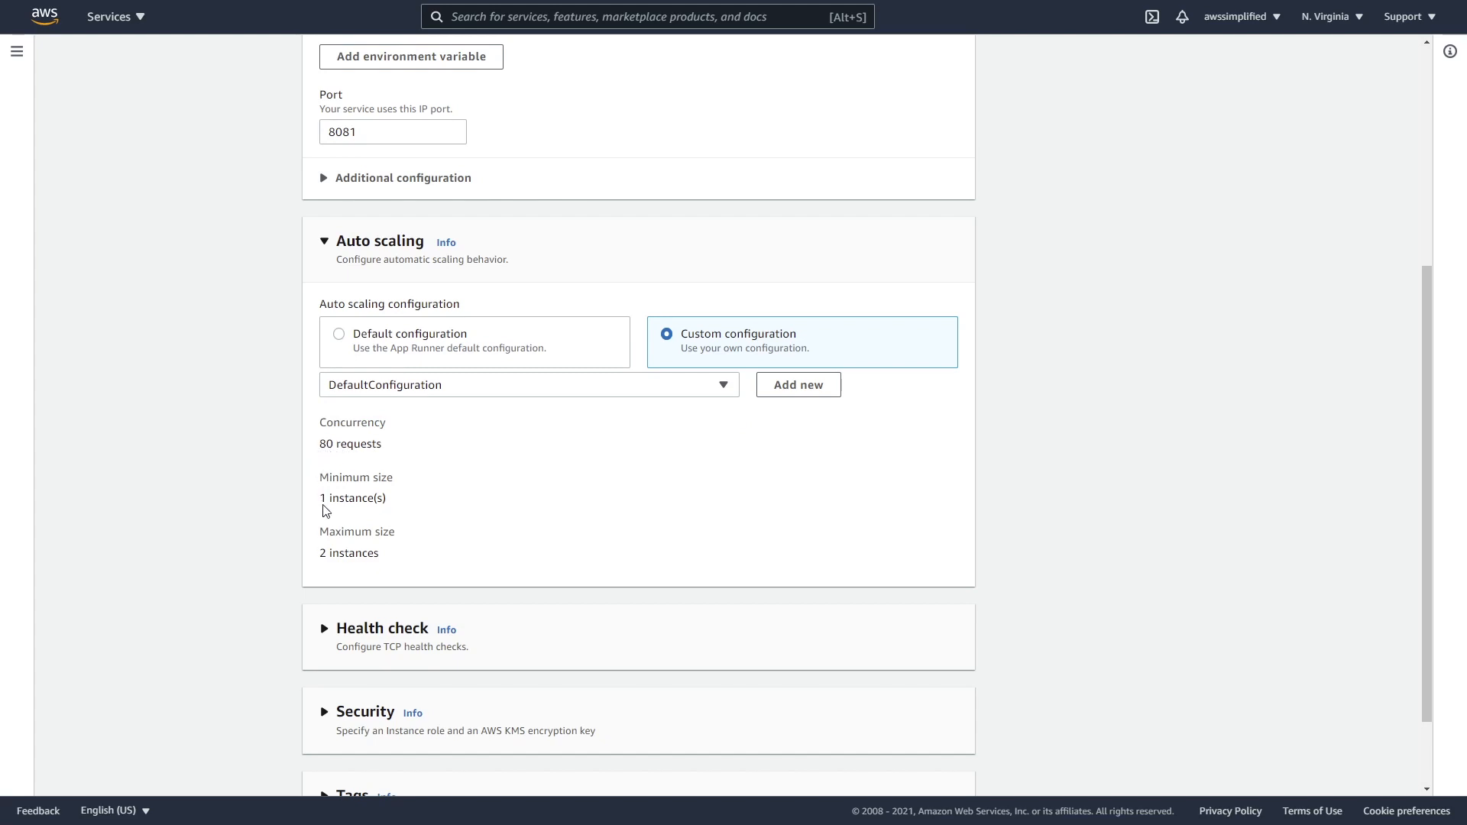
pyautogui.moveTo(342, 573)
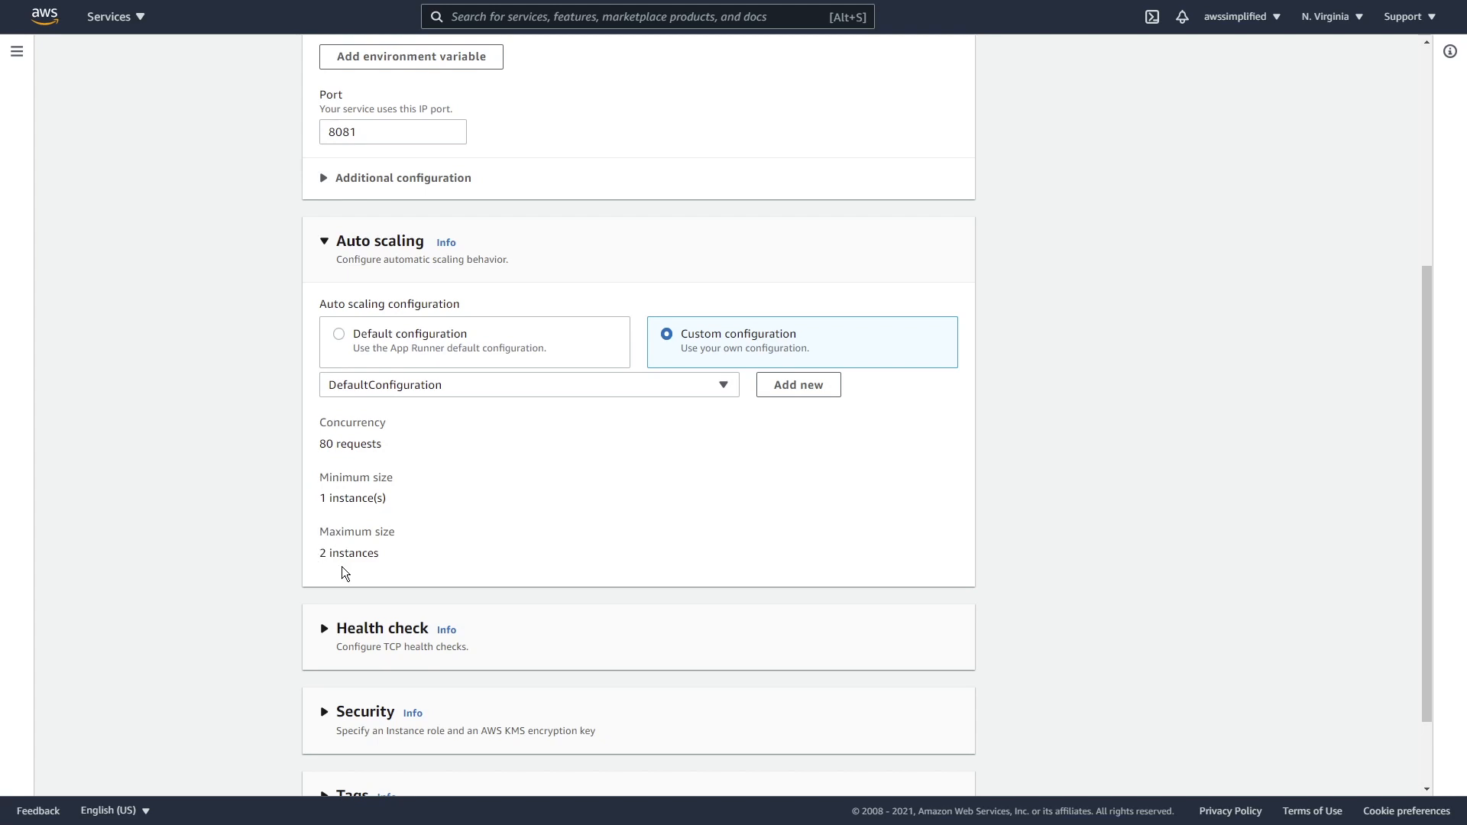
pyautogui.moveTo(330, 568)
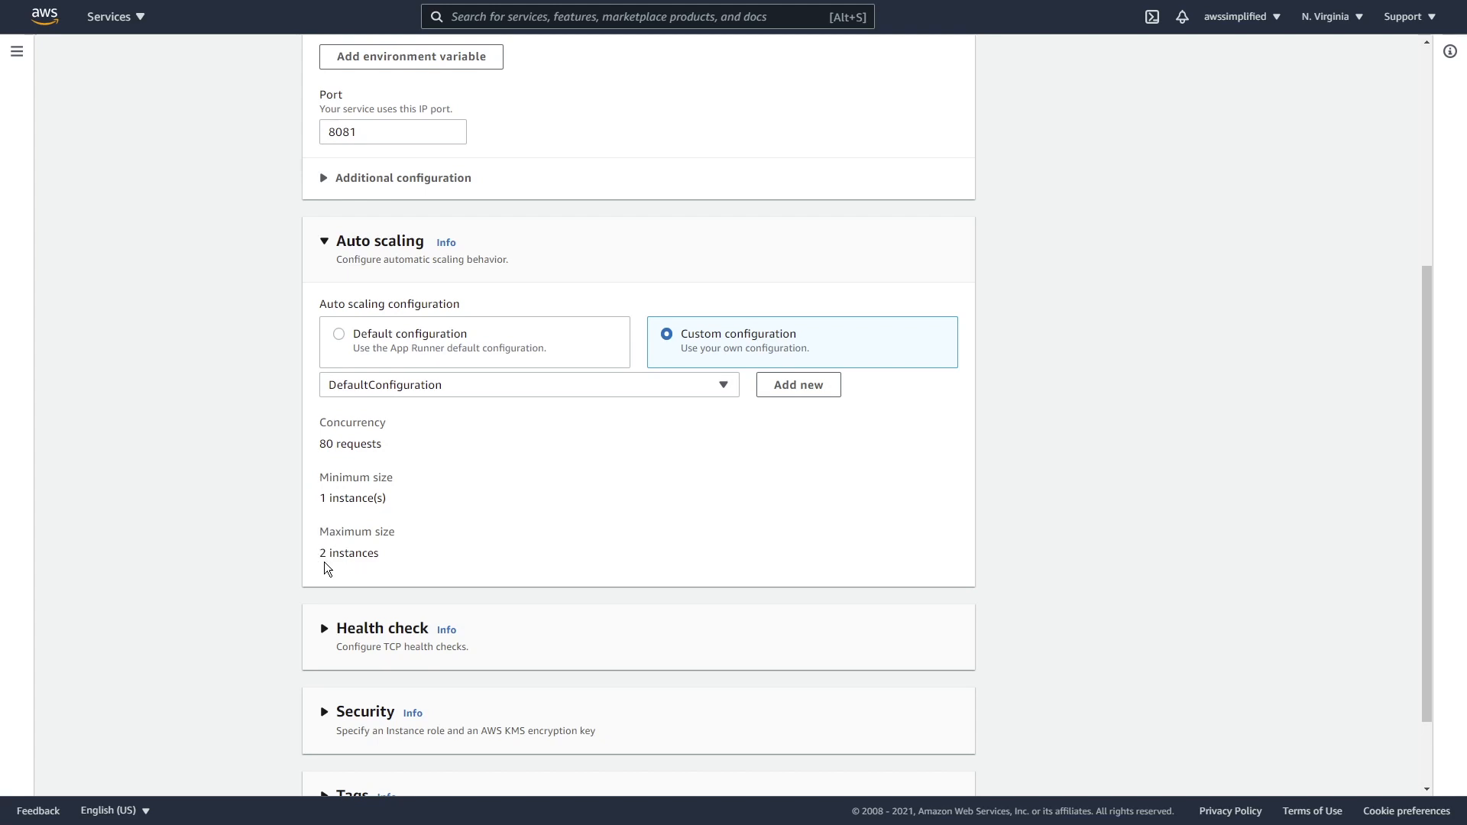
pyautogui.moveTo(798, 385)
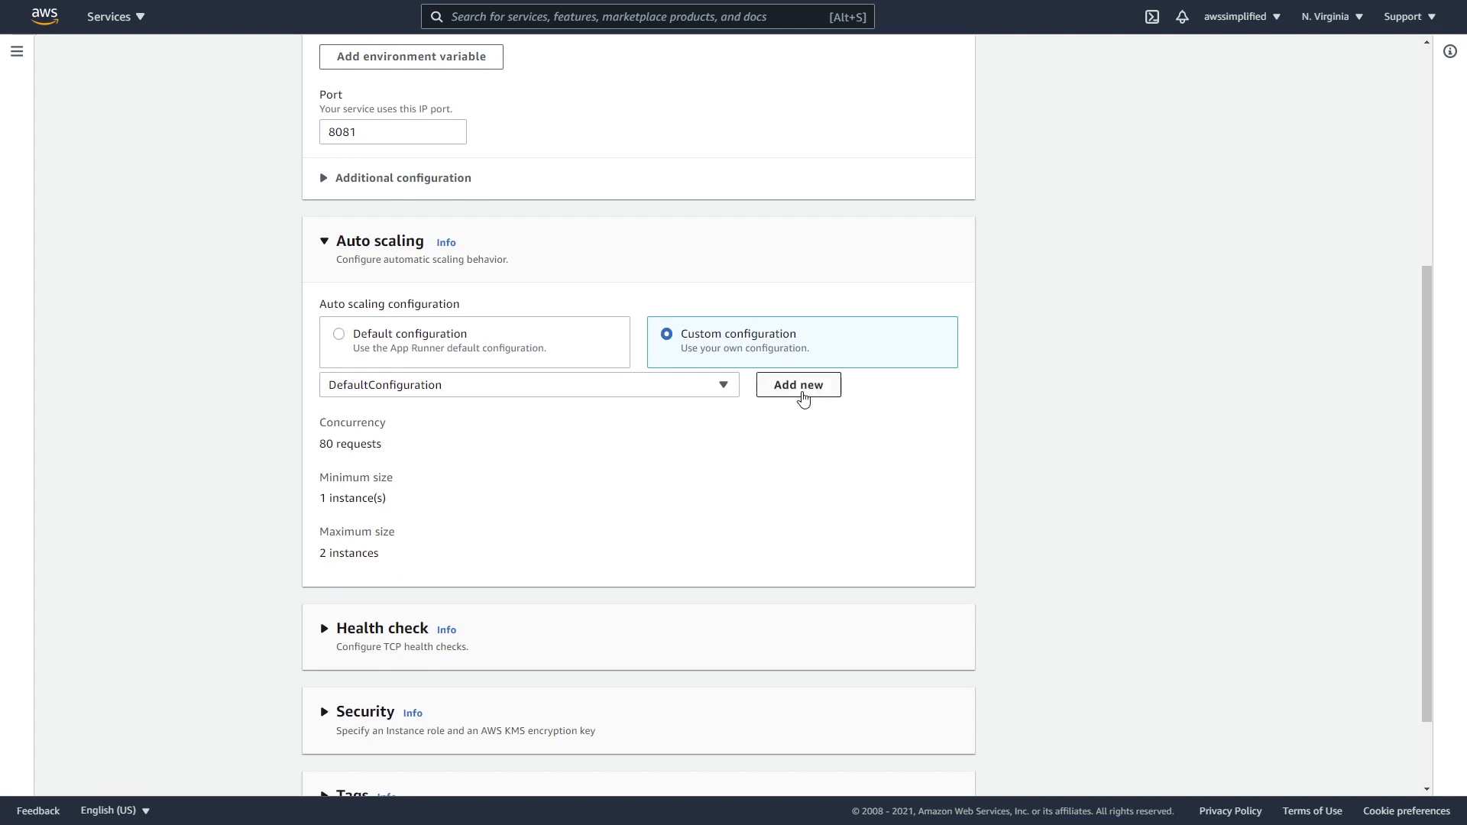
# Save a new scaling configuration with maximum size 9999, then revert to the Default configuration
pyautogui.click(798, 385)
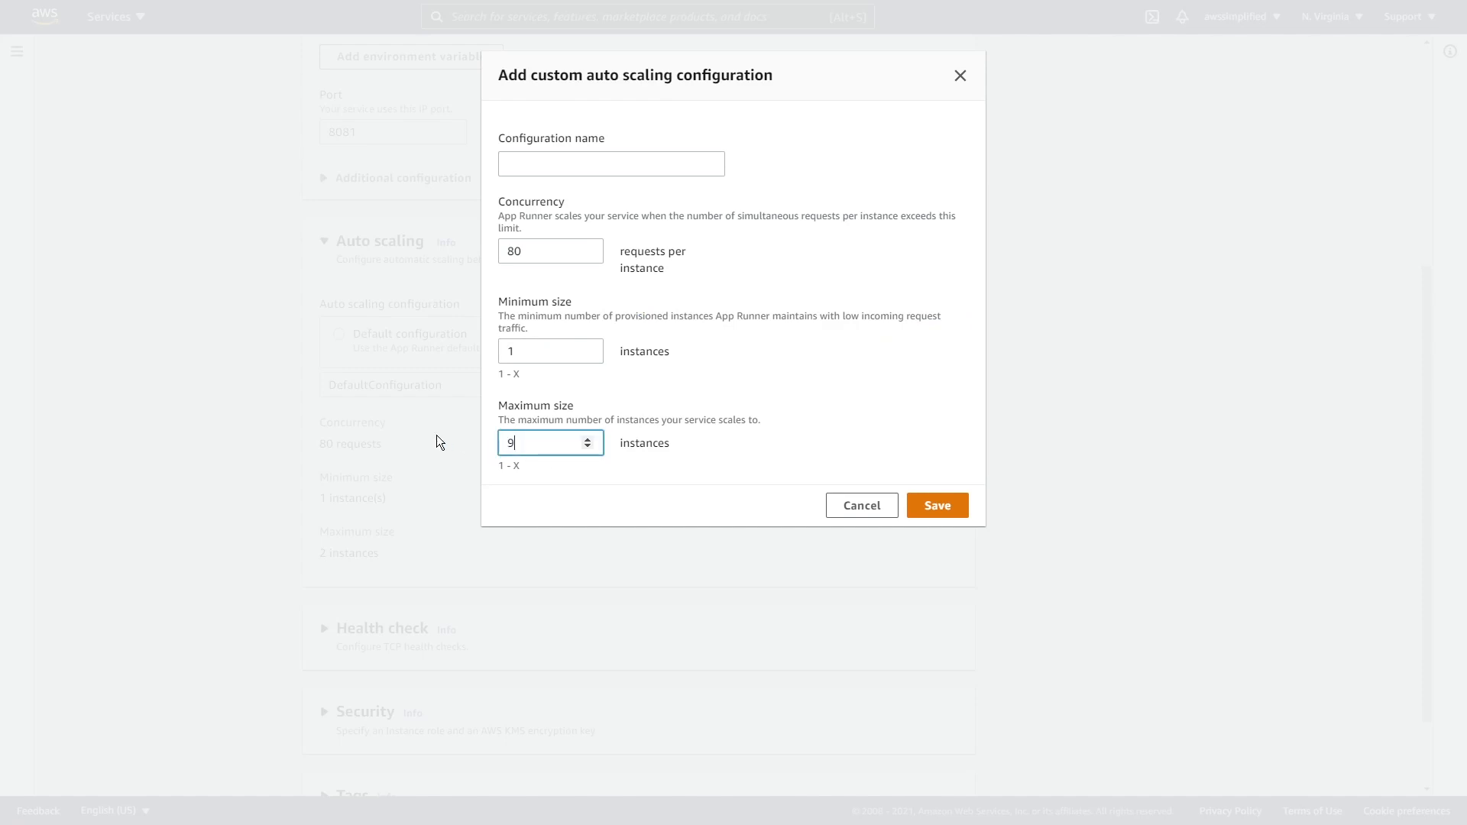
pyautogui.write('999')
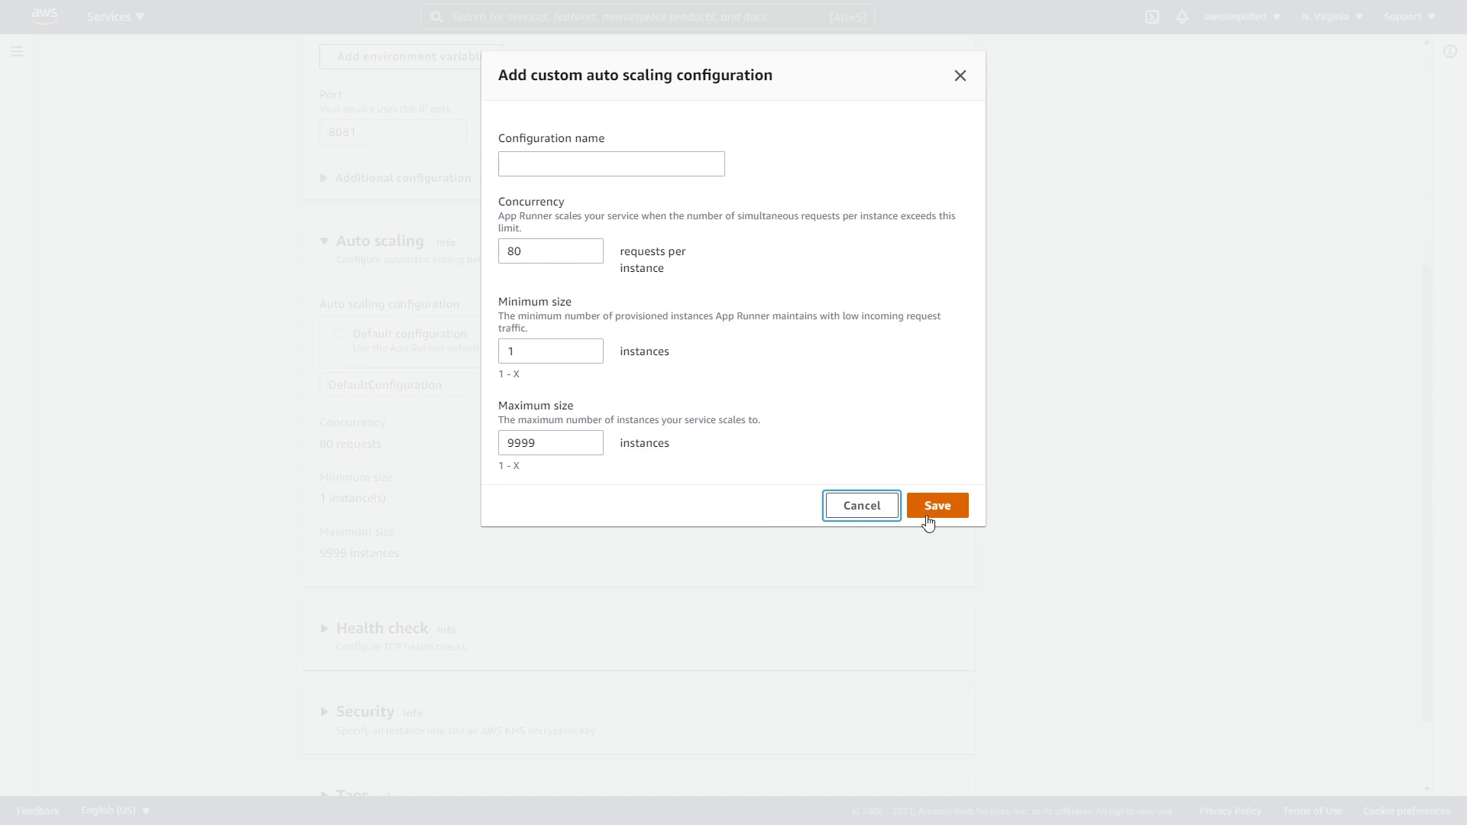
pyautogui.click(936, 506)
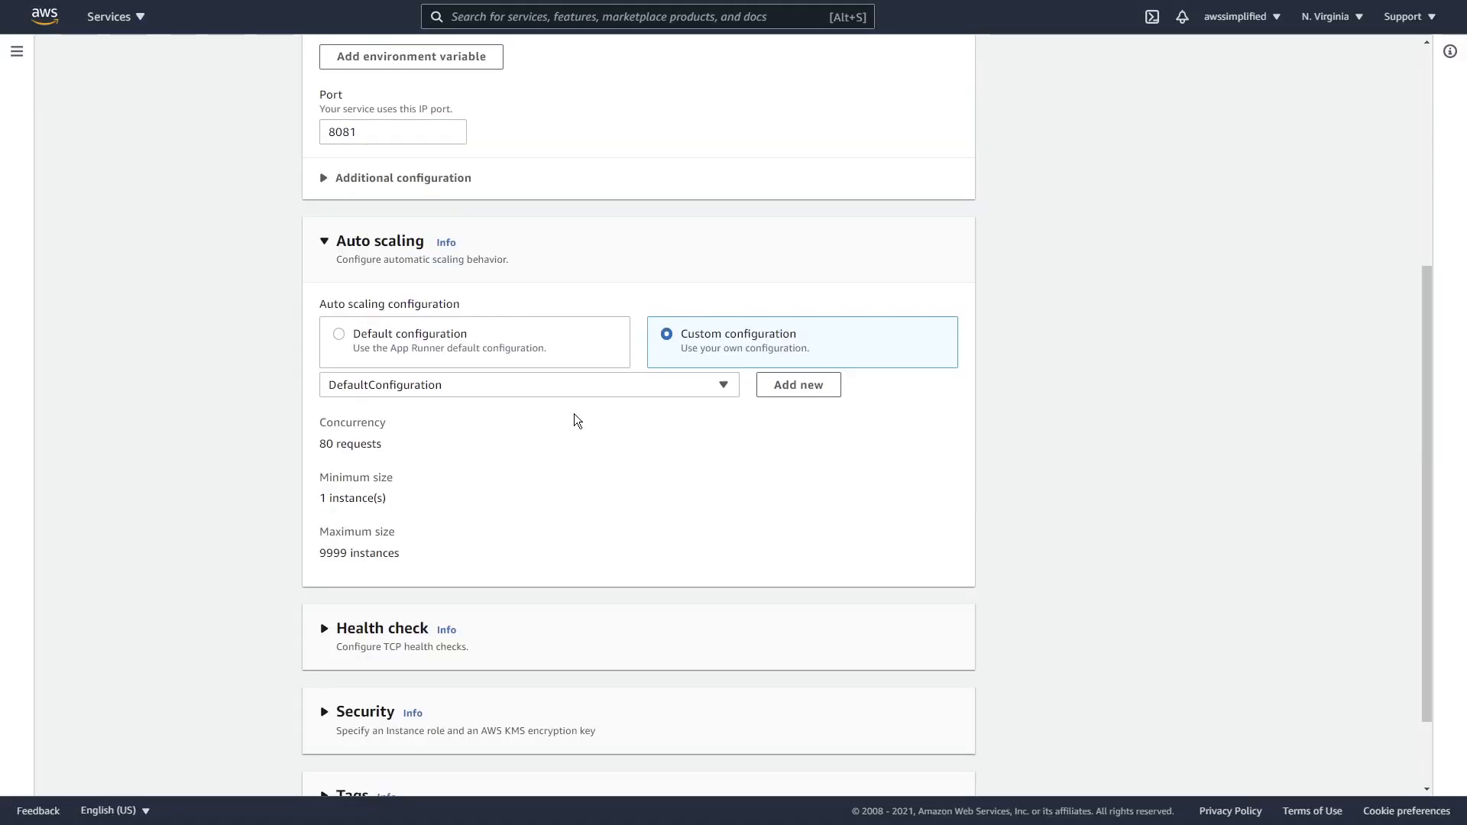
pyautogui.click(339, 335)
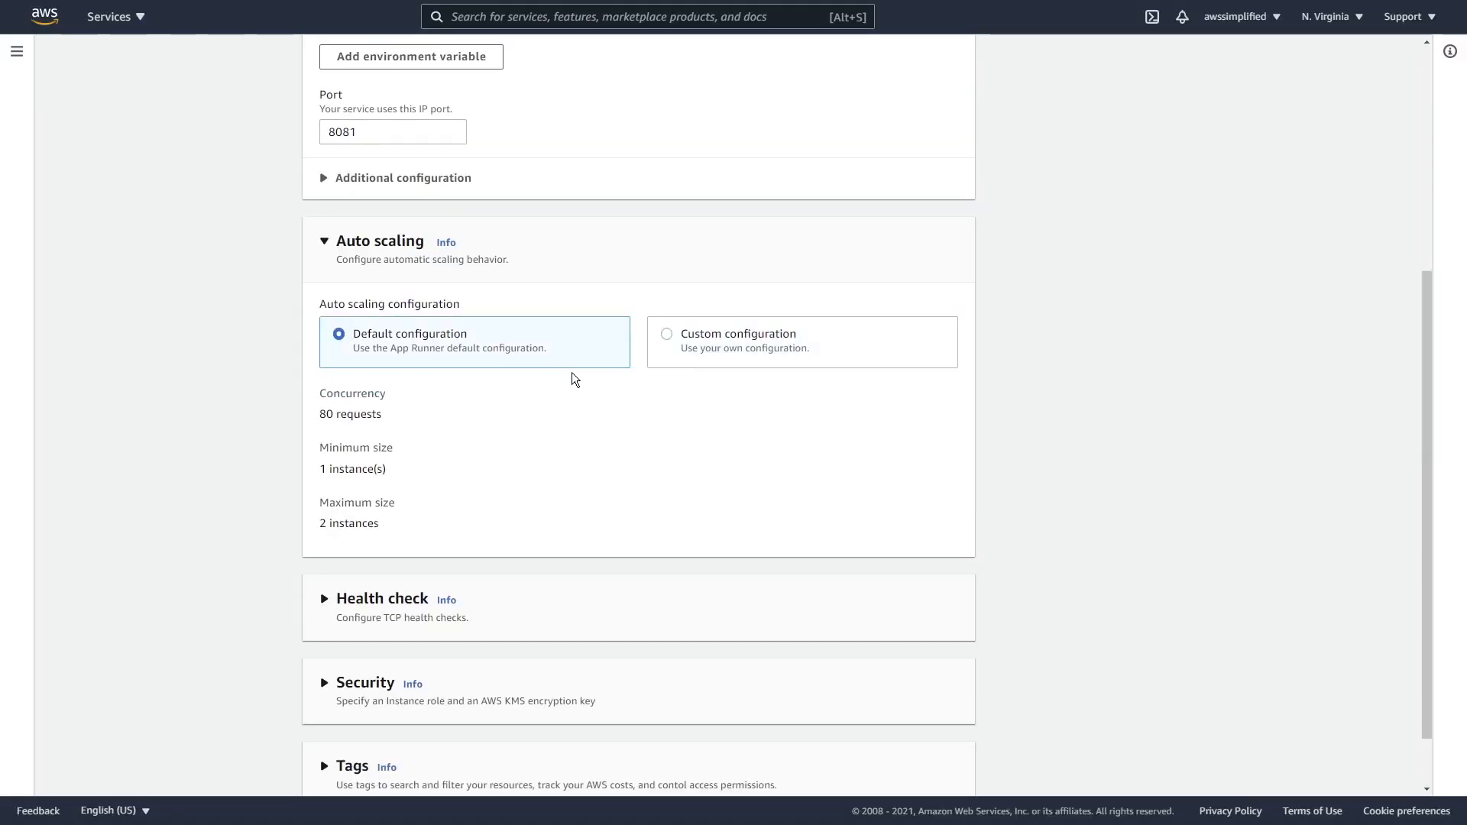
# Set Health threshold to 1, keeping 5 s timeout, 10 s interval and unhealthy threshold 5, and review Security
pyautogui.scroll(-3)
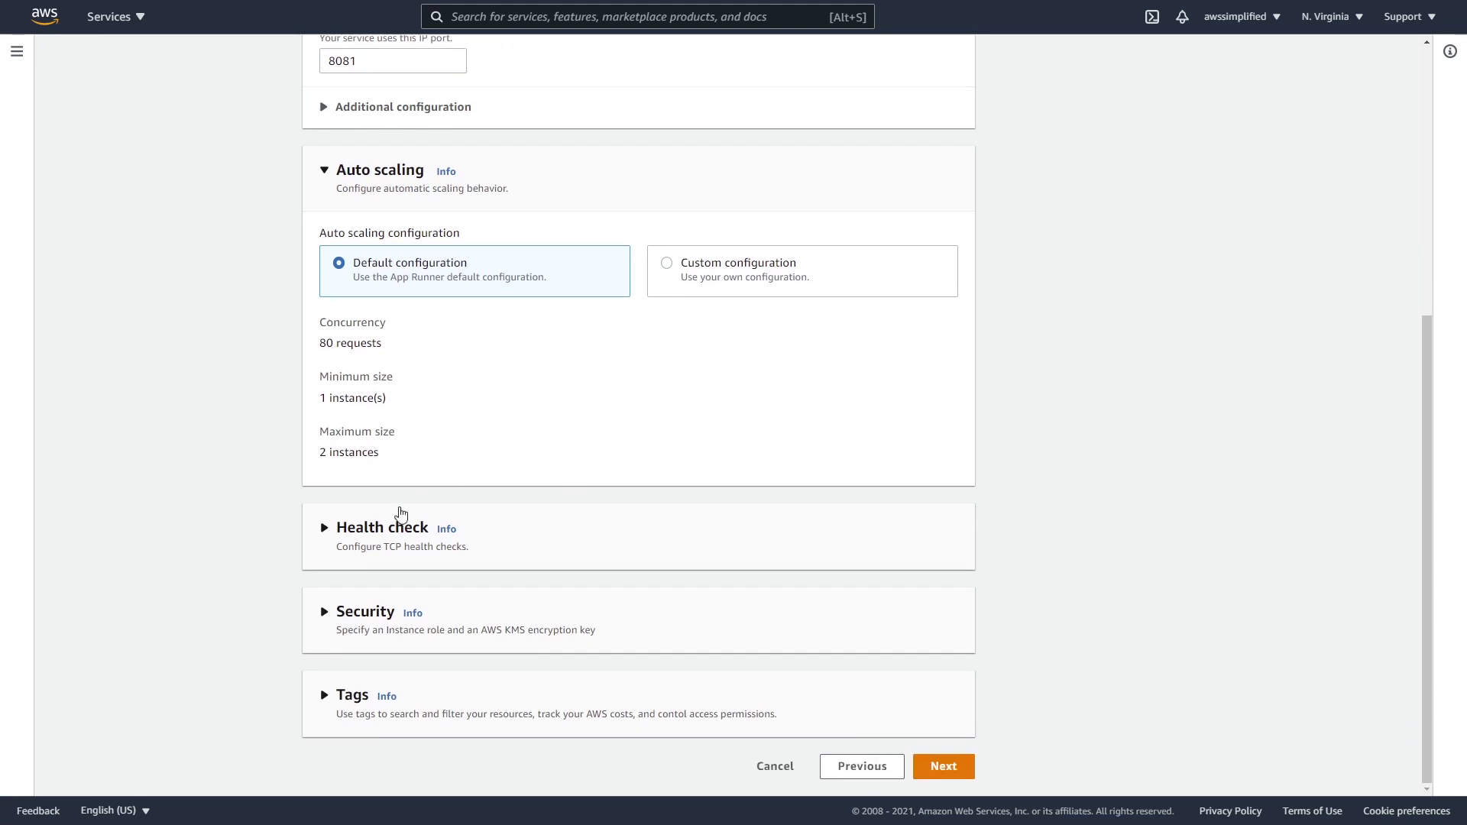
pyautogui.moveTo(332, 544)
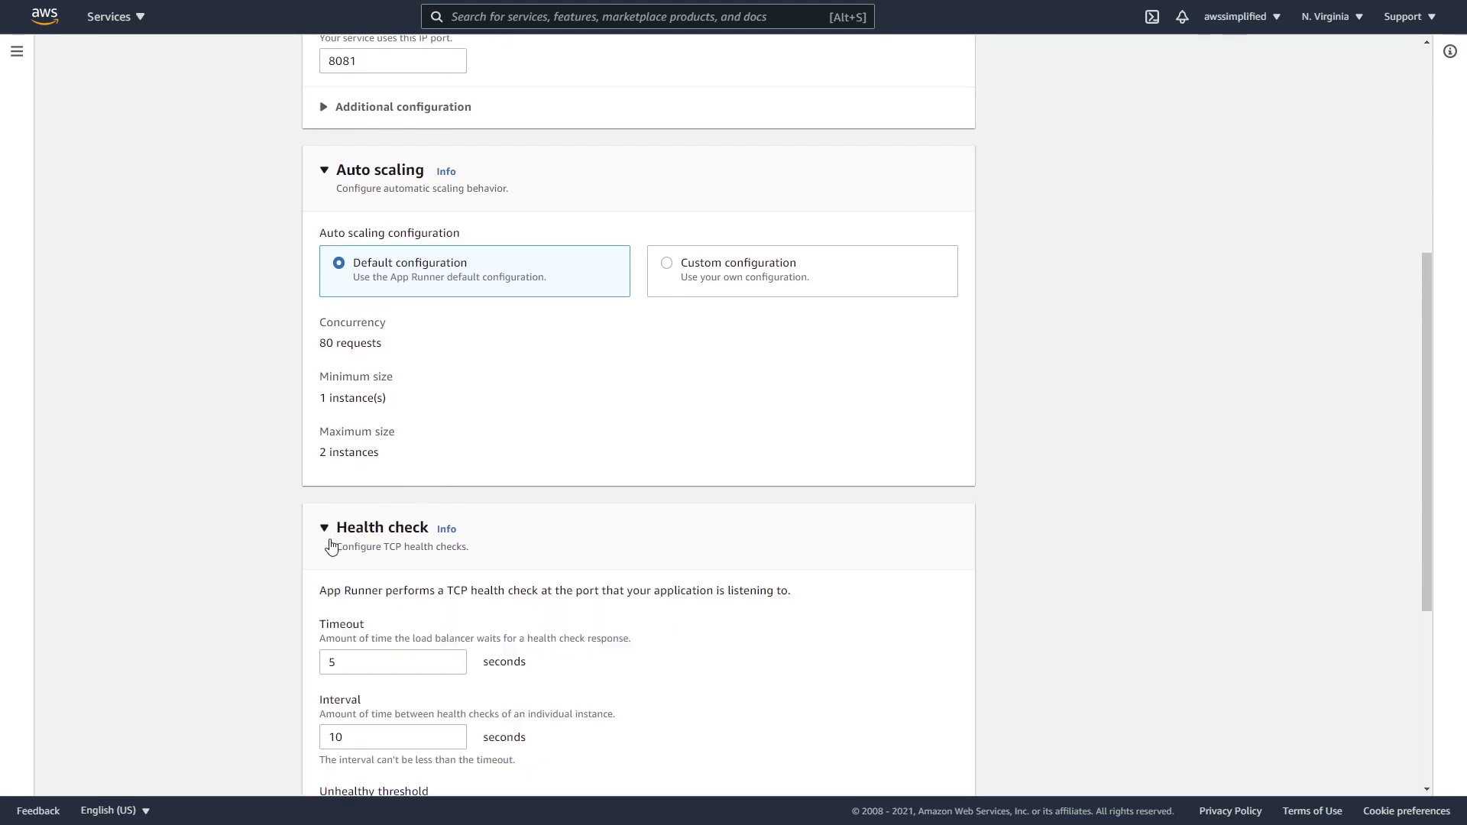
pyautogui.scroll(-3)
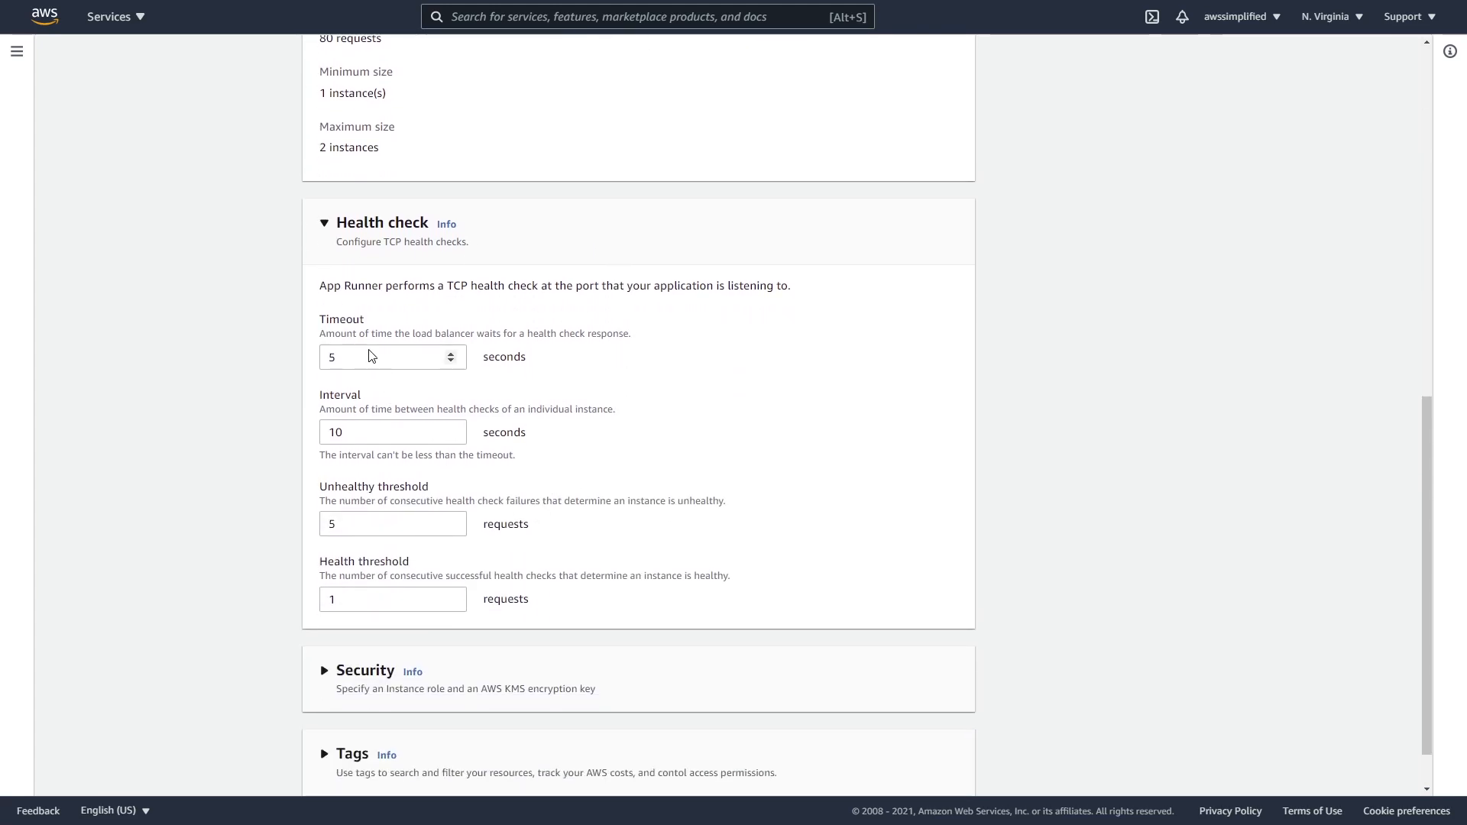
pyautogui.click(384, 356)
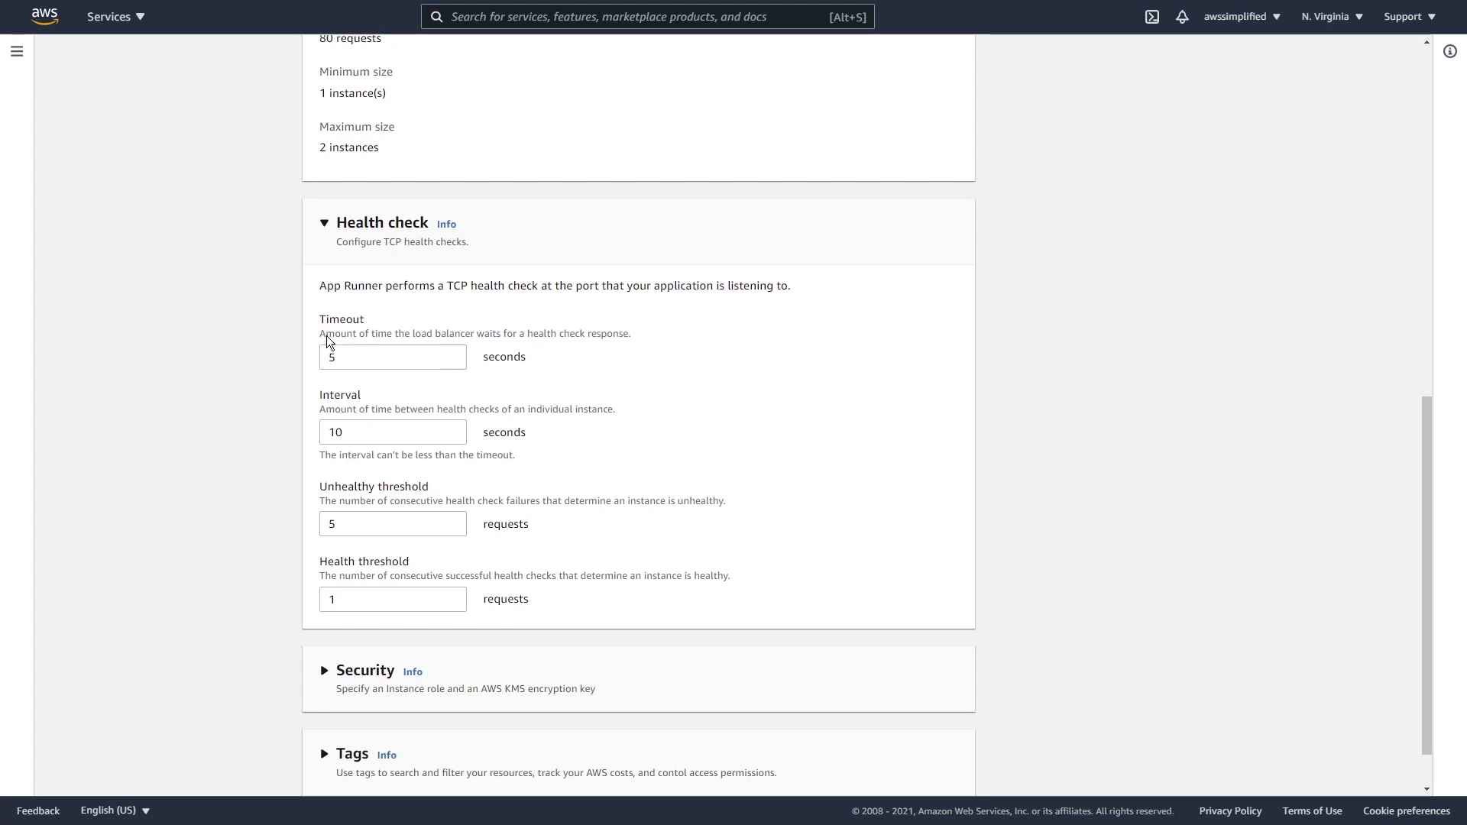
pyautogui.moveTo(572, 347)
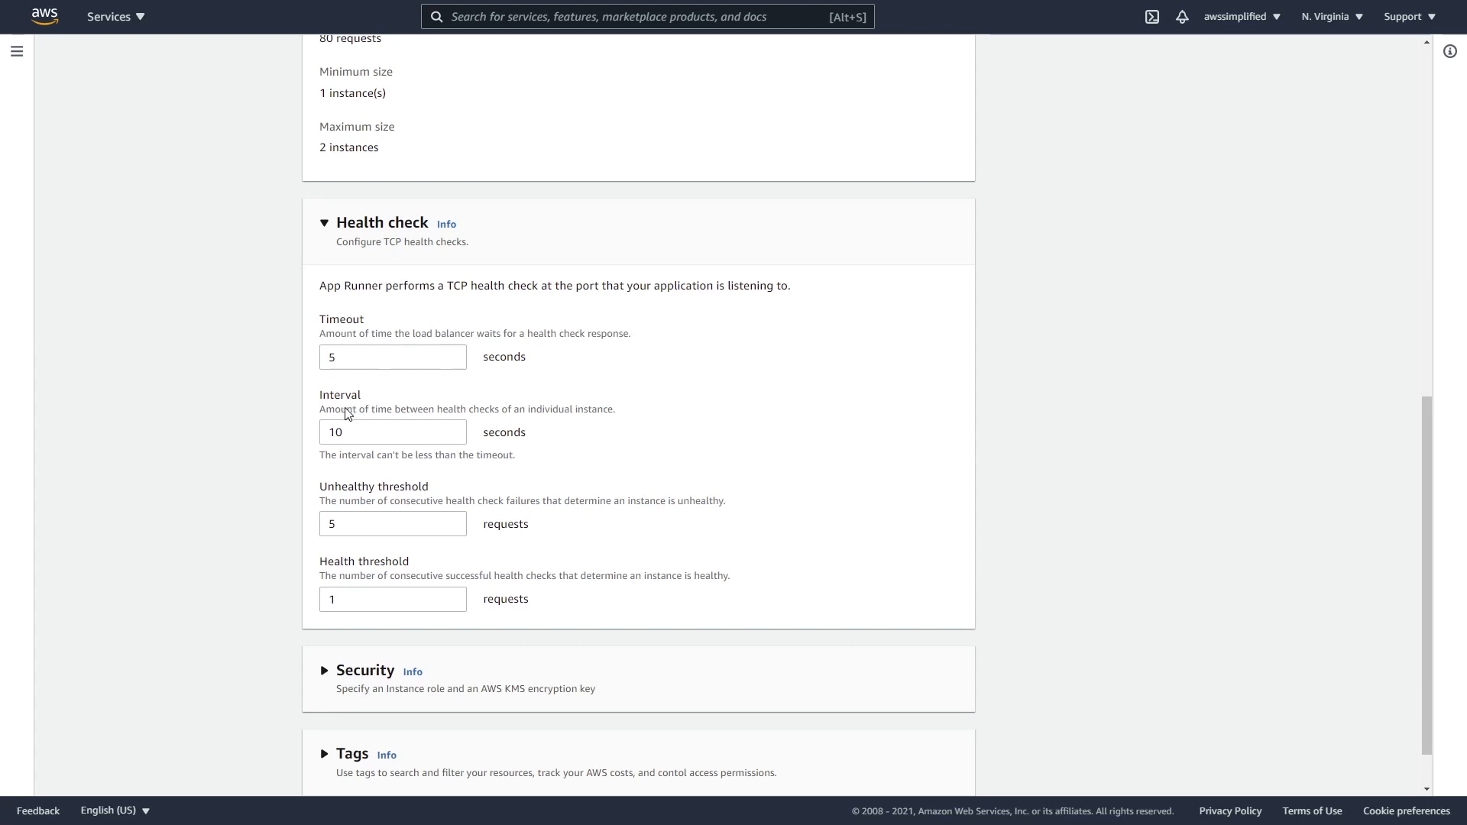
pyautogui.moveTo(433, 419)
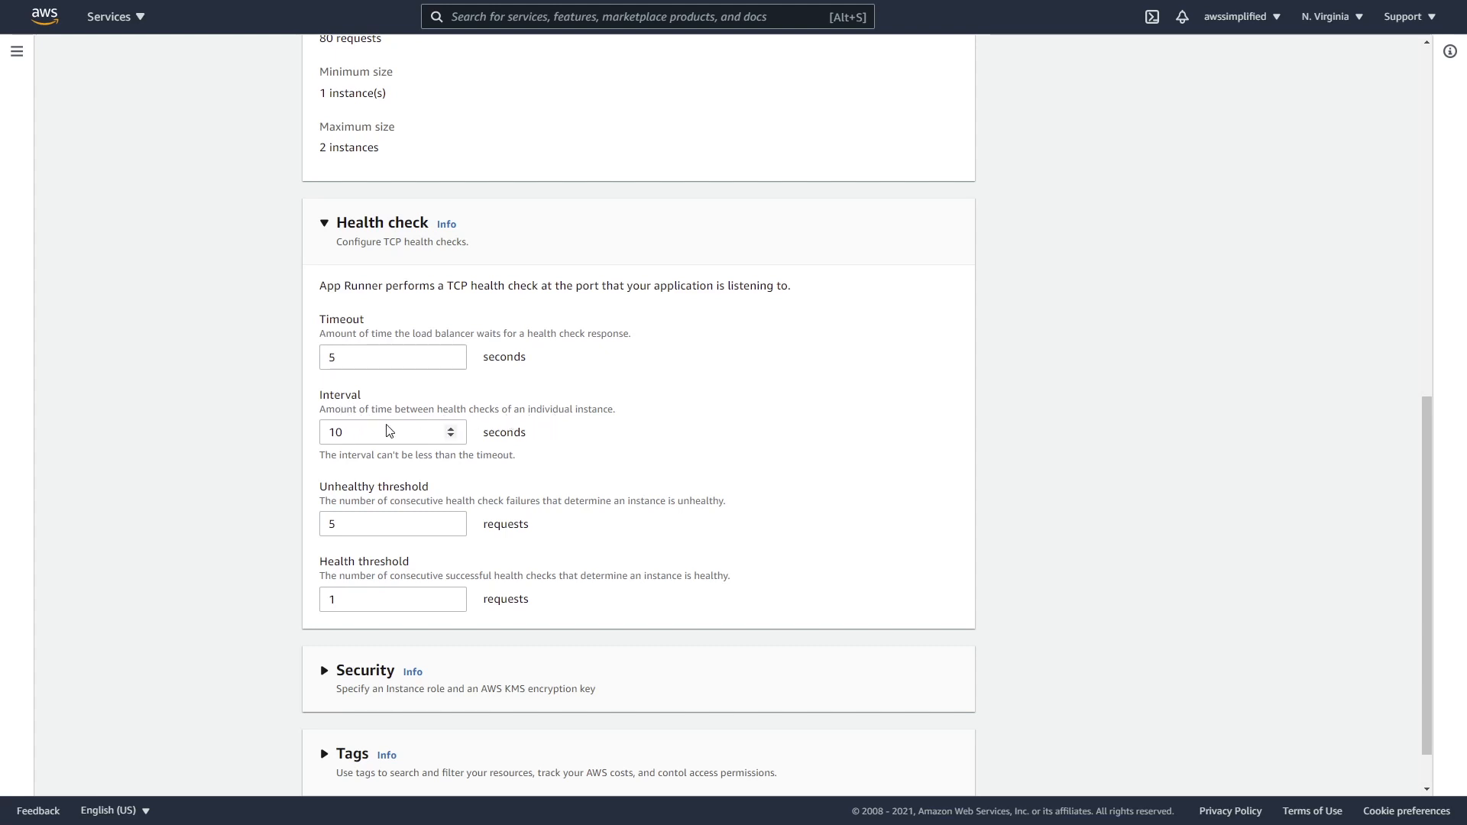
pyautogui.moveTo(357, 441)
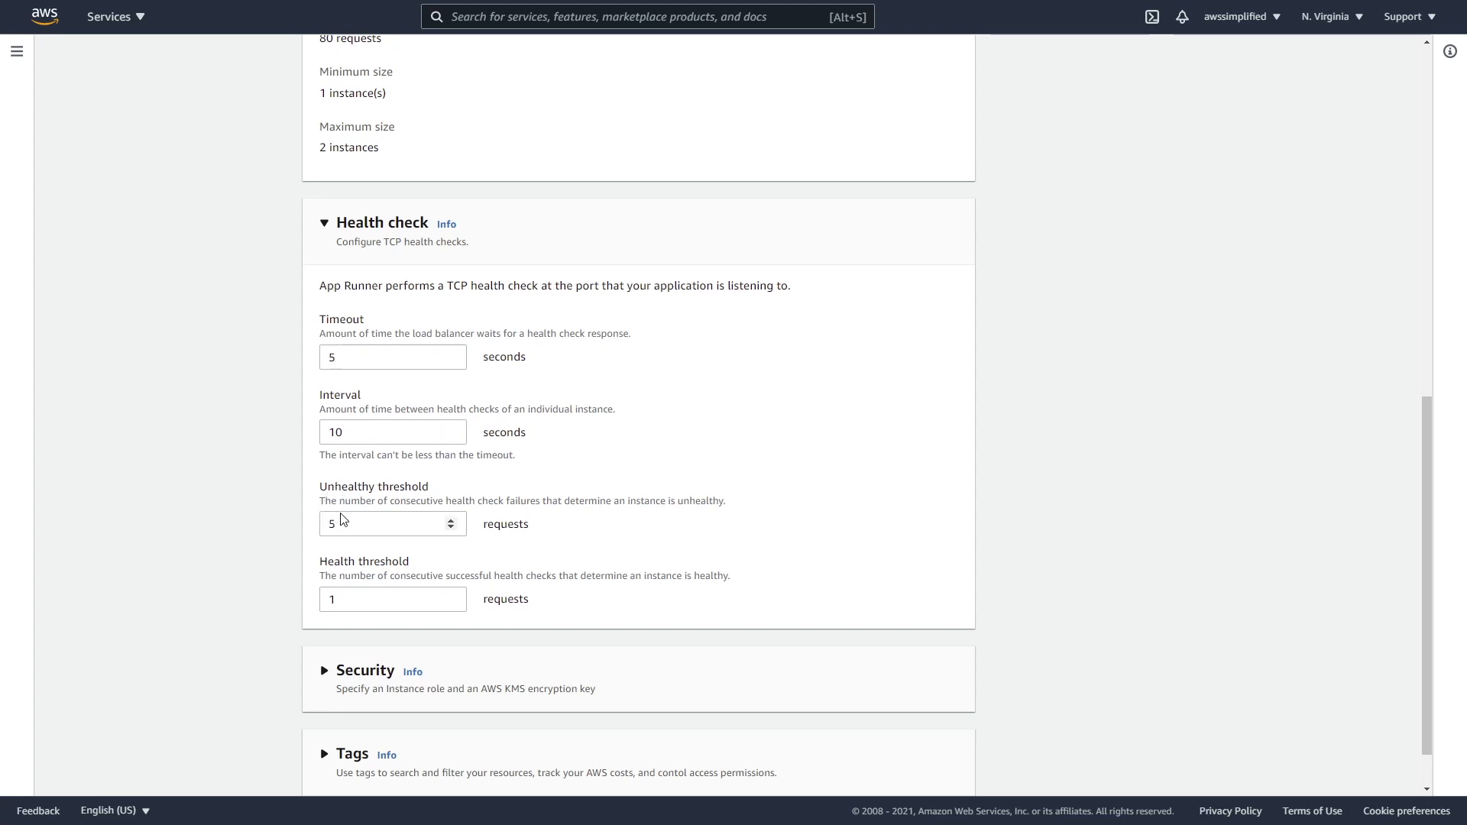
pyautogui.moveTo(576, 512)
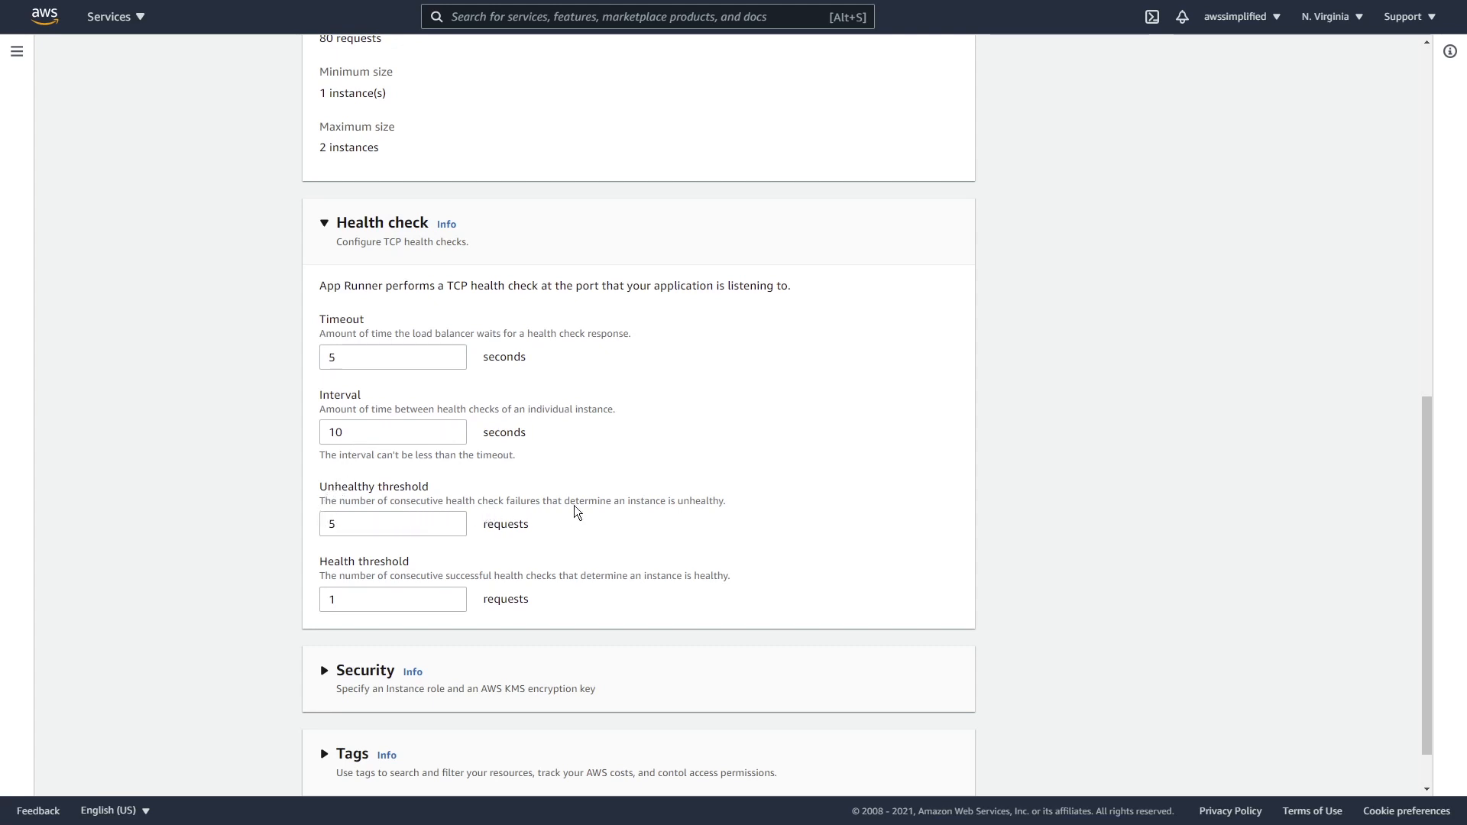
pyautogui.moveTo(698, 518)
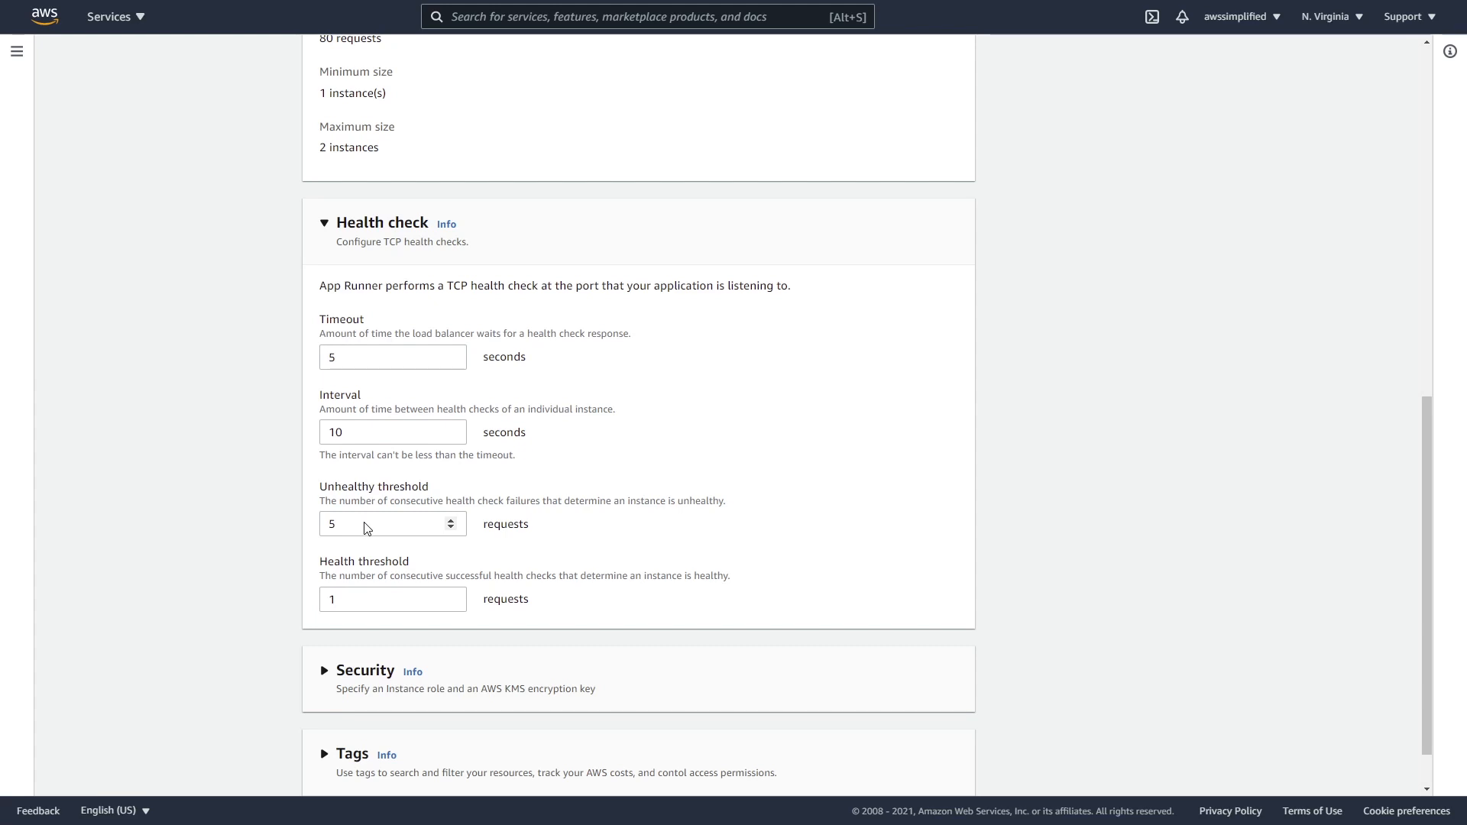
pyautogui.click(393, 599)
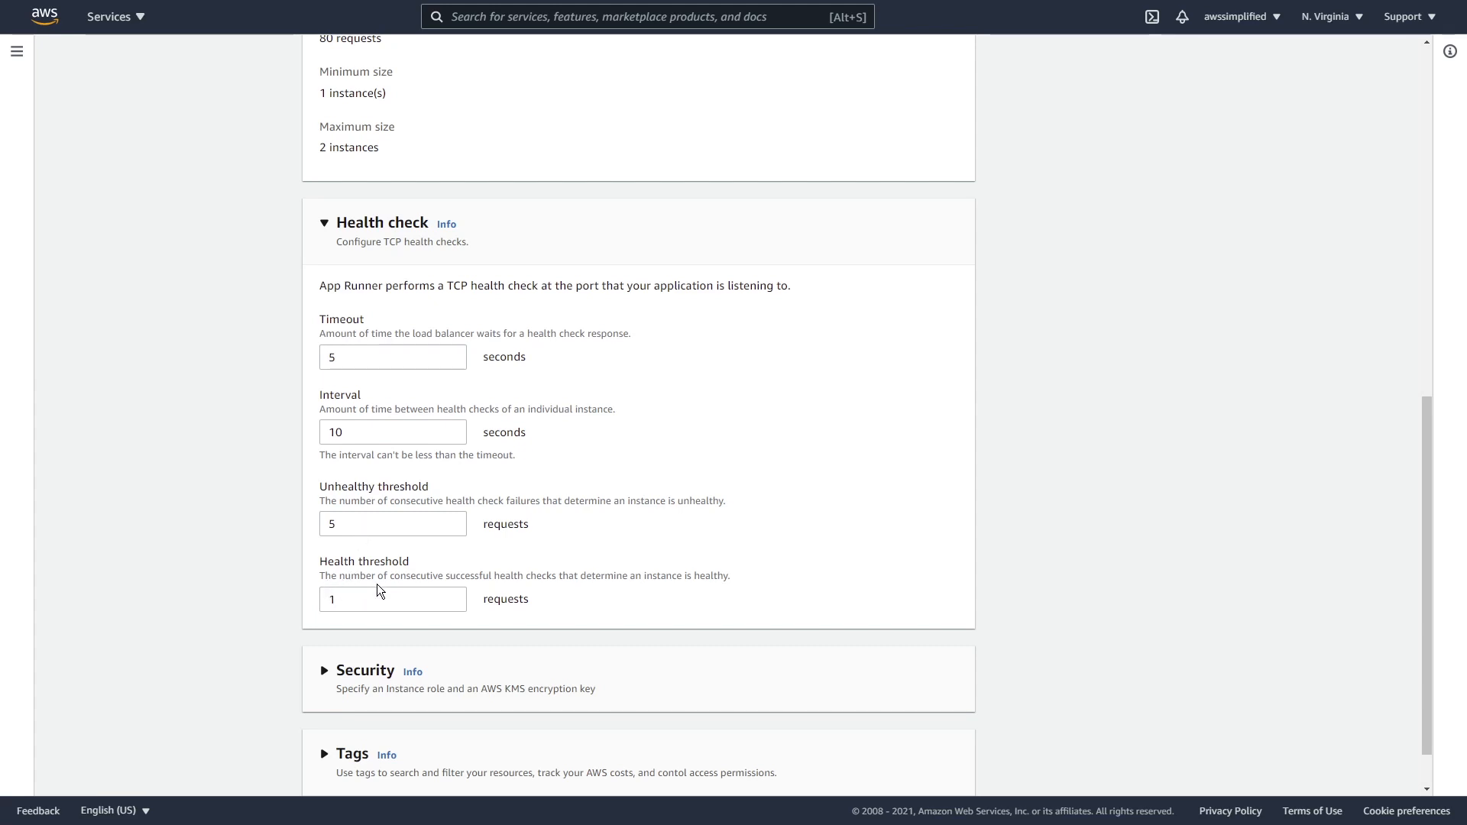
pyautogui.moveTo(556, 583)
pyautogui.write('3')
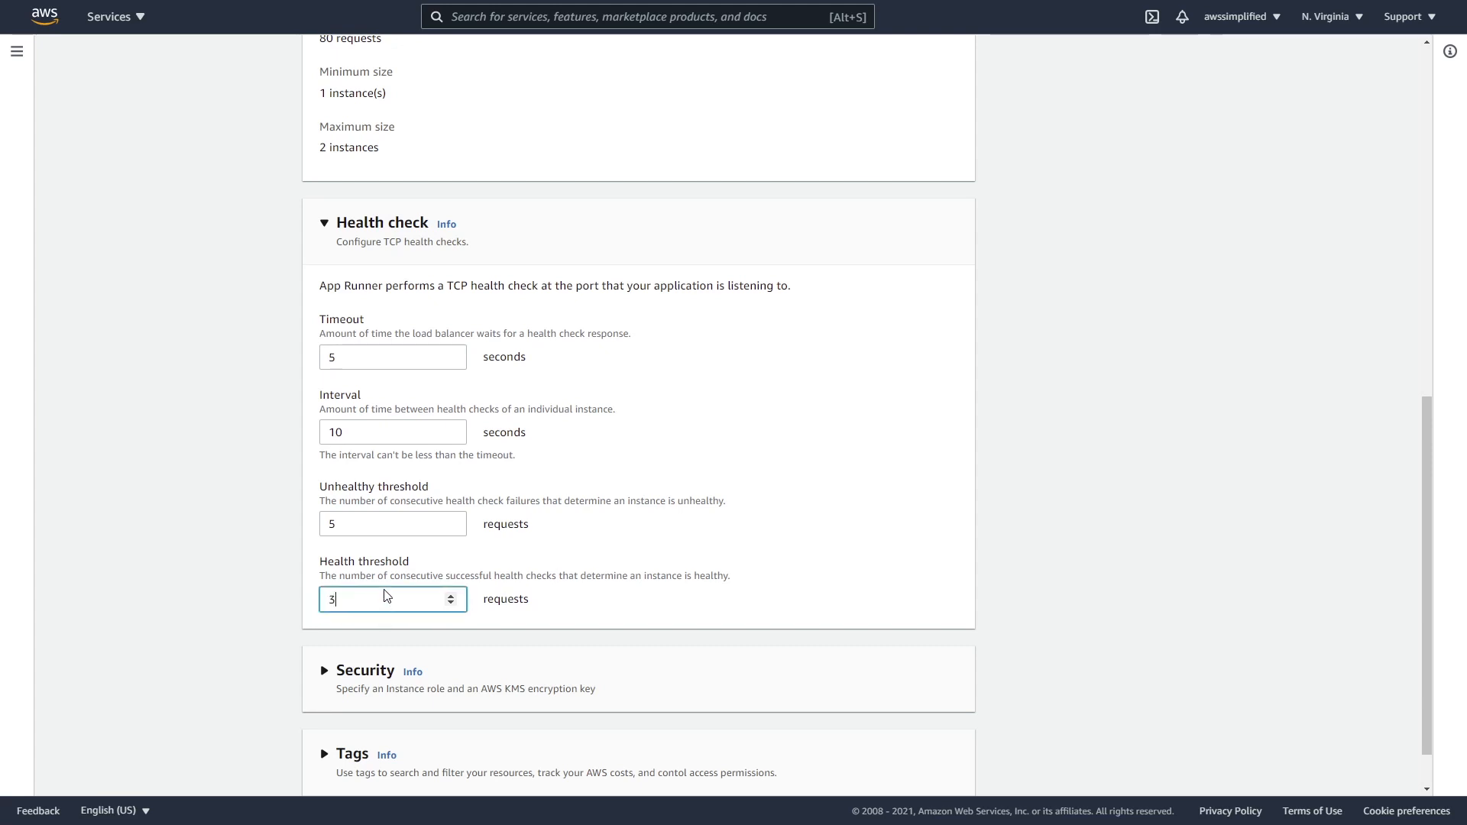
pyautogui.moveTo(380, 611)
pyautogui.write('1')
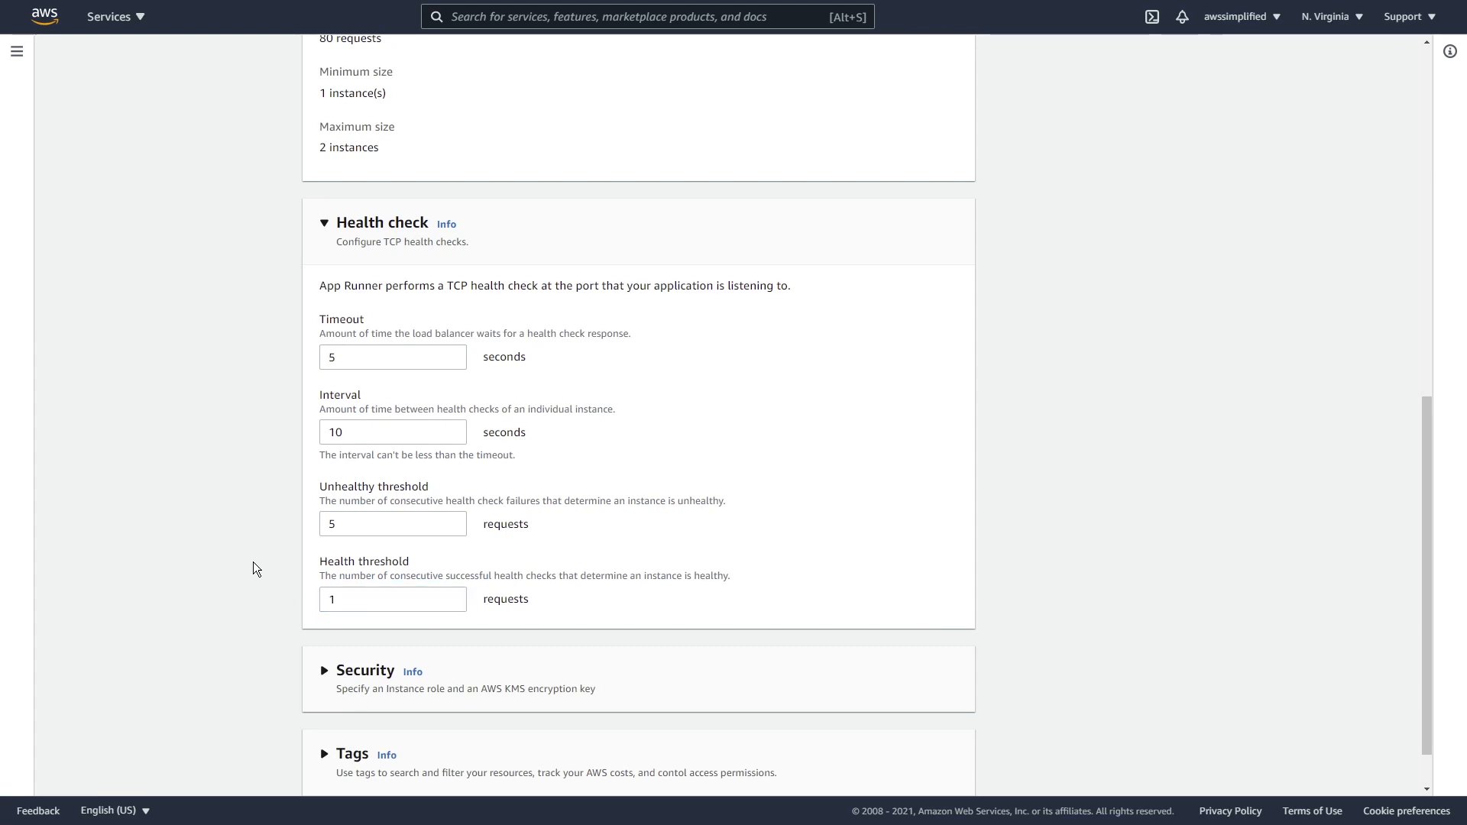
pyautogui.click(365, 671)
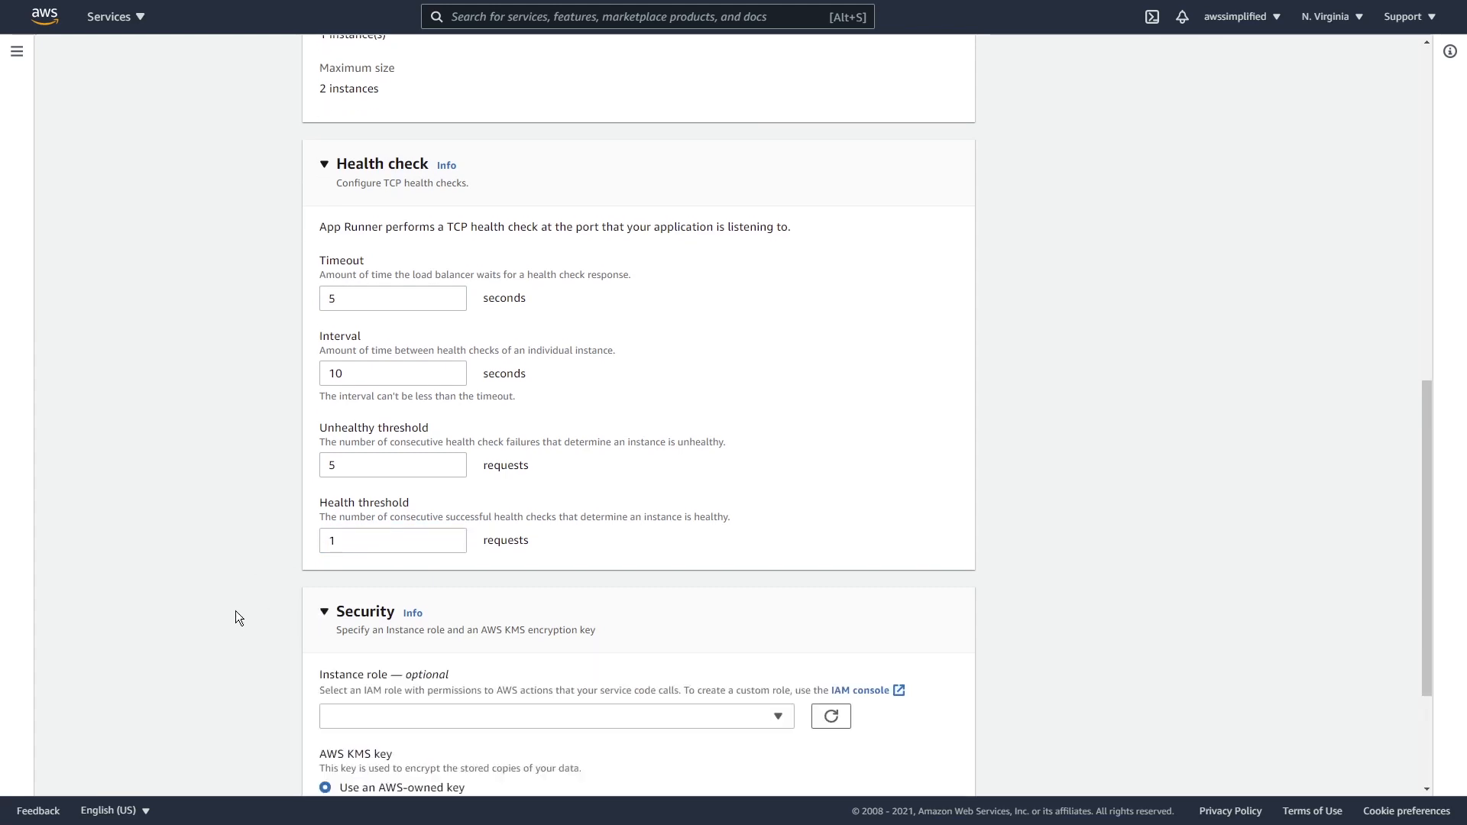
pyautogui.scroll(-3)
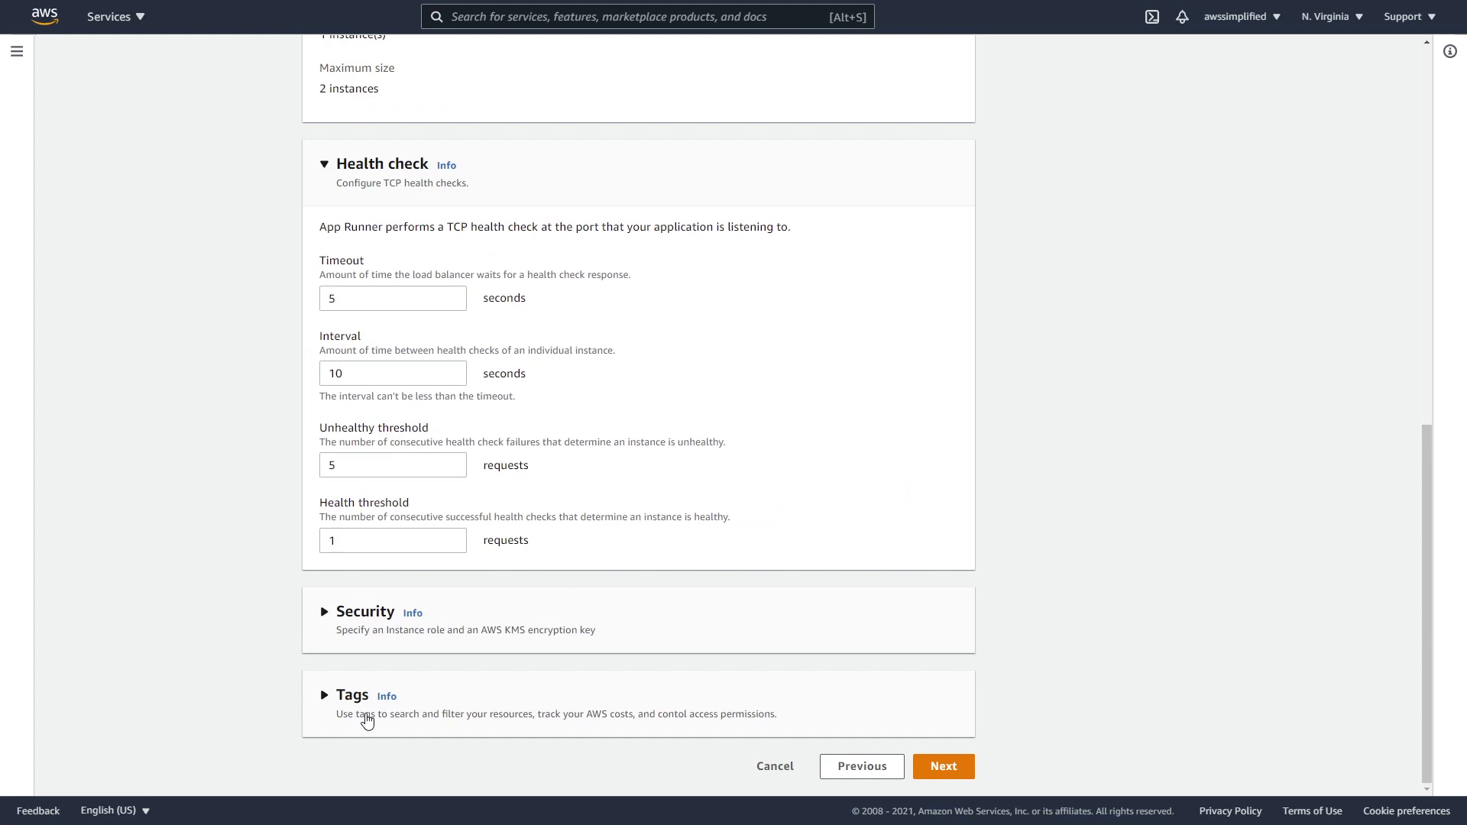
pyautogui.moveTo(989, 749)
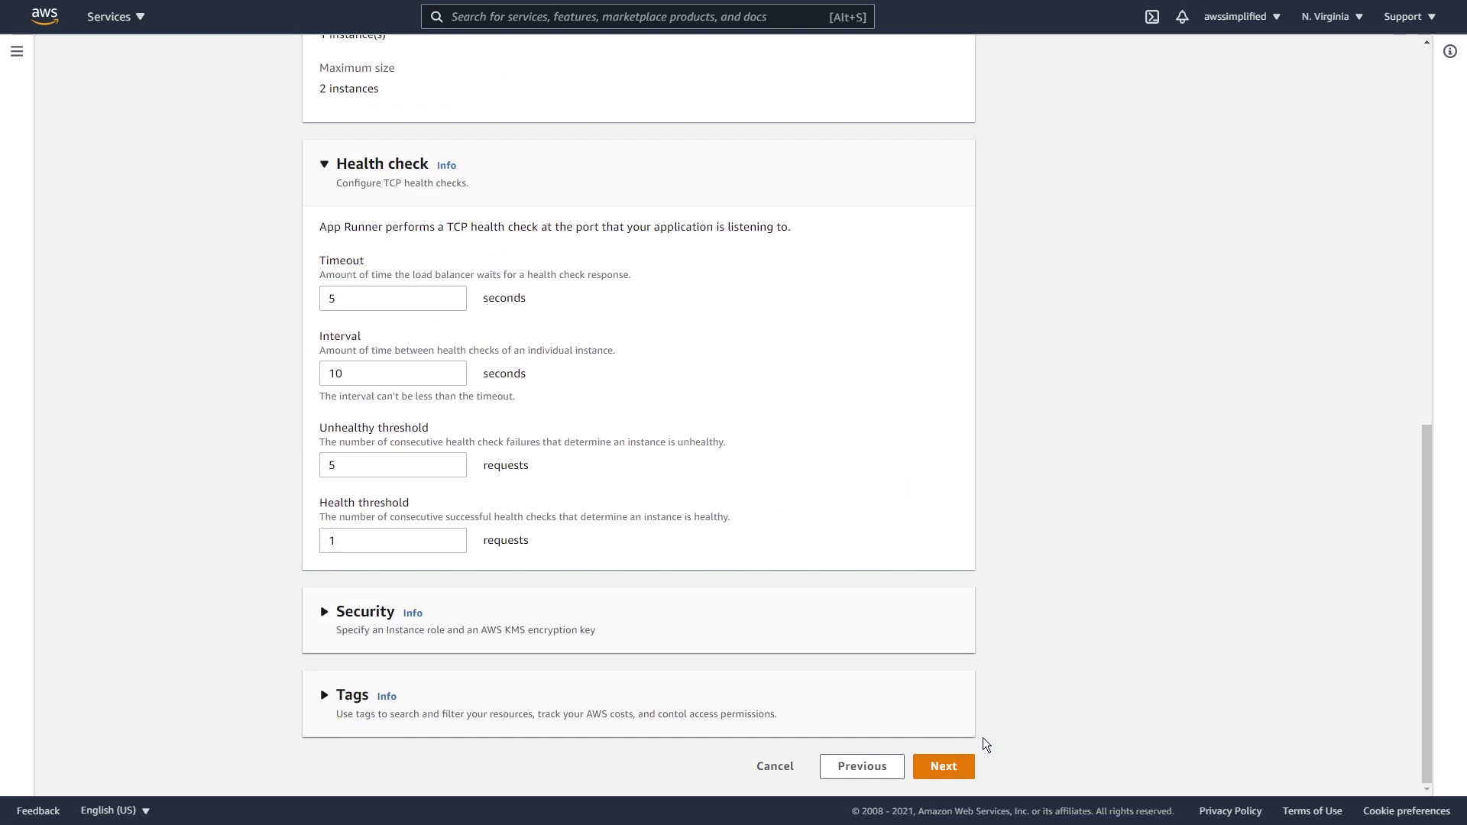
pyautogui.moveTo(945, 765)
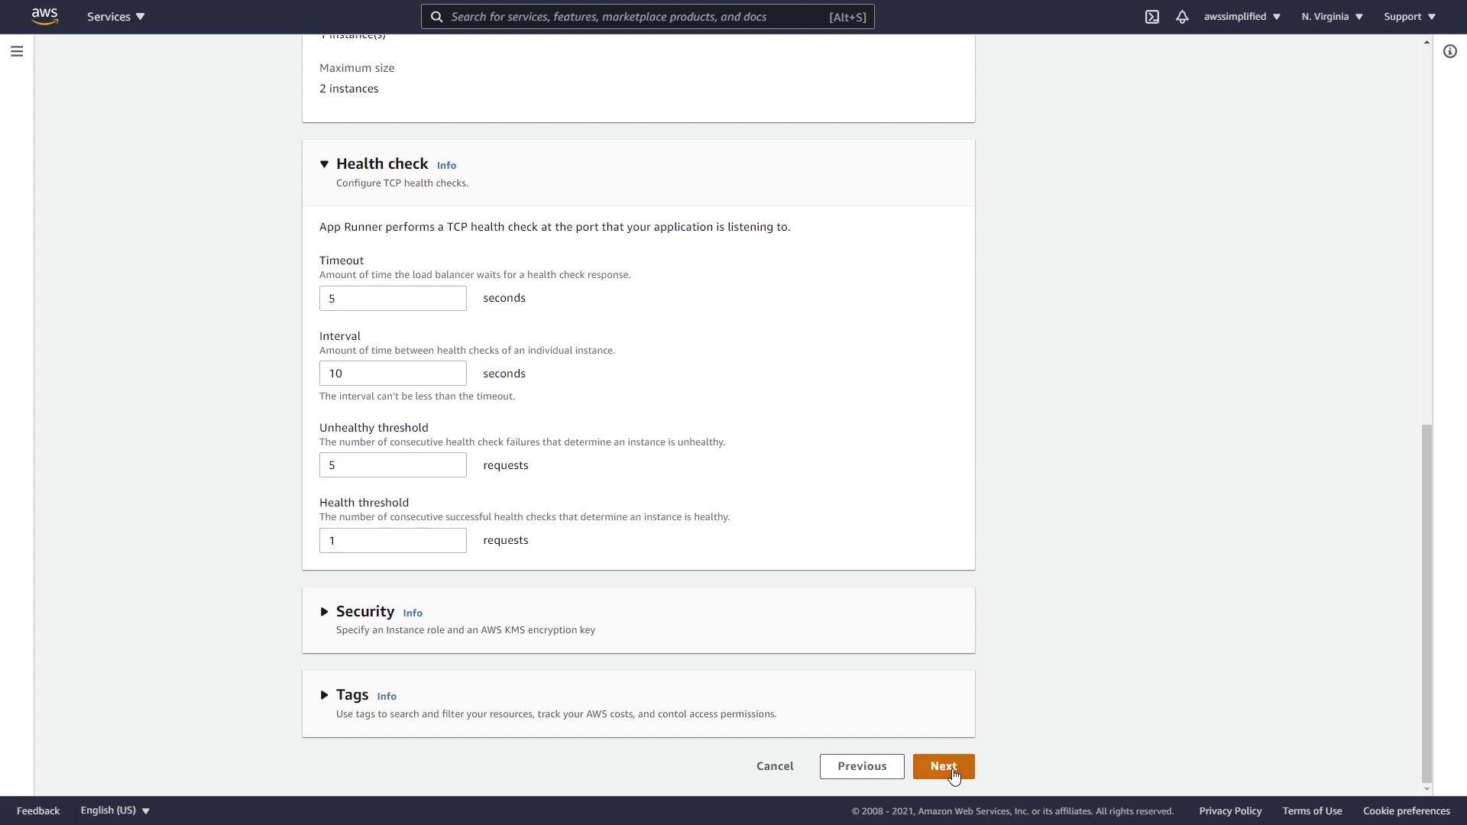
# Proceed to Review and create and look through FooBarService's source, settings, scaling and health check summary
pyautogui.click(943, 766)
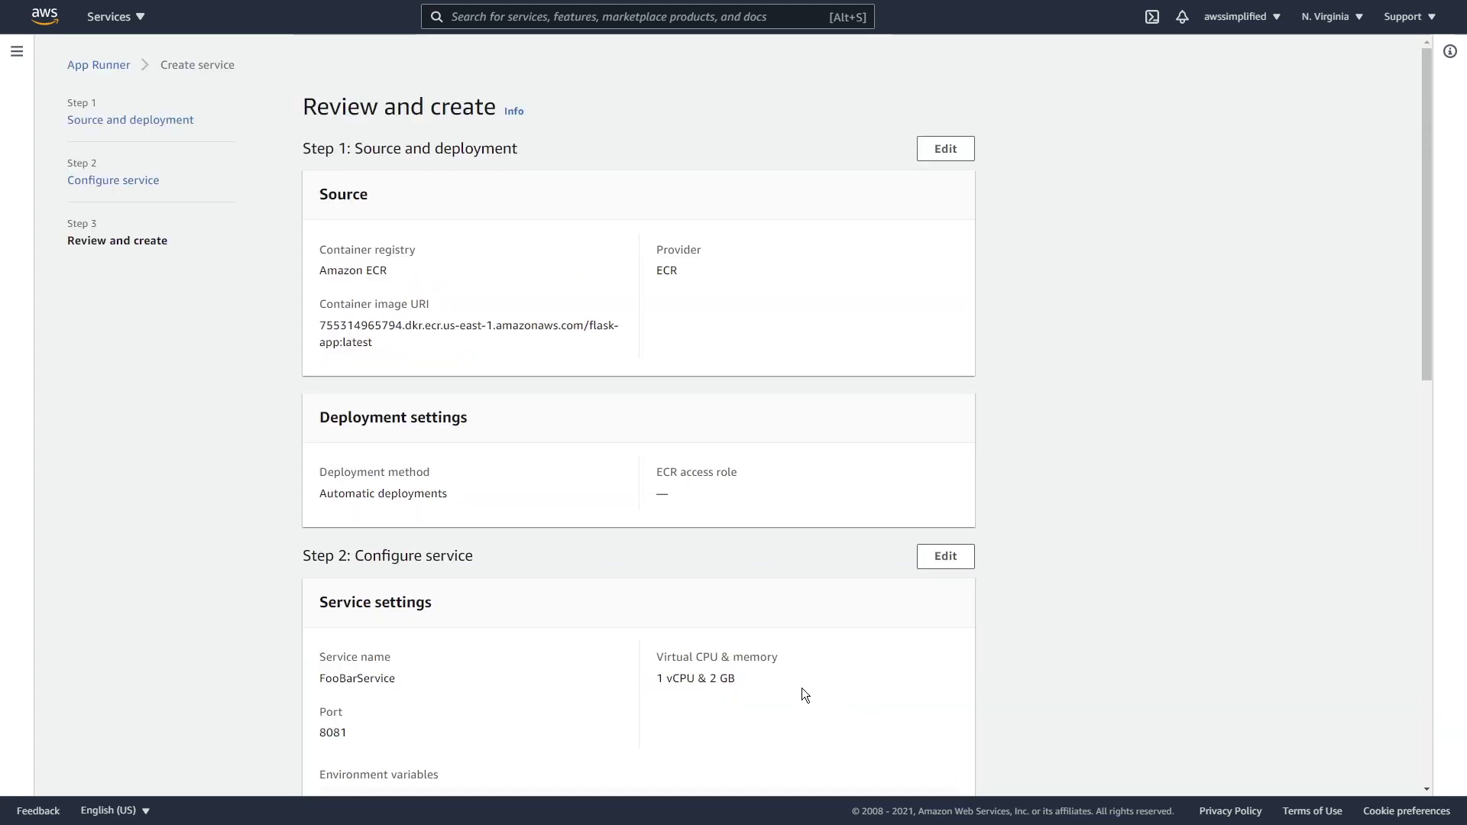
pyautogui.scroll(-3)
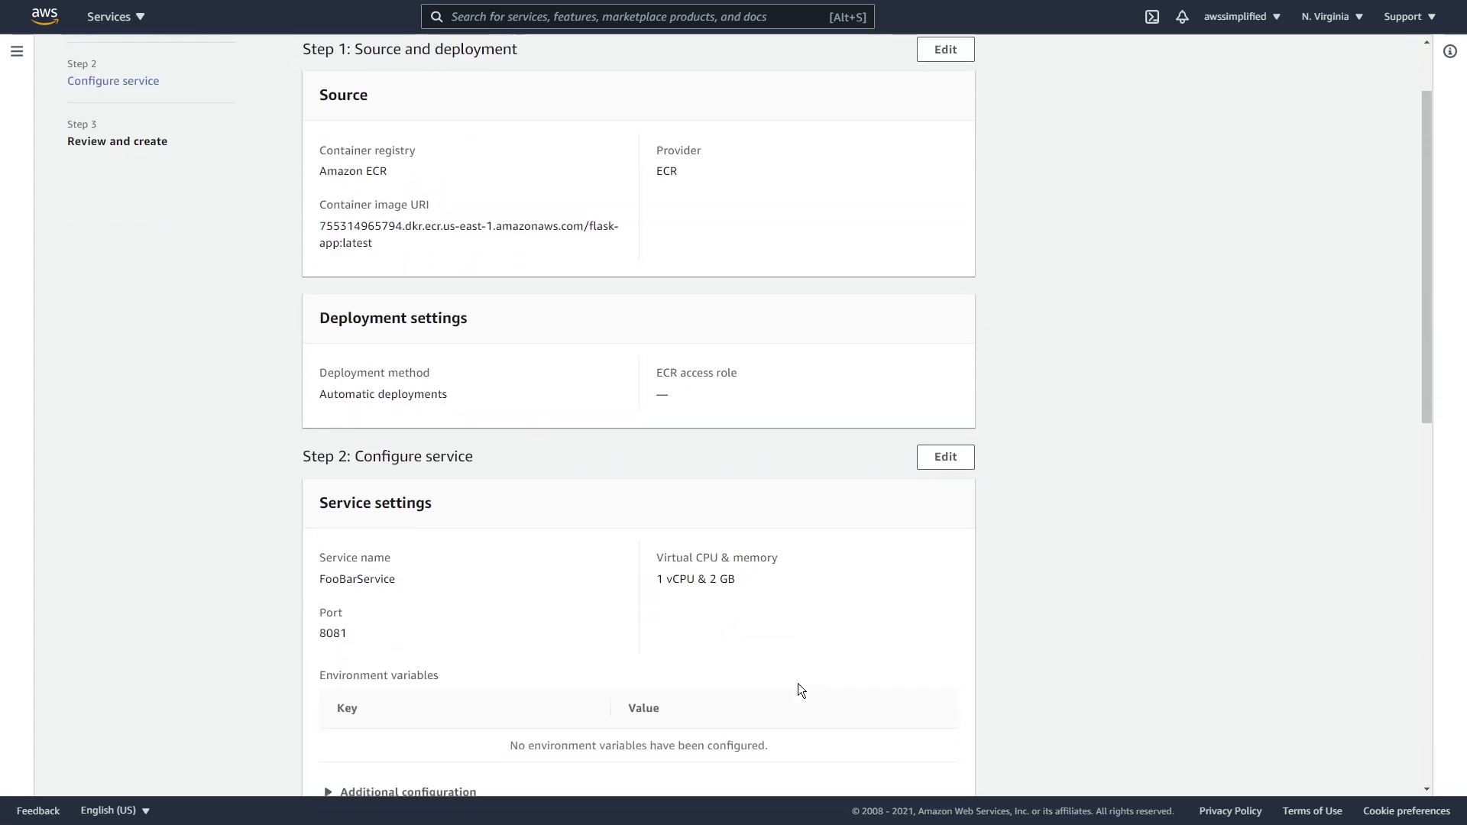
pyautogui.scroll(-3)
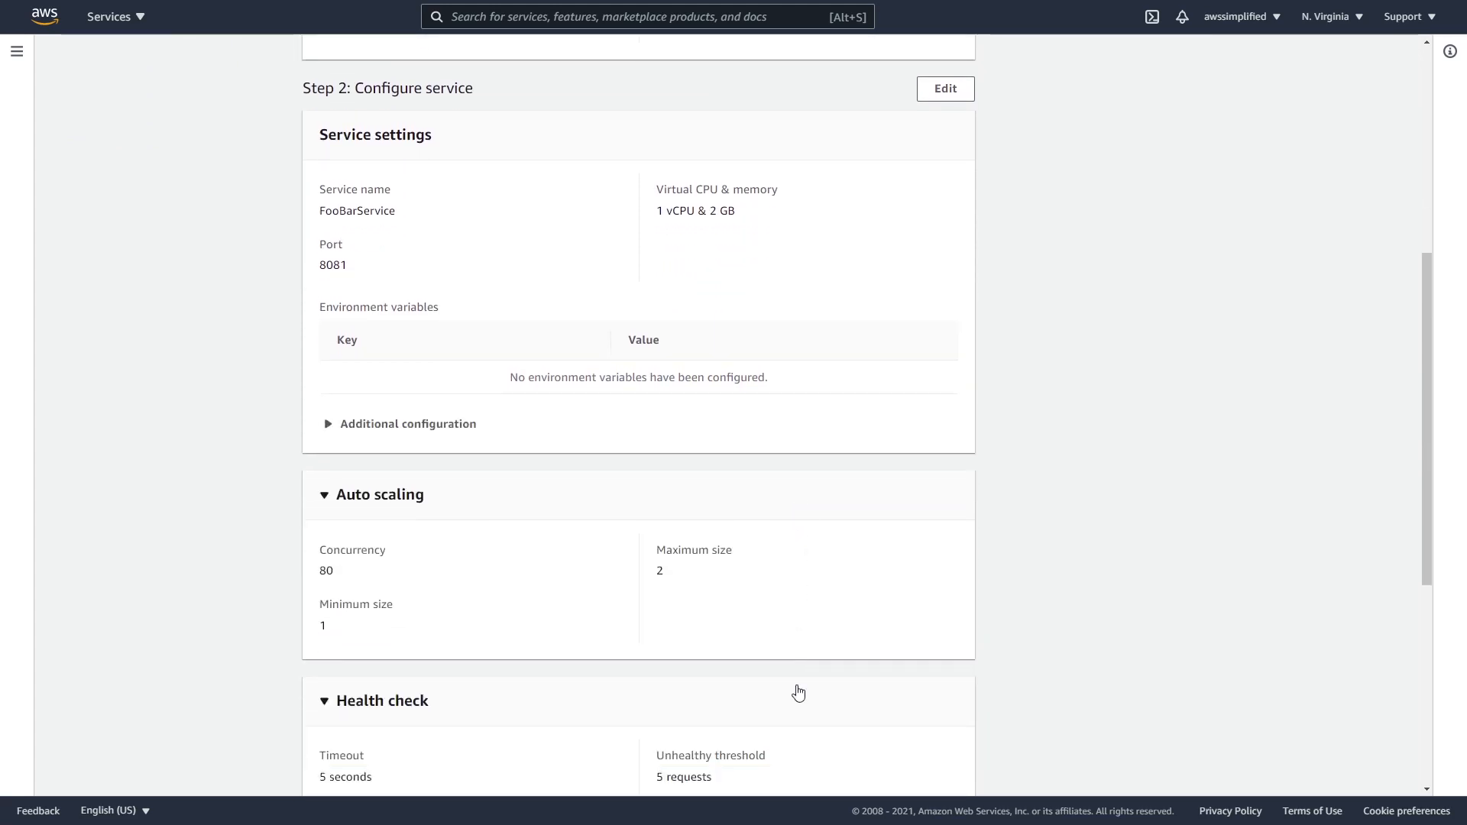
pyautogui.scroll(-3)
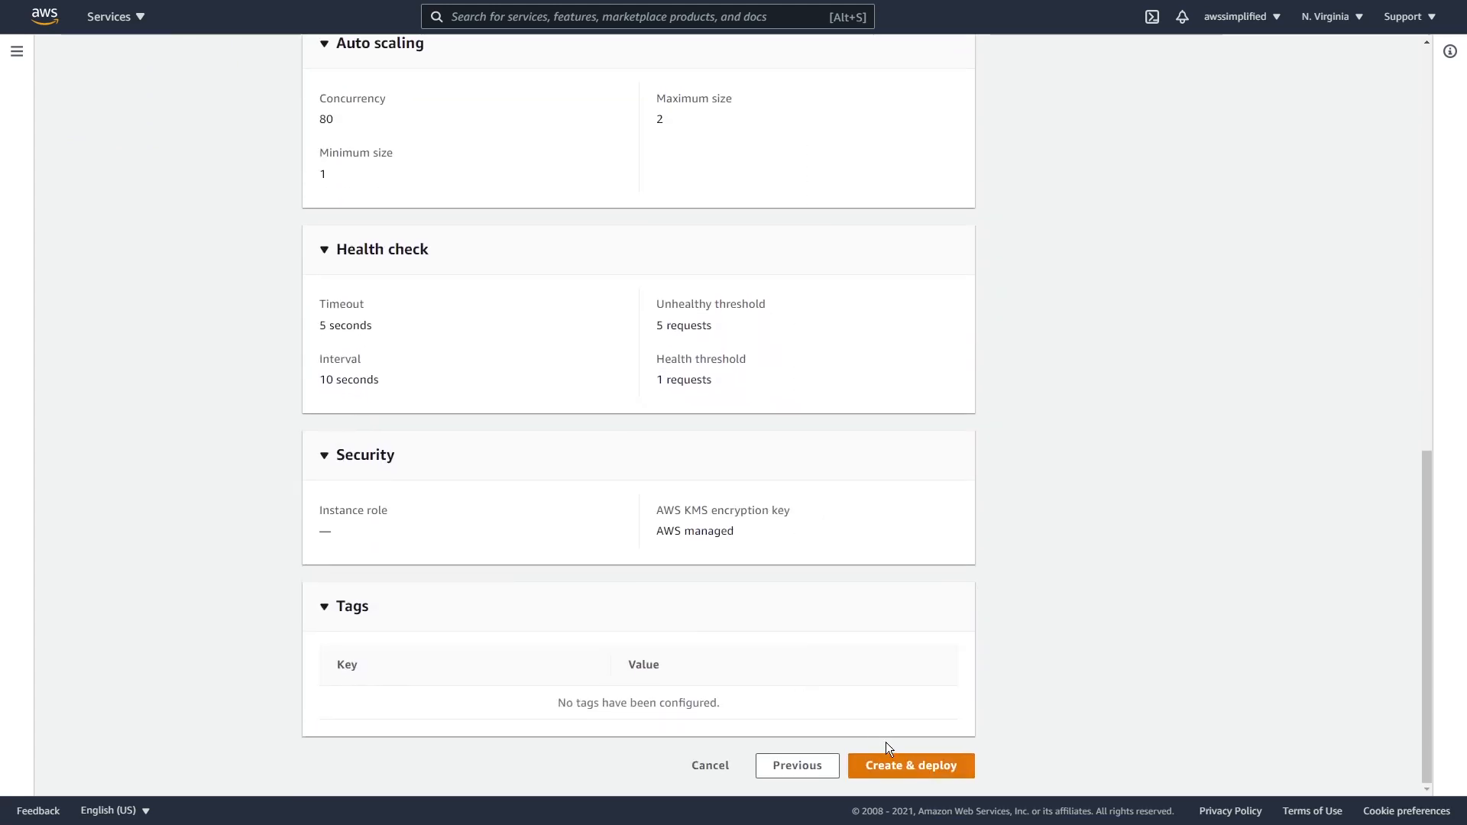
# Attempt Create & deploy twice; both fail because role AppRunnerECRAccessRole123 already exists, then dismiss the error
pyautogui.click(909, 765)
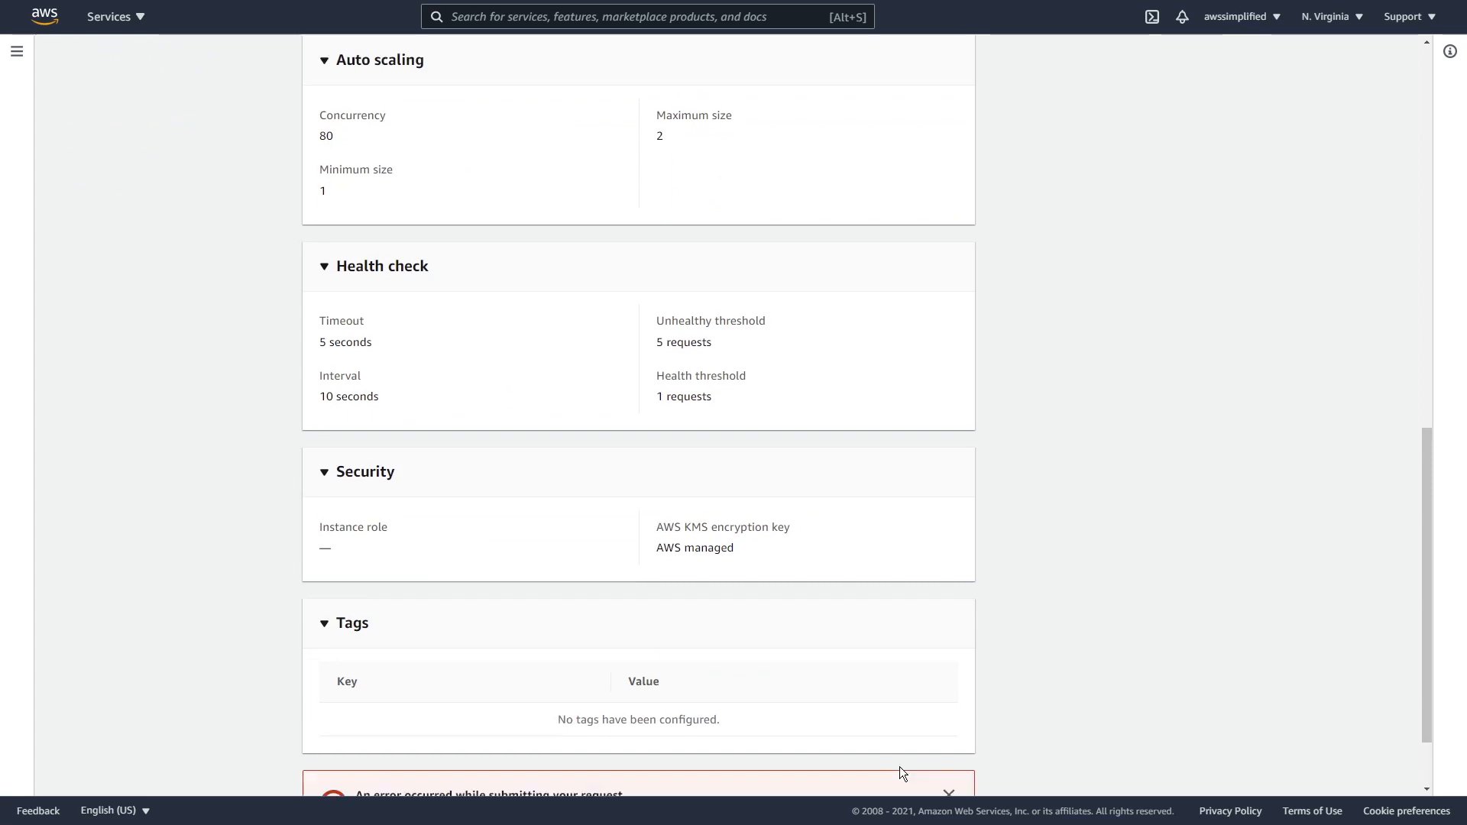
pyautogui.scroll(-3)
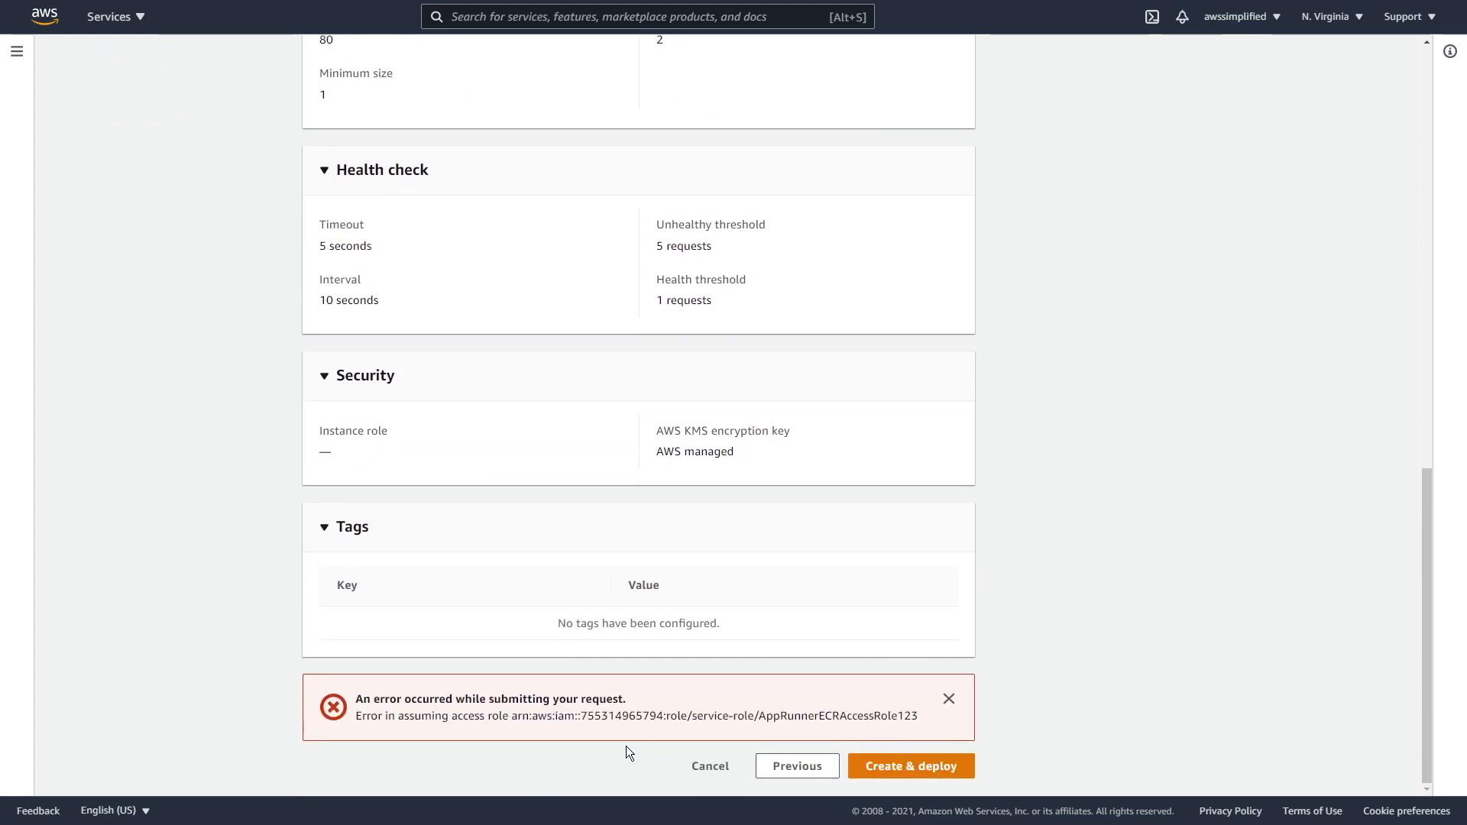
pyautogui.moveTo(385, 728)
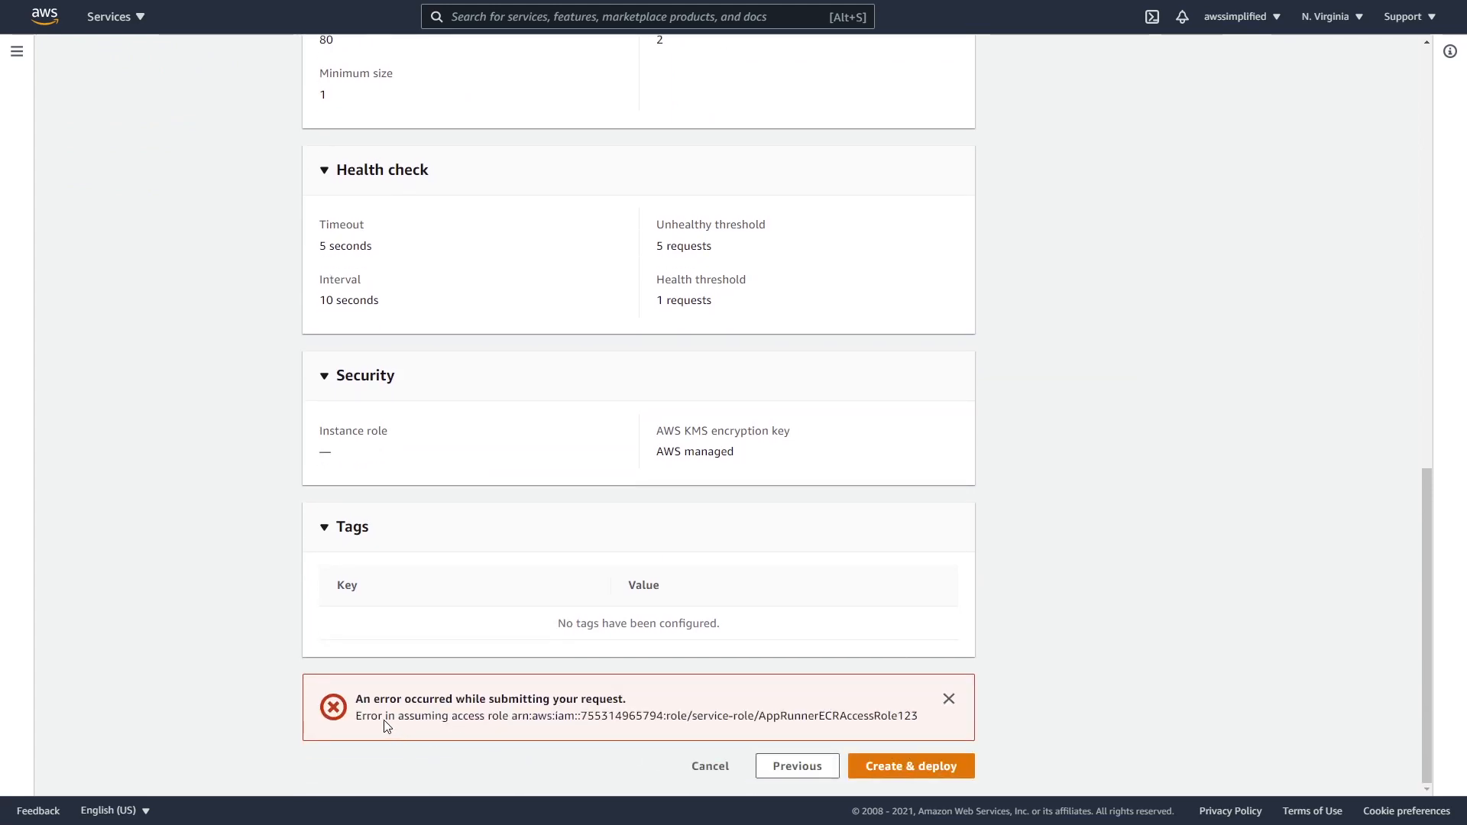
pyautogui.doubleClick(769, 715)
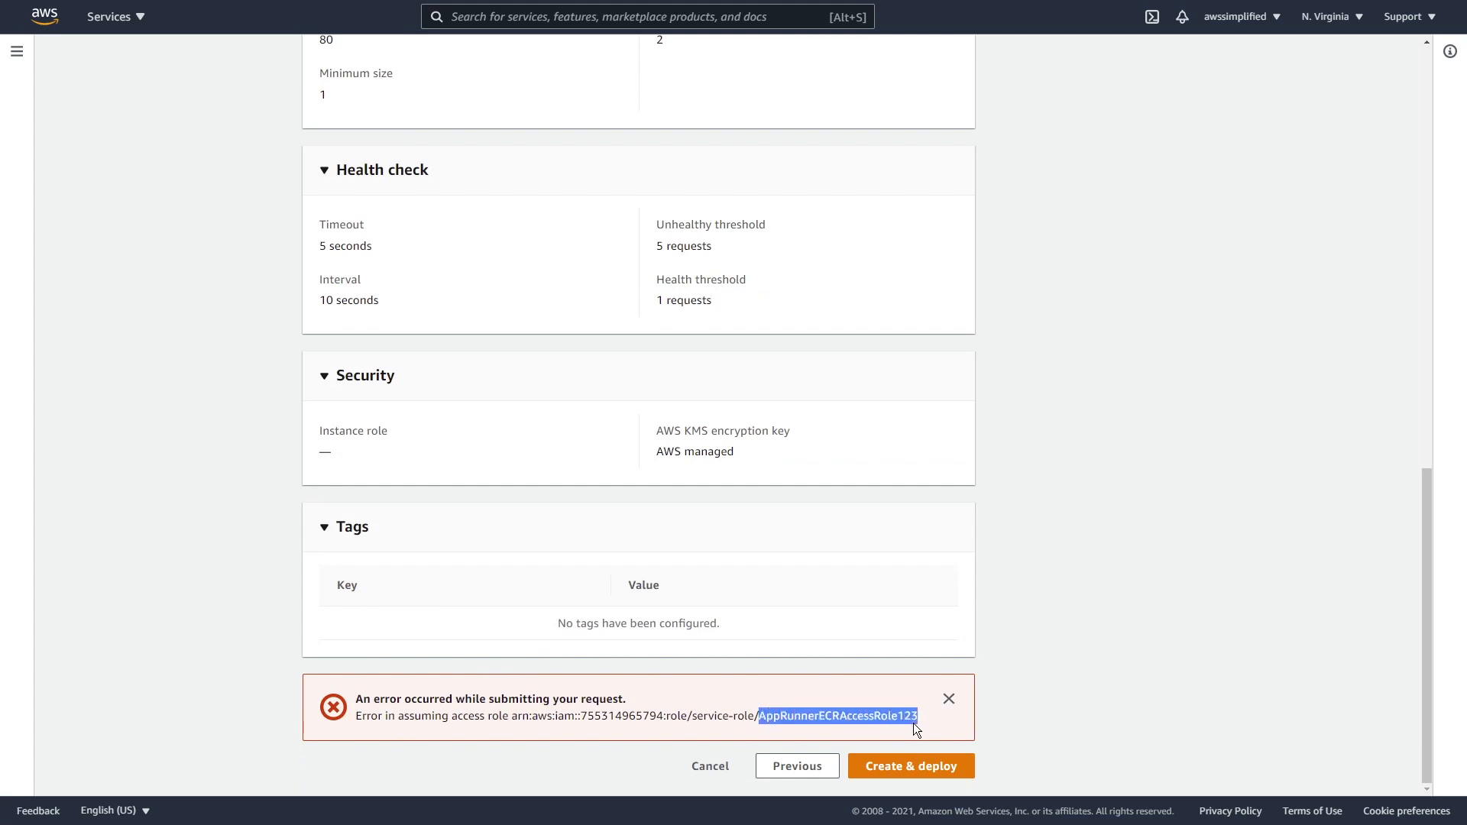
pyautogui.moveTo(660, 725)
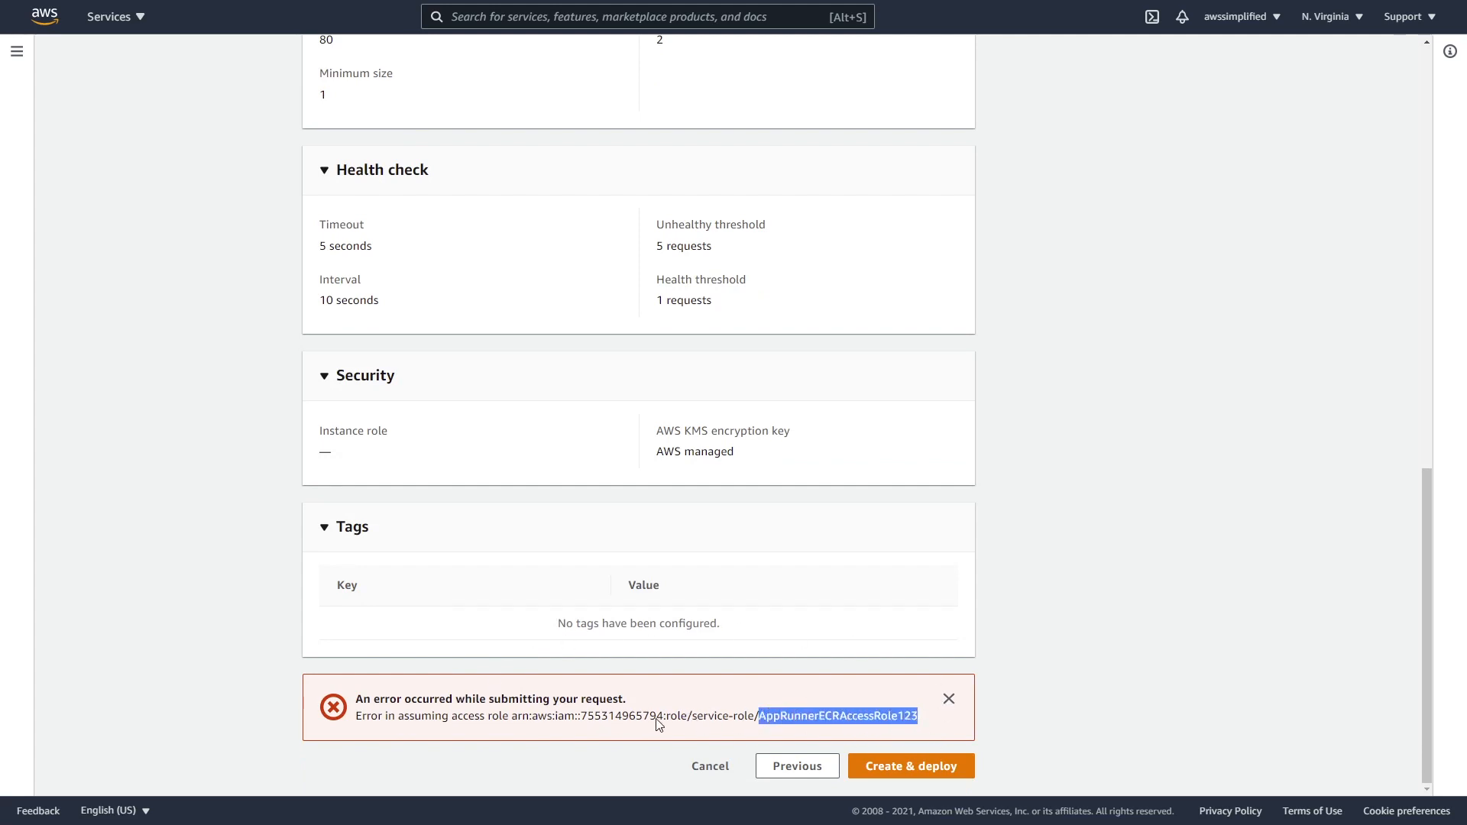
pyautogui.moveTo(949, 700)
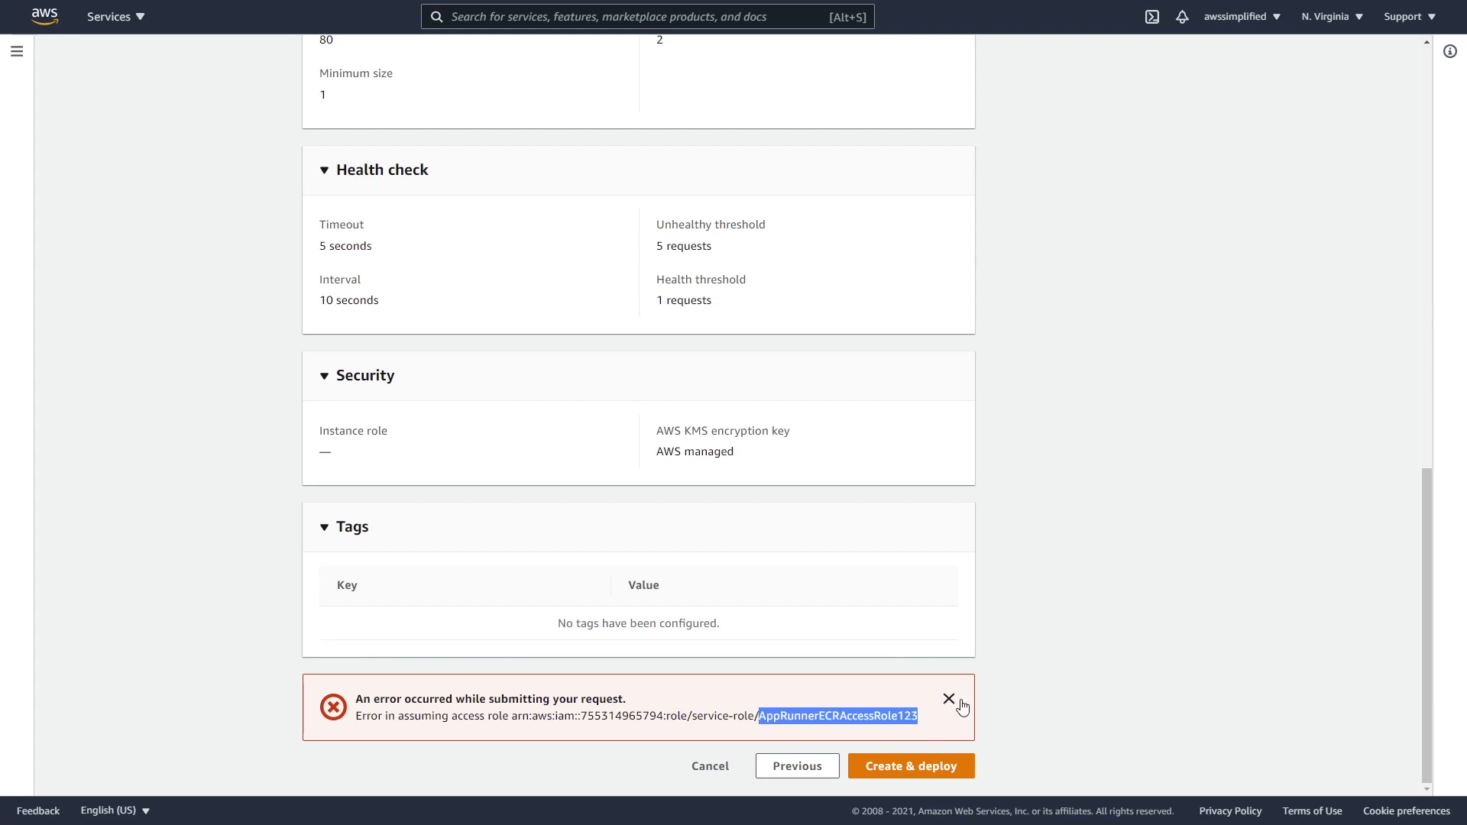
pyautogui.moveTo(885, 723)
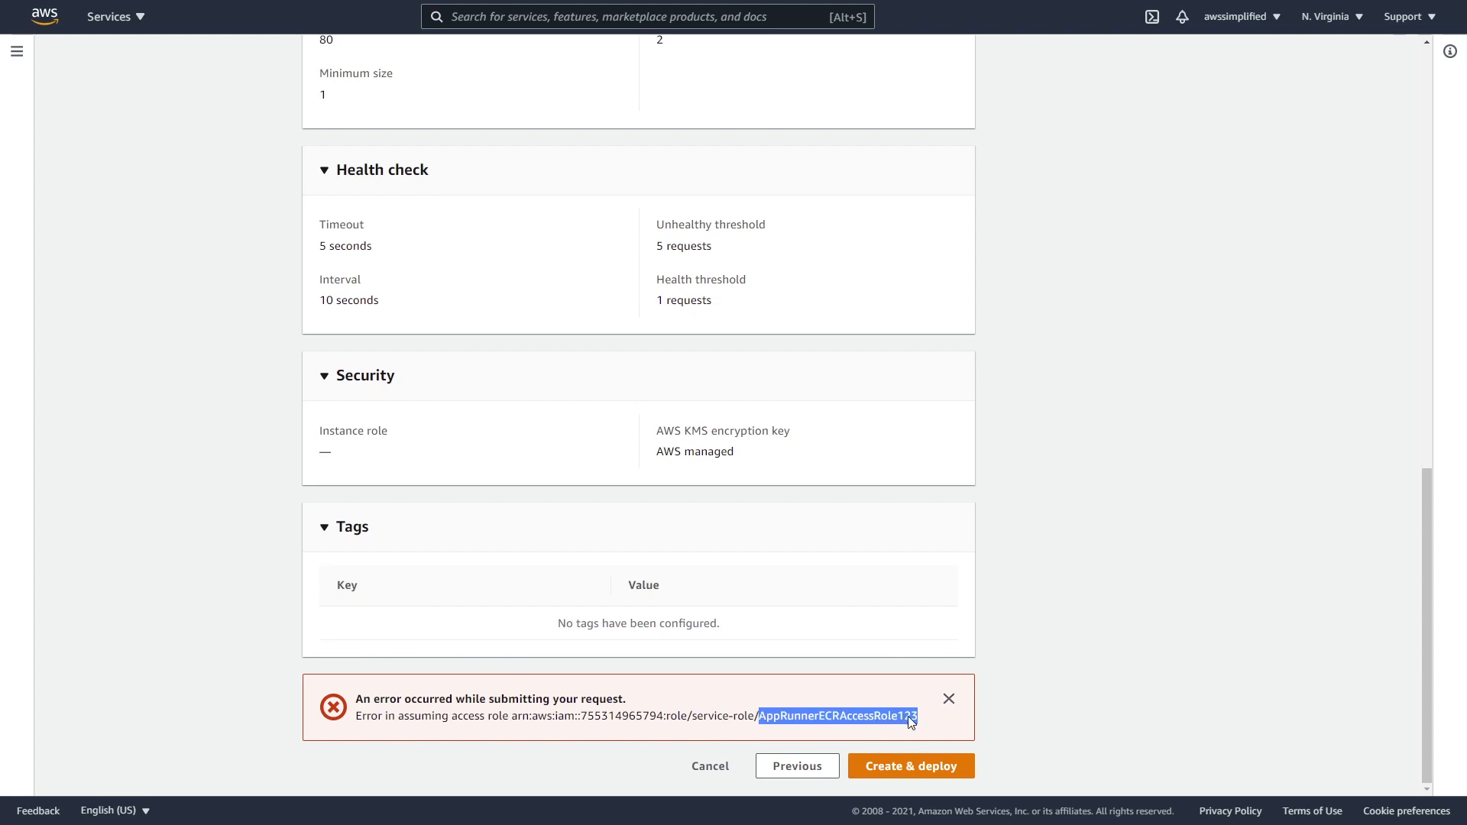
pyautogui.click(908, 766)
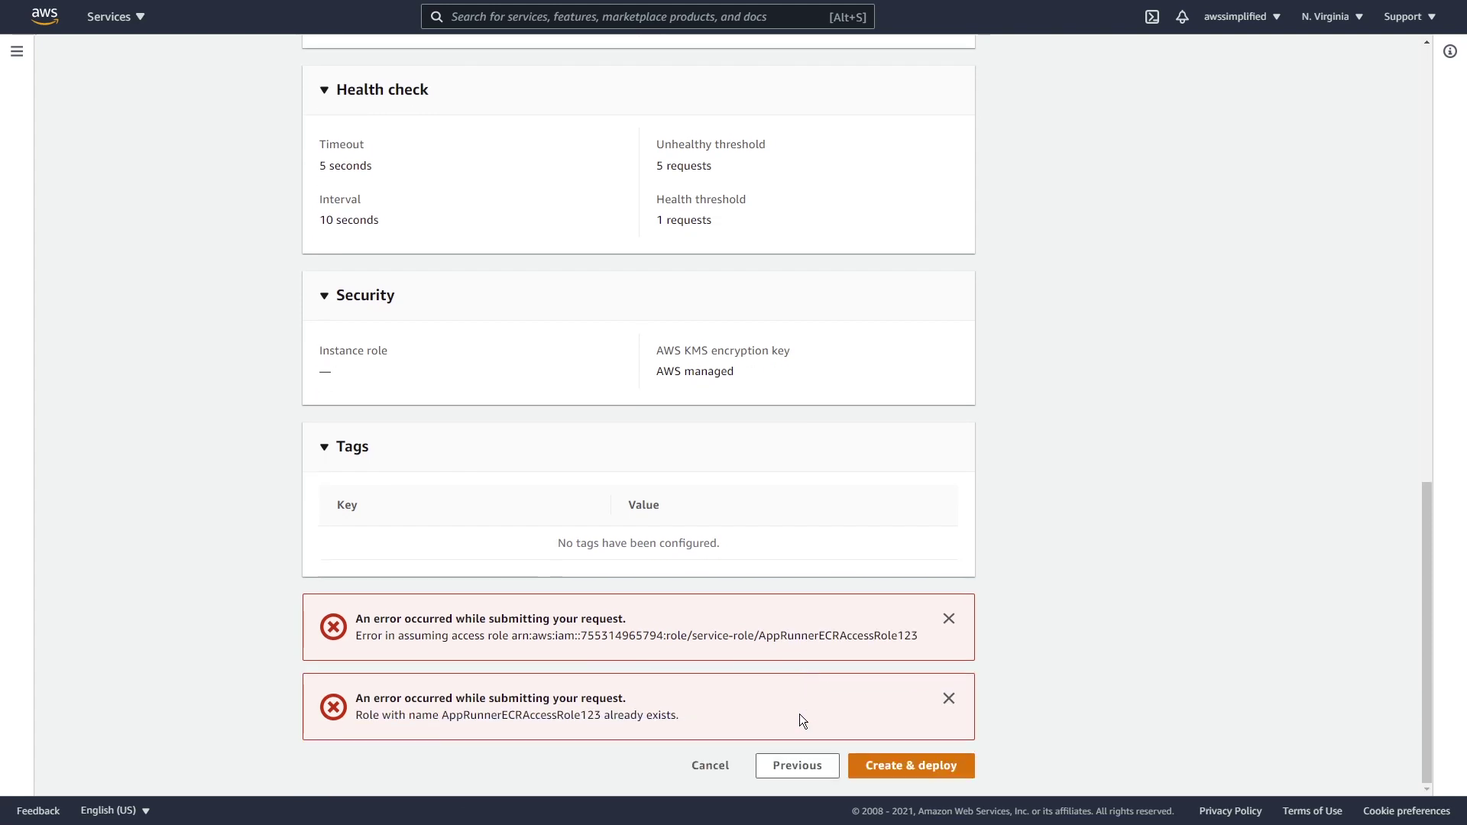
pyautogui.doubleClick(515, 715)
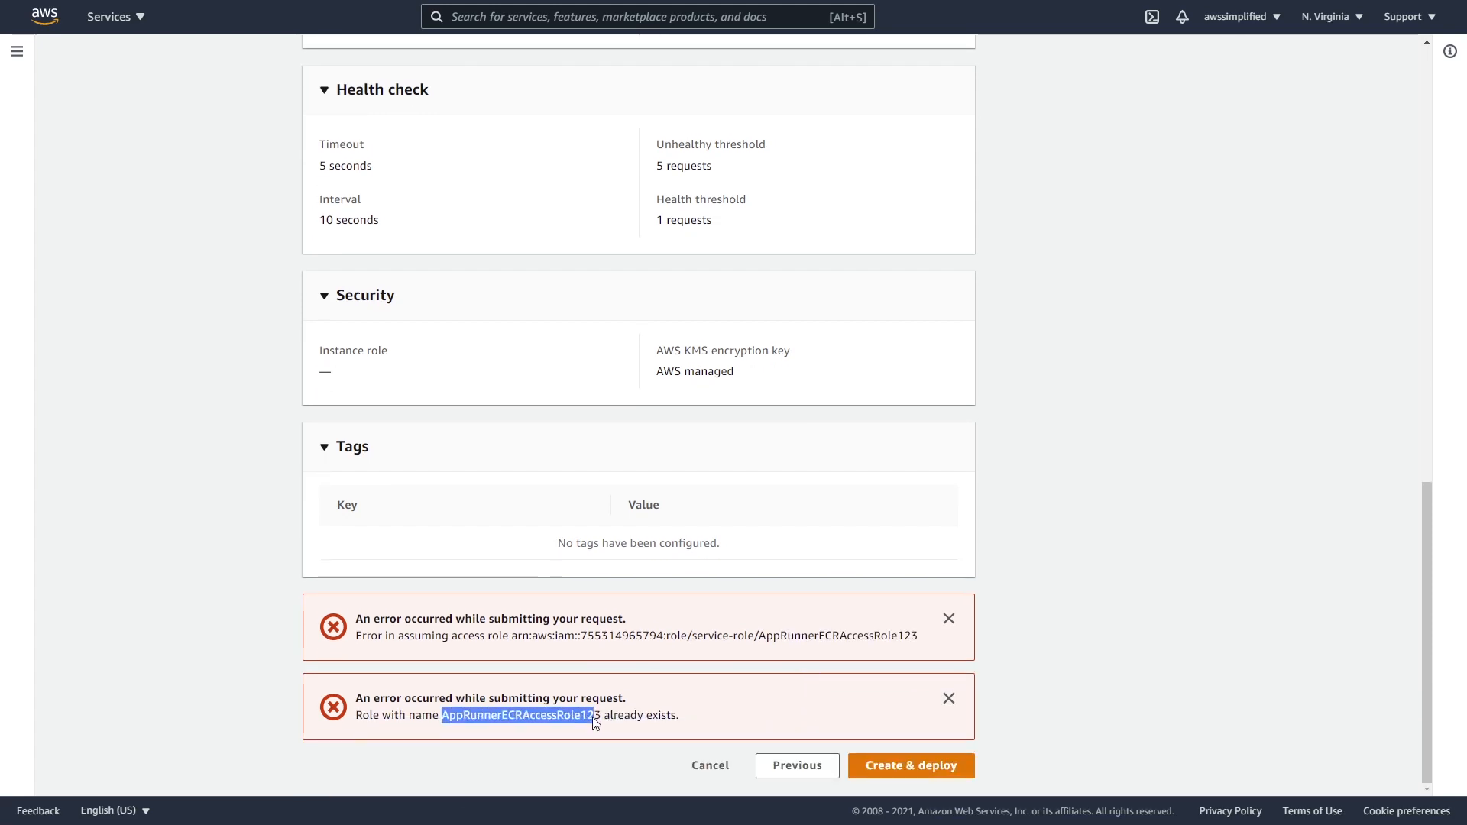
pyautogui.click(948, 619)
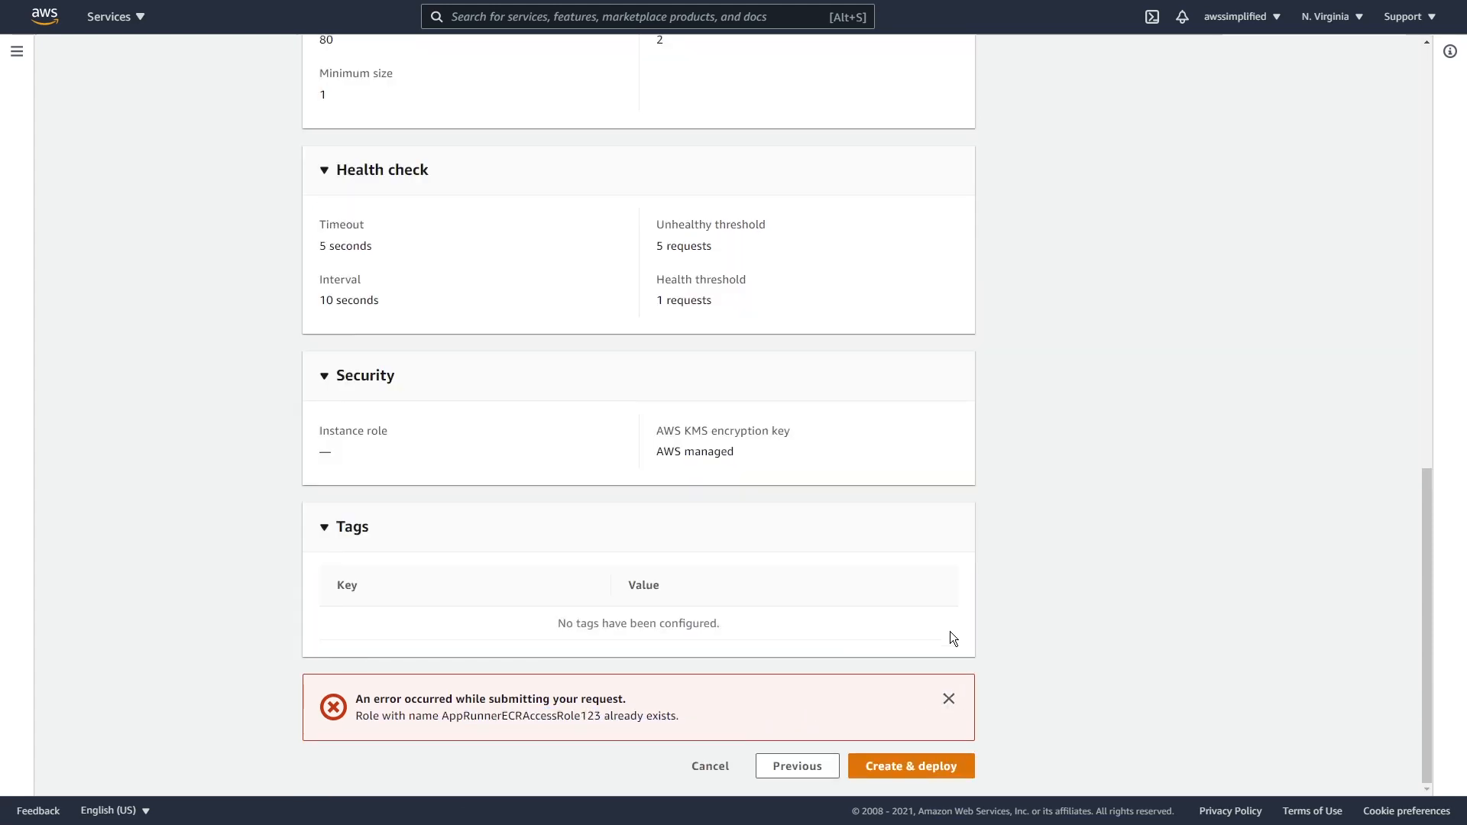
pyautogui.scroll(3)
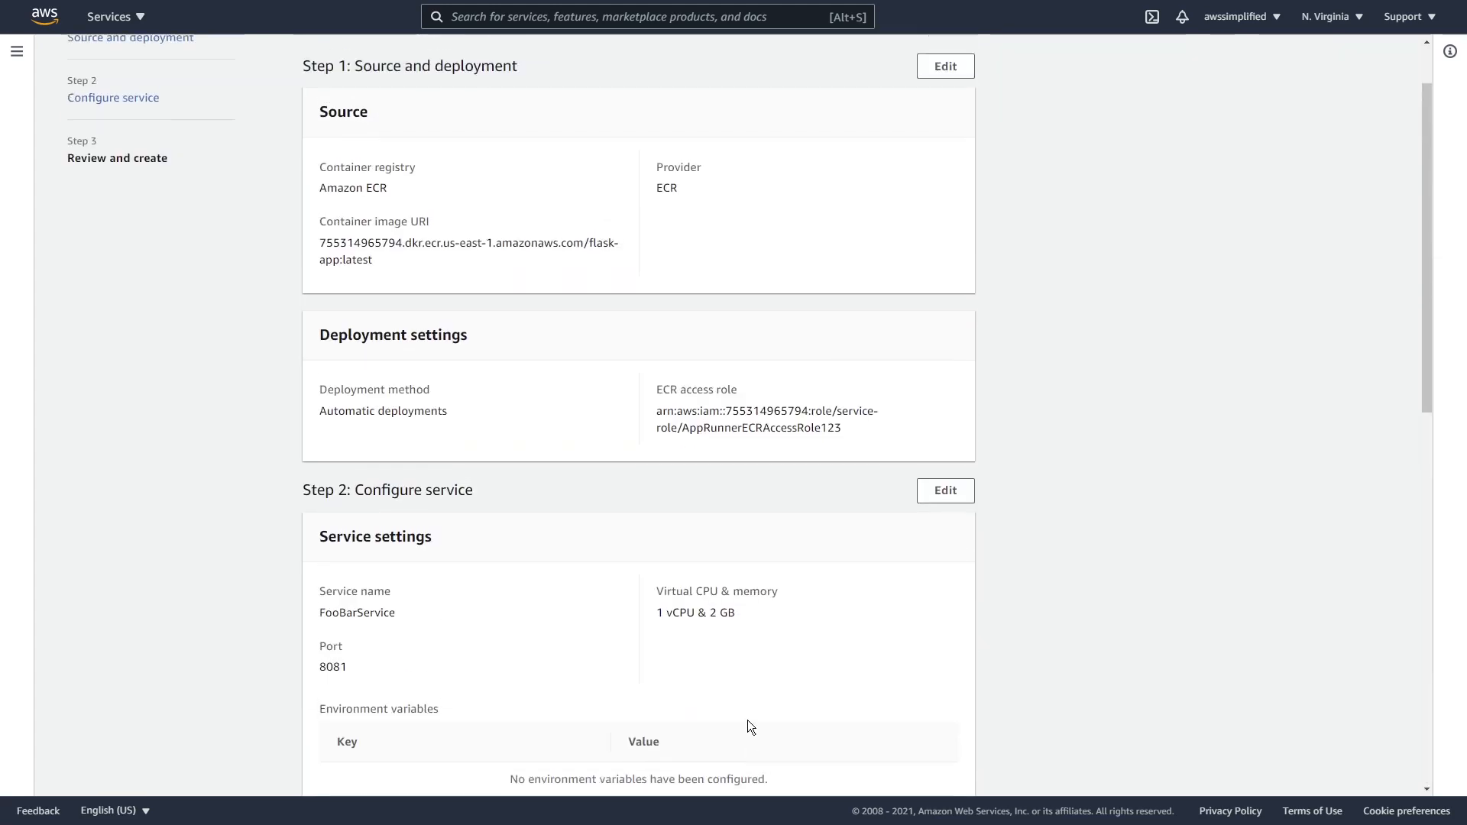
# Back in Source and deployment, use existing service role AppRunnerECRAccessRole123 for ECR access and return to review
pyautogui.scroll(3)
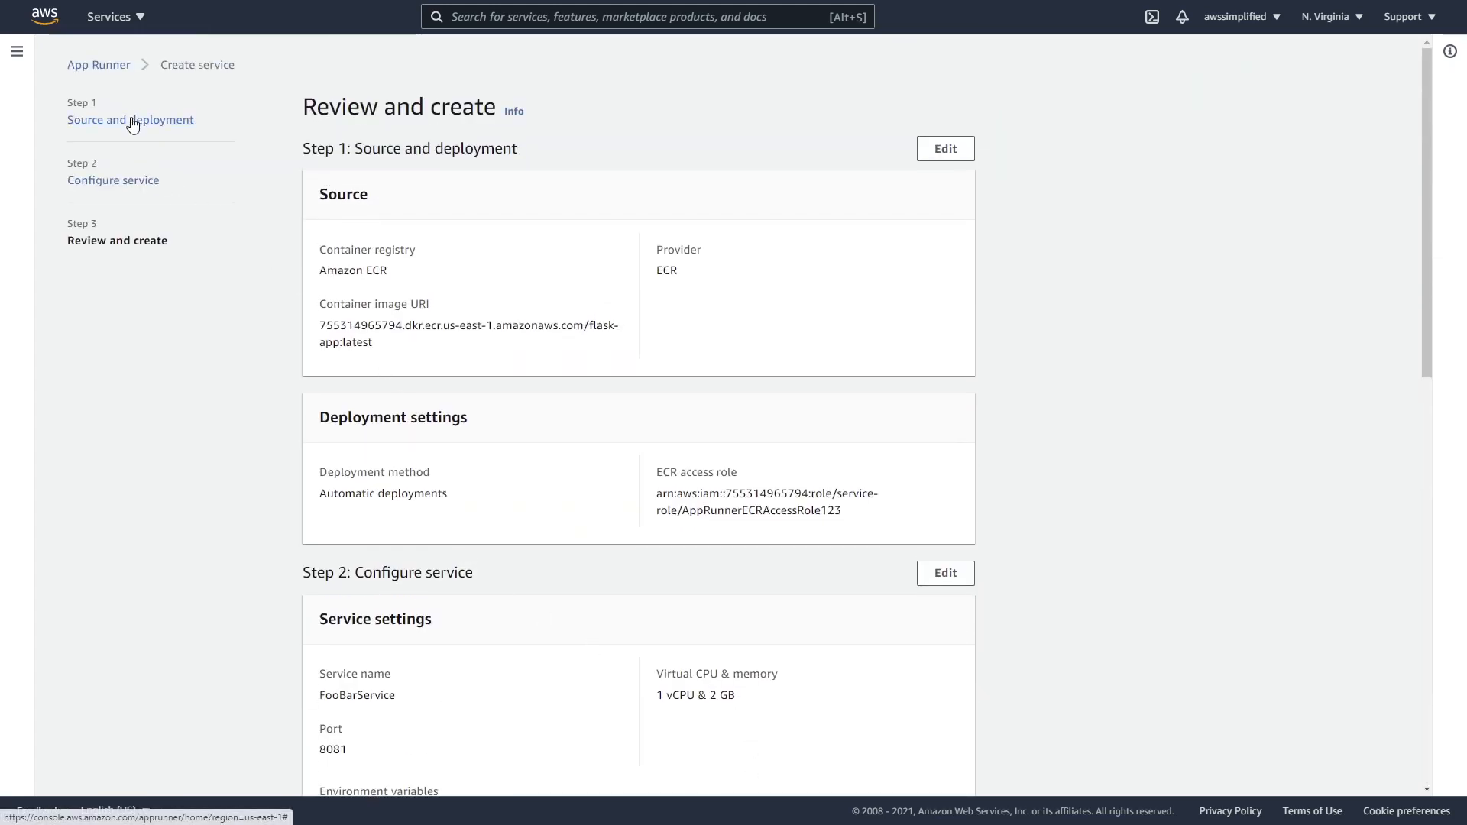
pyautogui.scroll(-3)
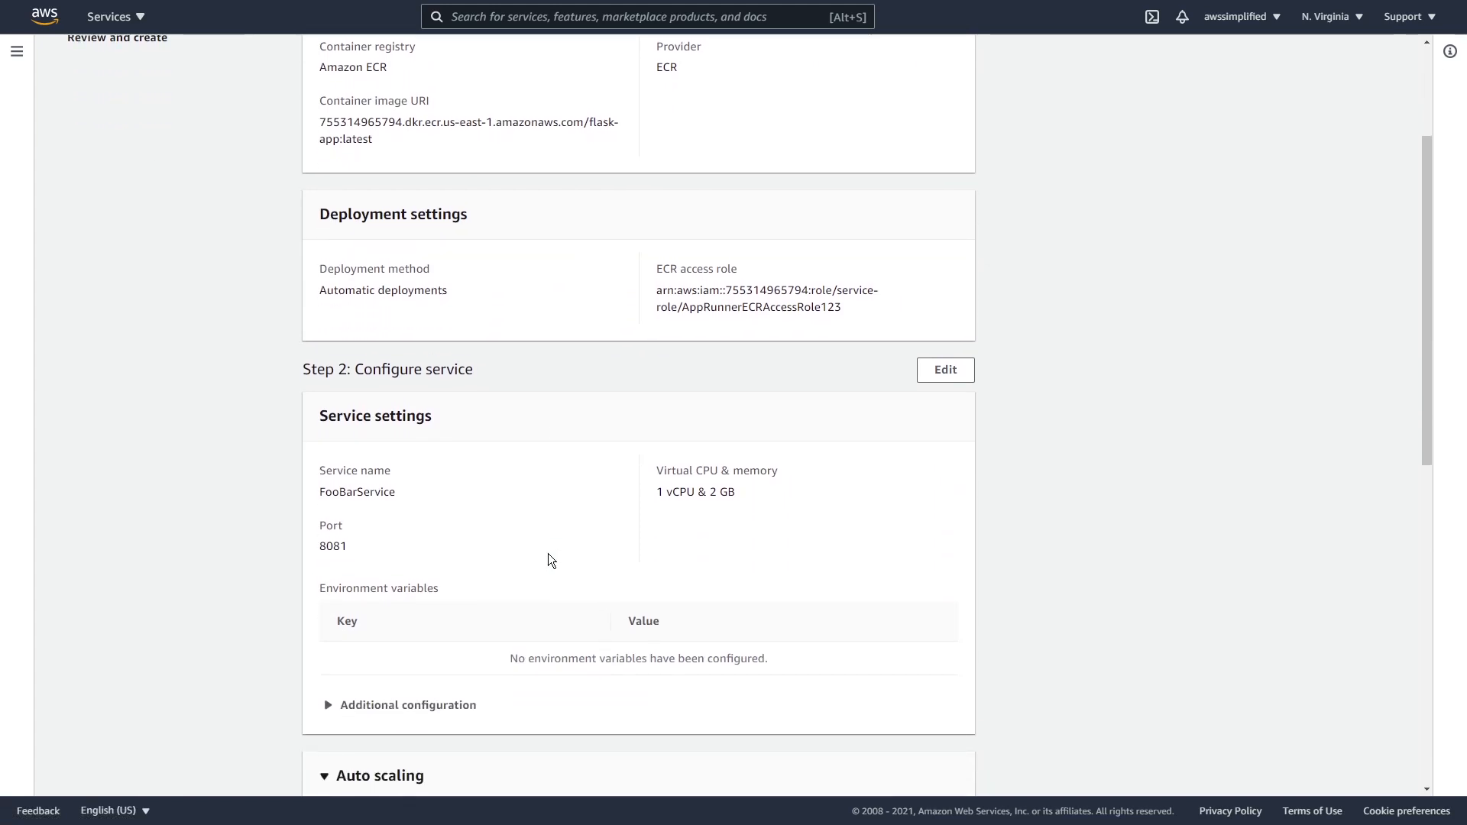
pyautogui.scroll(-3)
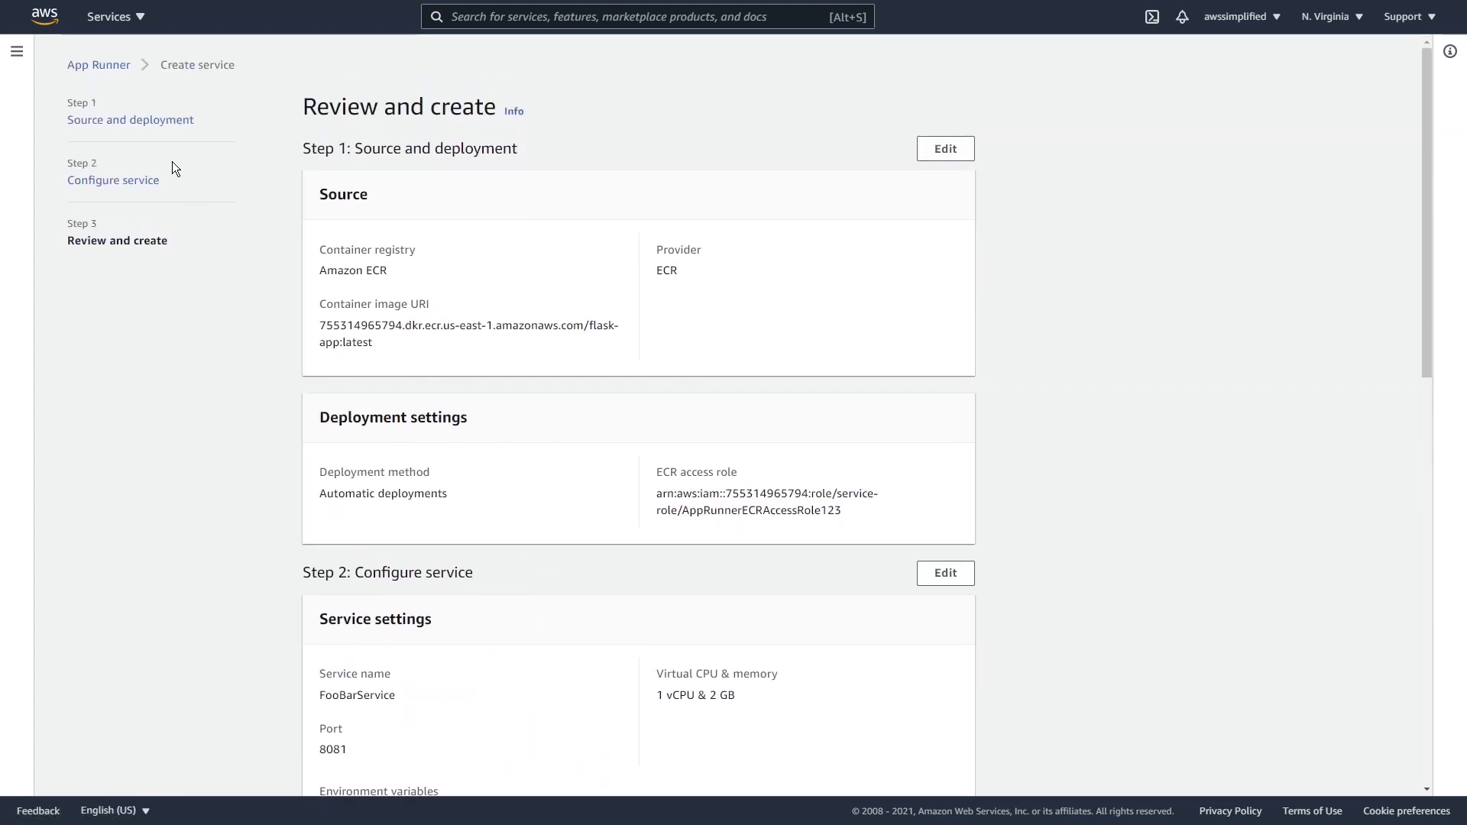
pyautogui.click(944, 148)
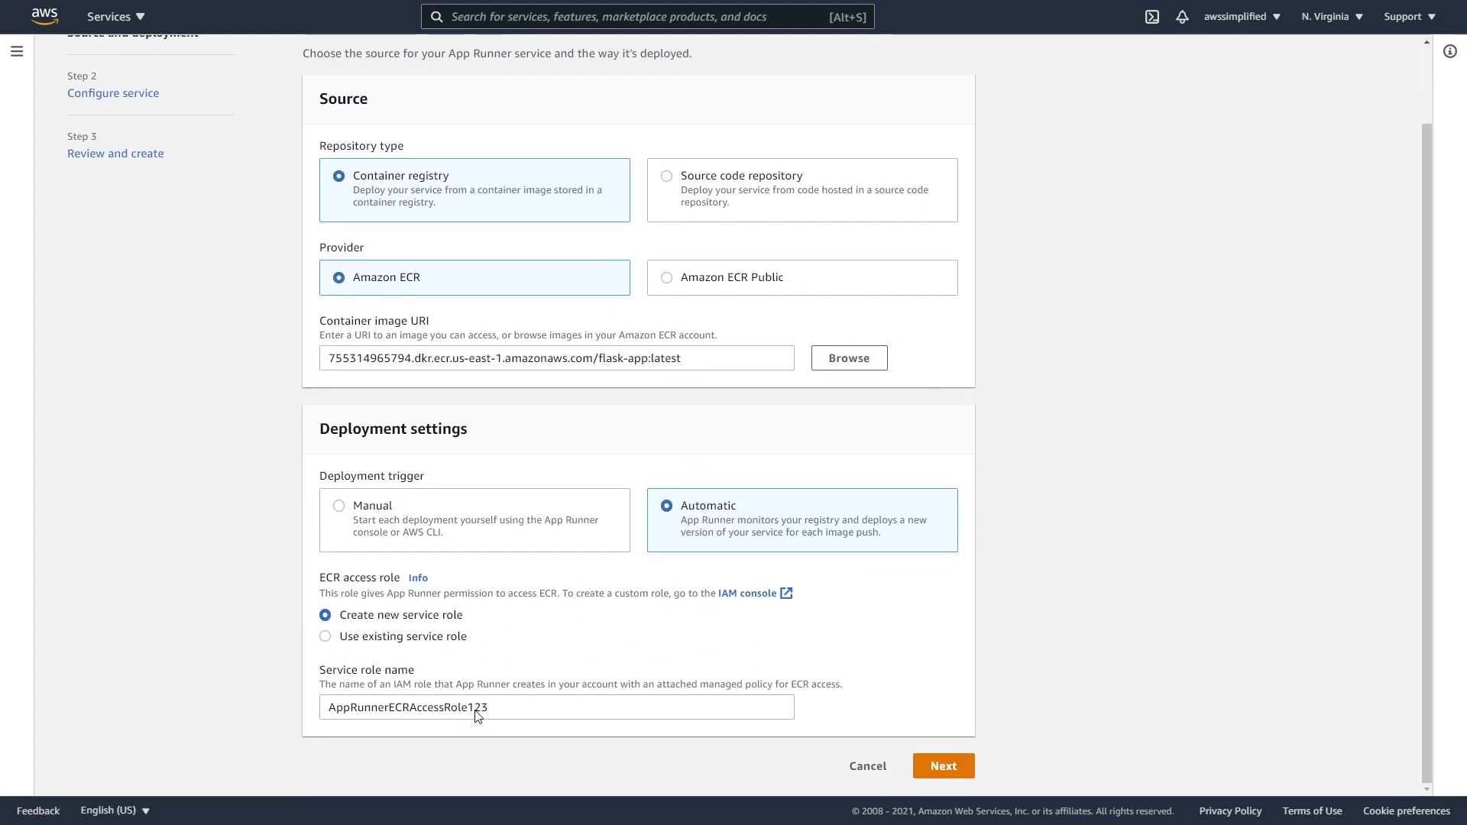
pyautogui.moveTo(423, 623)
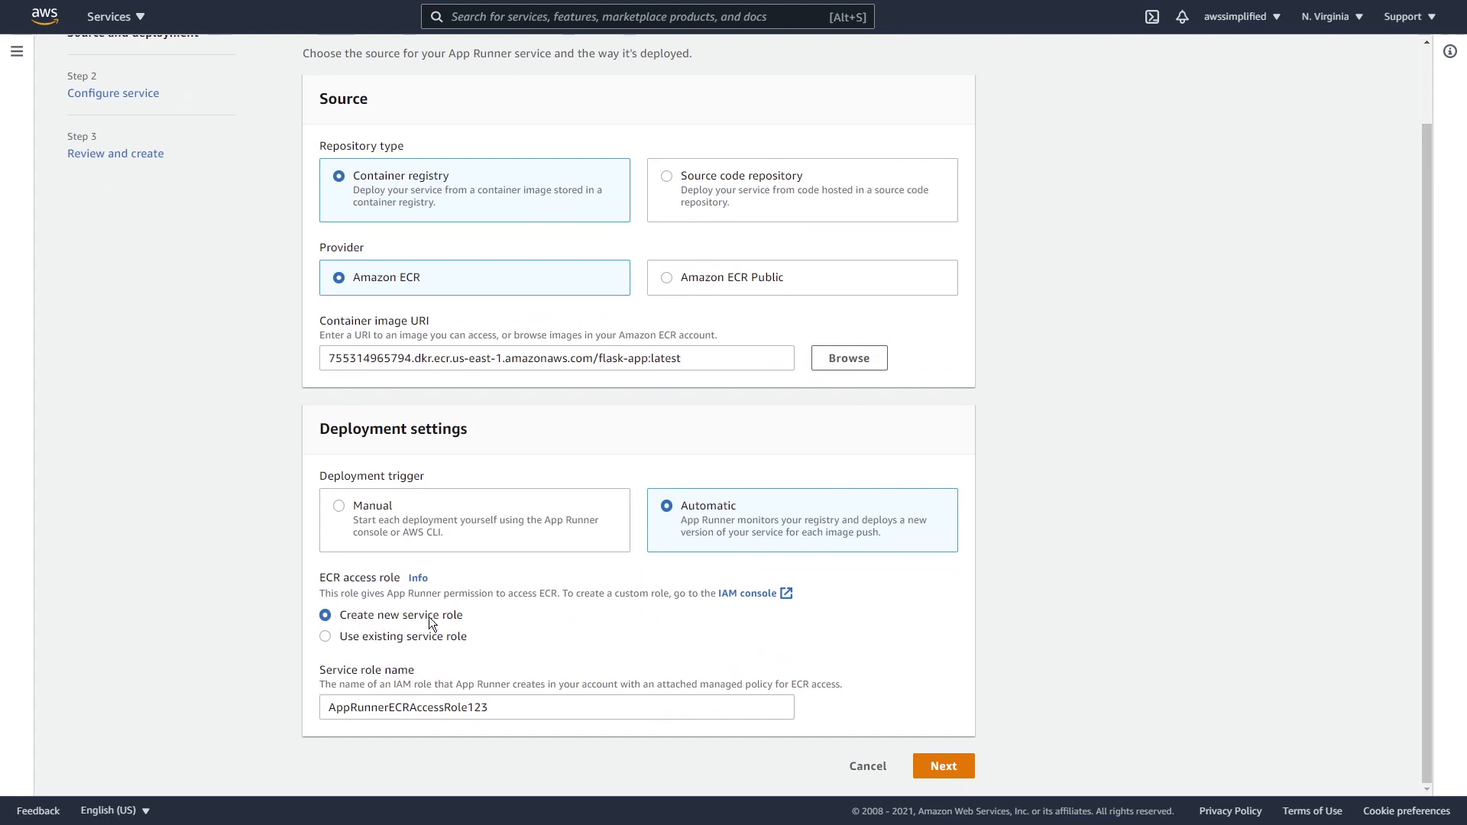
pyautogui.moveTo(327, 644)
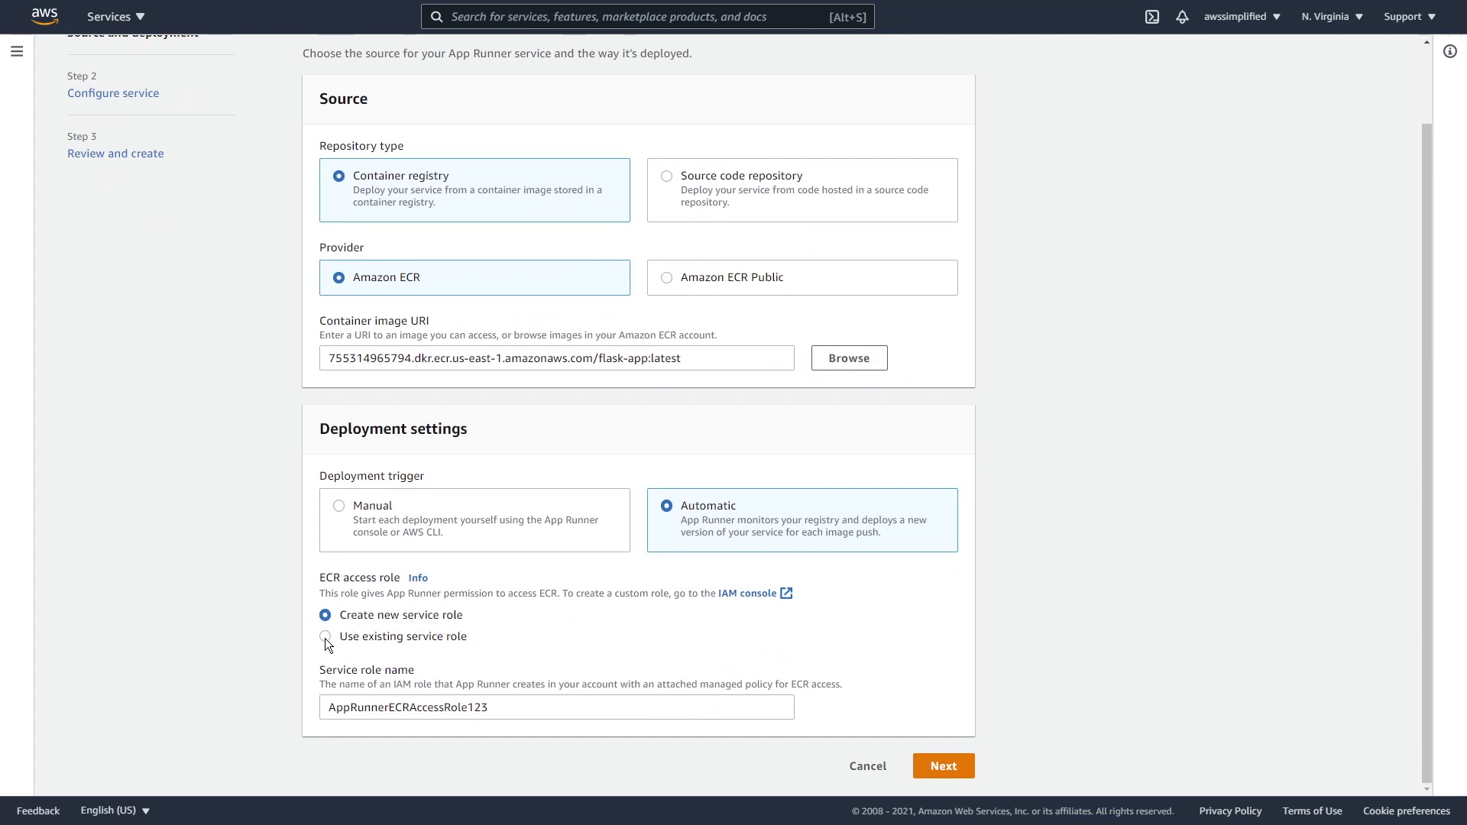
pyautogui.click(326, 636)
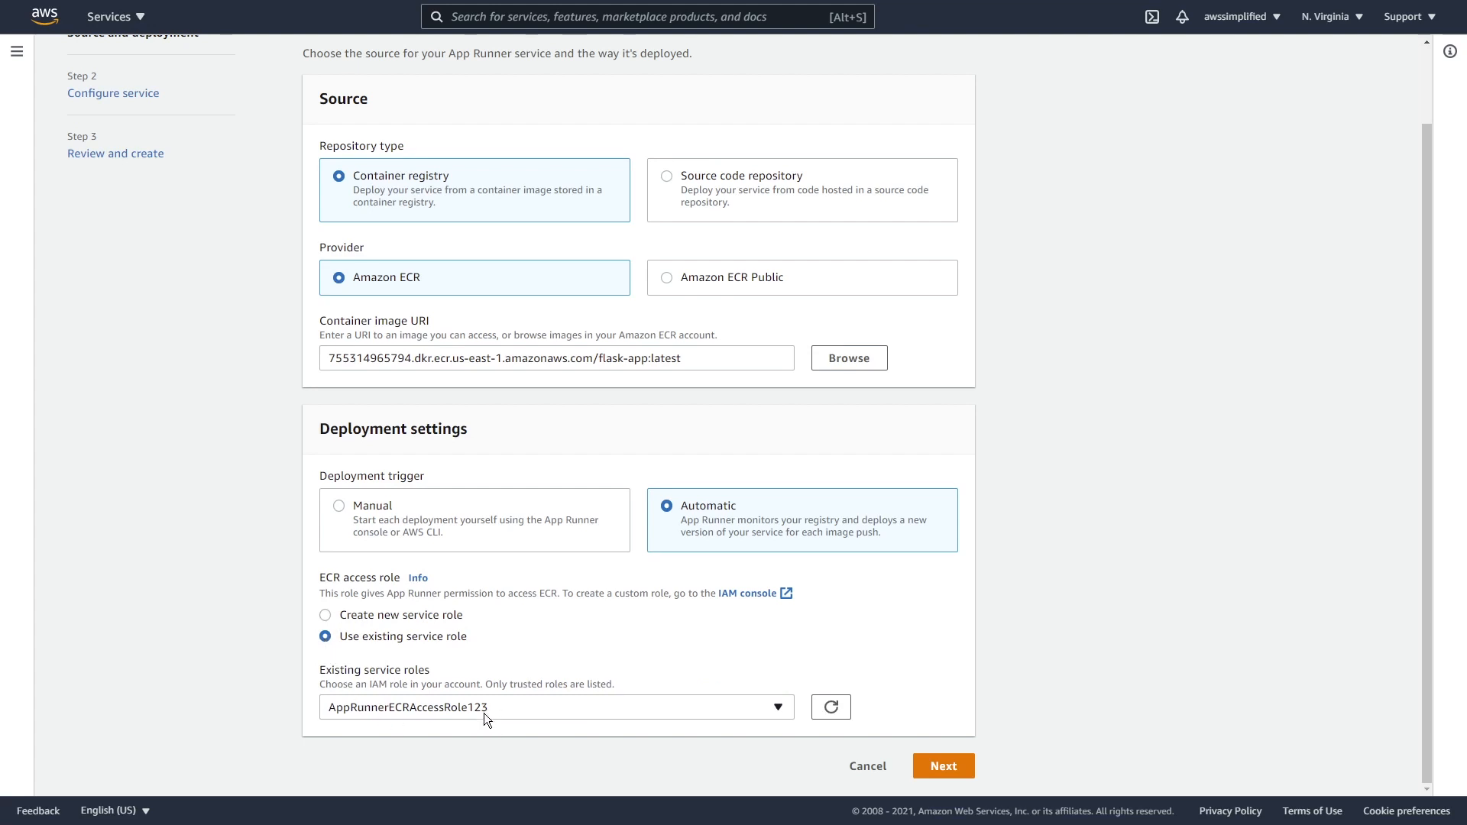
pyautogui.click(556, 706)
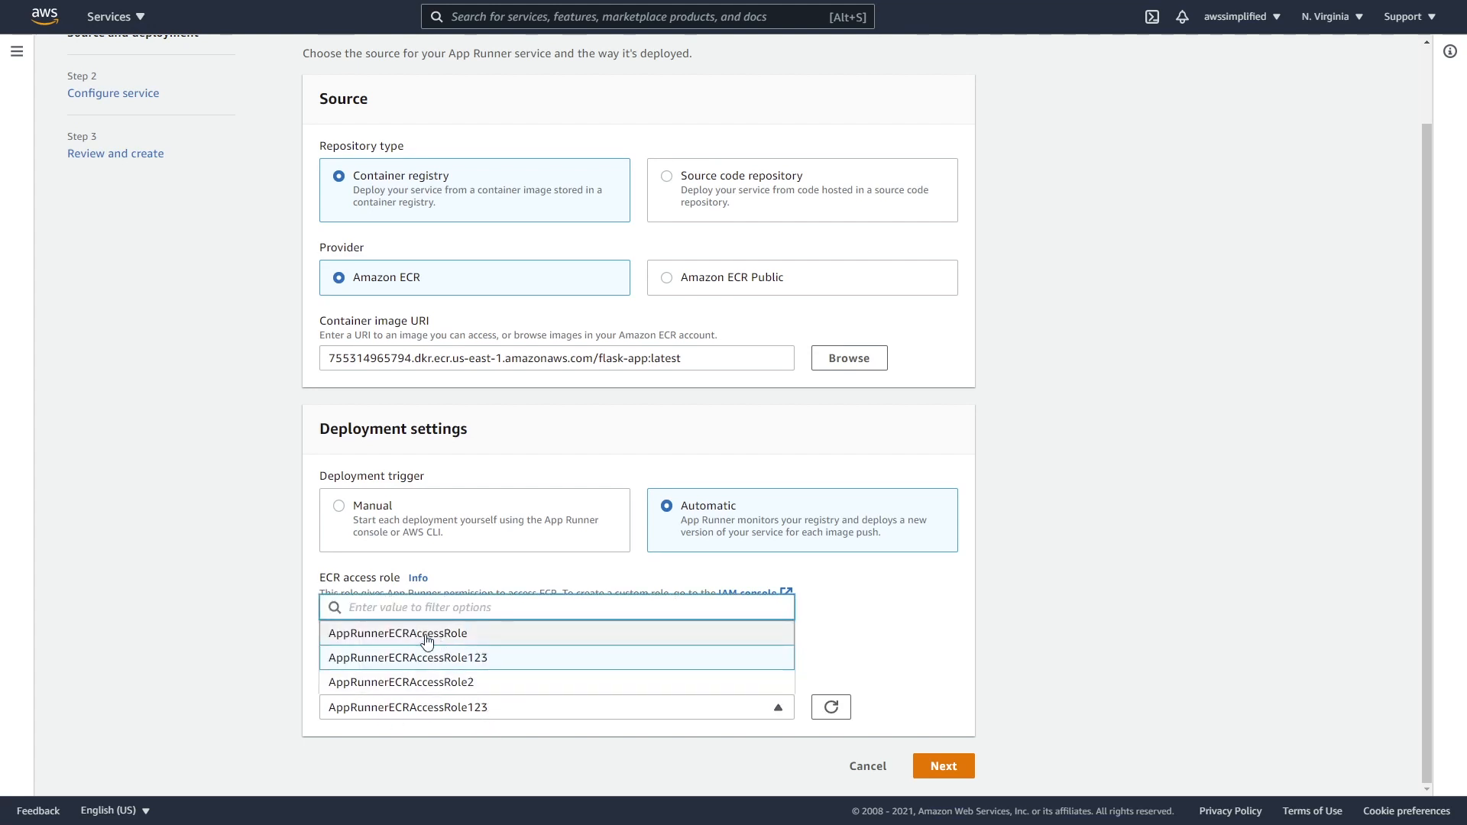
pyautogui.moveTo(468, 683)
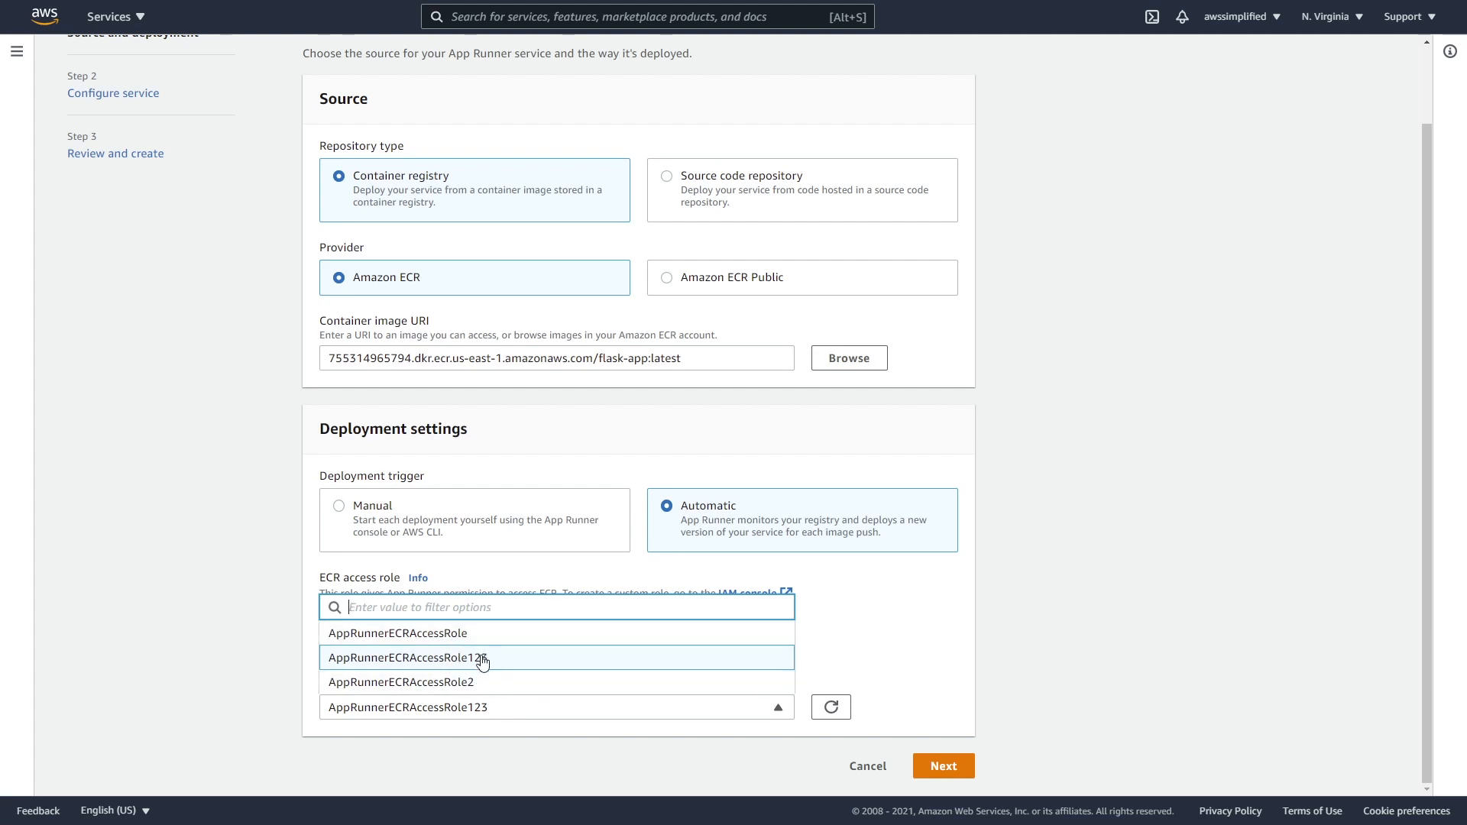
pyautogui.click(943, 766)
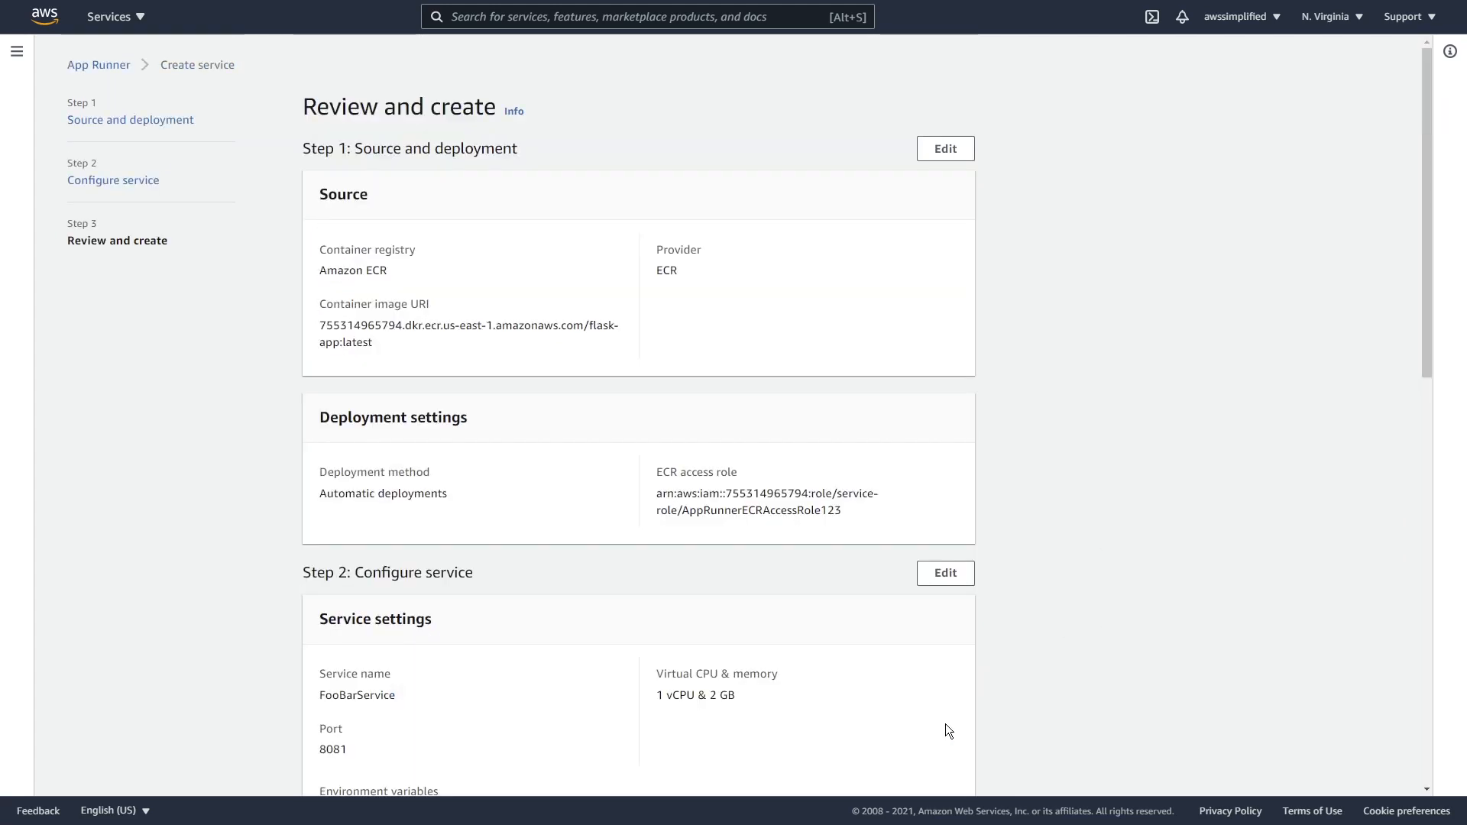
pyautogui.scroll(-3)
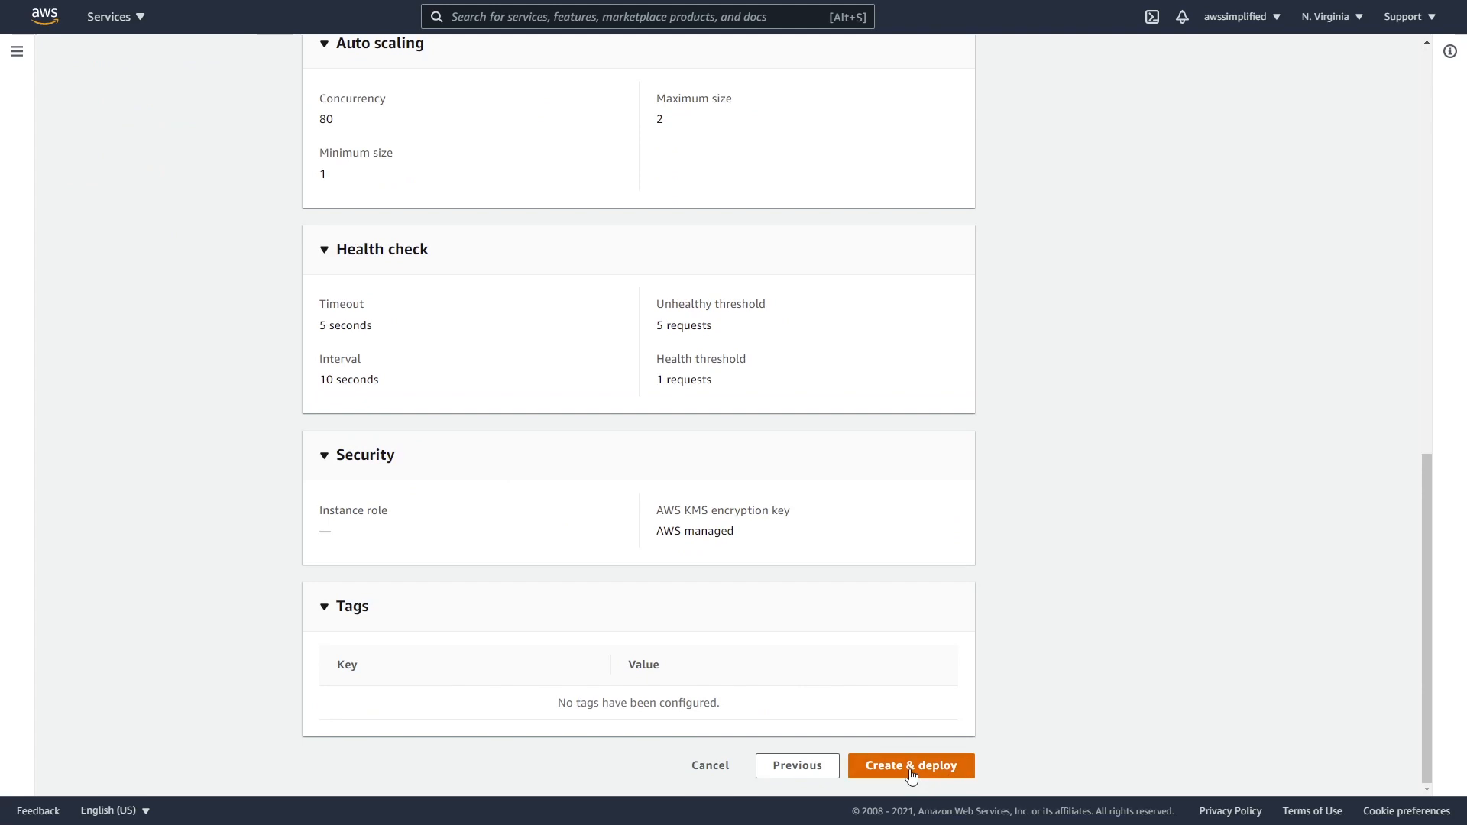
pyautogui.click(910, 766)
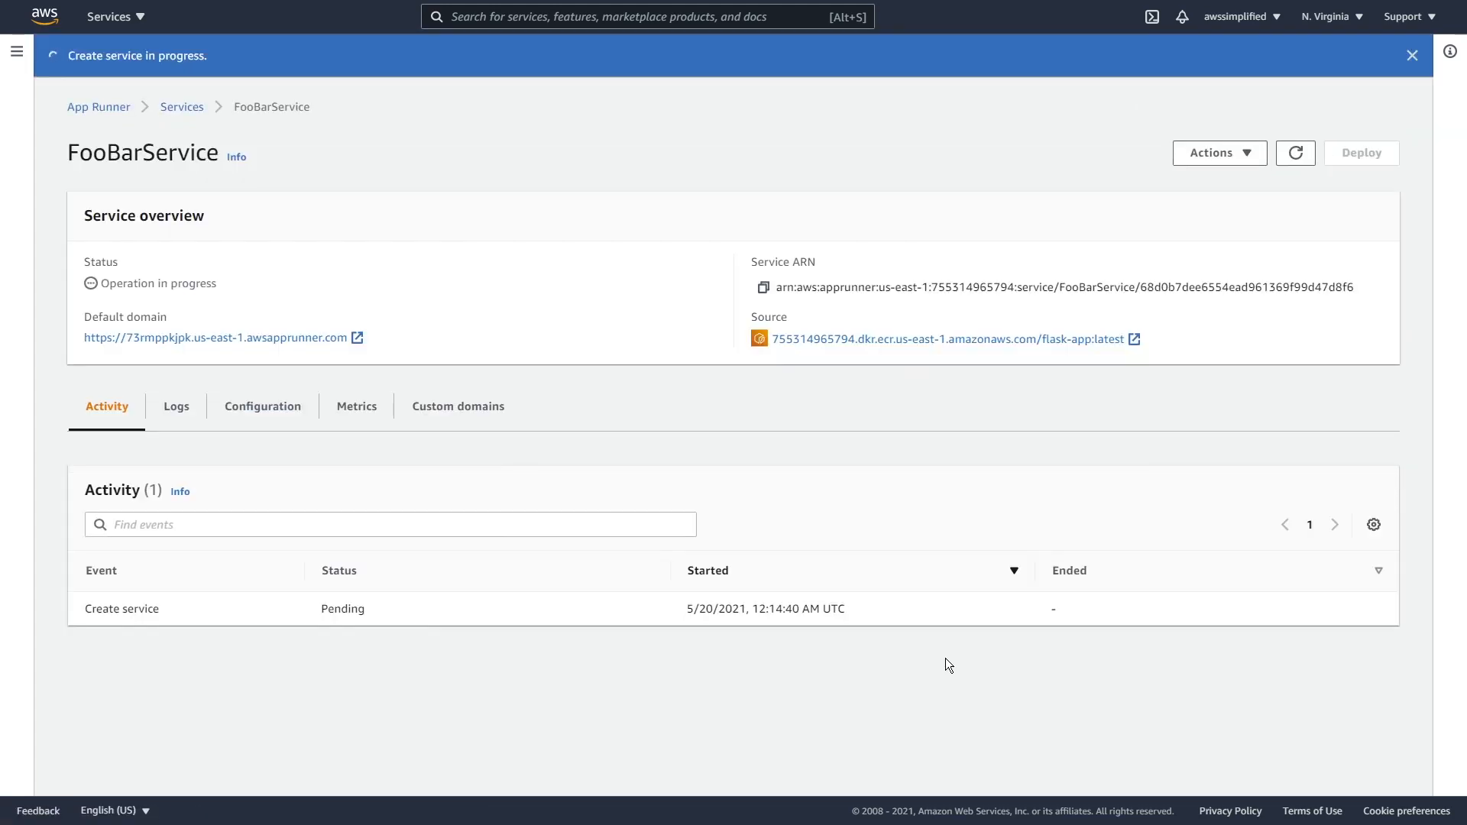
pyautogui.moveTo(952, 661)
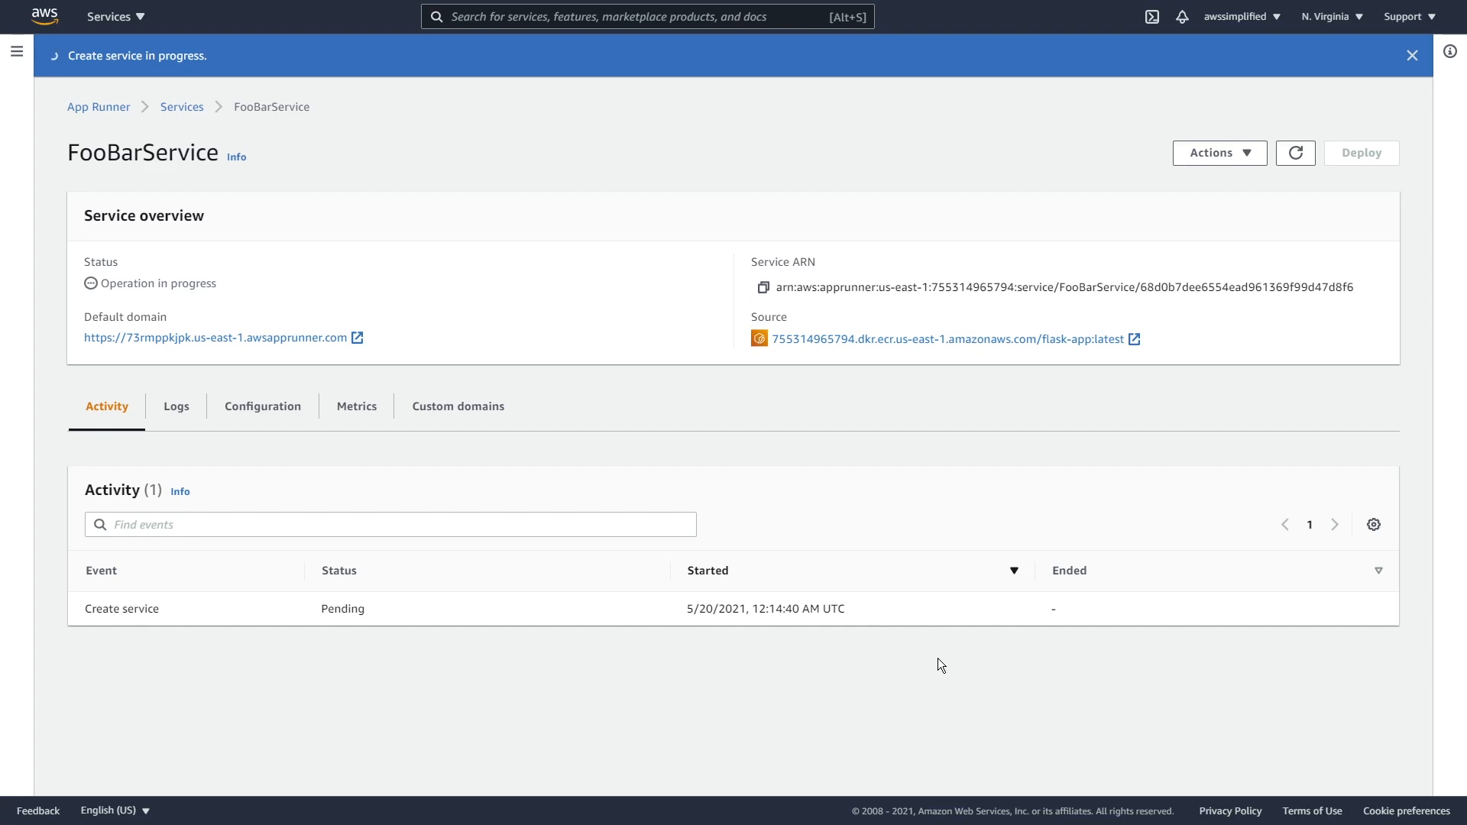
pyautogui.moveTo(1018, 579)
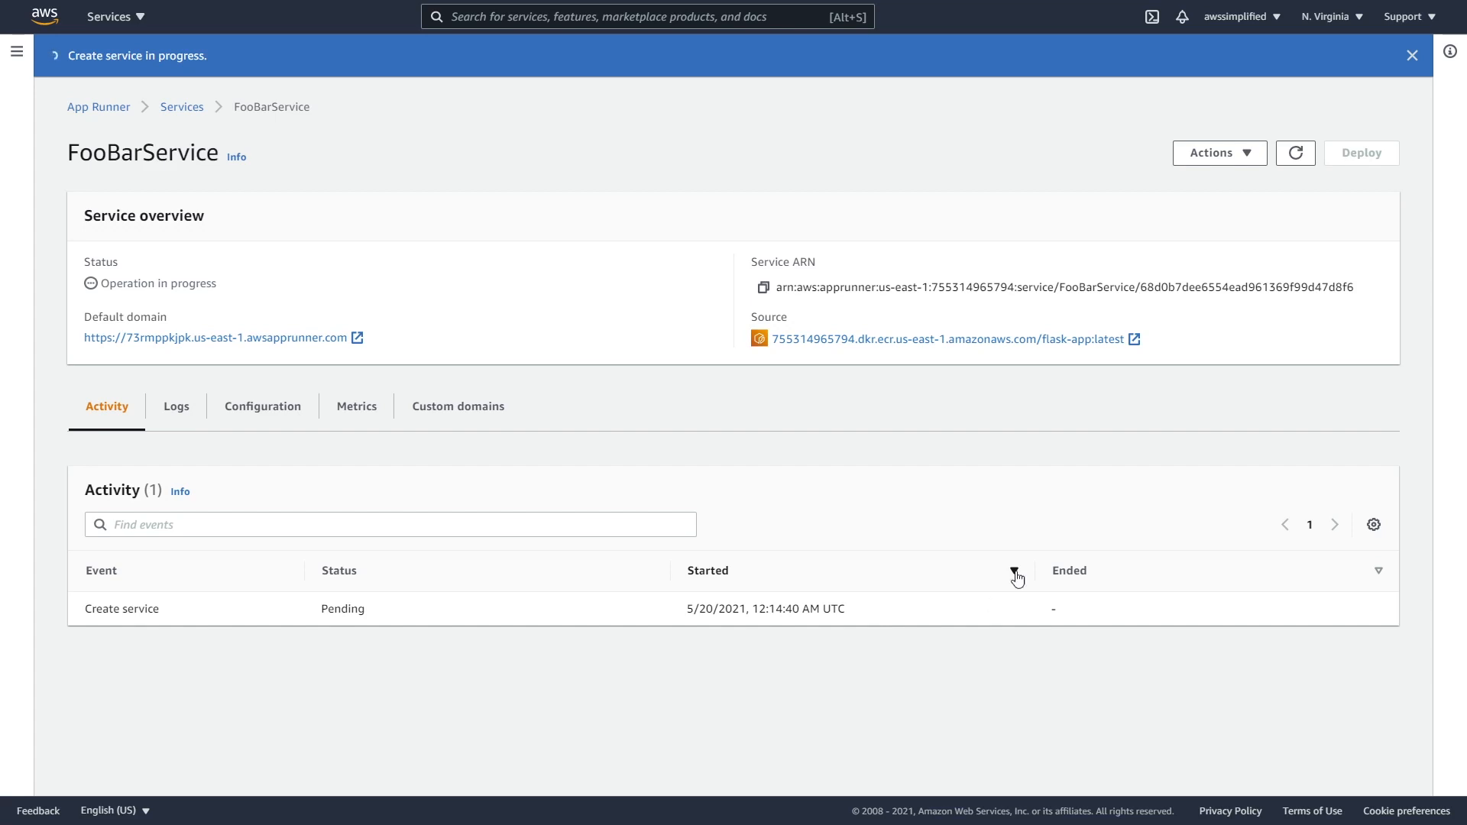
pyautogui.click(1294, 153)
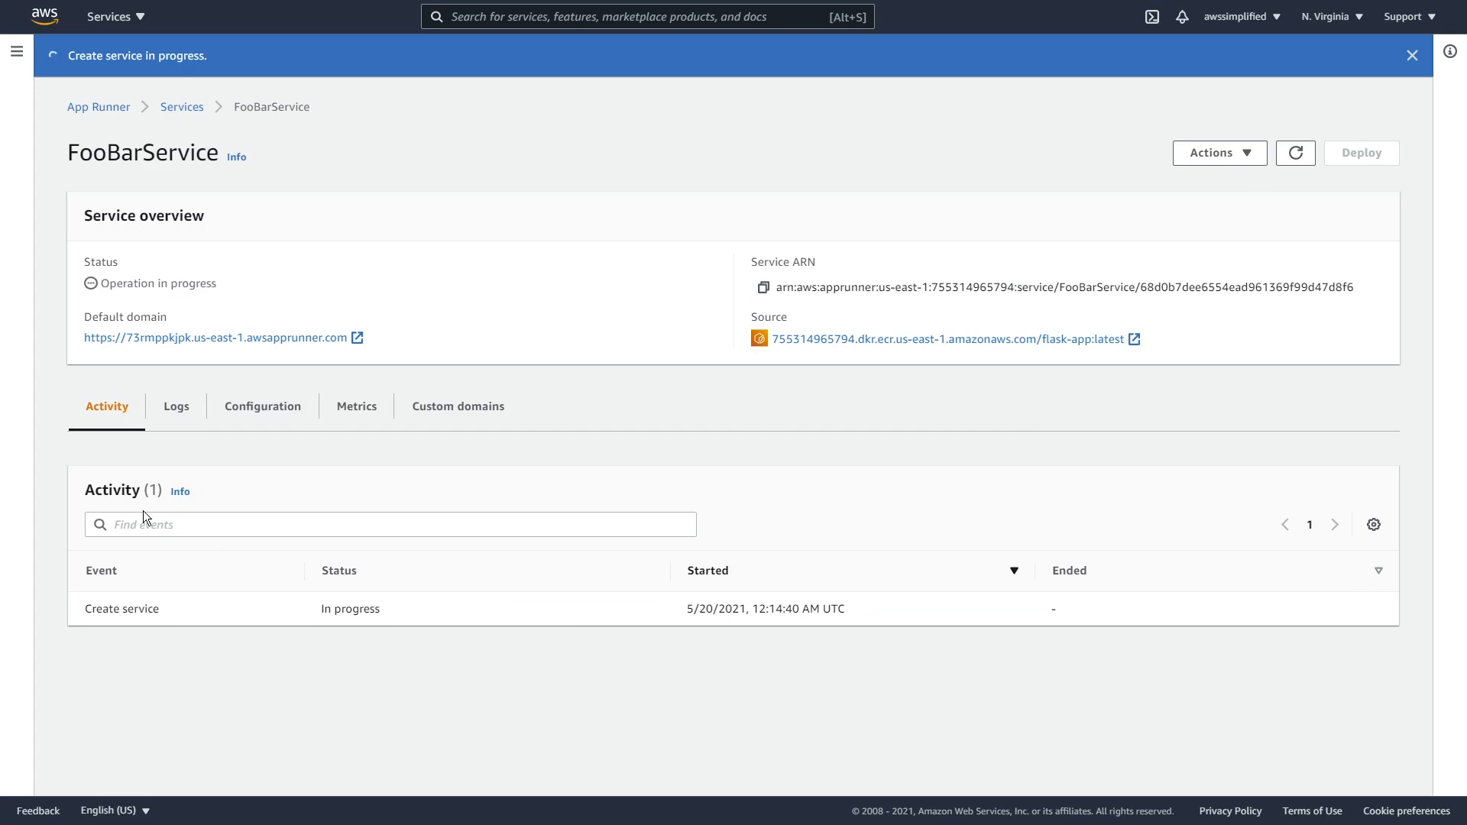
pyautogui.moveTo(110, 616)
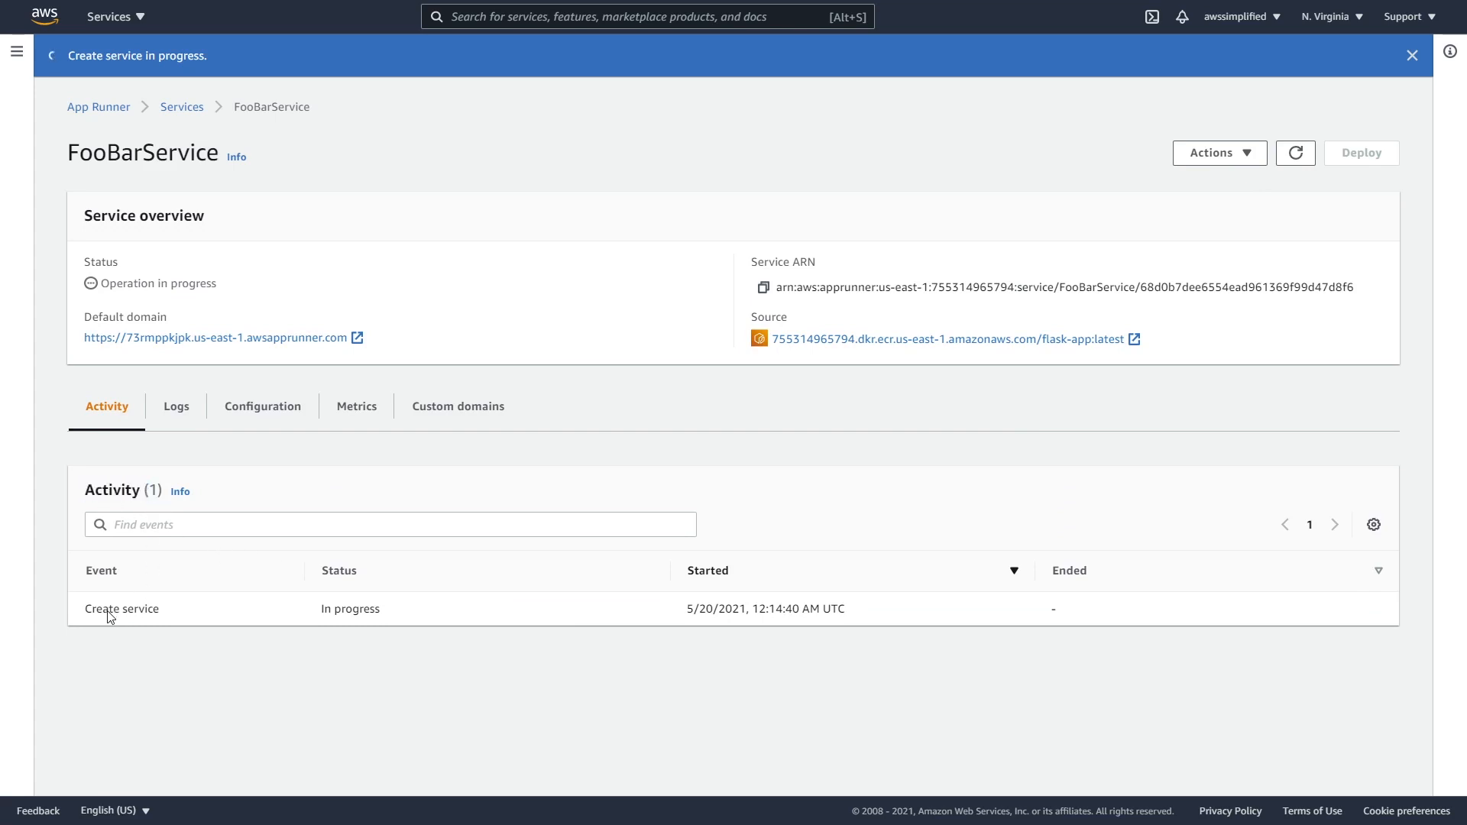
pyautogui.moveTo(237, 644)
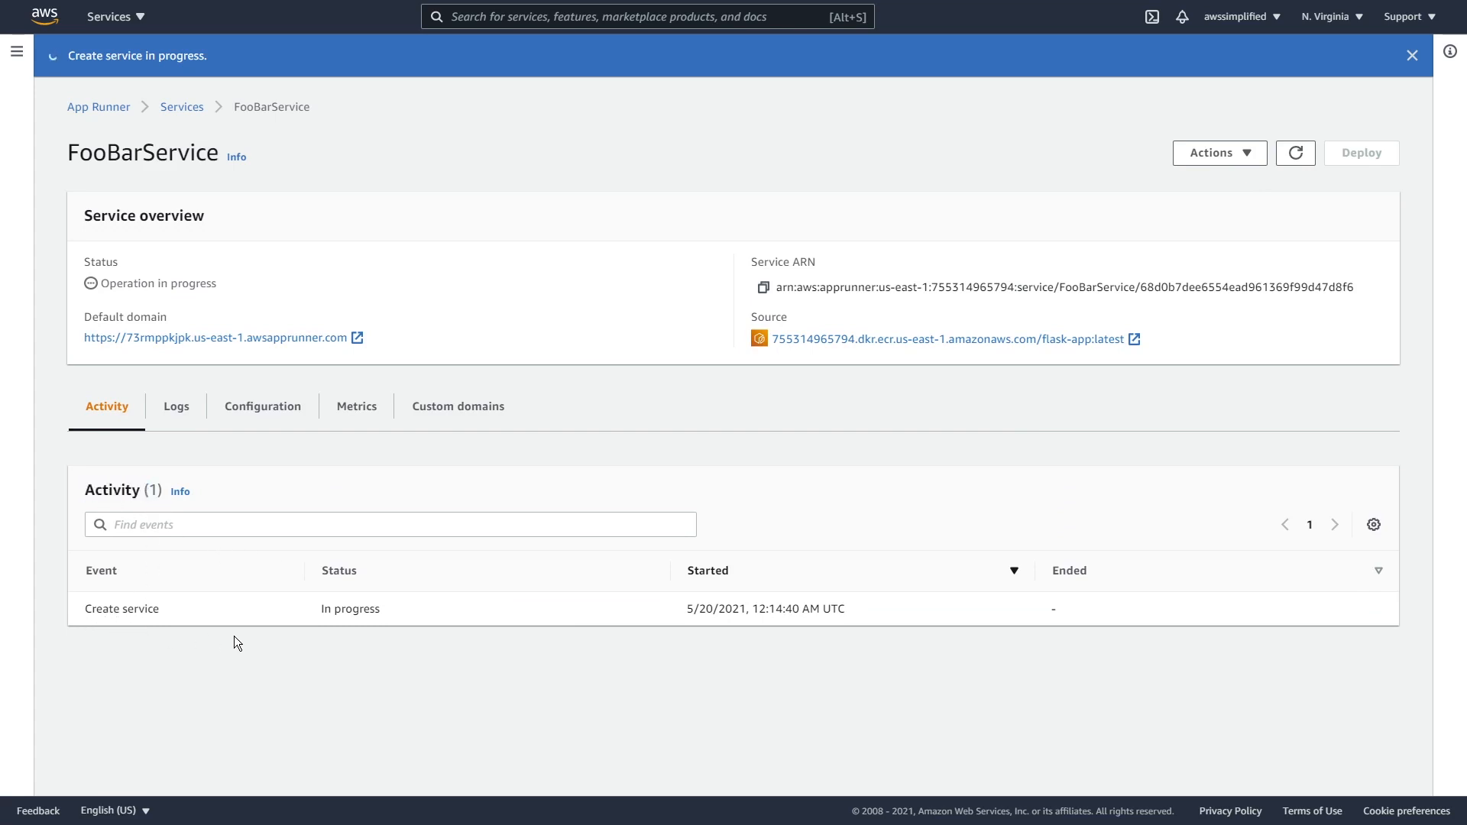
pyautogui.moveTo(356, 632)
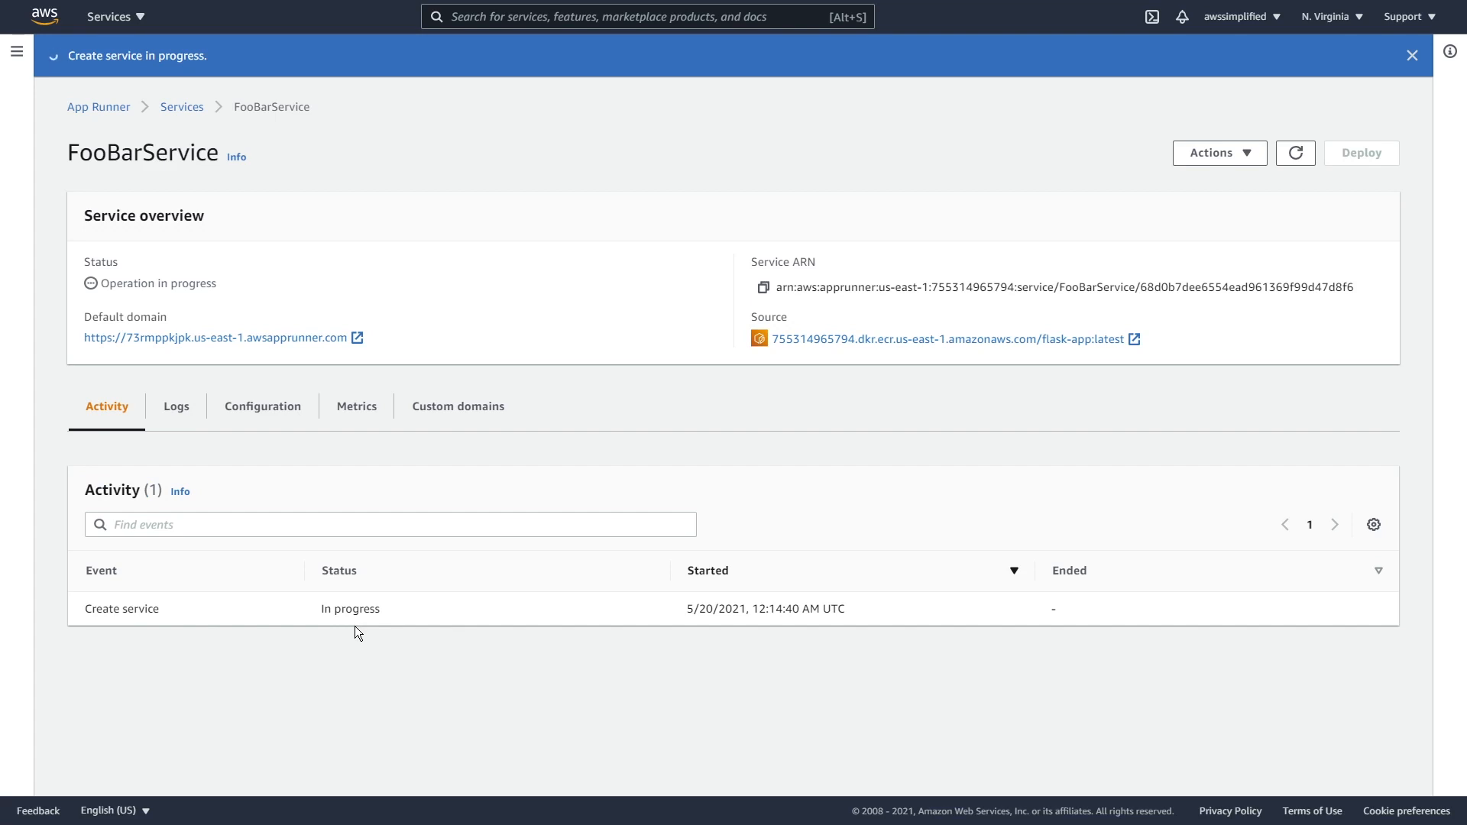
pyautogui.moveTo(176, 406)
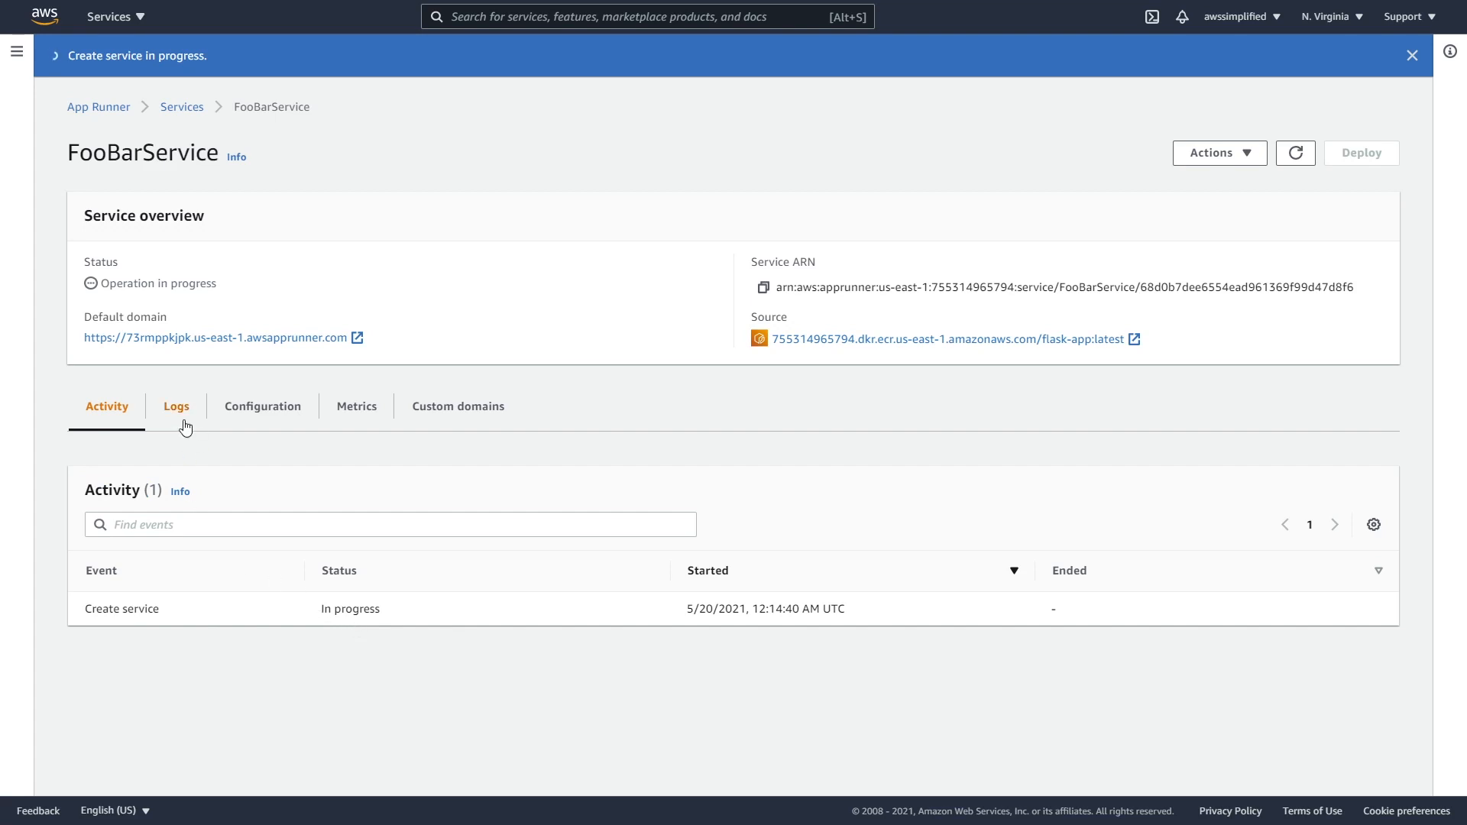
# View FooBarService's event and deployment logs and refresh the still-creating application log stream
pyautogui.click(175, 405)
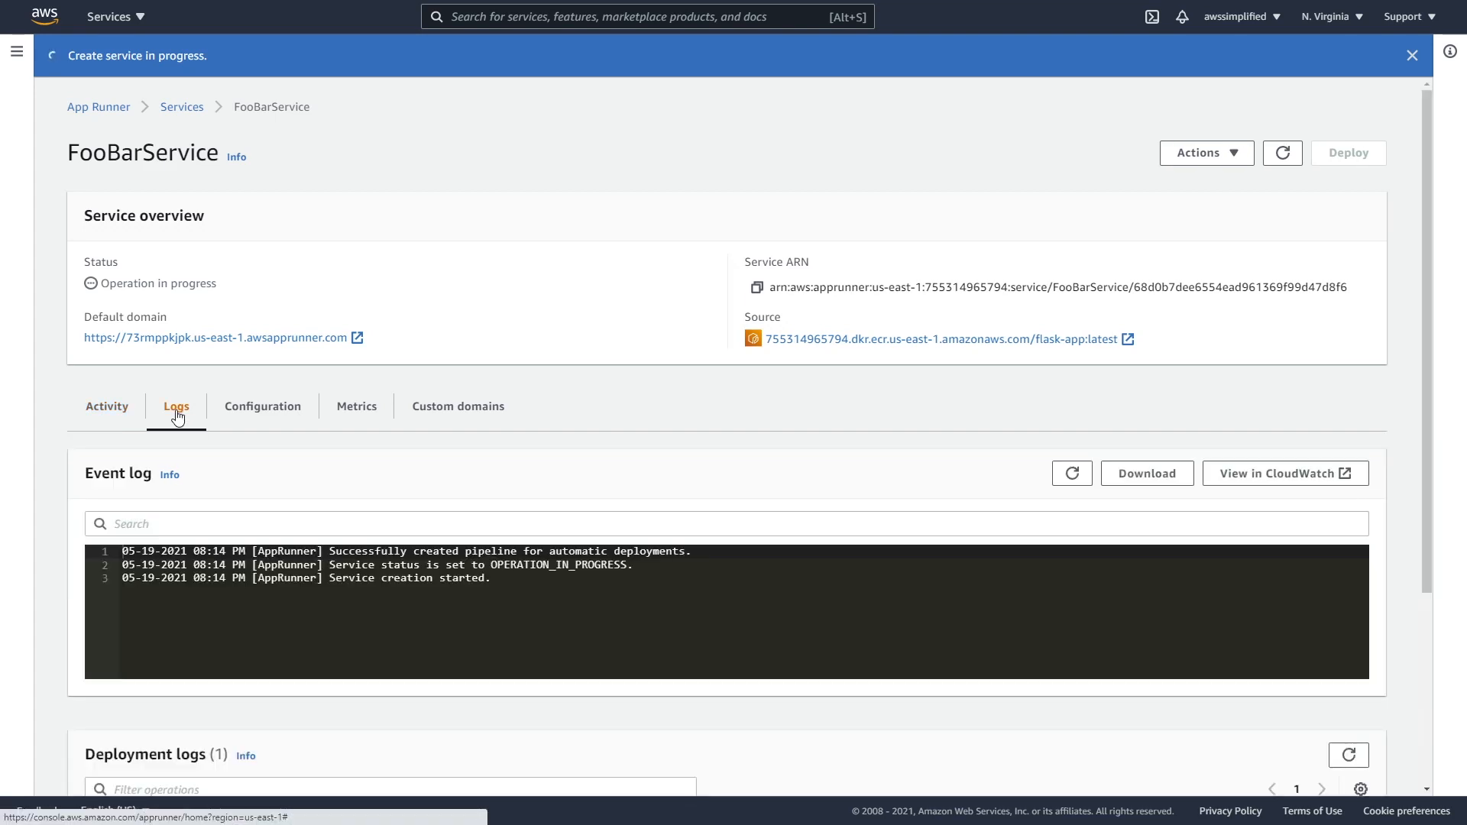
pyautogui.scroll(-3)
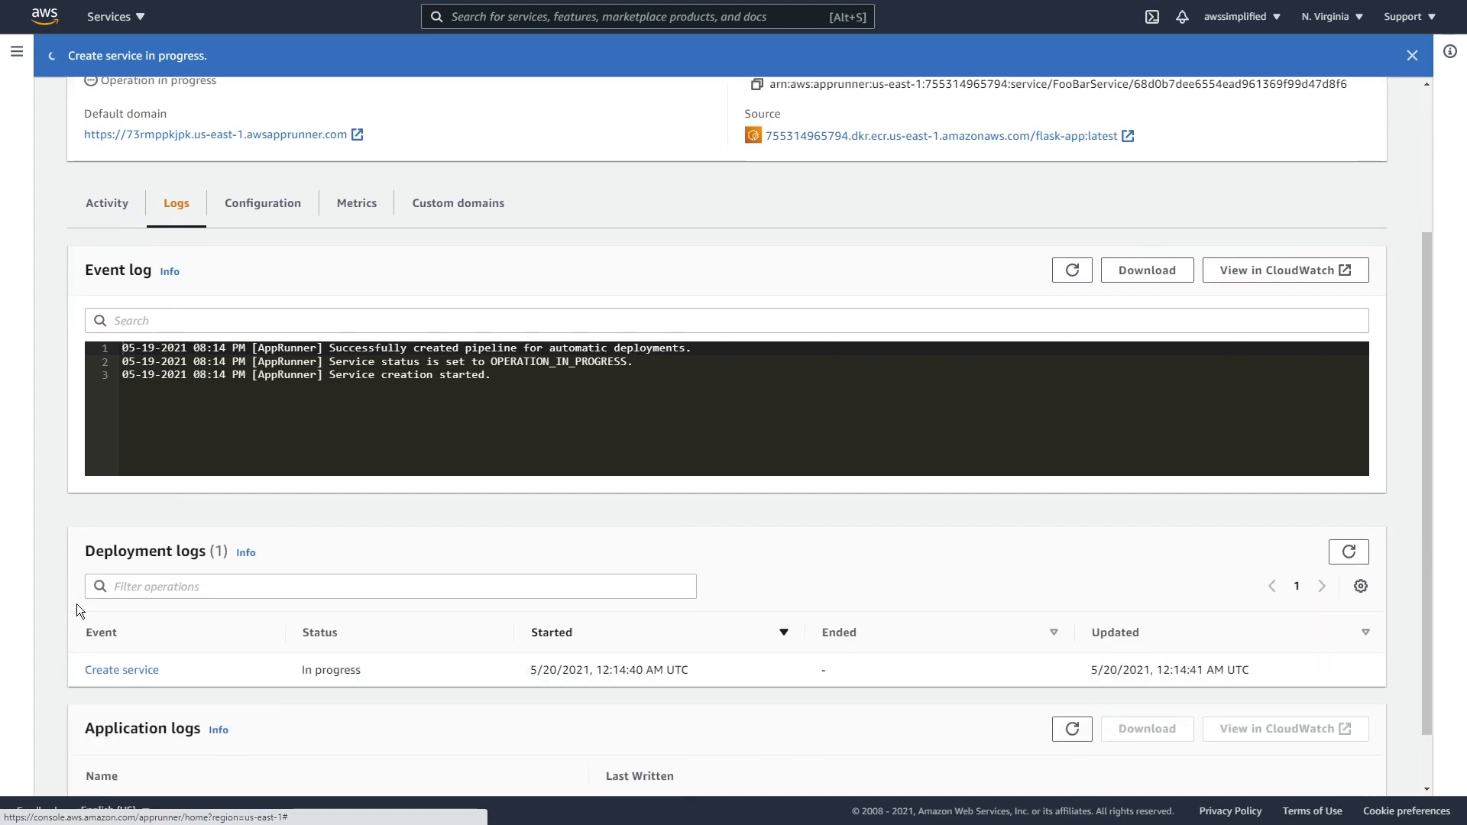
pyautogui.moveTo(291, 358)
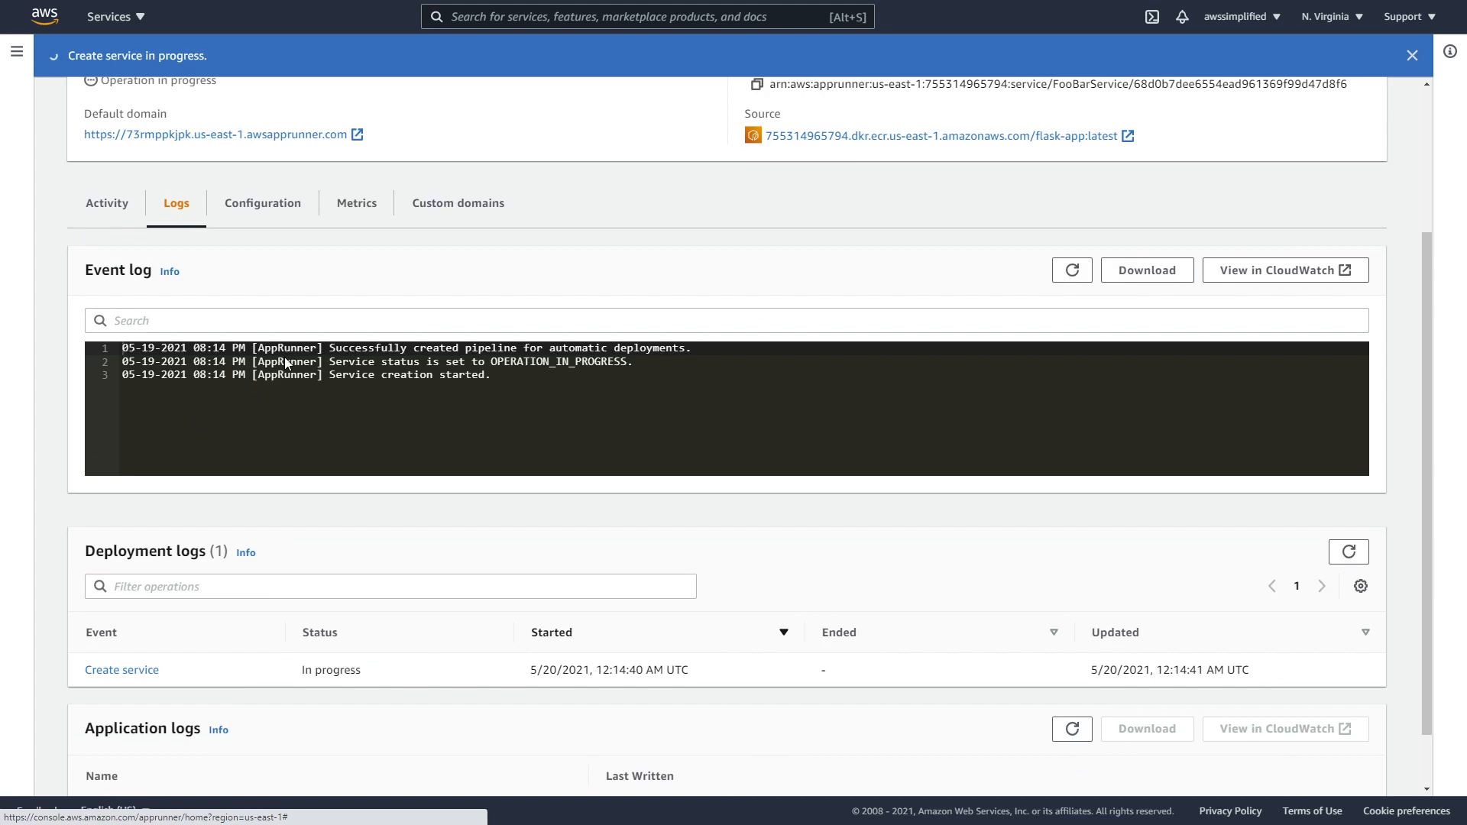
pyautogui.moveTo(370, 297)
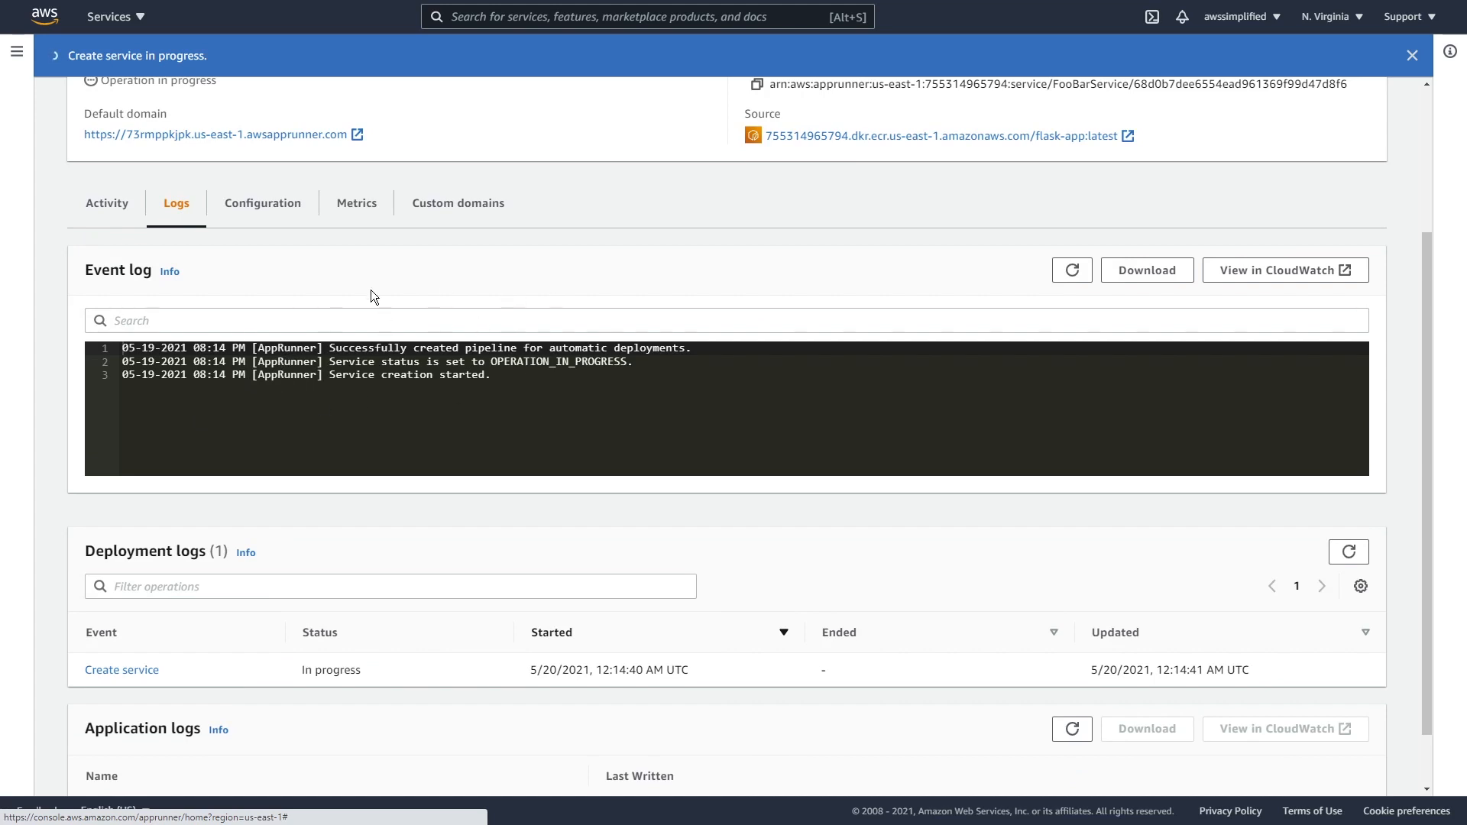
pyautogui.scroll(-3)
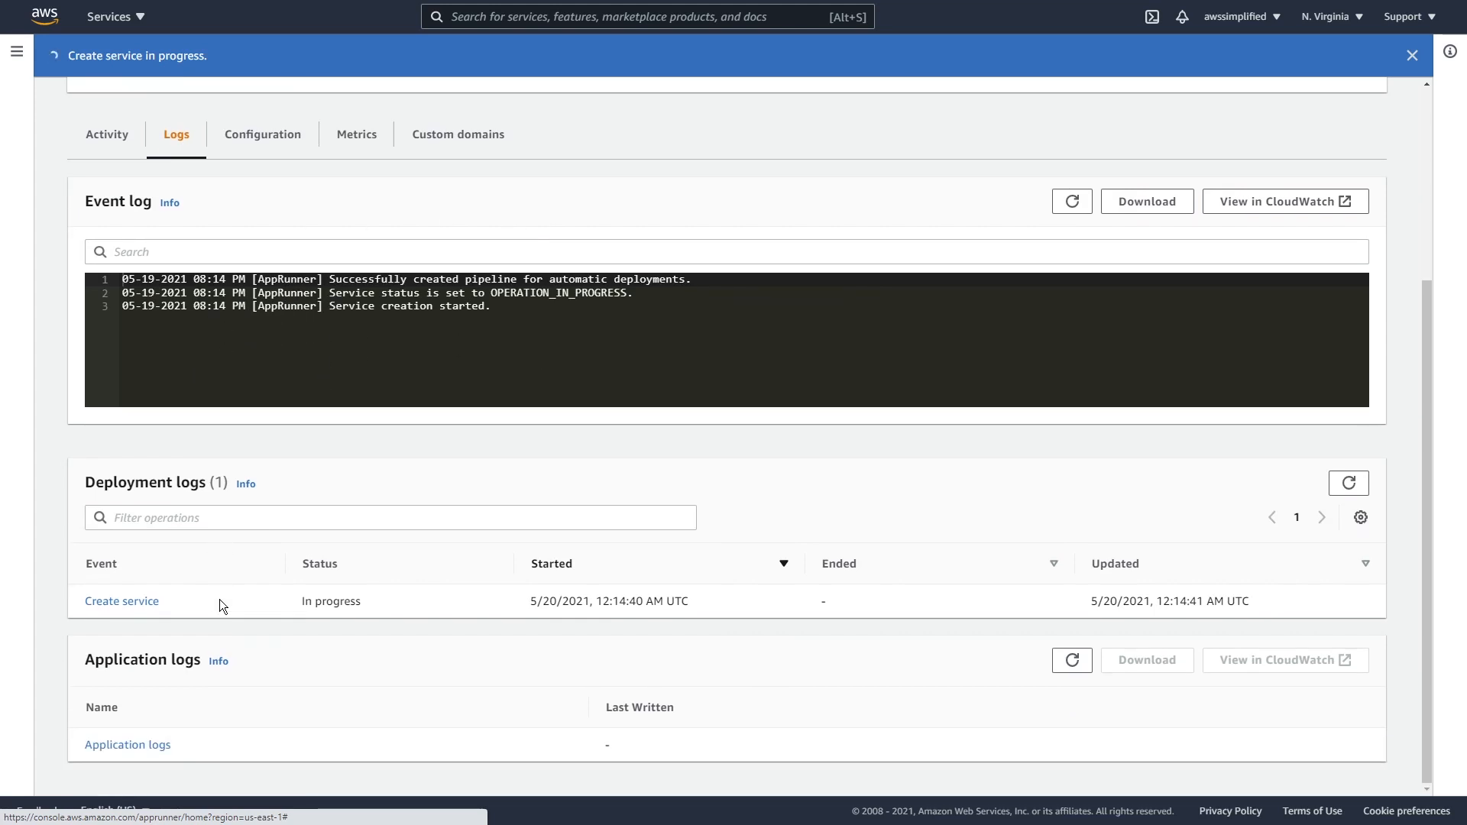
pyautogui.moveTo(156, 726)
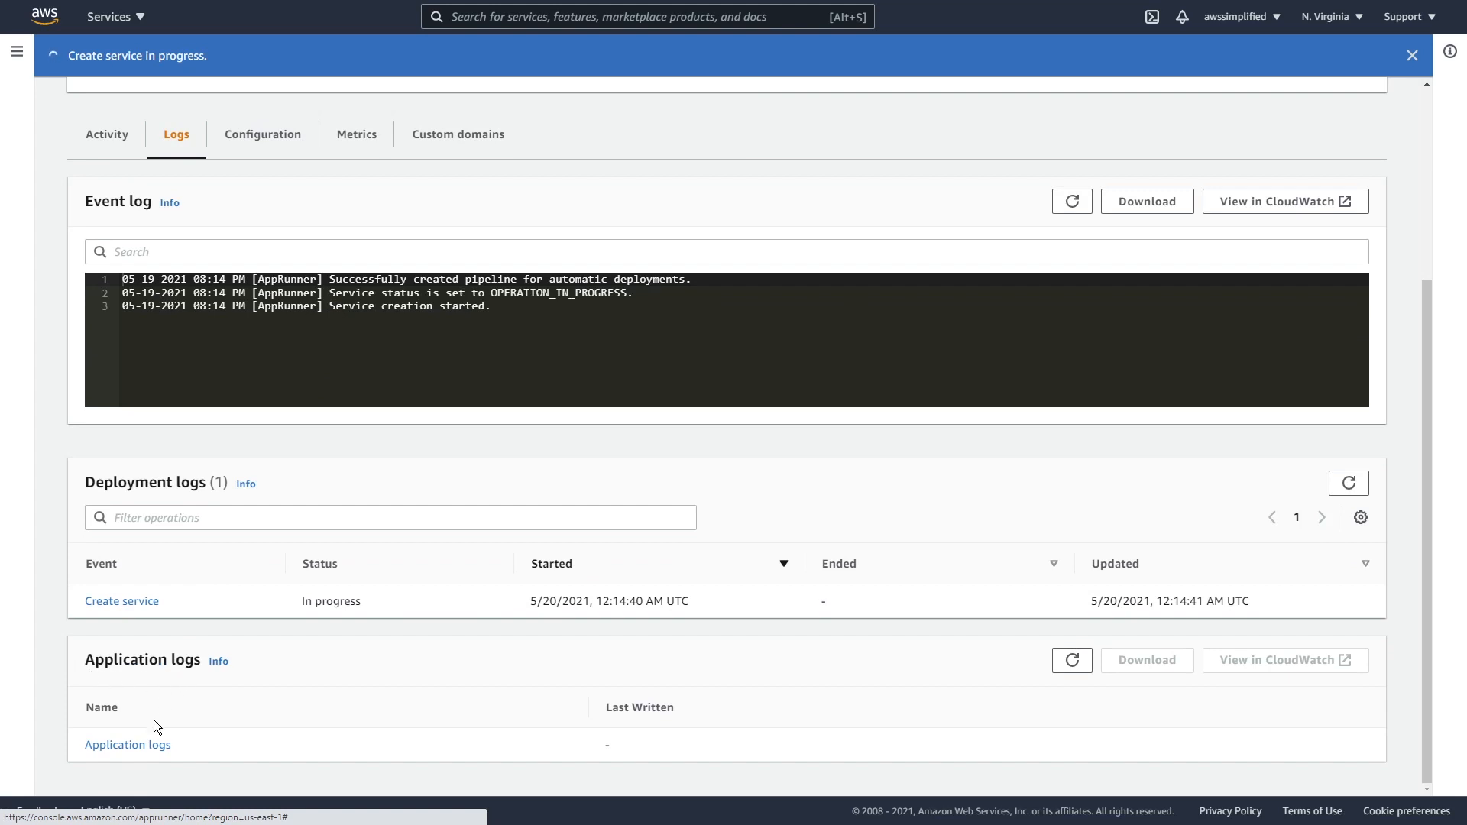
pyautogui.moveTo(127, 744)
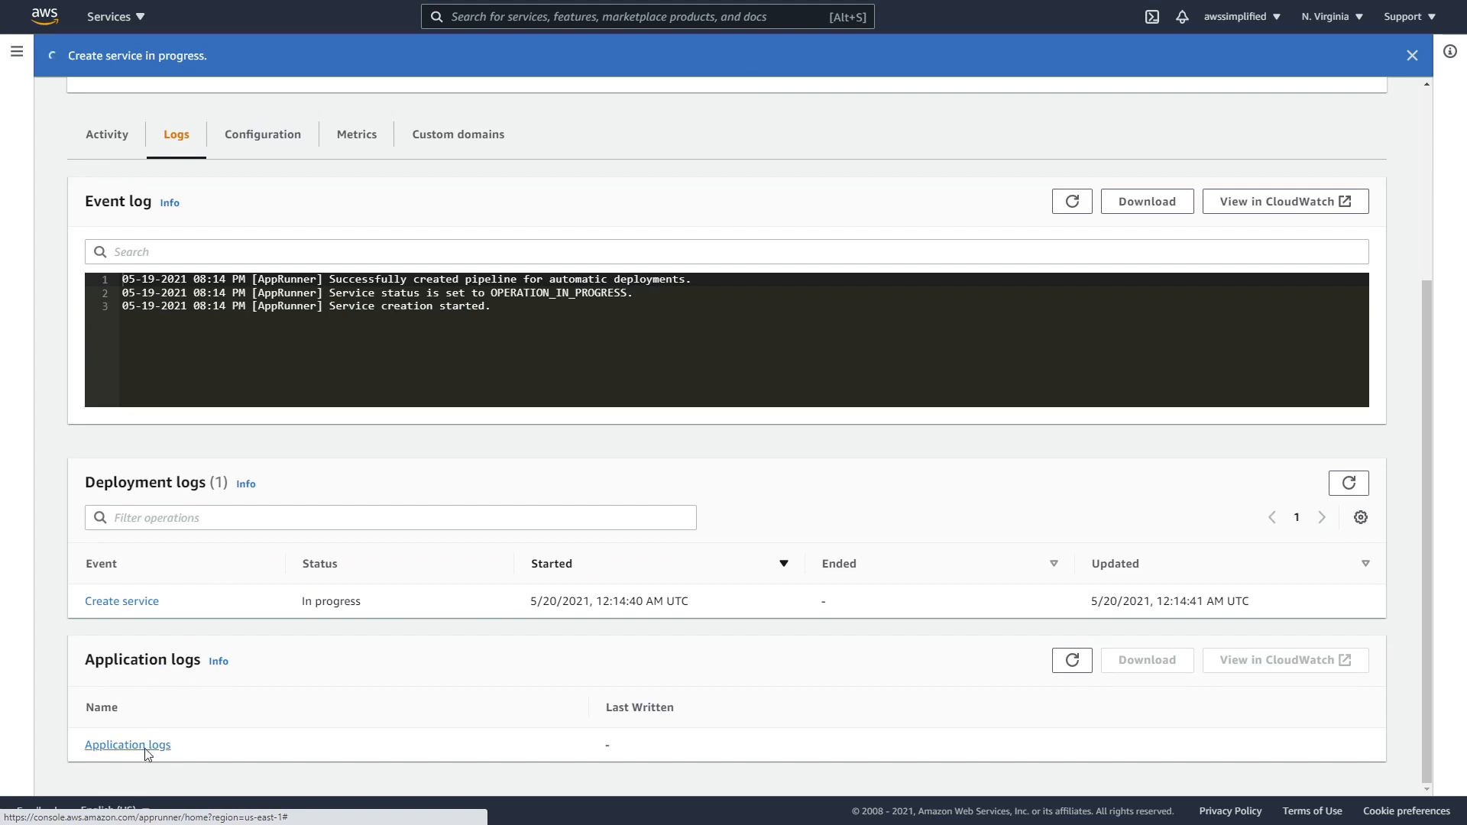
pyautogui.click(127, 745)
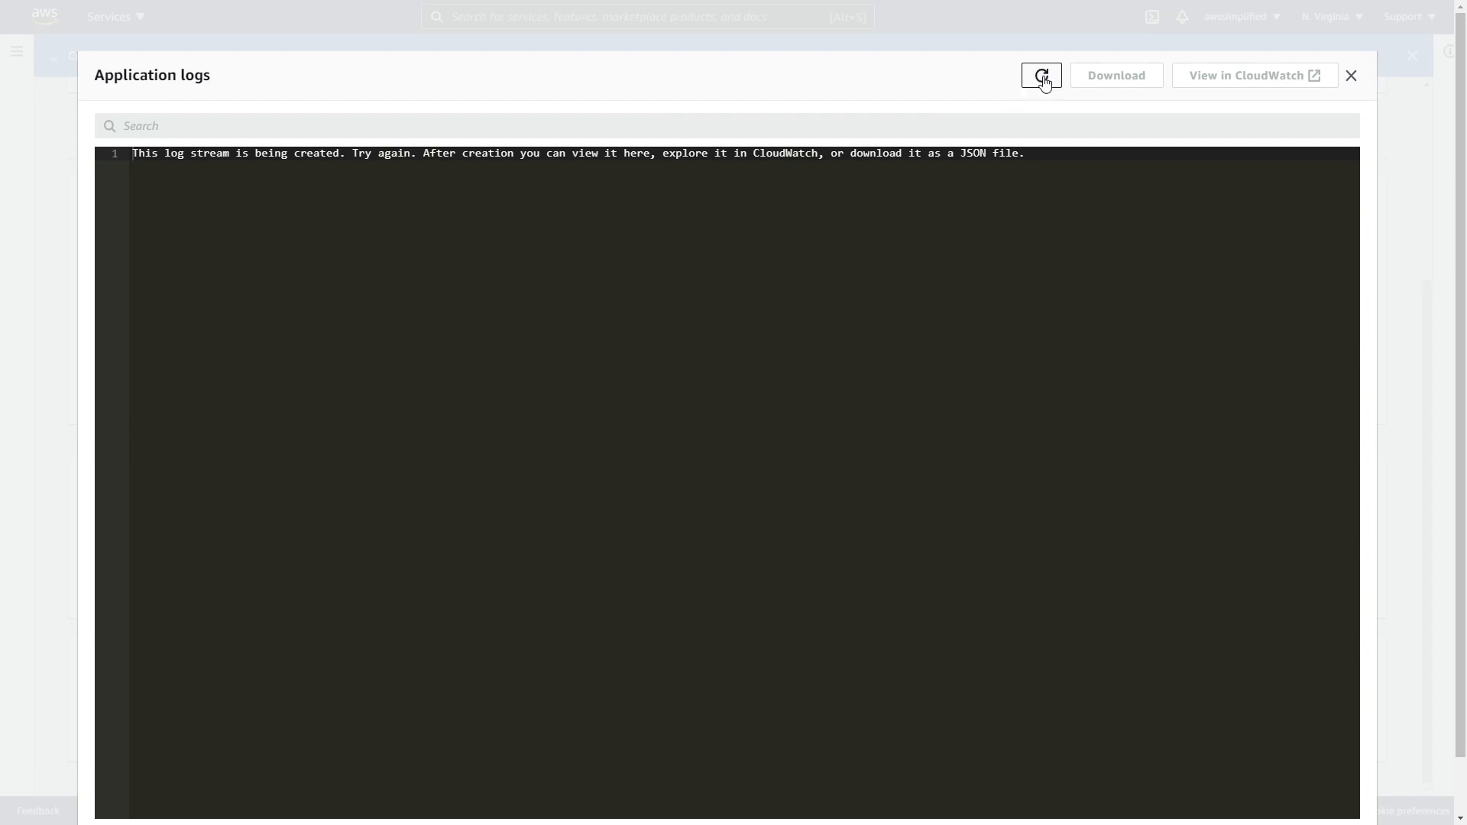
pyautogui.click(1350, 75)
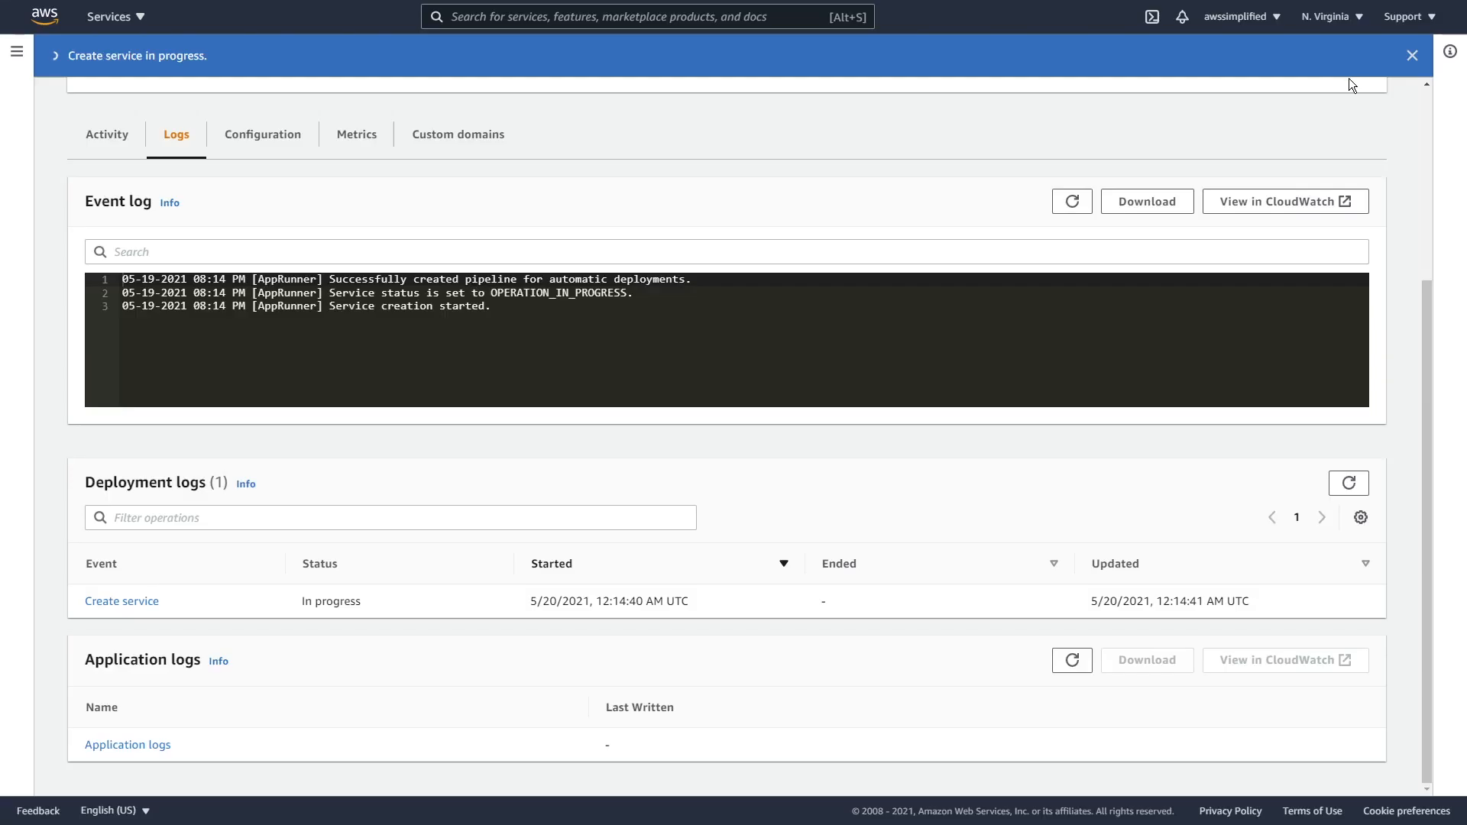
pyautogui.moveTo(528, 463)
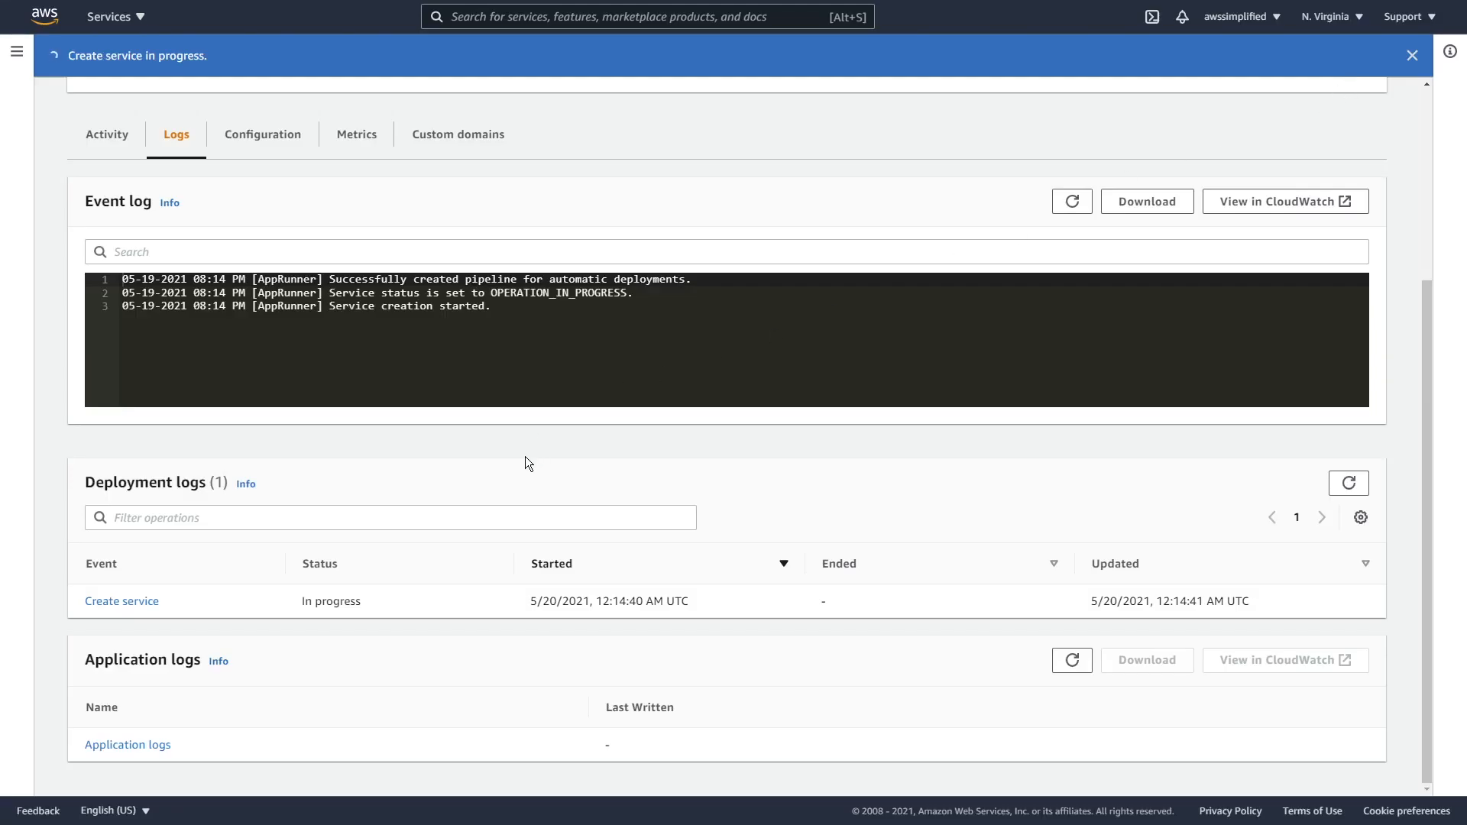
pyautogui.moveTo(263, 135)
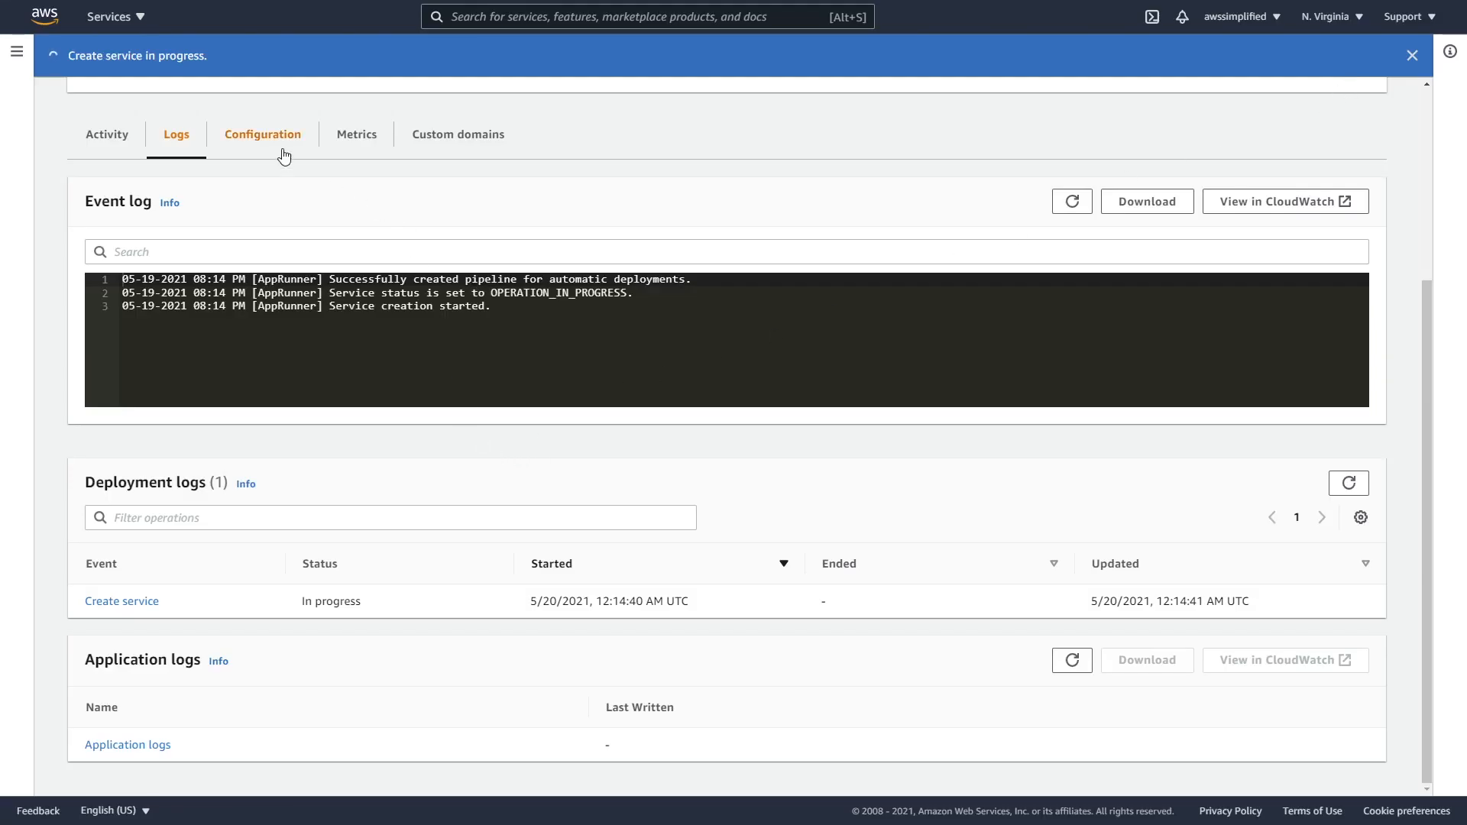
# Review FooBarService's configuration: flask-app ECR source, port 8081, auto scaling and health check
pyautogui.click(261, 134)
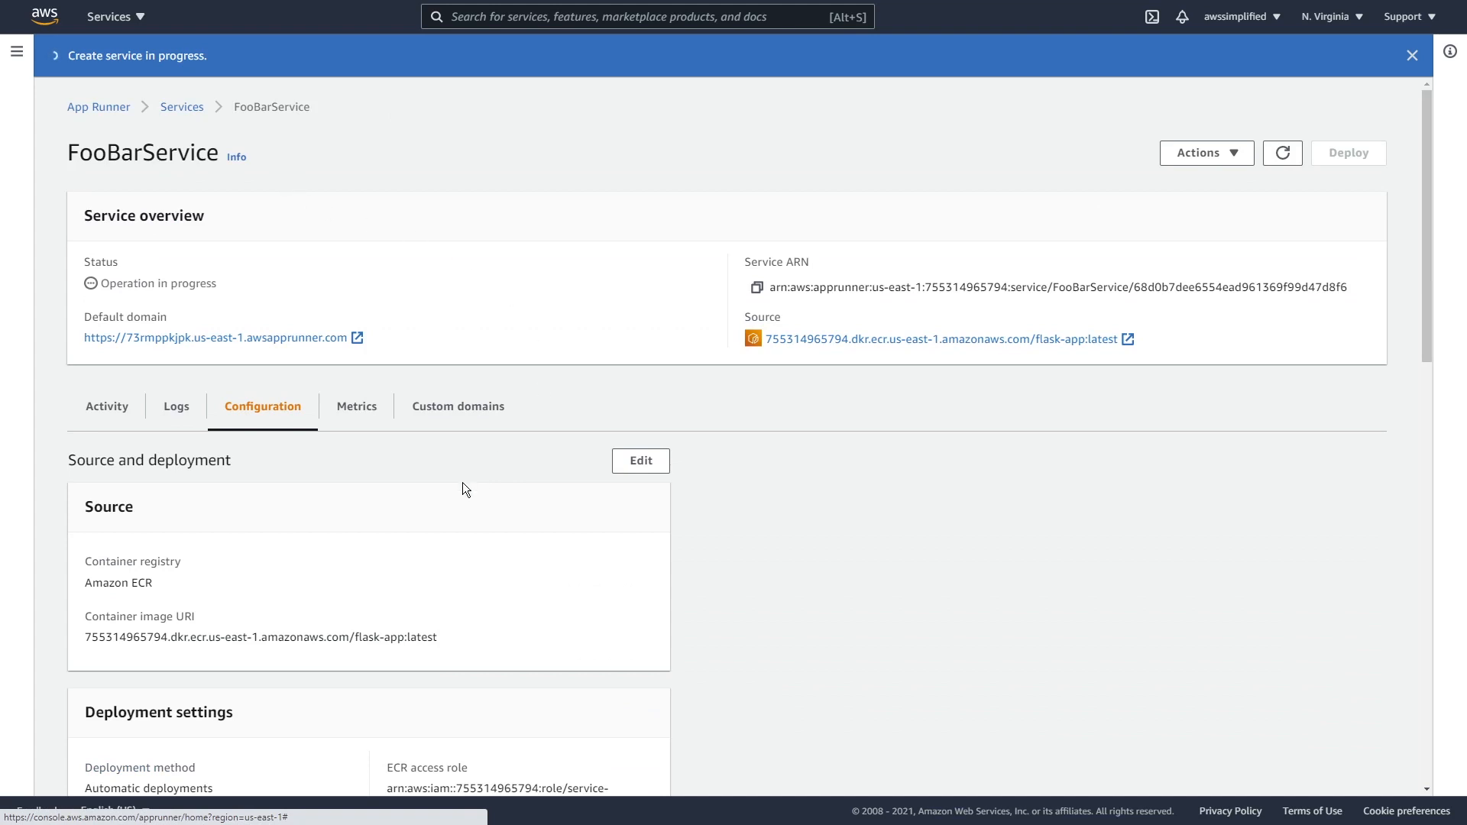
pyautogui.scroll(-3)
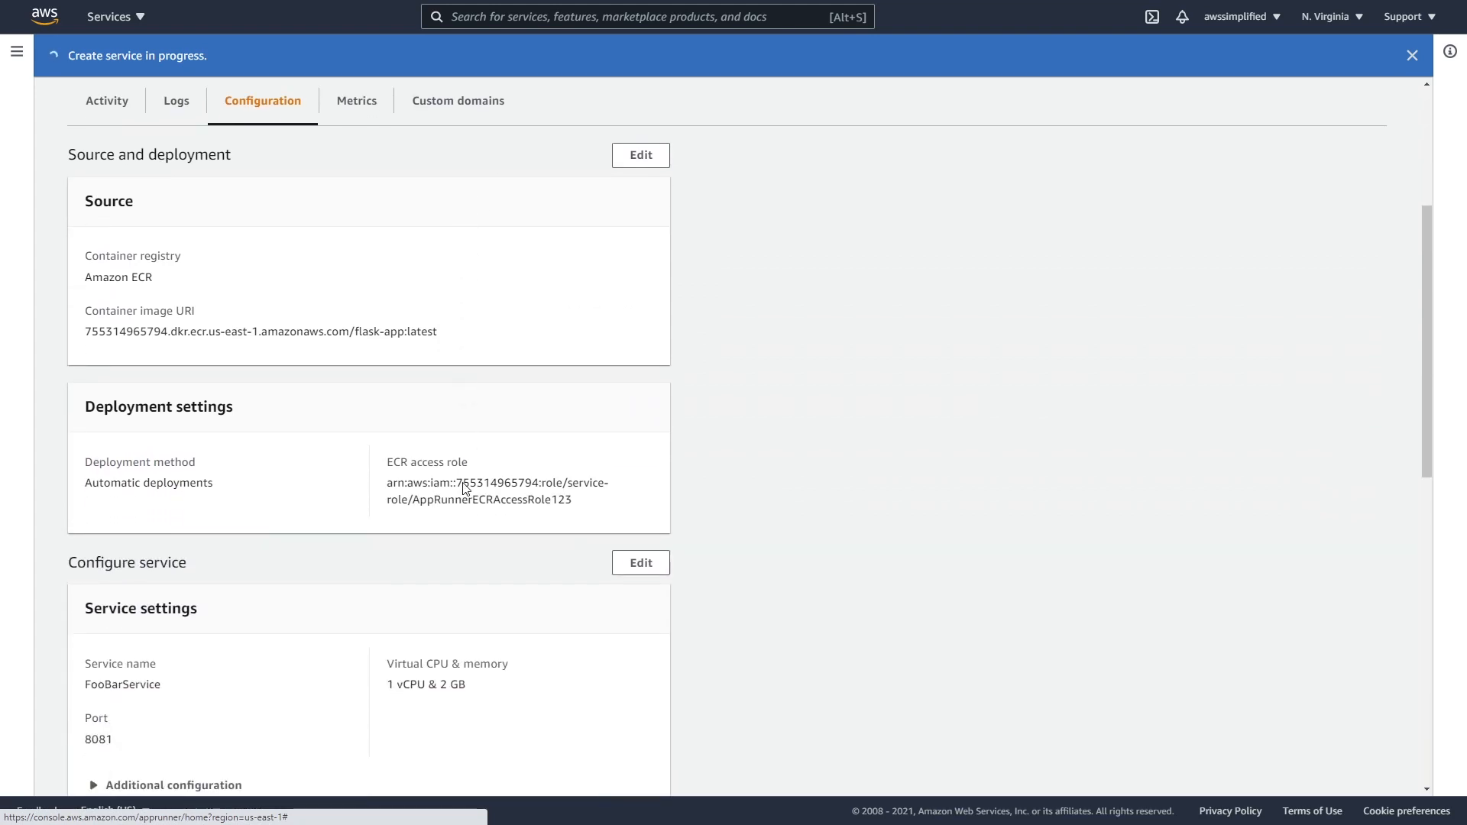
pyautogui.scroll(-3)
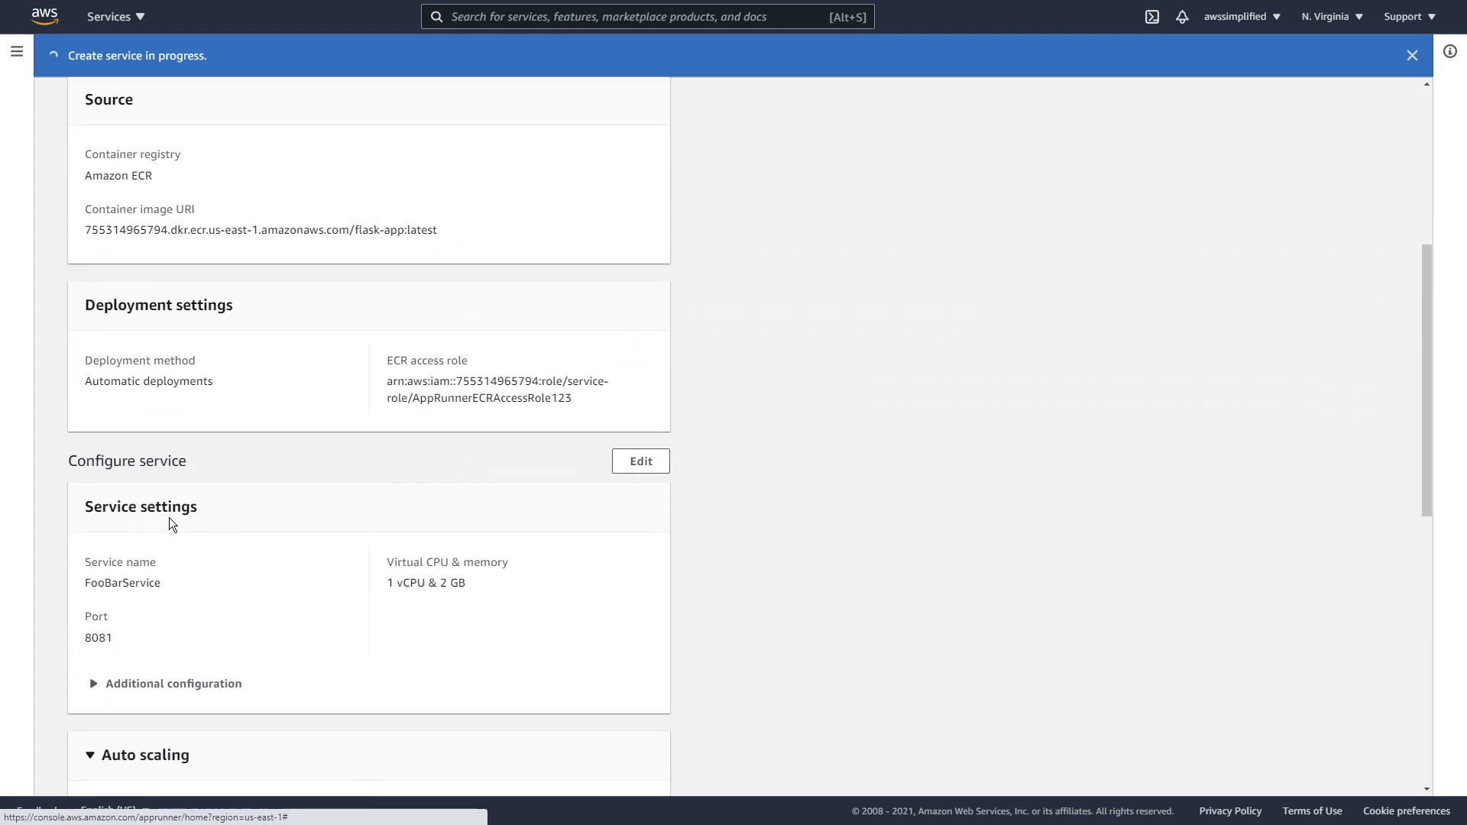
pyautogui.scroll(-3)
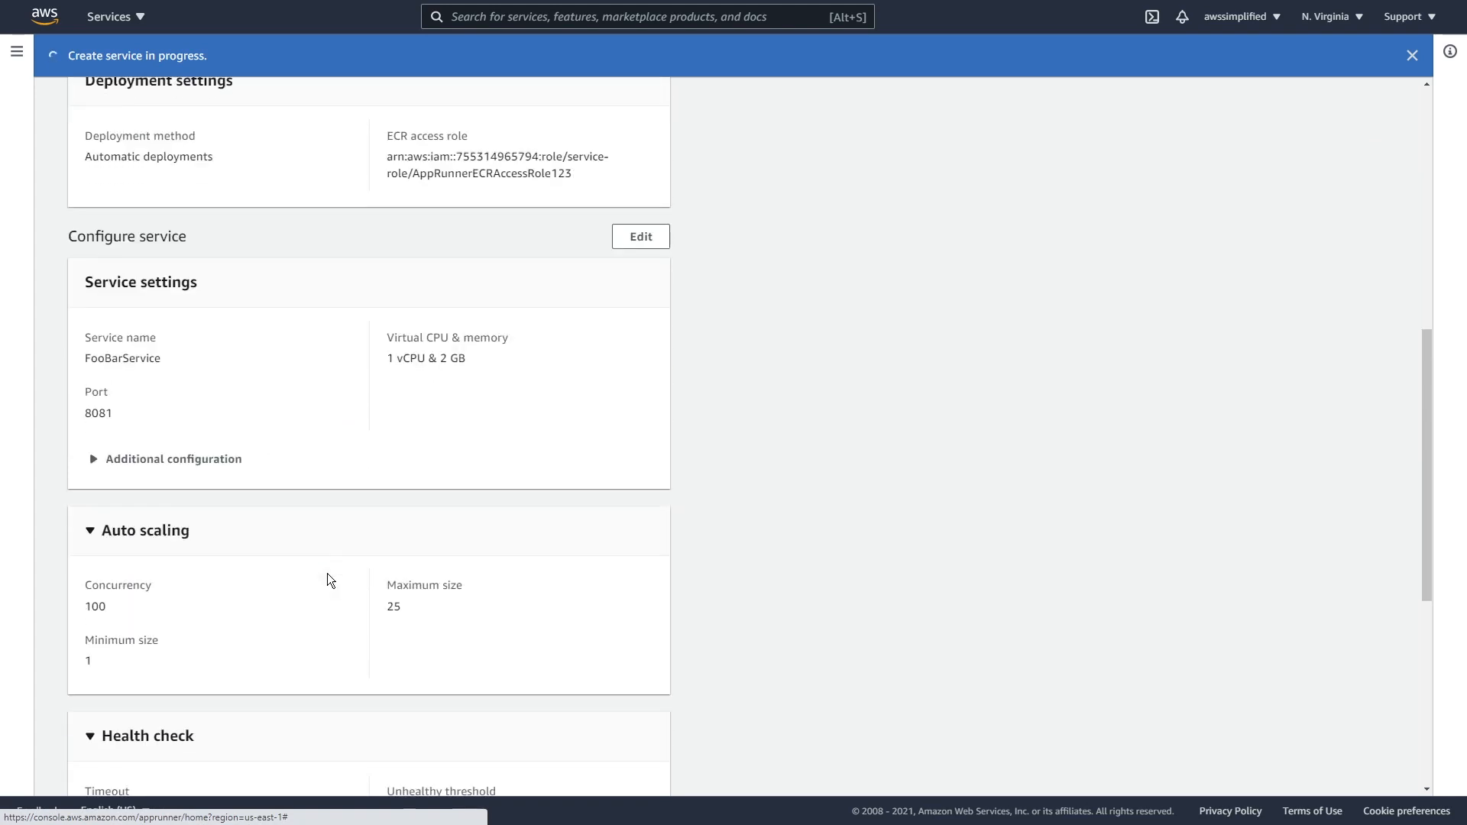
pyautogui.scroll(-3)
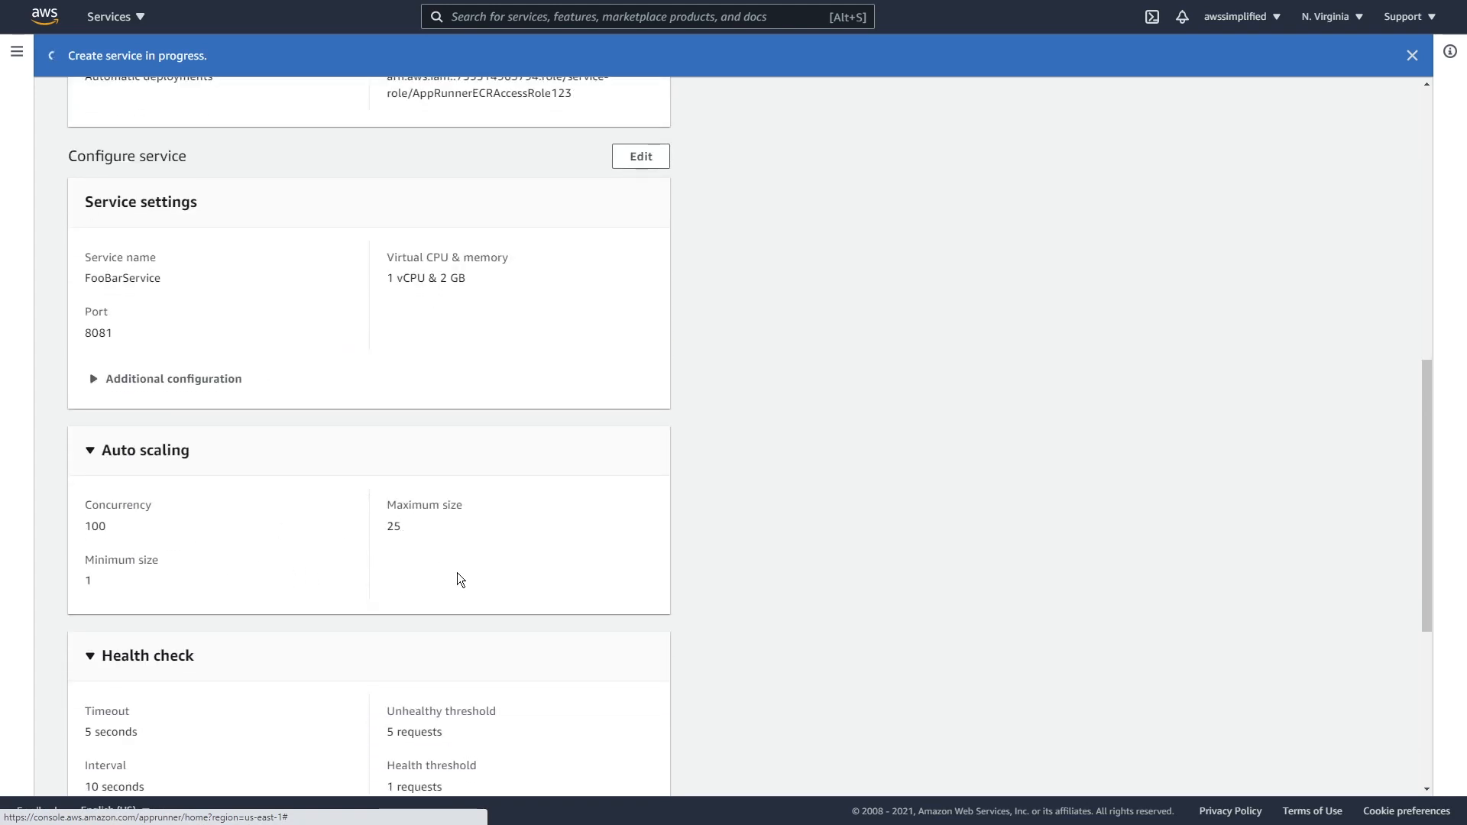
pyautogui.scroll(-3)
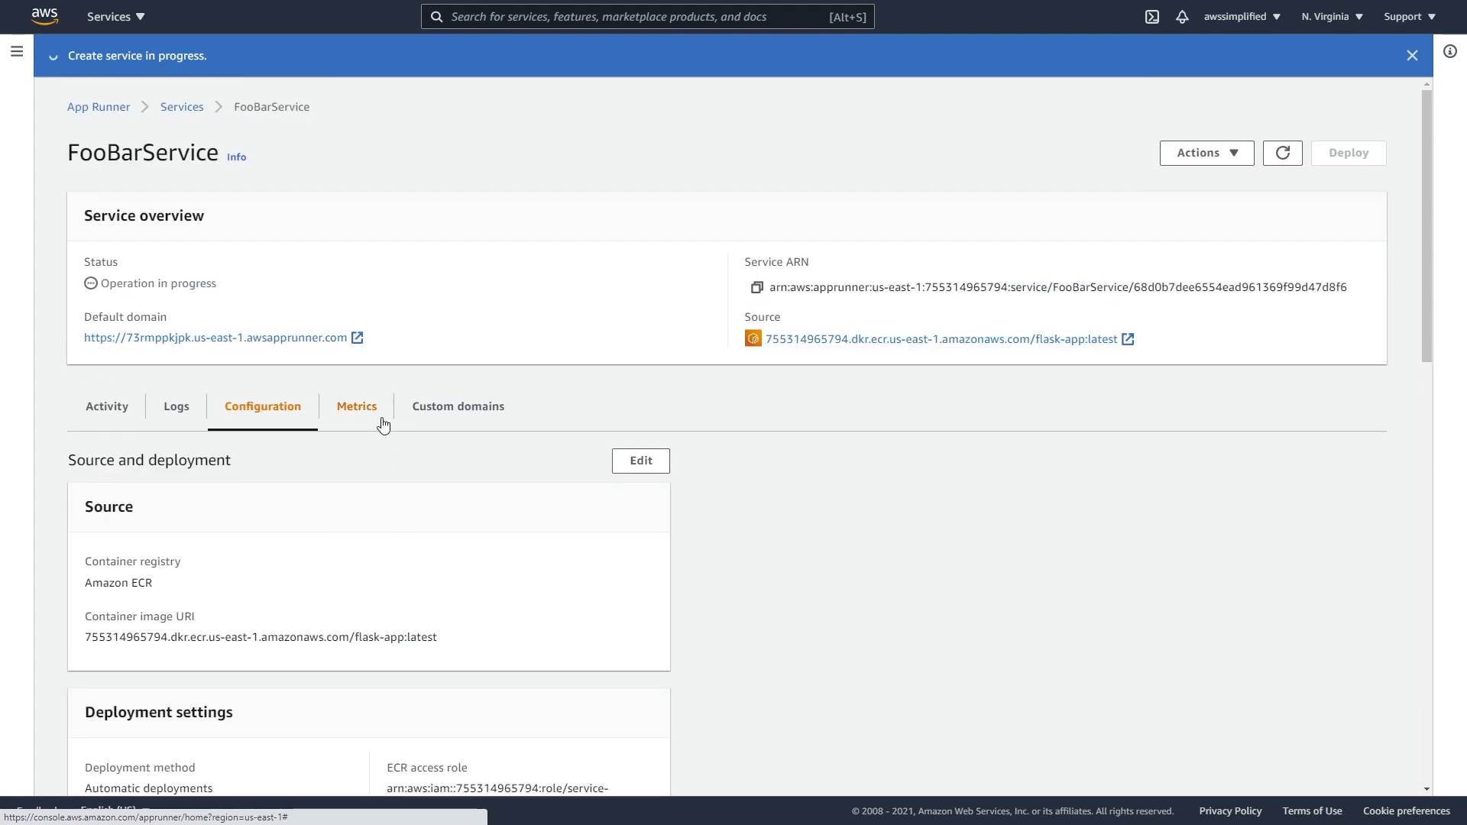
pyautogui.click(356, 407)
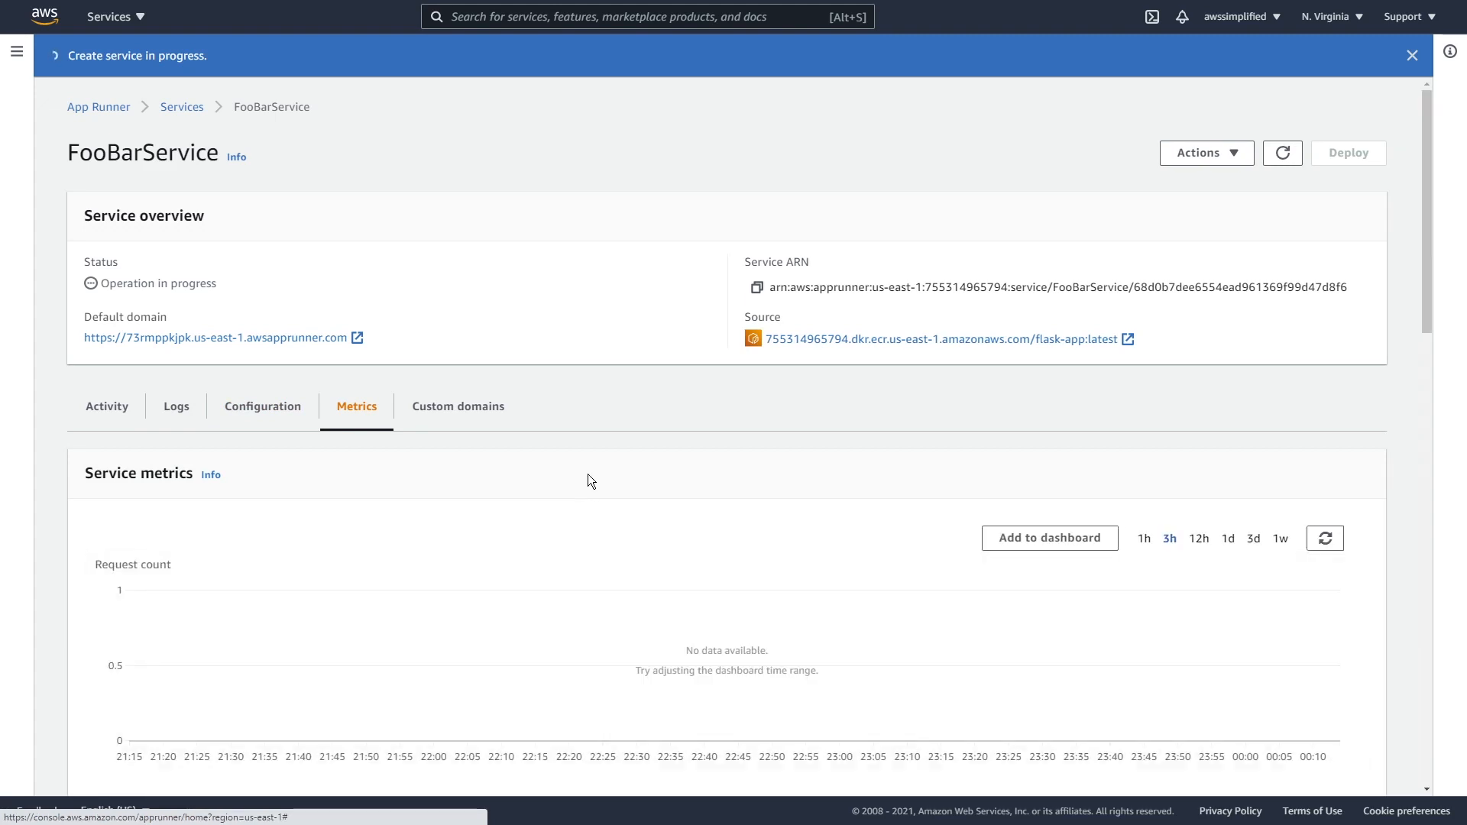
pyautogui.scroll(-3)
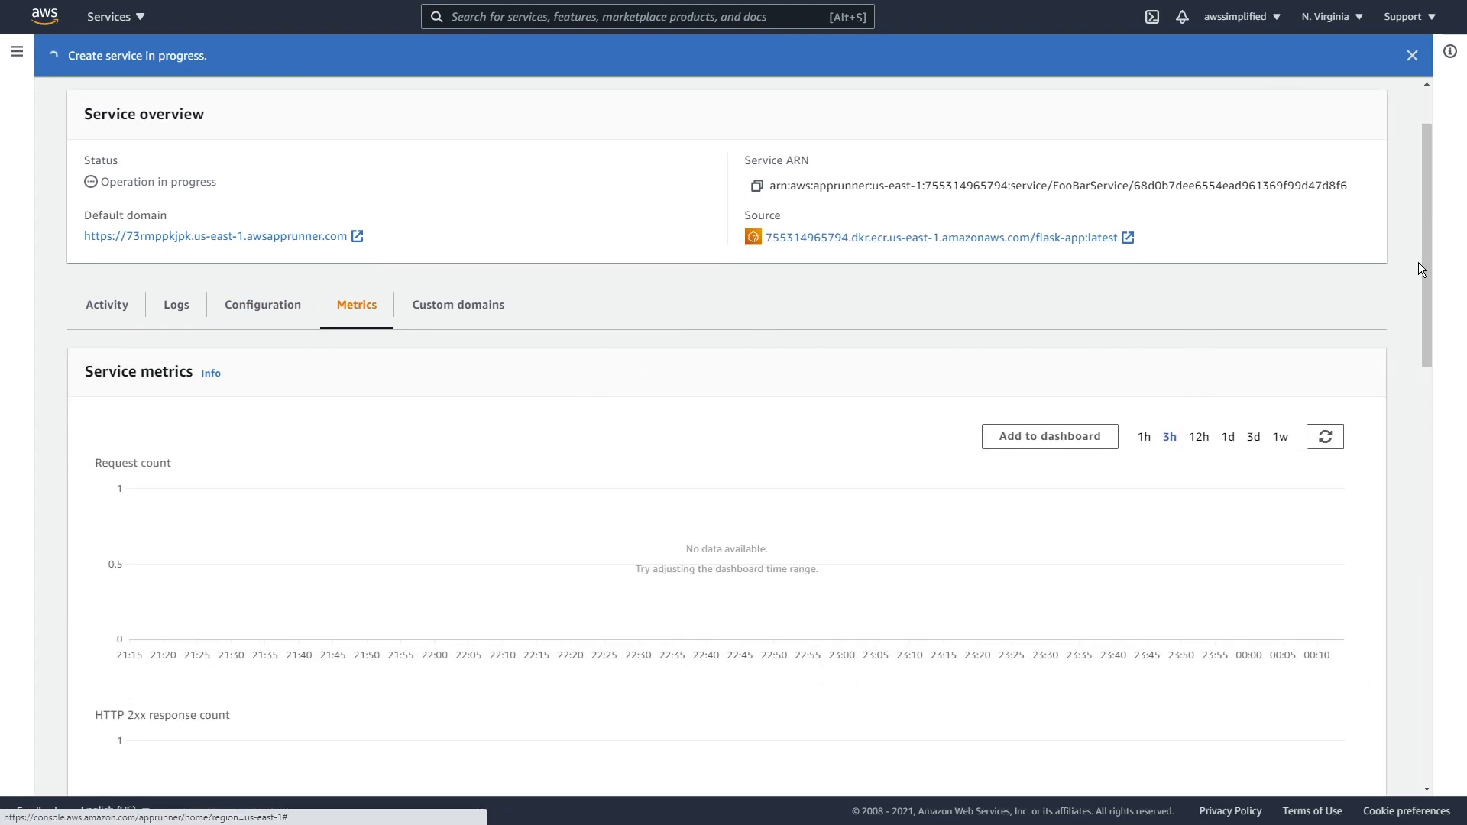
pyautogui.scroll(-3)
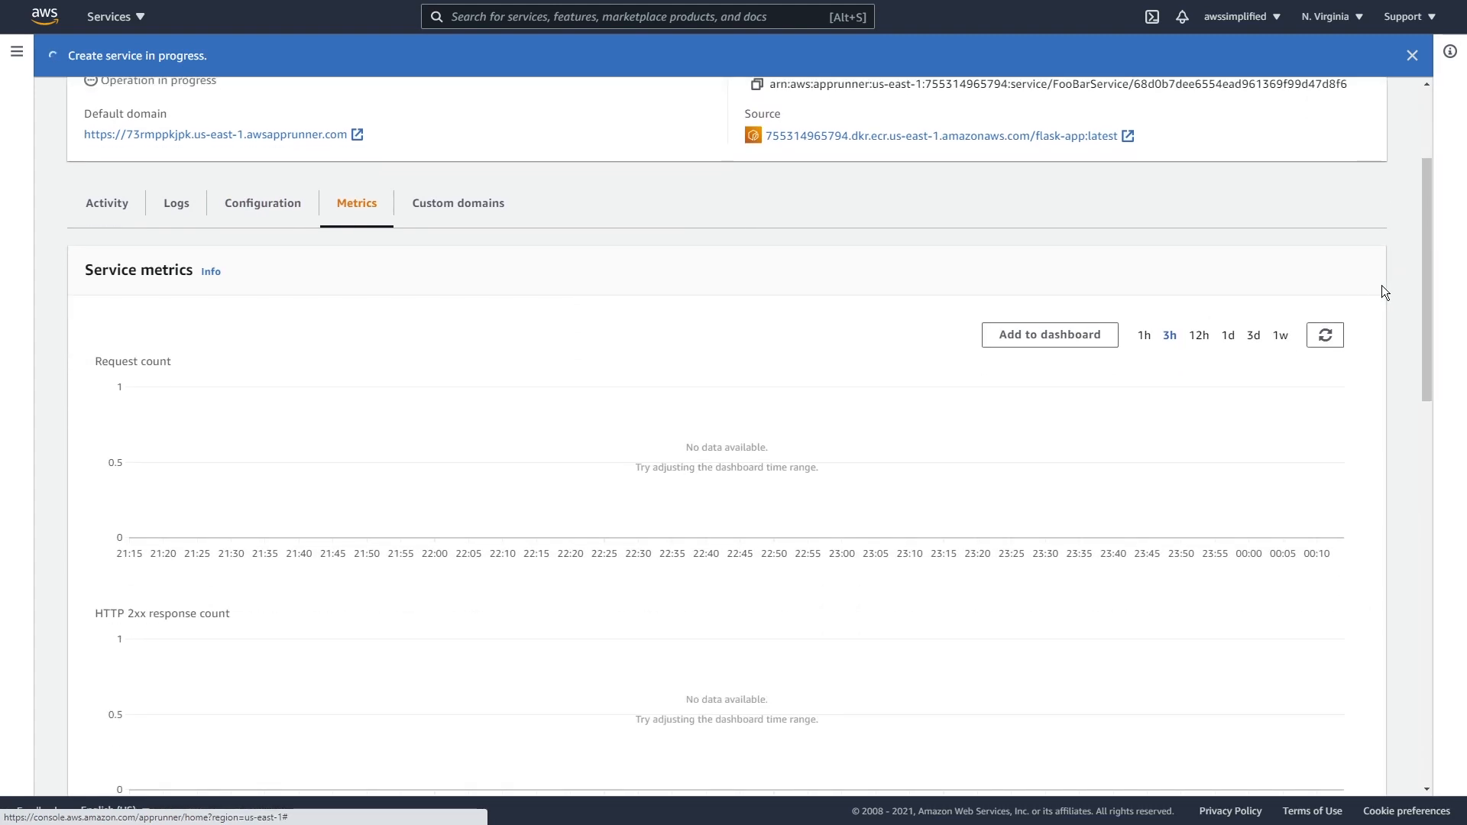
pyautogui.moveTo(318, 387)
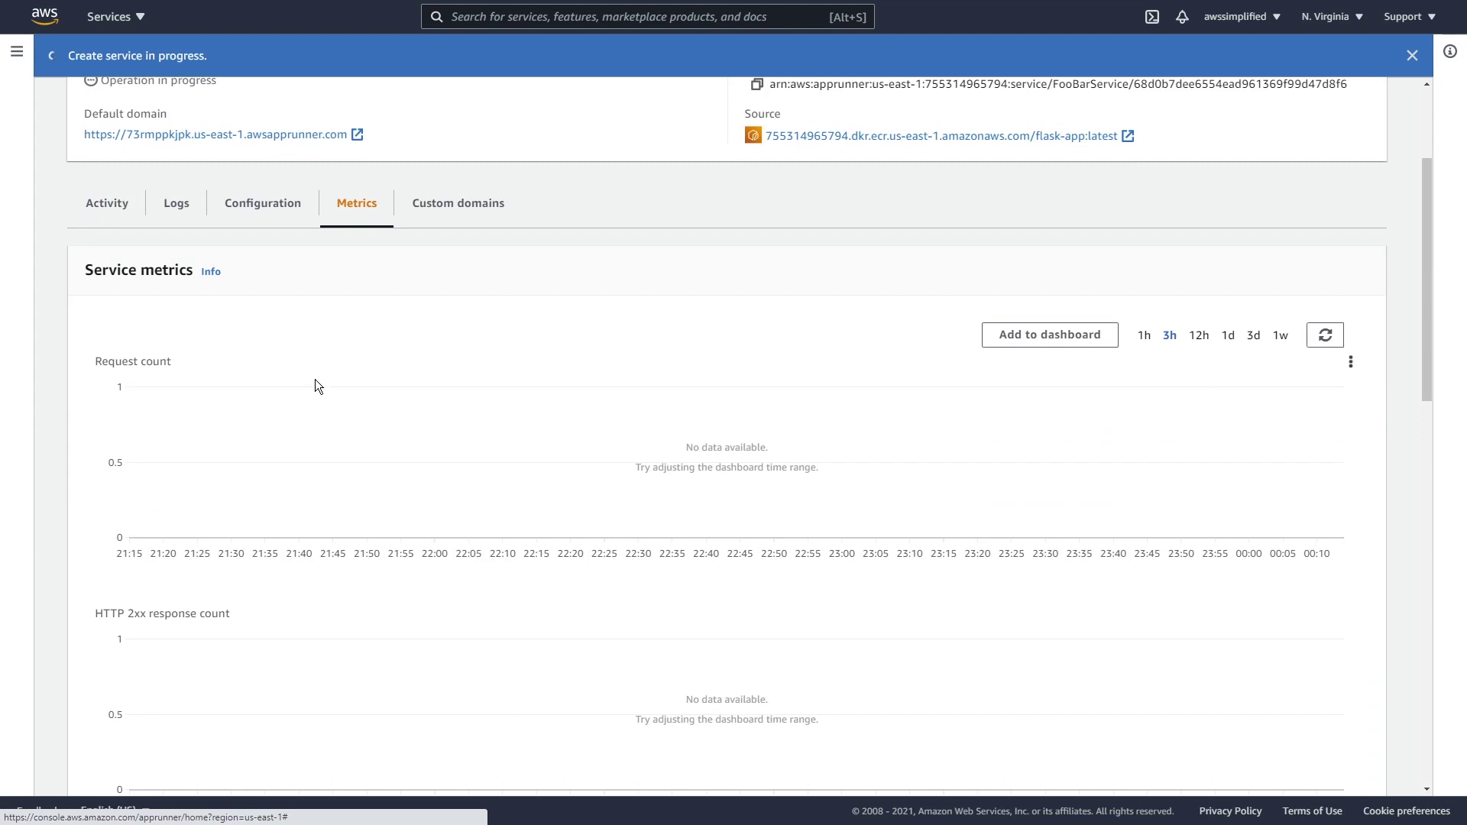
pyautogui.moveTo(186, 559)
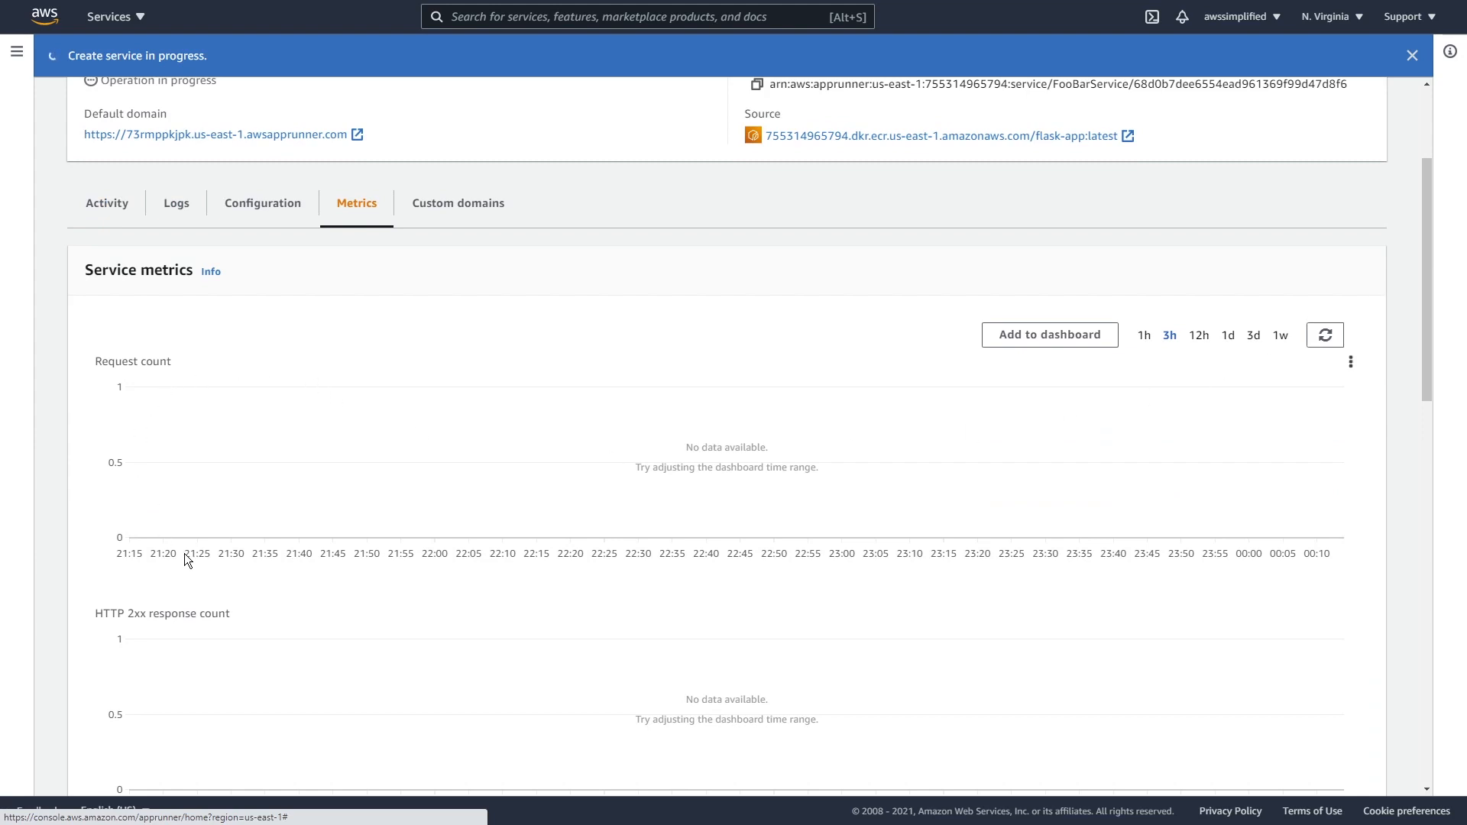
pyautogui.scroll(-3)
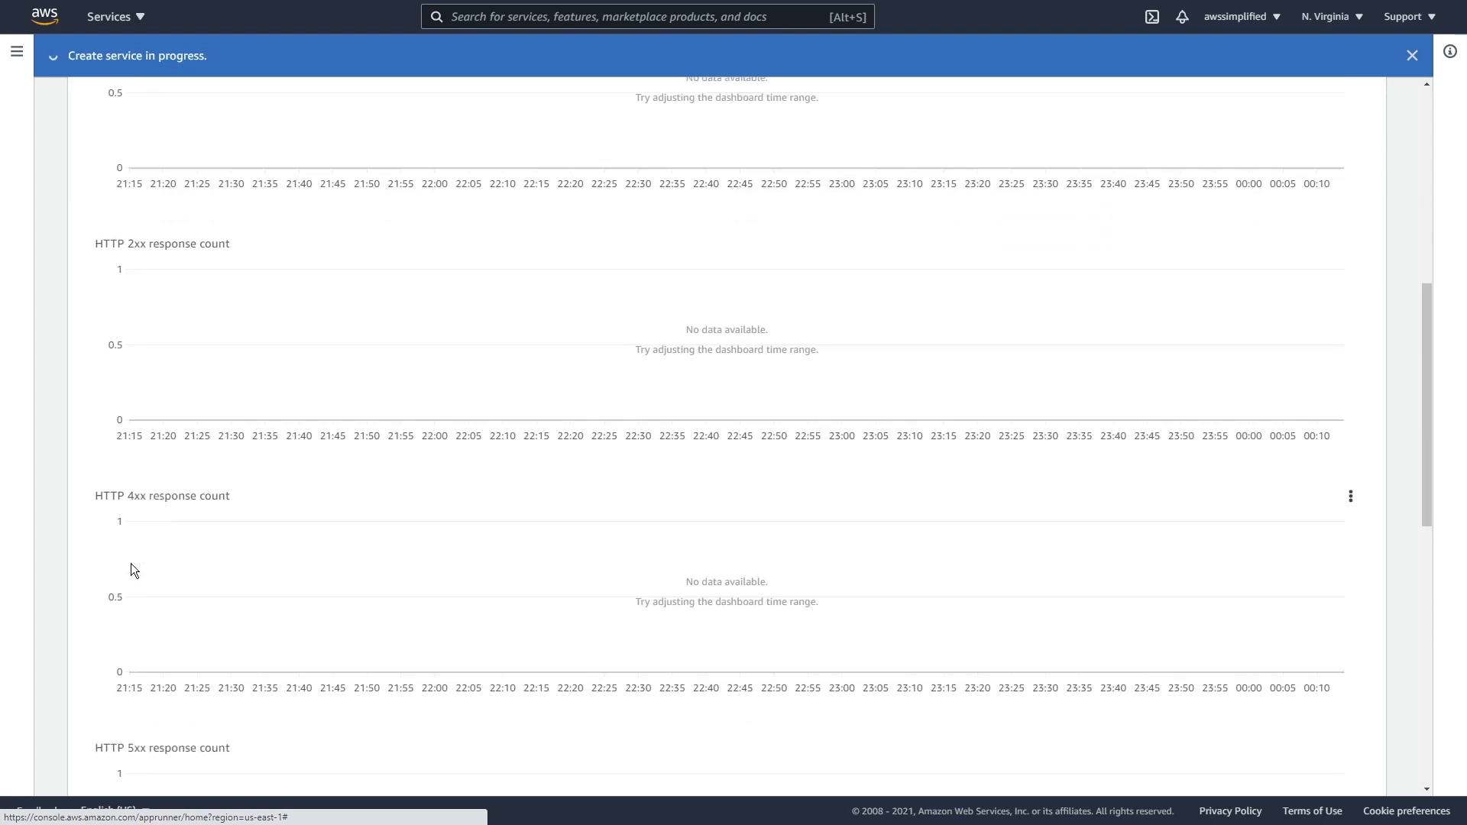
pyautogui.scroll(-3)
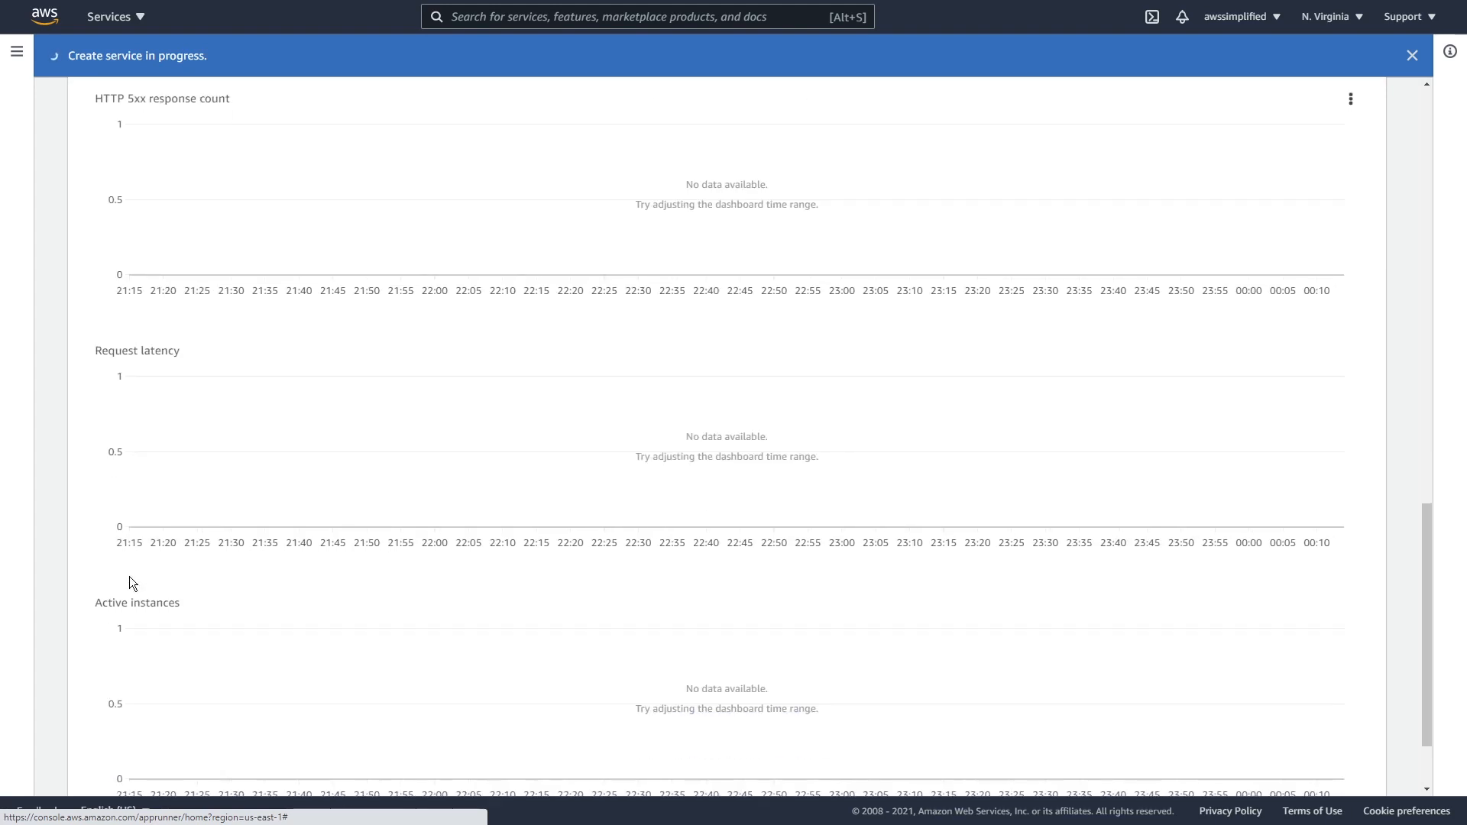
pyautogui.scroll(-3)
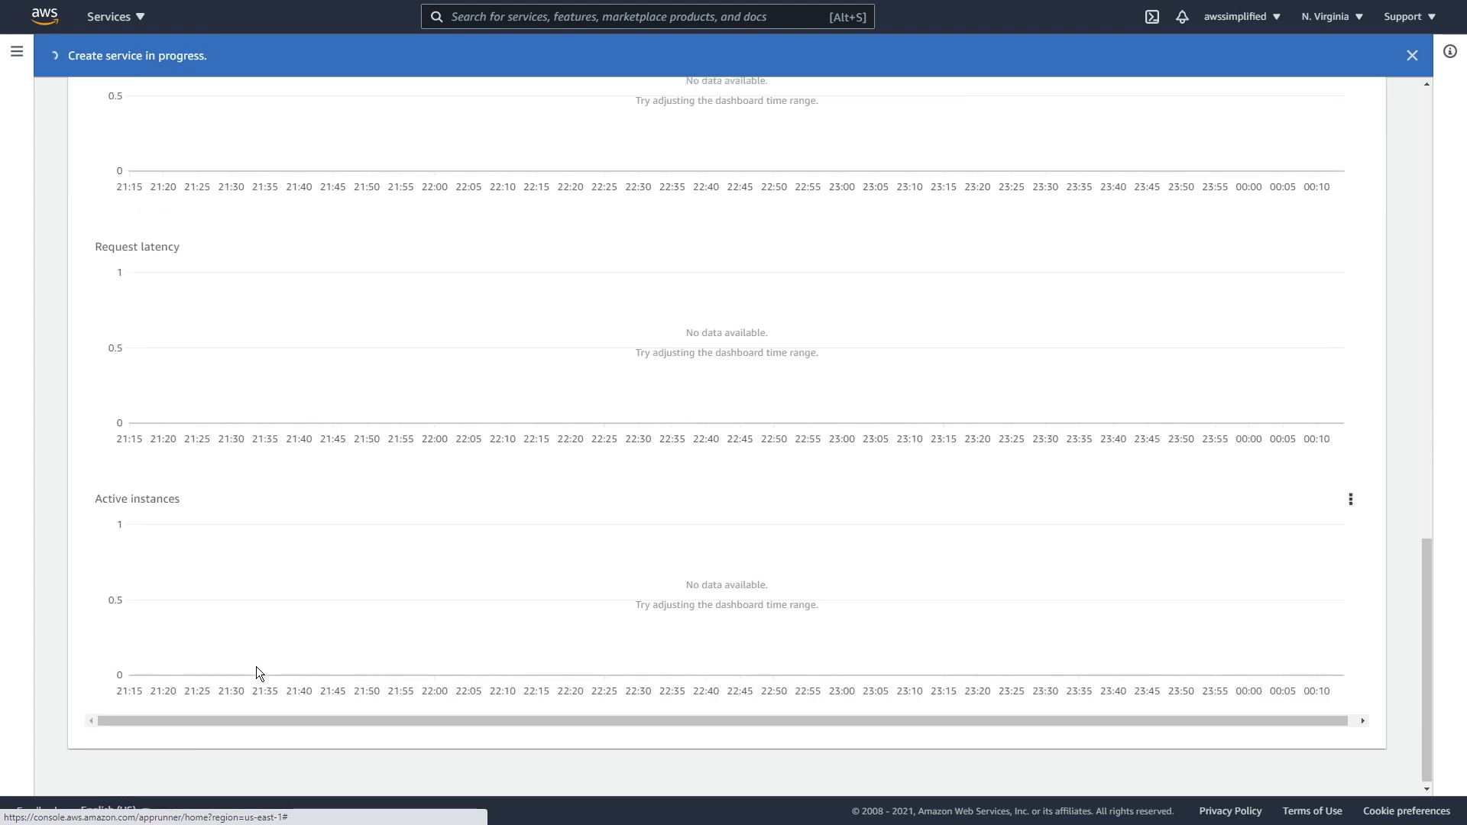
pyautogui.scroll(3)
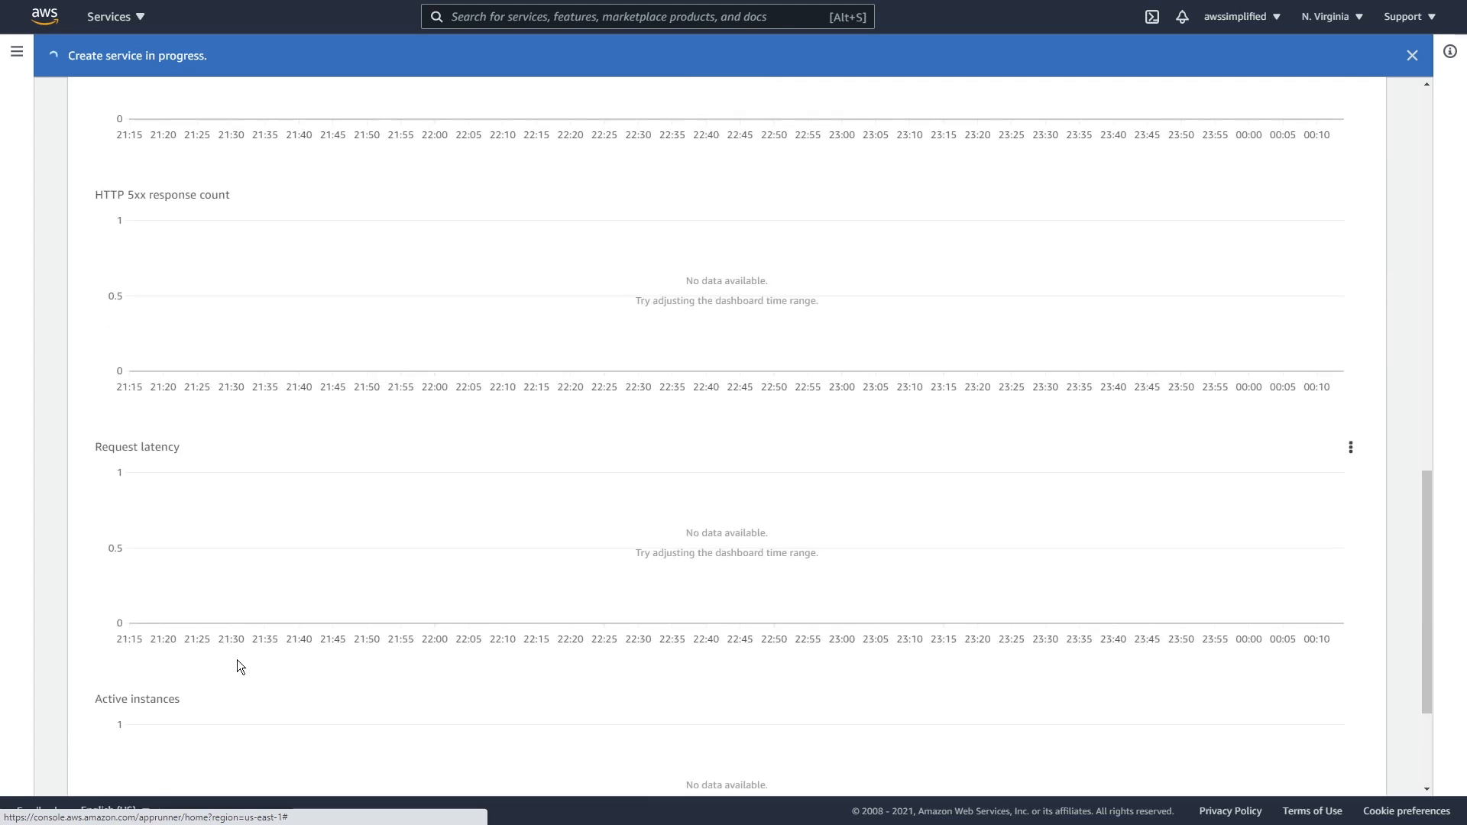
pyautogui.scroll(-3)
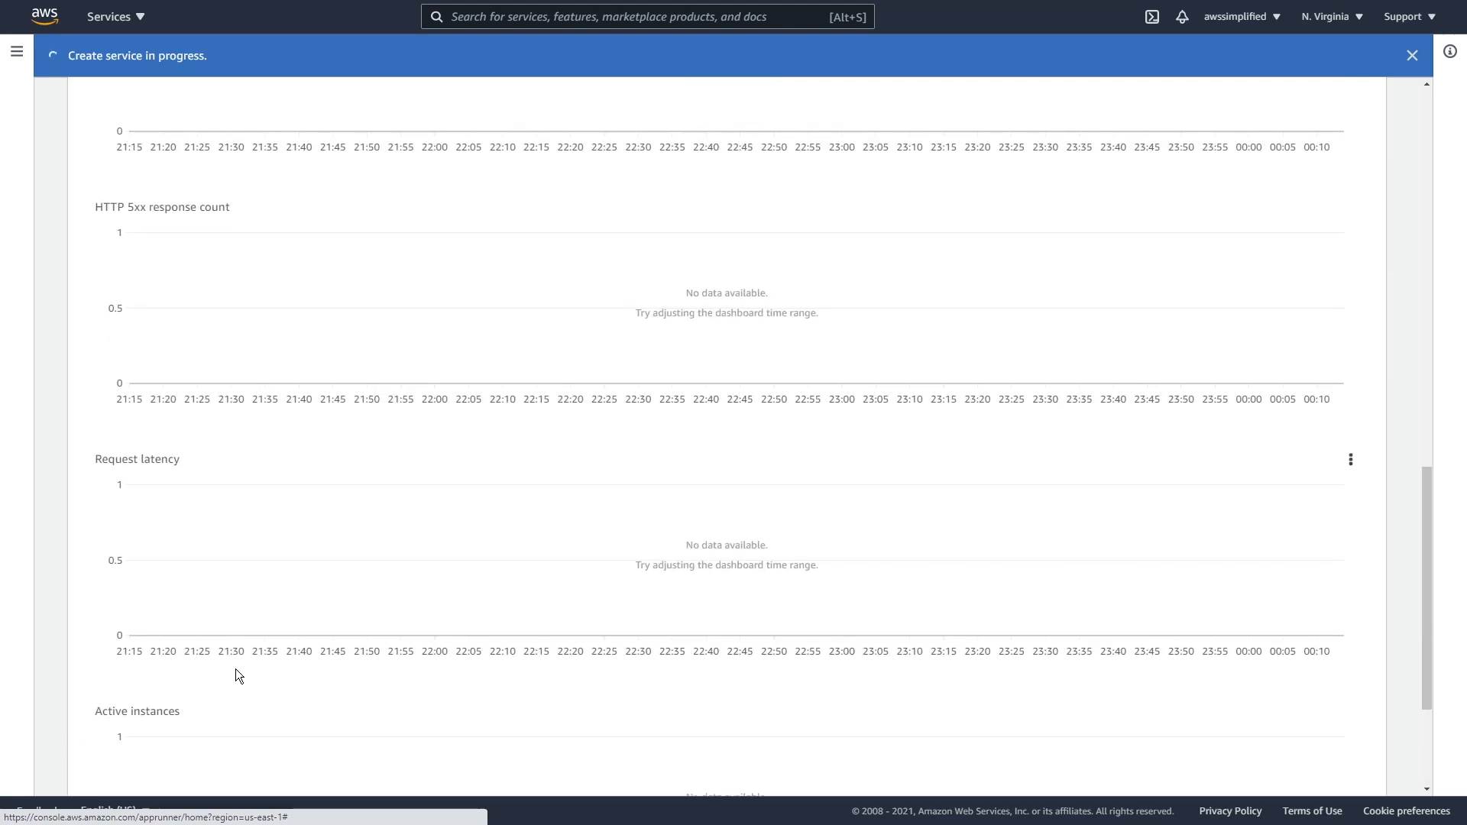
pyautogui.scroll(3)
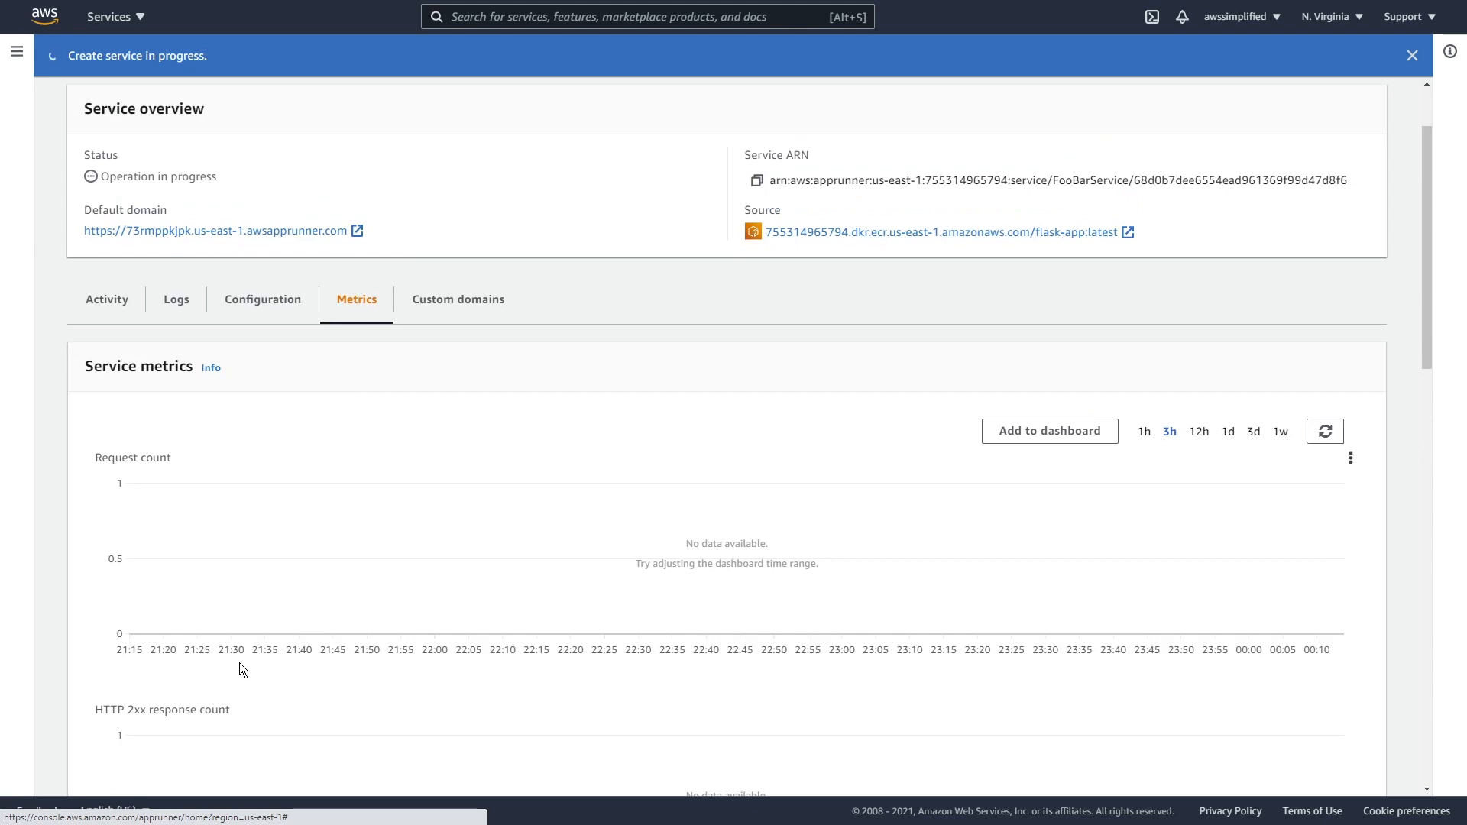
pyautogui.moveTo(457, 299)
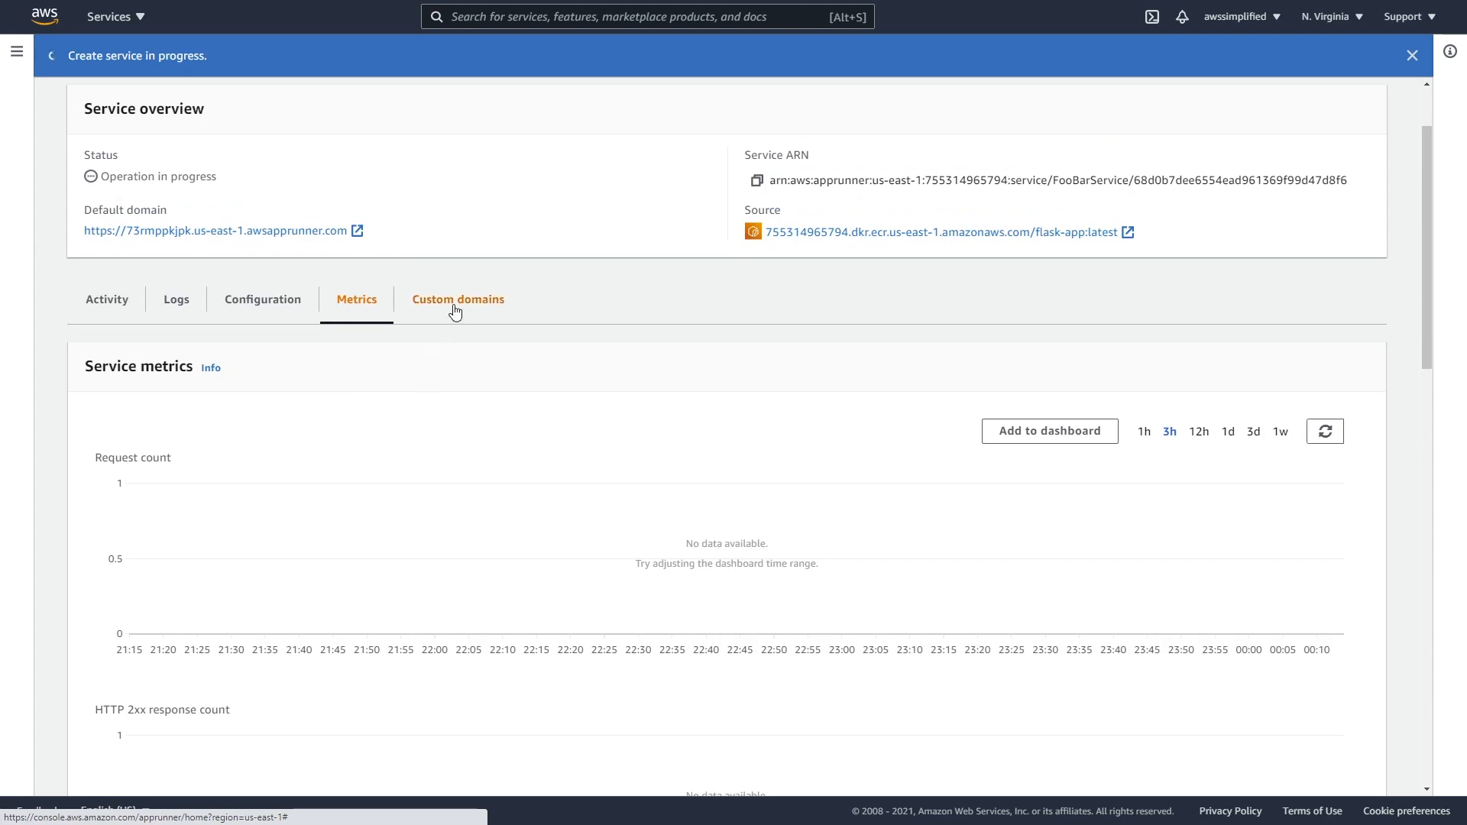
# Show FooBarService's Custom domains list, which is empty
pyautogui.click(457, 300)
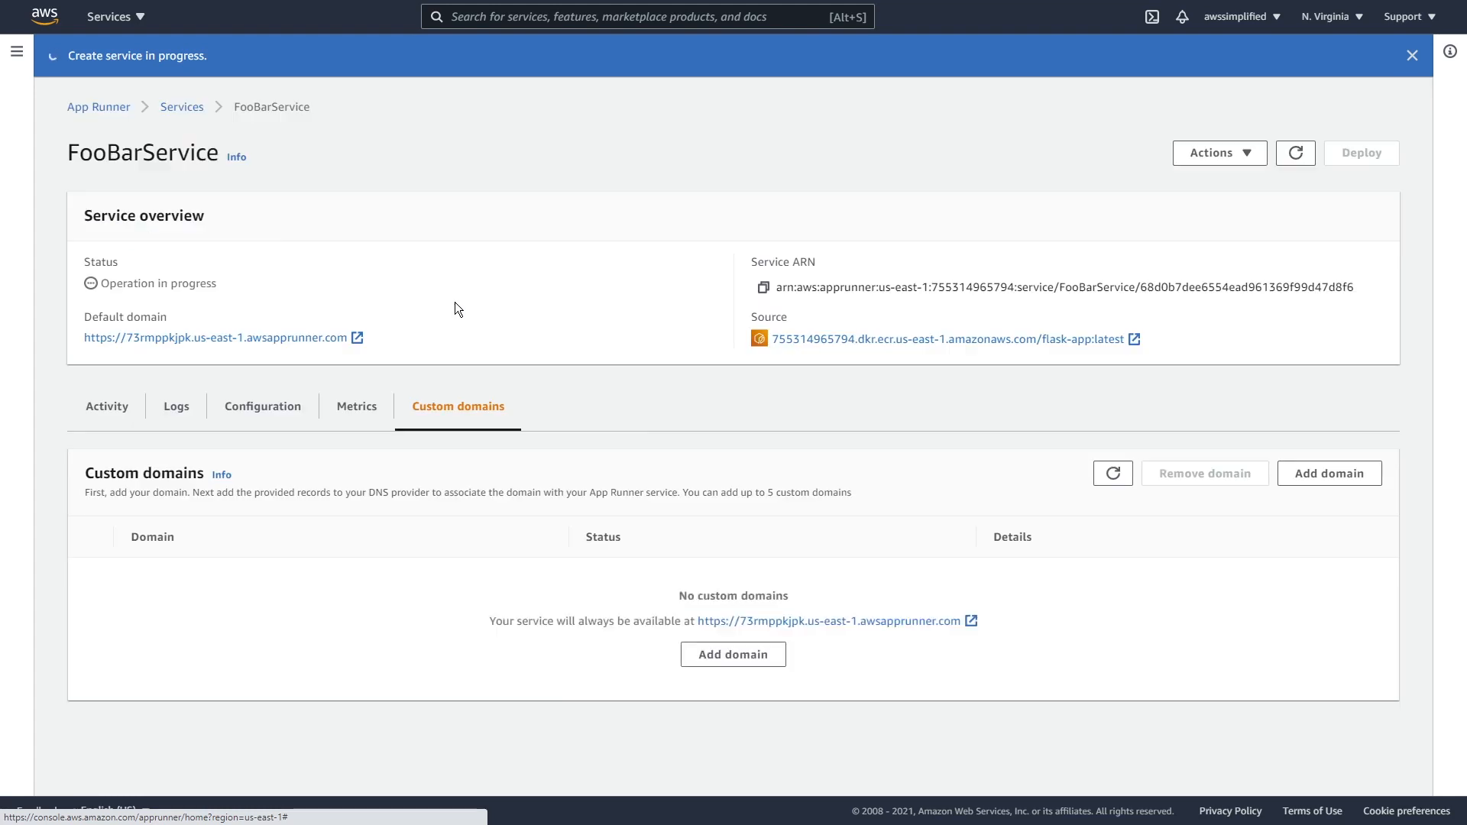
pyautogui.moveTo(575, 622)
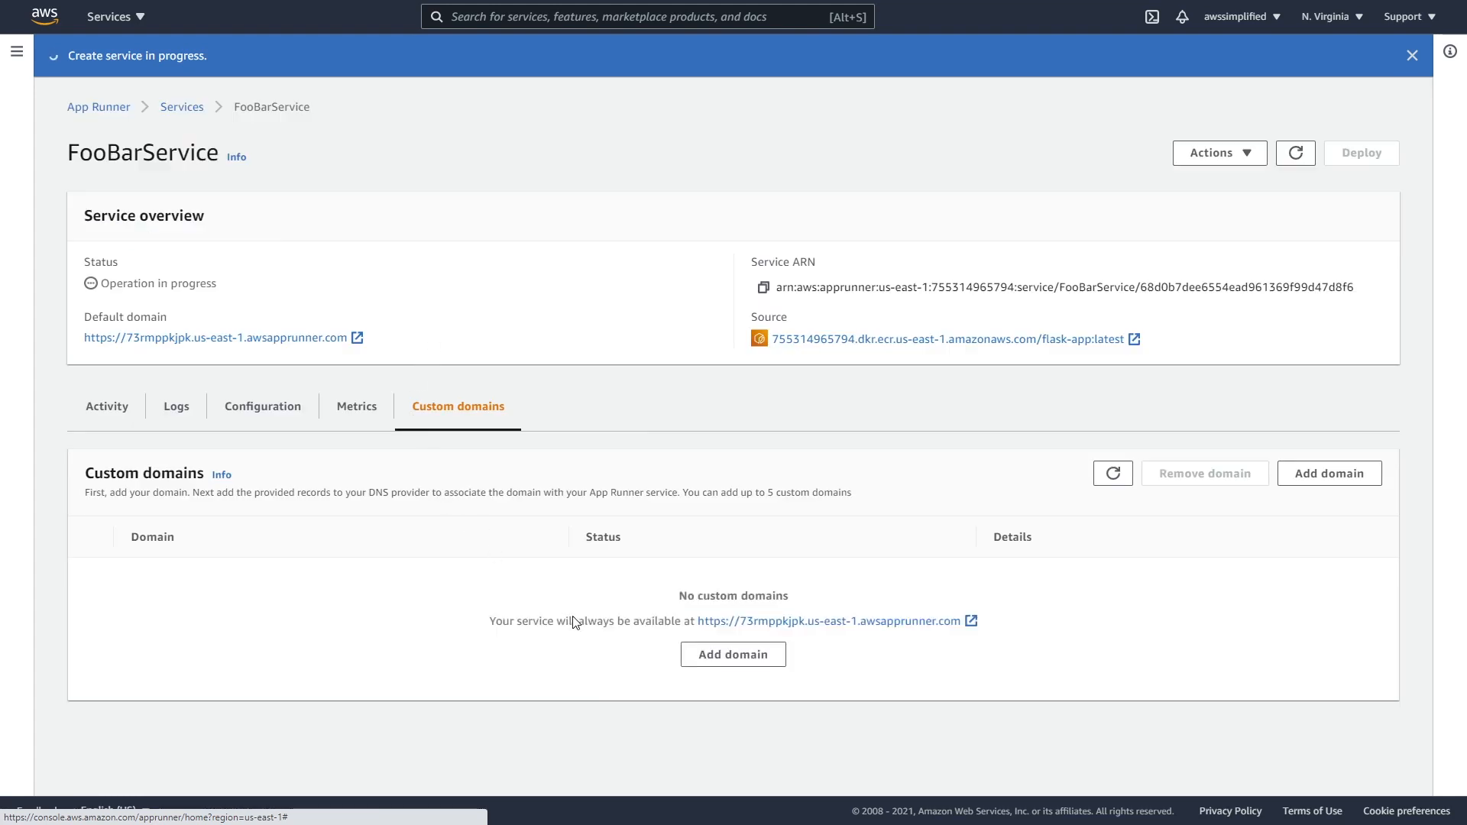
pyautogui.moveTo(728, 686)
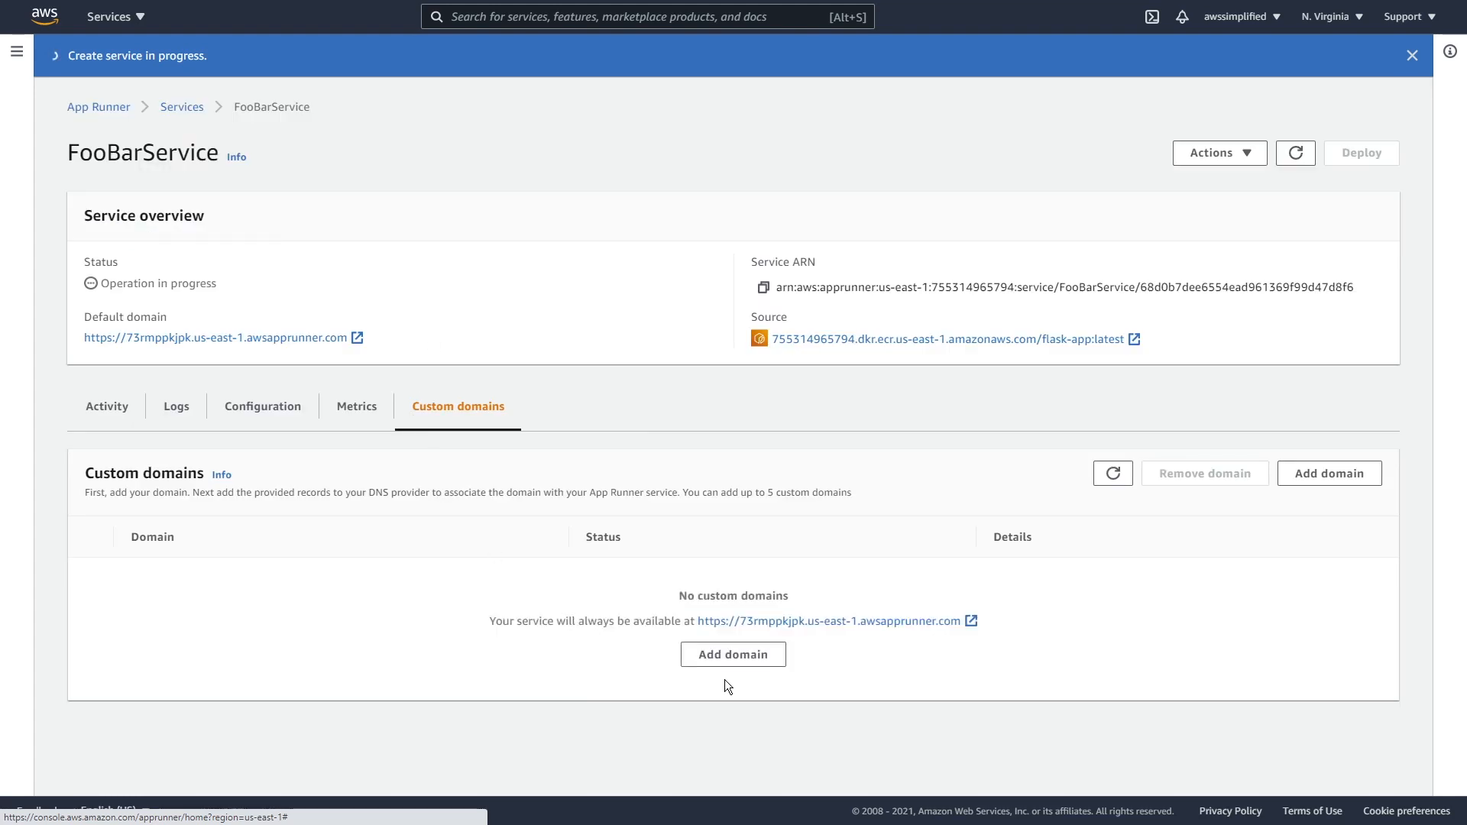
pyautogui.moveTo(732, 684)
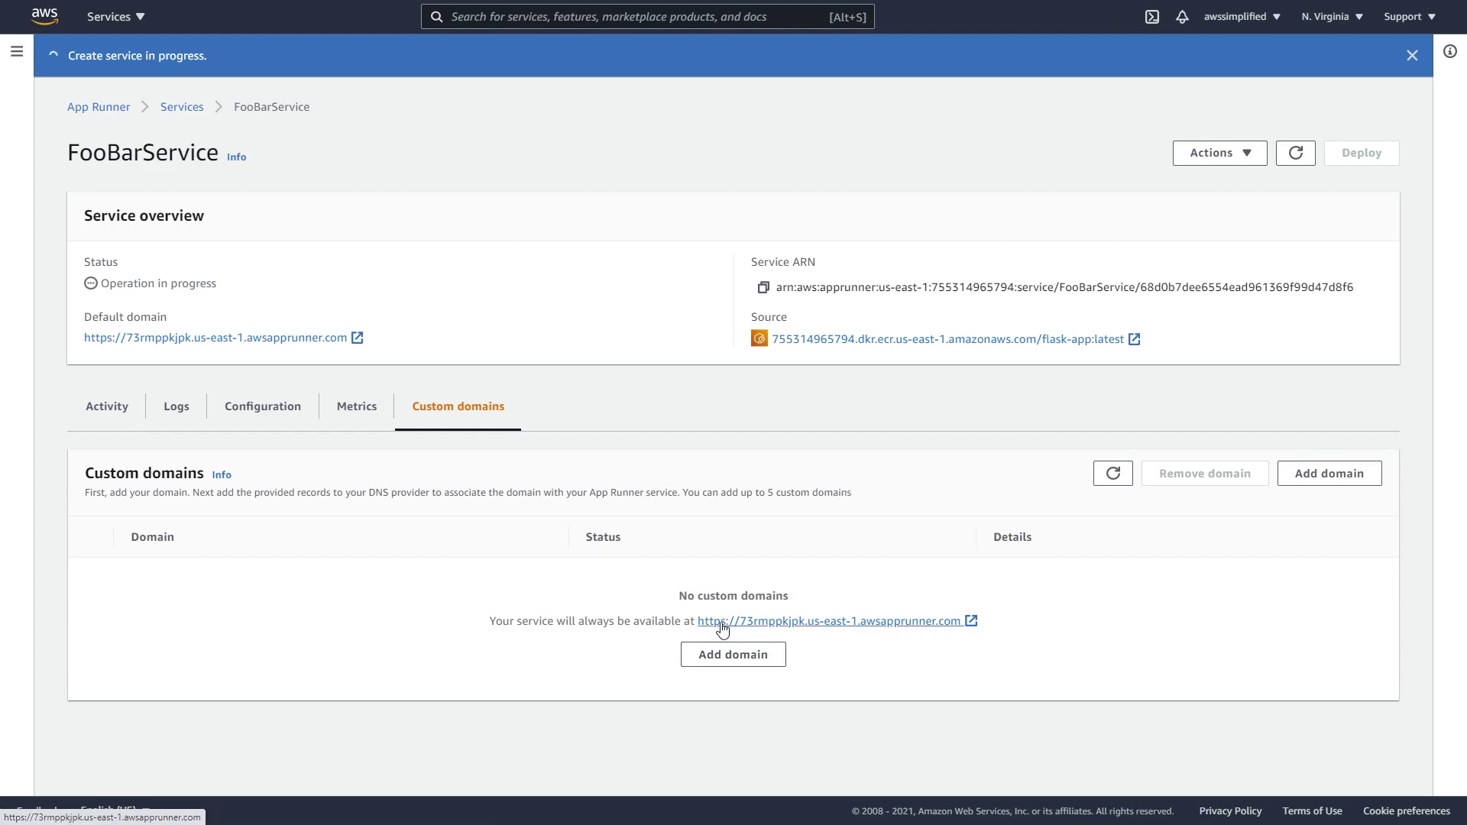
pyautogui.moveTo(697, 628)
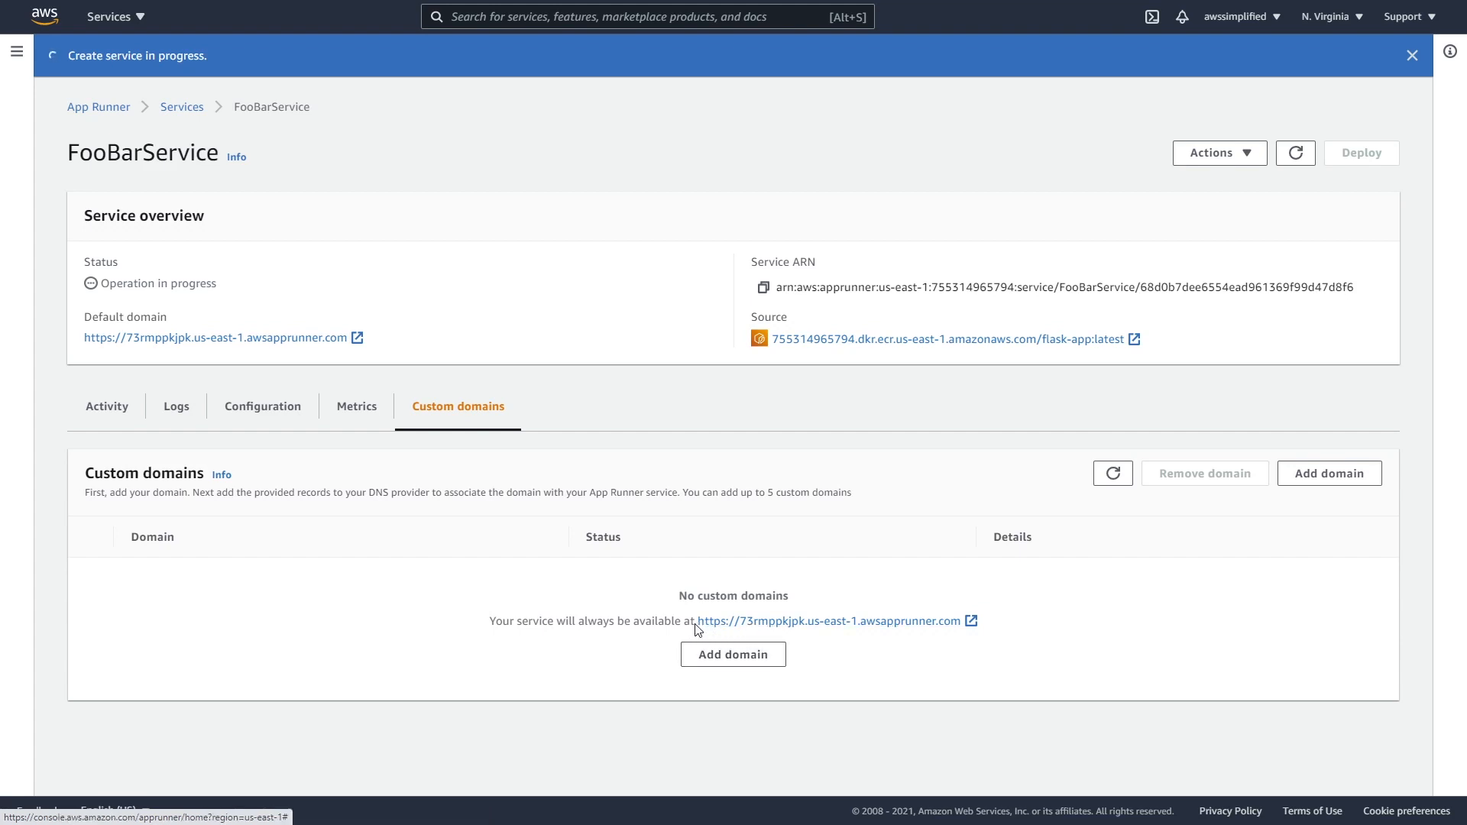
pyautogui.moveTo(725, 622)
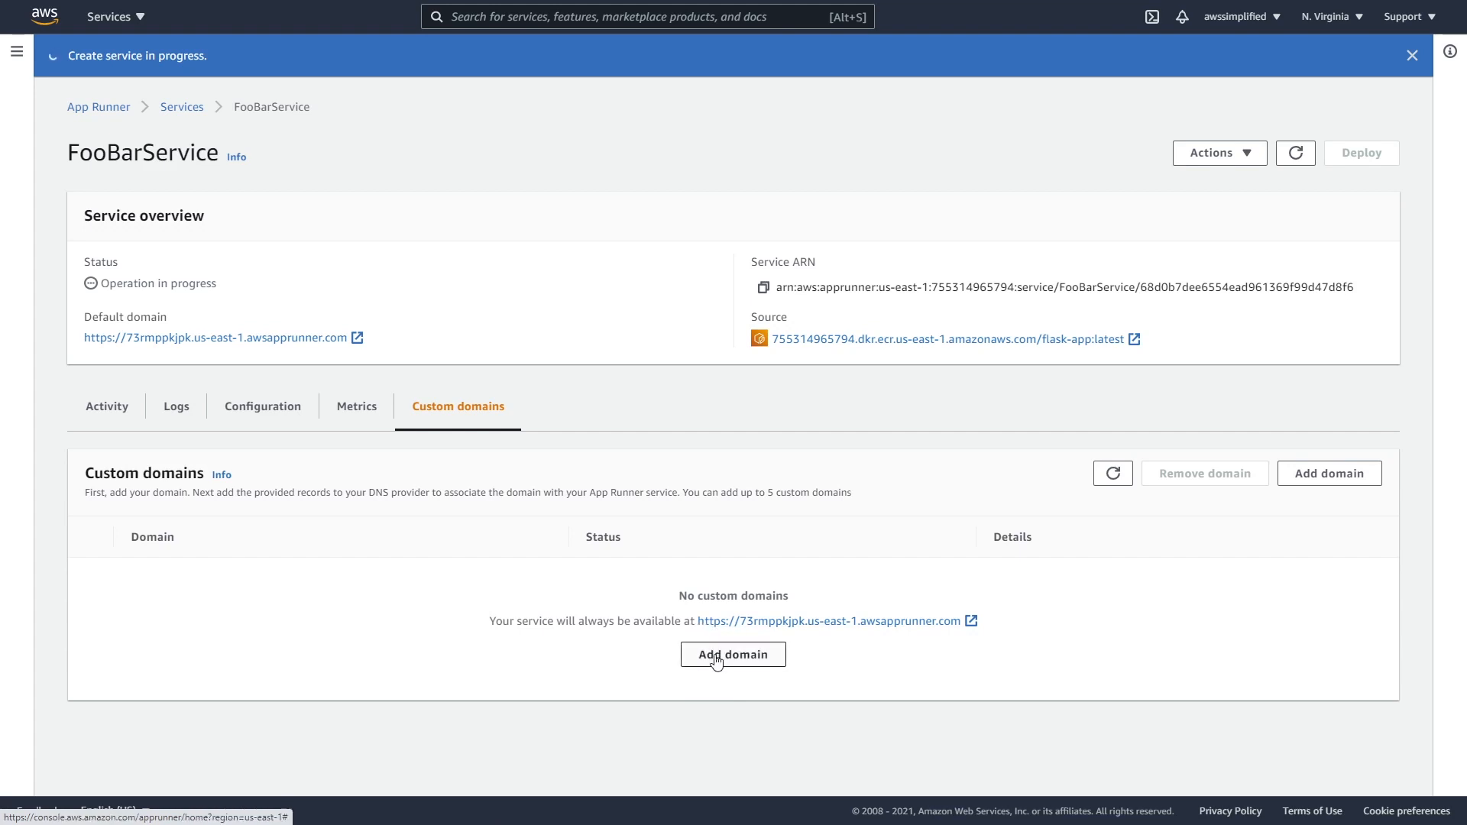
pyautogui.click(732, 654)
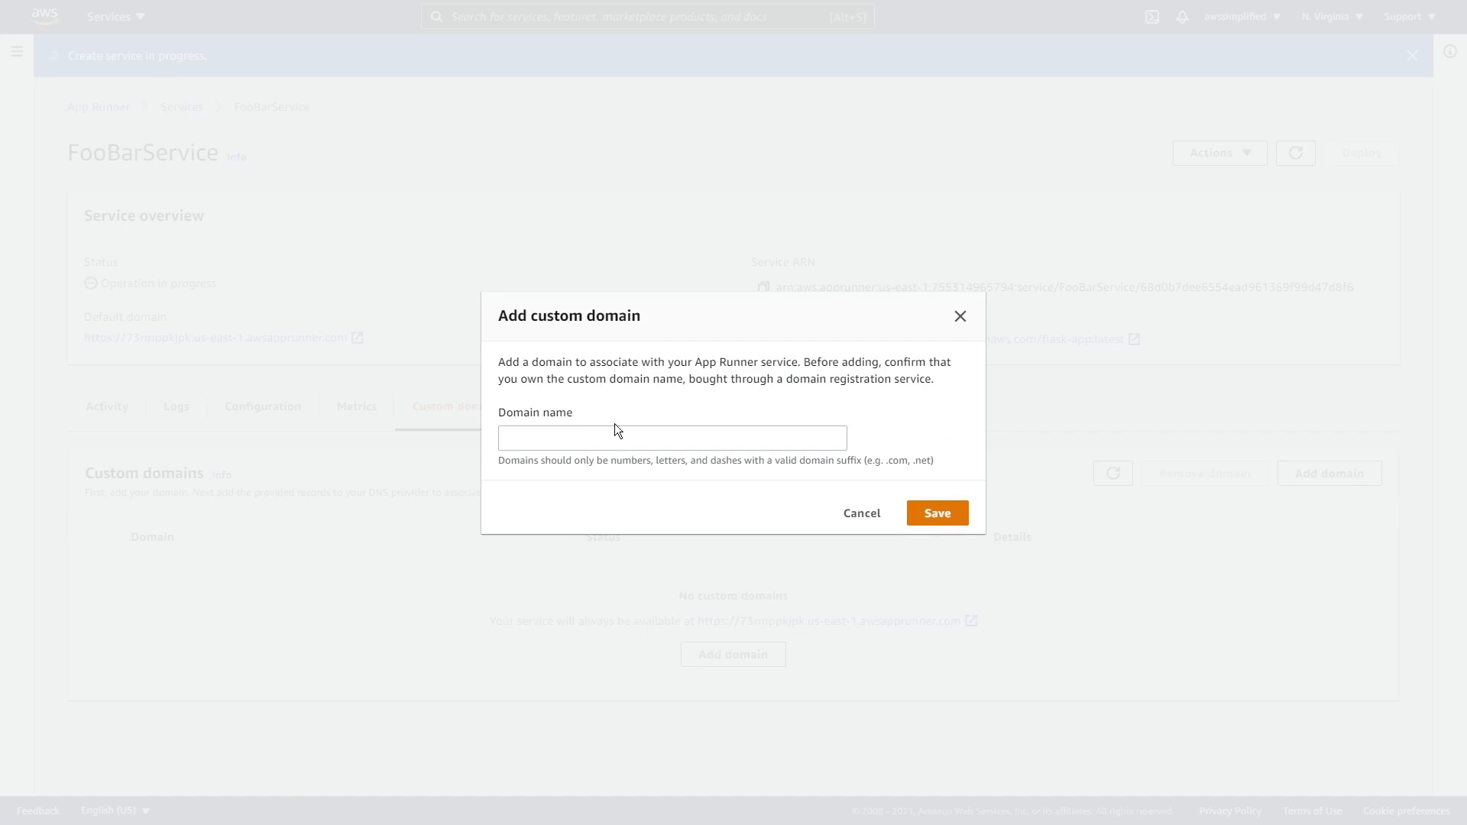
pyautogui.moveTo(578, 448)
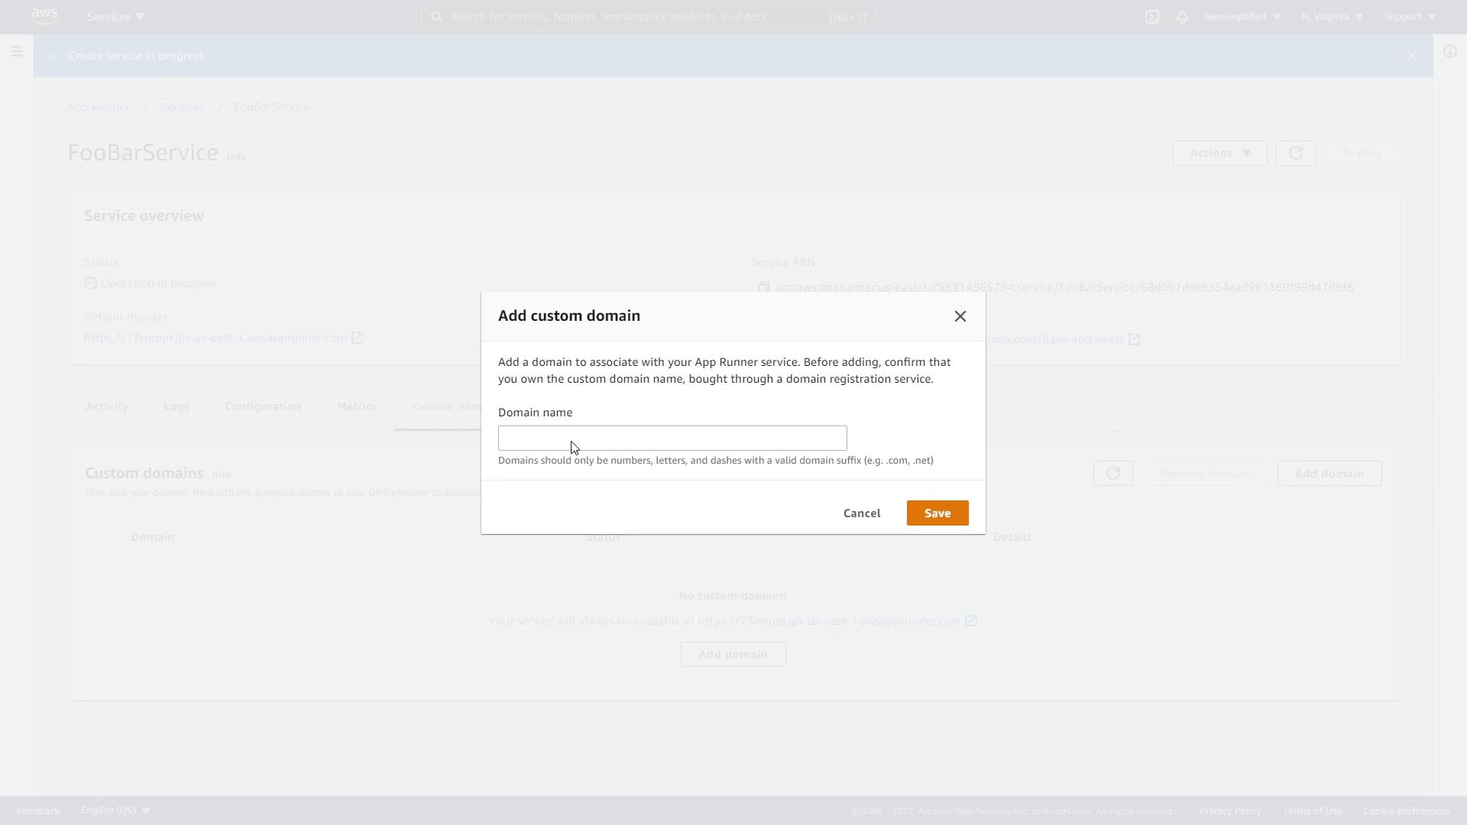
pyautogui.click(861, 513)
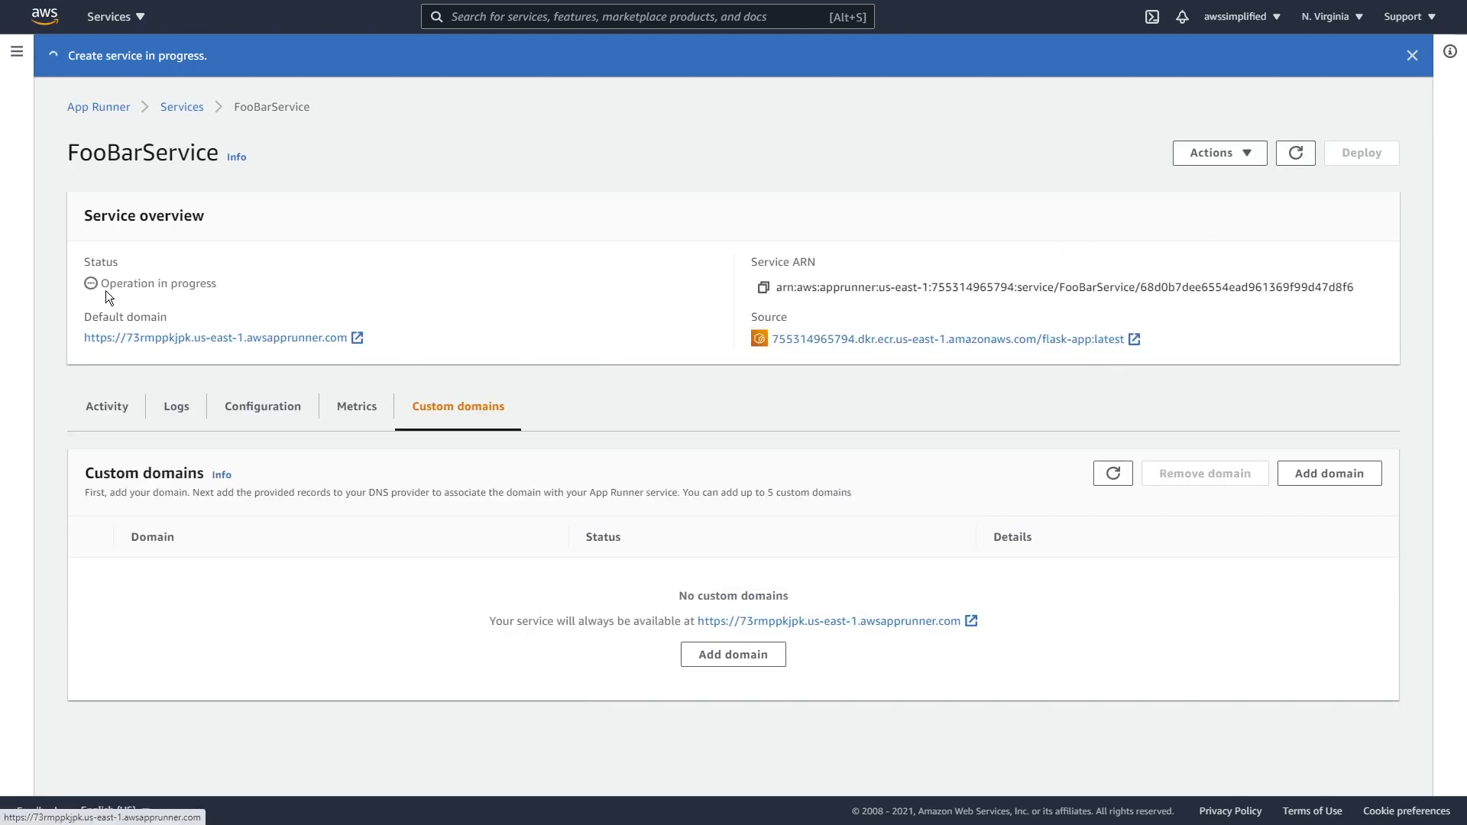
pyautogui.doubleClick(157, 283)
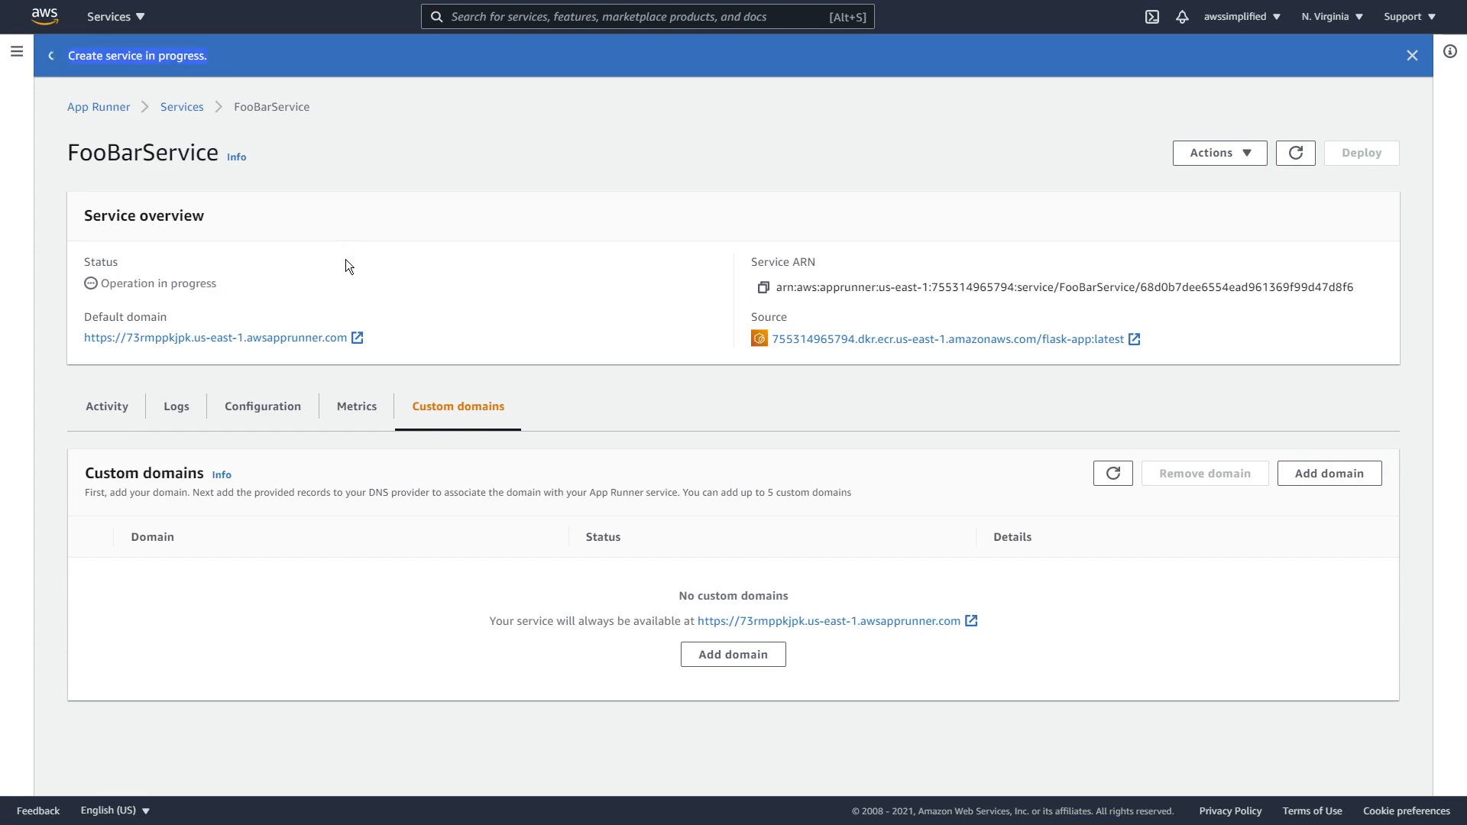
pyautogui.moveTo(160, 338)
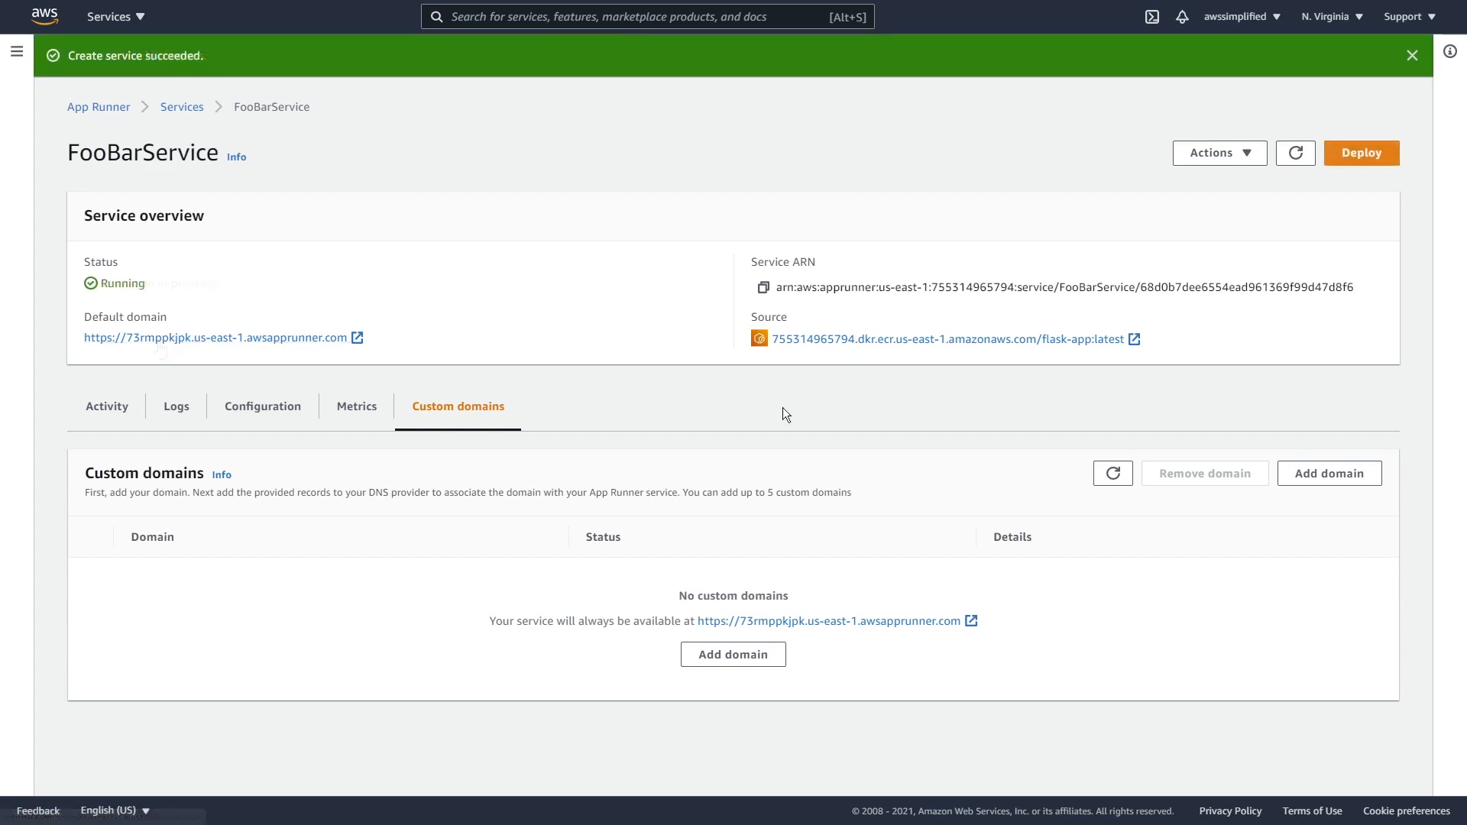
pyautogui.moveTo(763, 414)
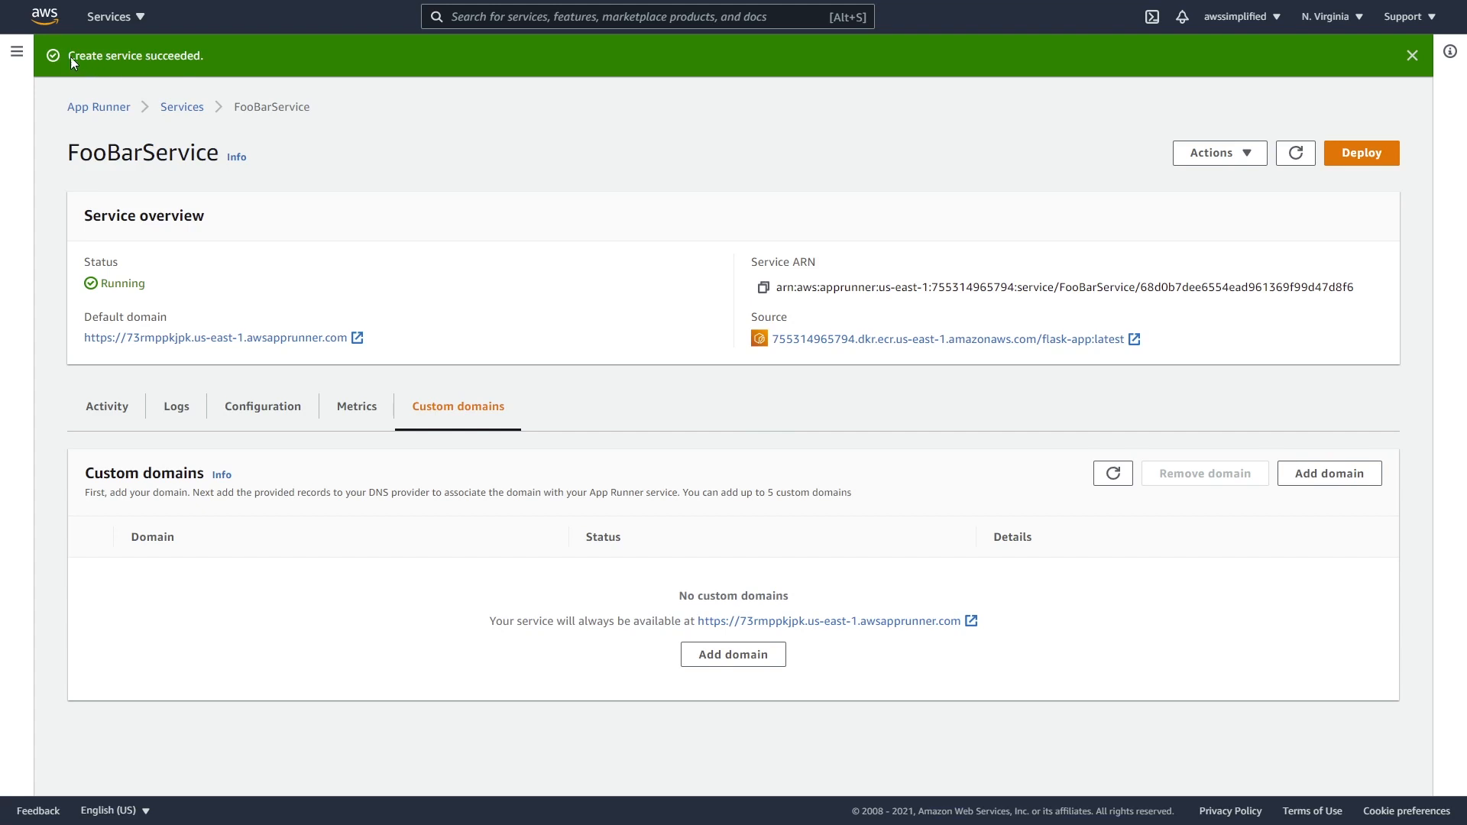
pyautogui.moveTo(112, 73)
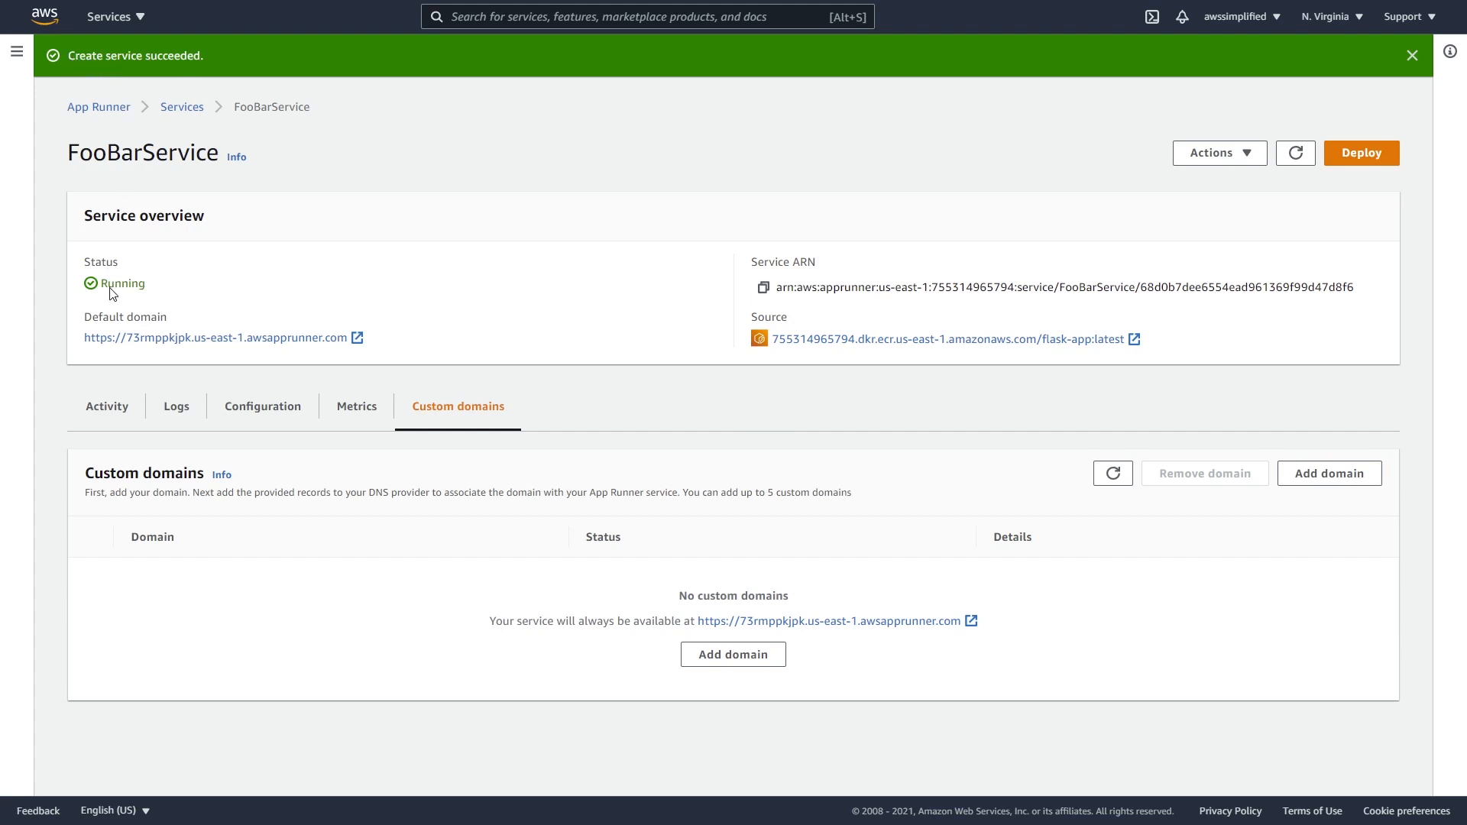
pyautogui.moveTo(142, 294)
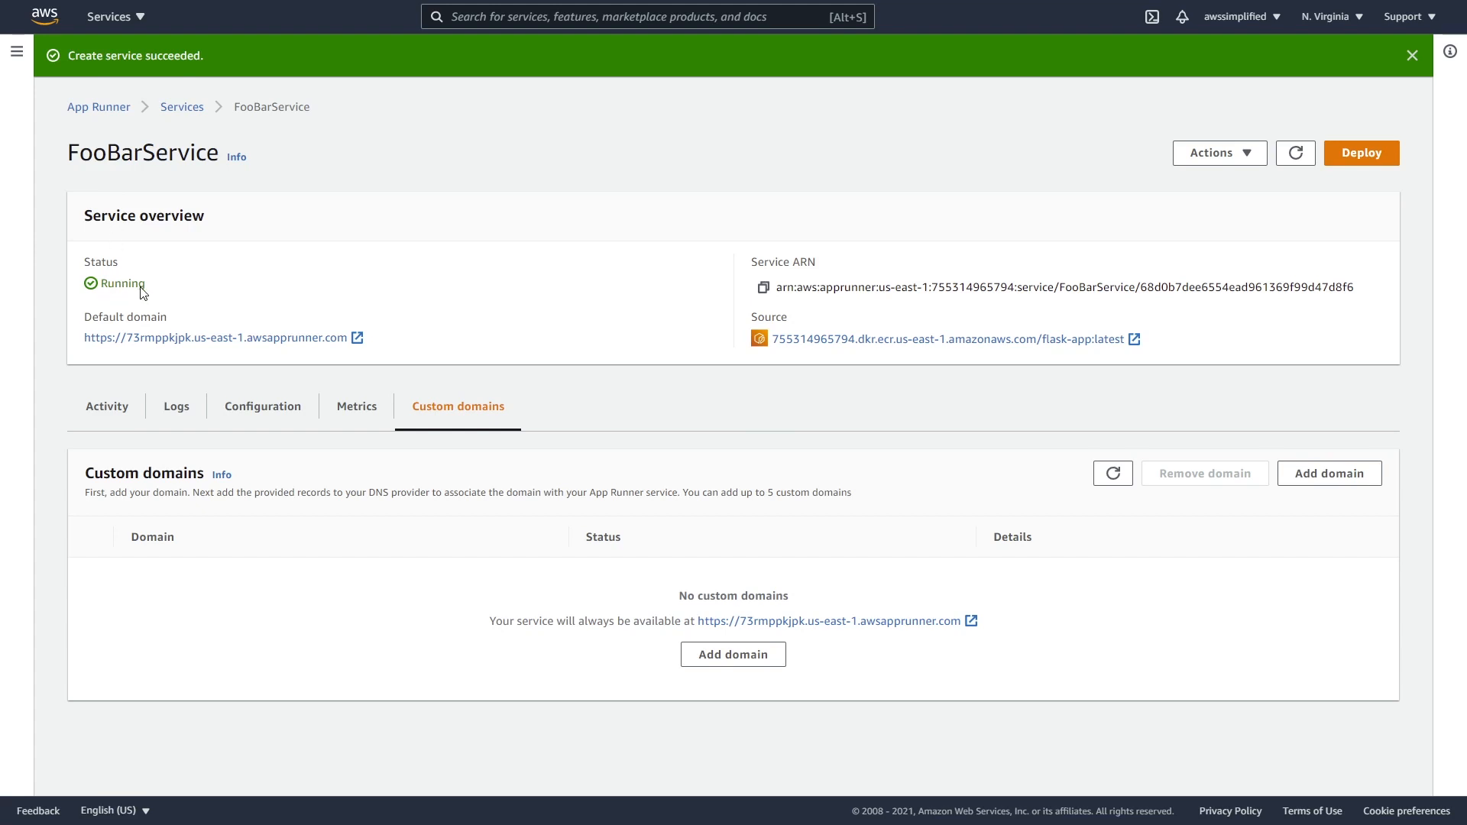
pyautogui.moveTo(223, 337)
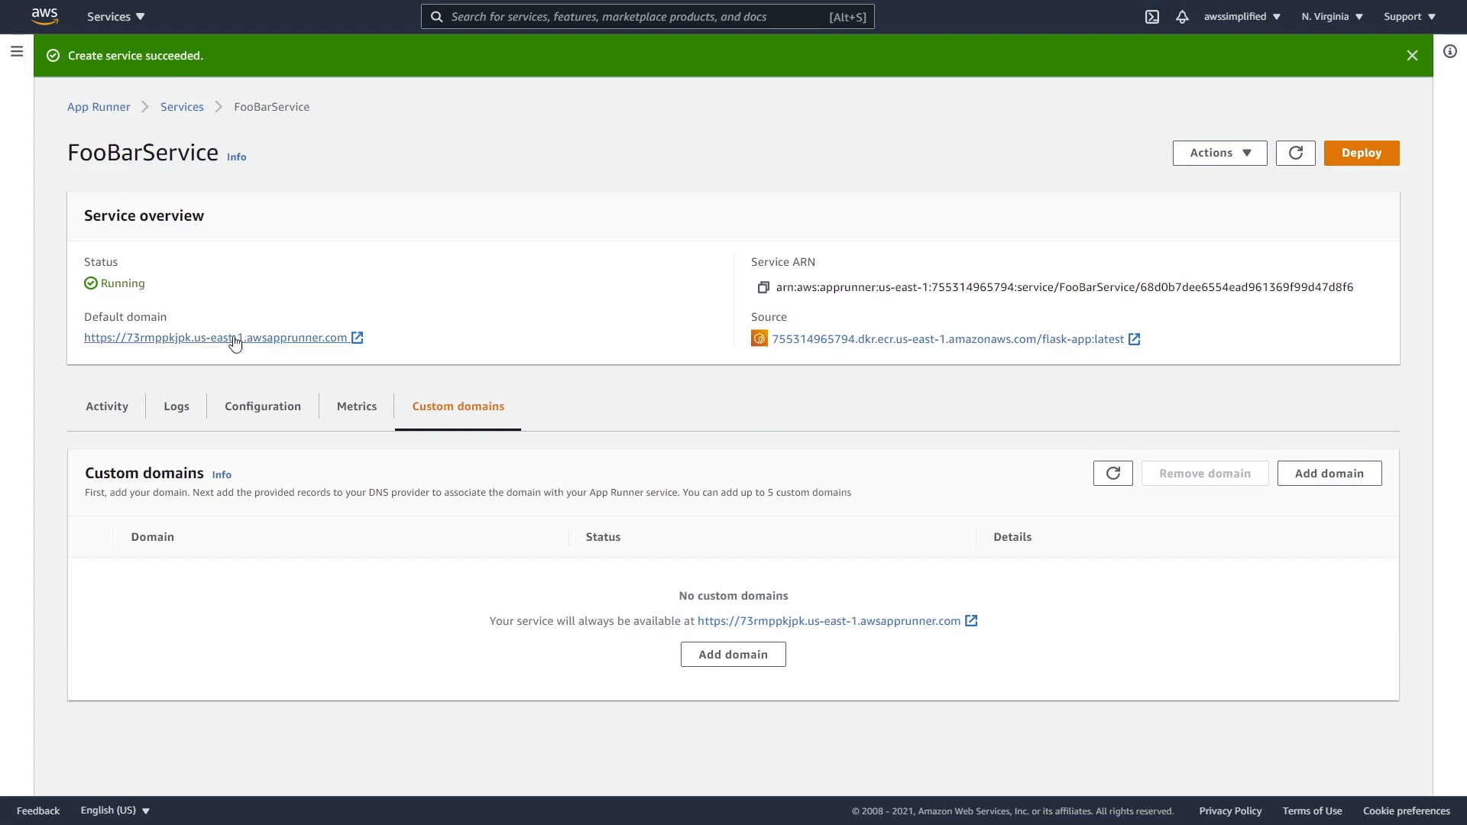
# Open the running FooBarService's default domain link in a new tab
pyautogui.click(215, 338)
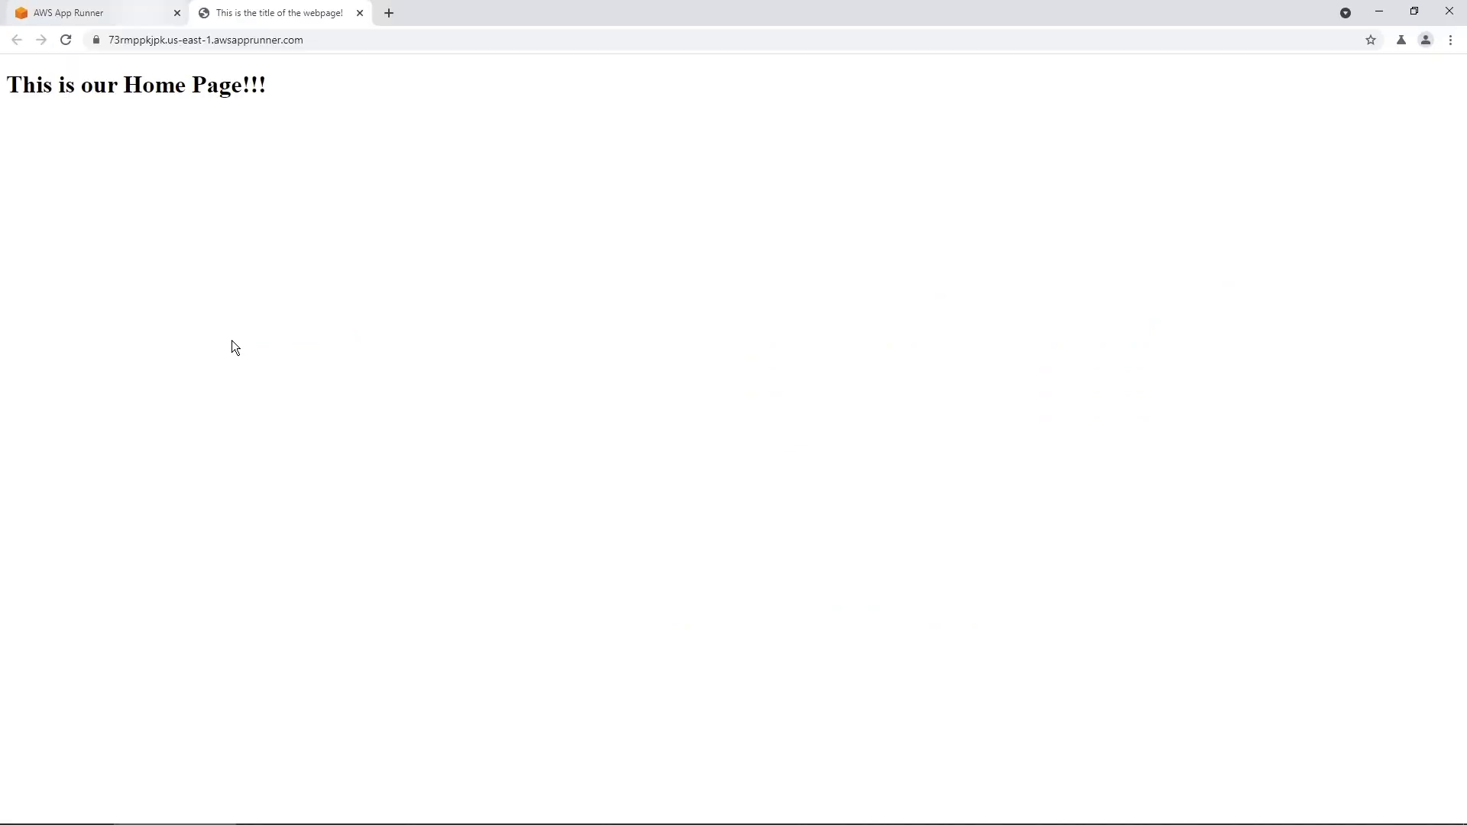
pyautogui.moveTo(319, 56)
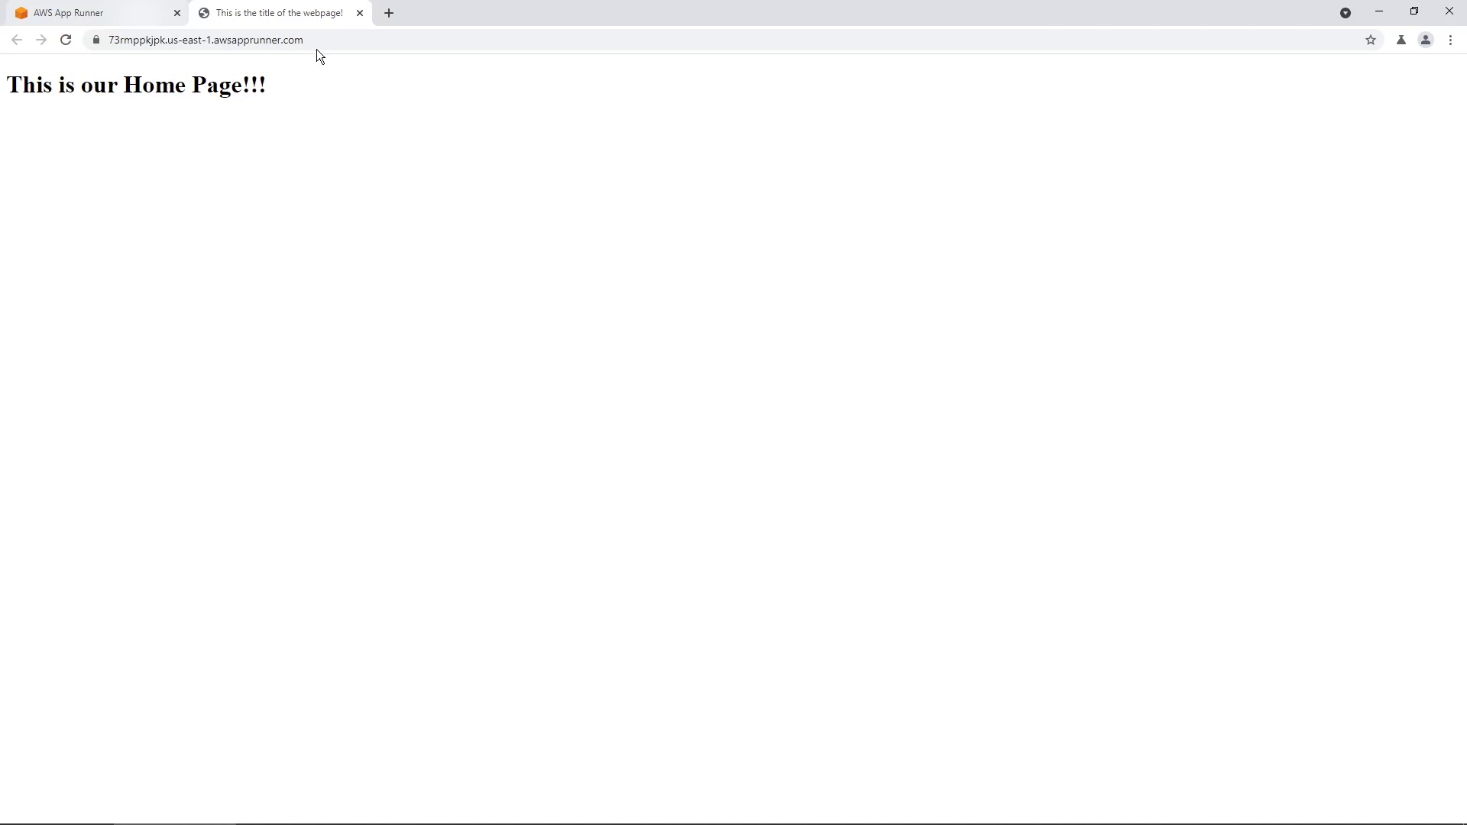
# Check the address of the served Flask home page, then return to the App Runner console tab
pyautogui.click(215, 39)
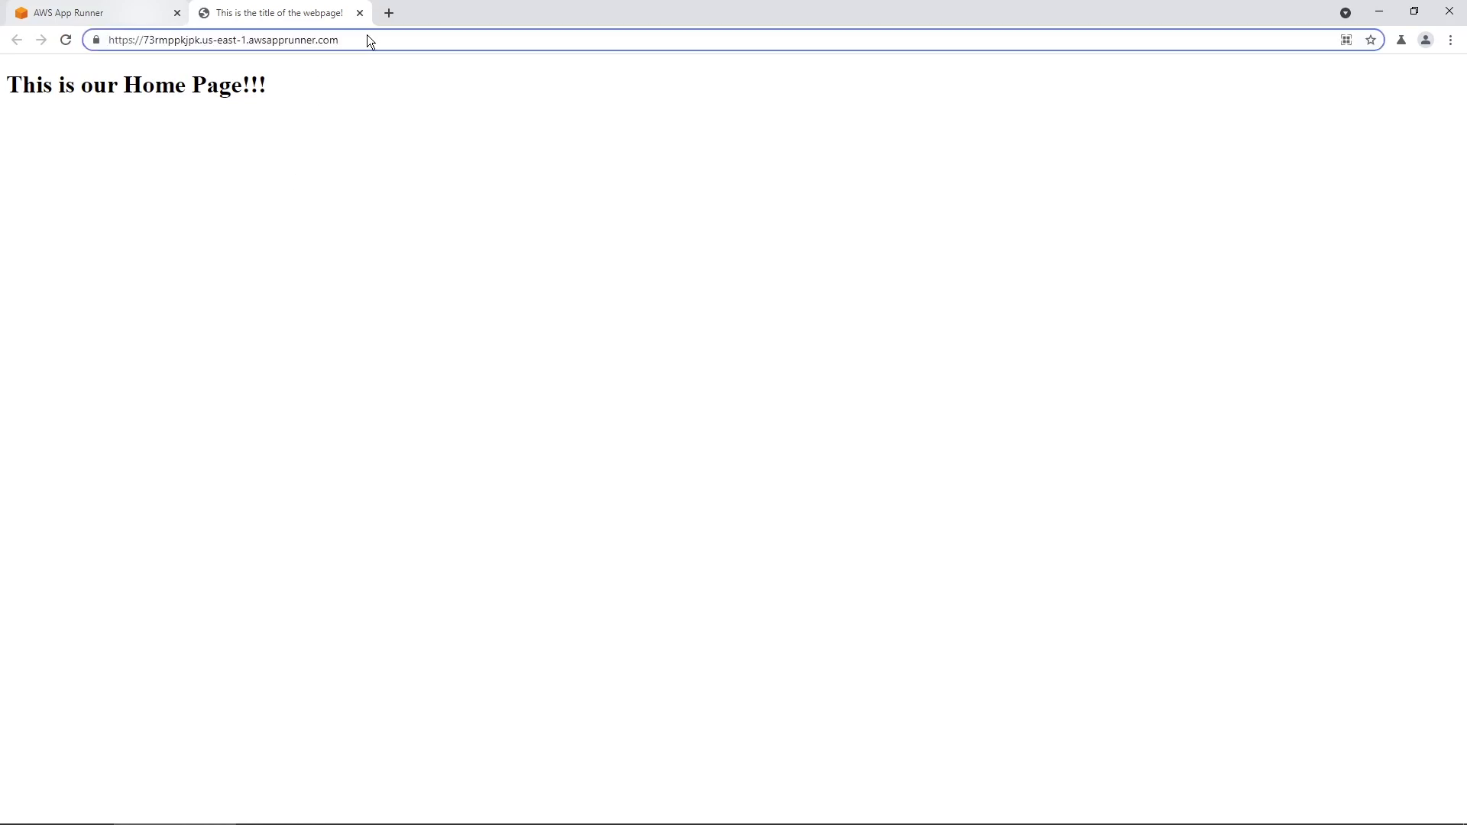
pyautogui.click(93, 12)
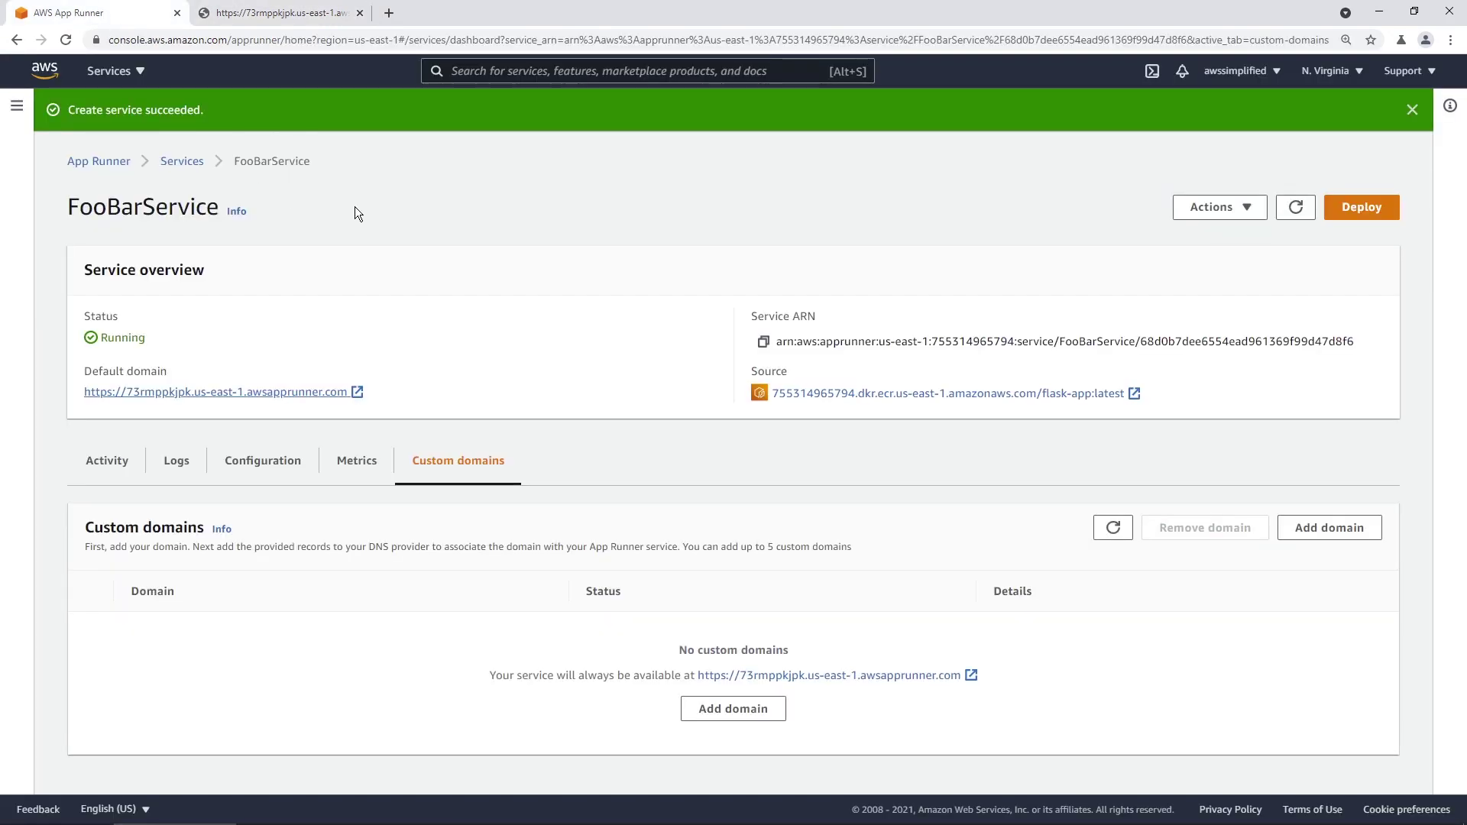
pyautogui.moveTo(1219, 206)
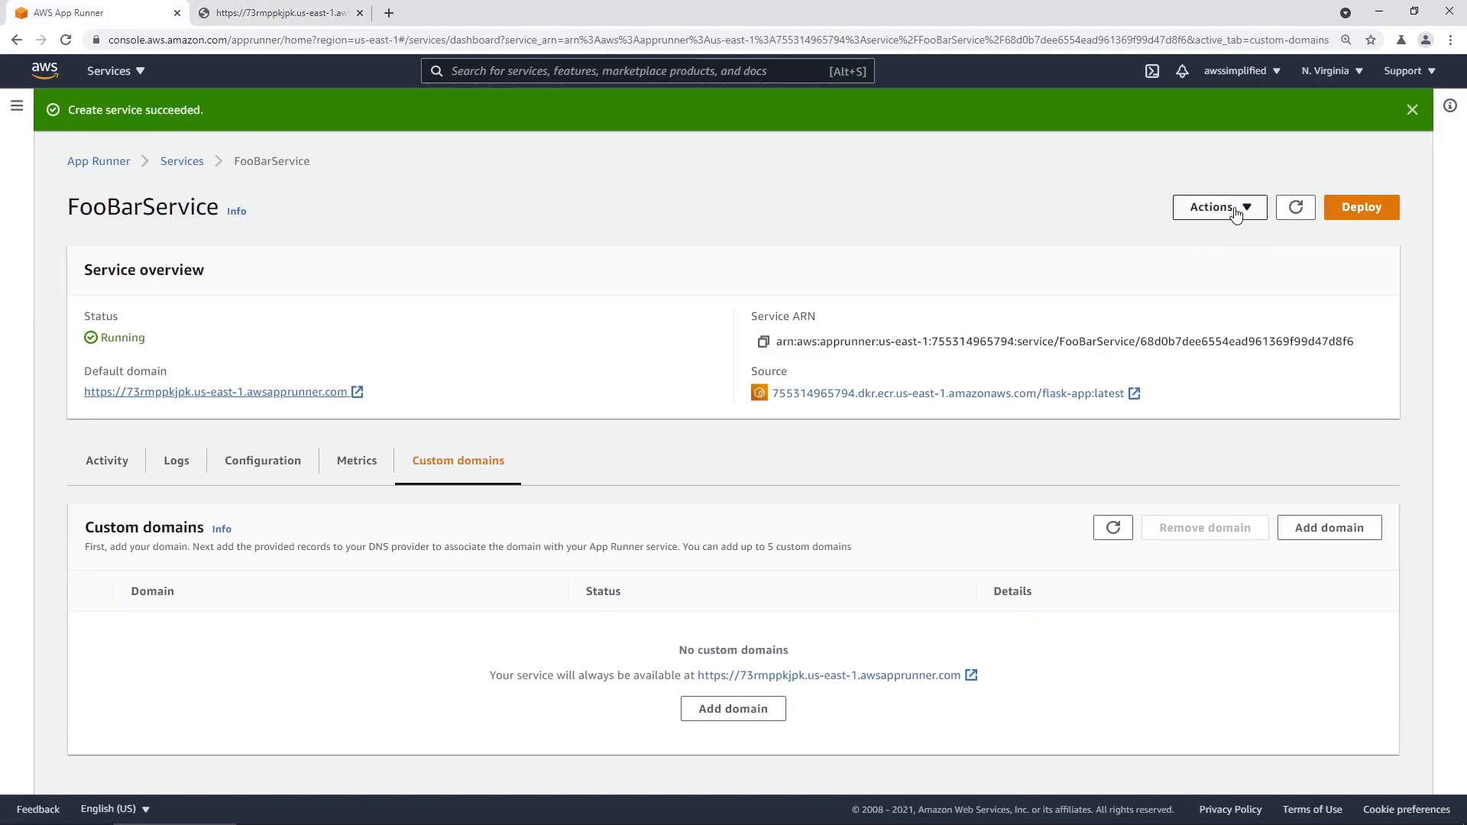
# Show the Actions menu for FooBarService with pause and delete options
pyautogui.click(1220, 207)
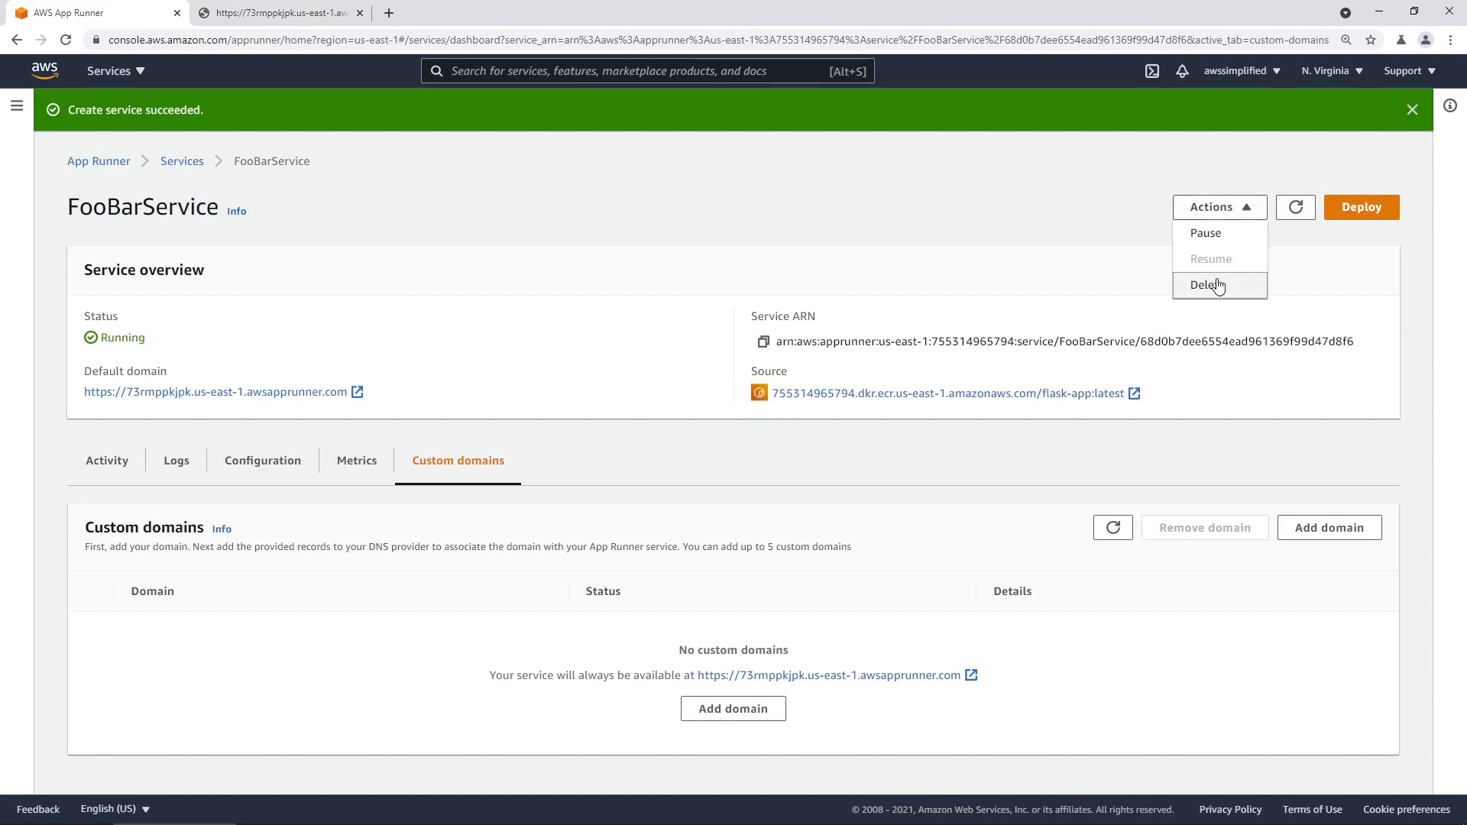
pyautogui.moveTo(1220, 289)
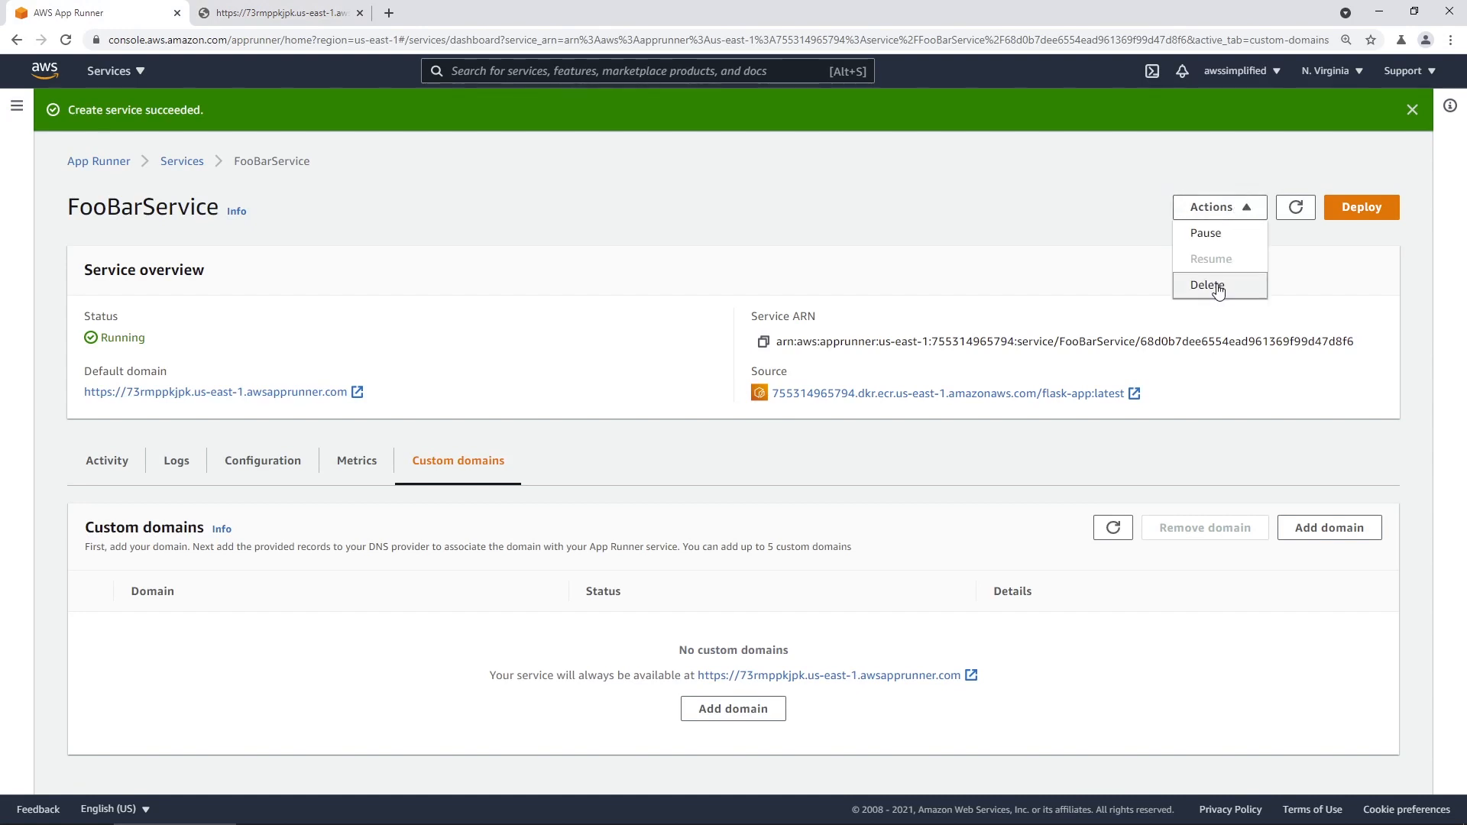